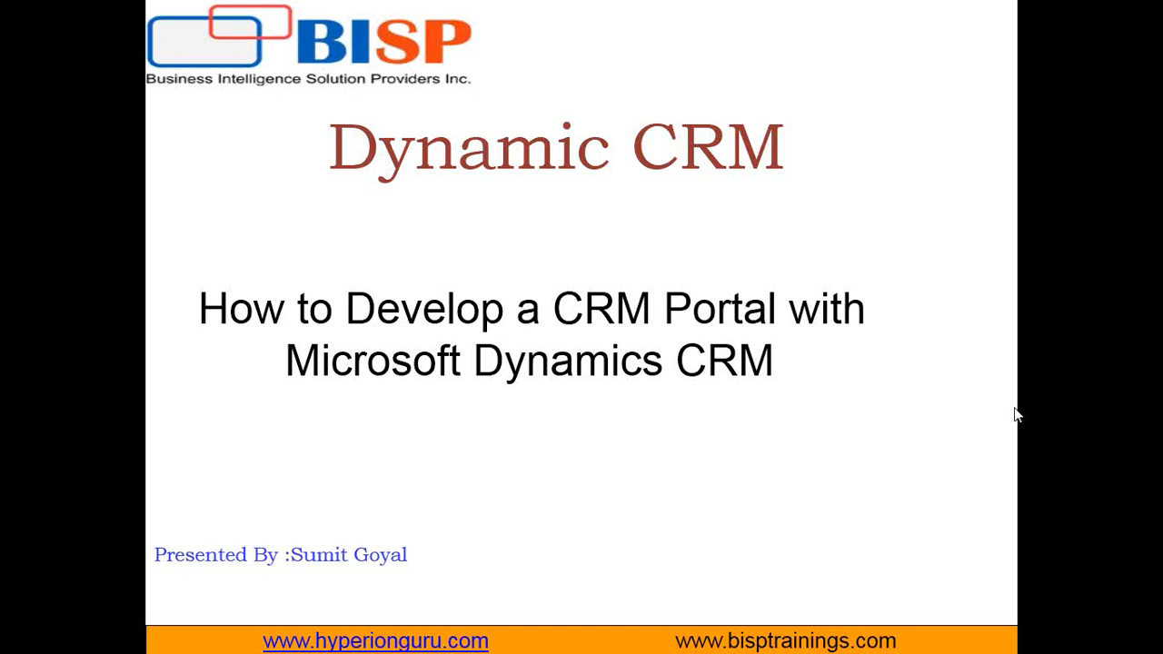
{"action": "mouse_move", "coordinate": [1064, 186]}
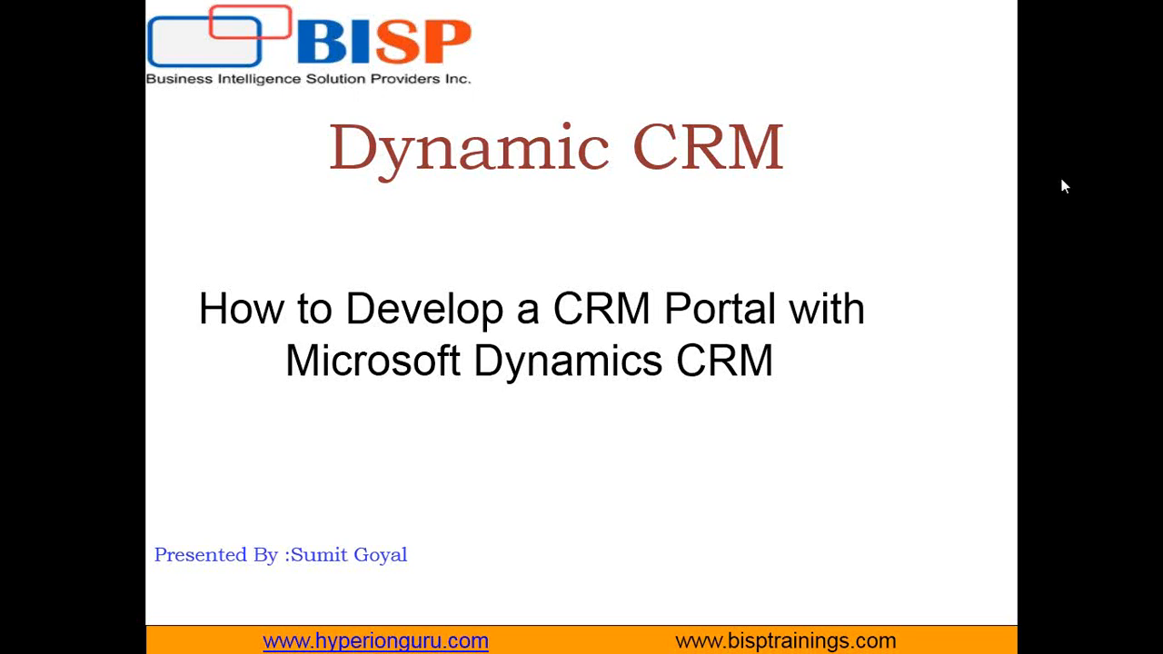
{"action": "mouse_move", "coordinate": [1044, 138]}
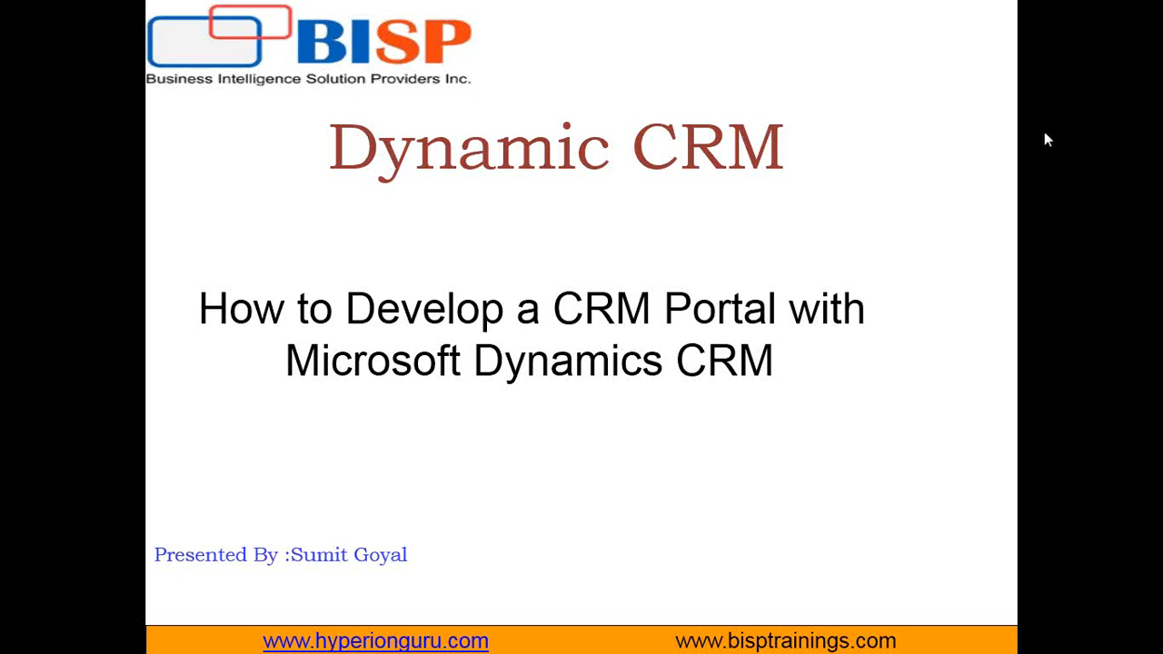
{"action": "mouse_move", "coordinate": [727, 473]}
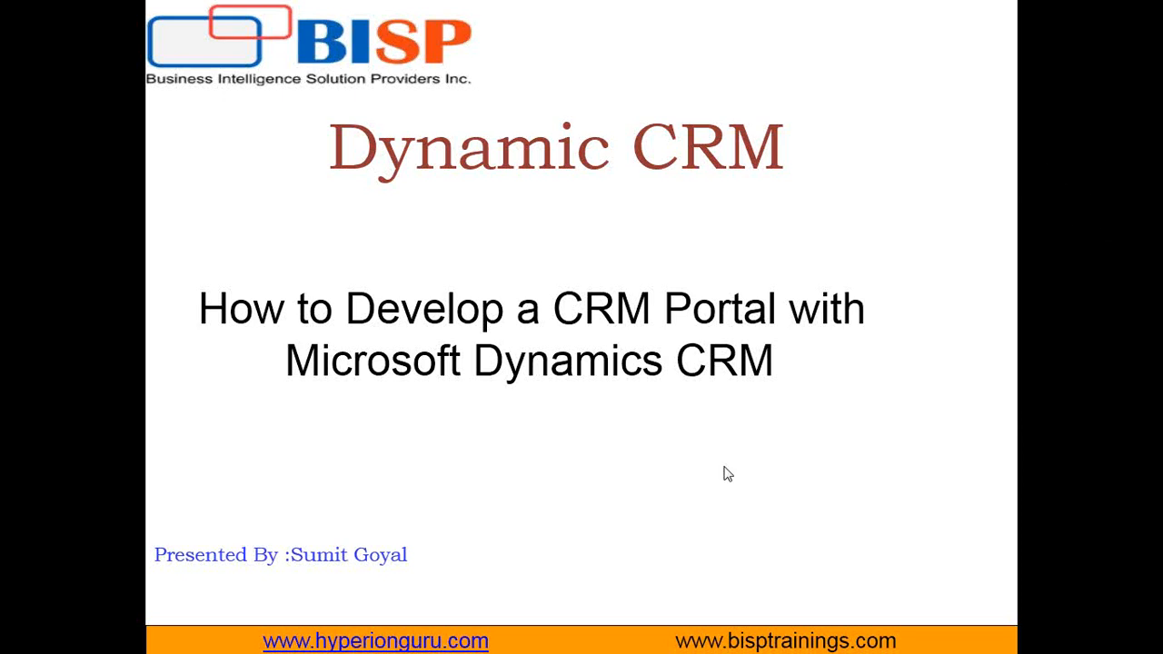
{"action": "mouse_move", "coordinate": [734, 481]}
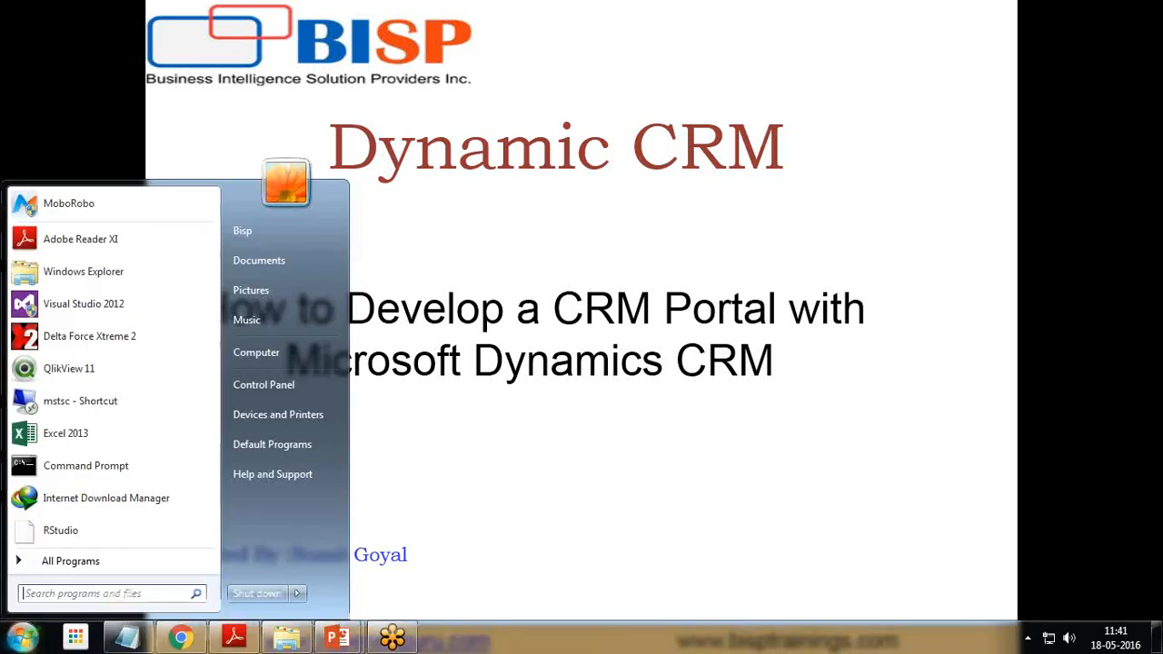
{"action": "mouse_move", "coordinate": [89, 336]}
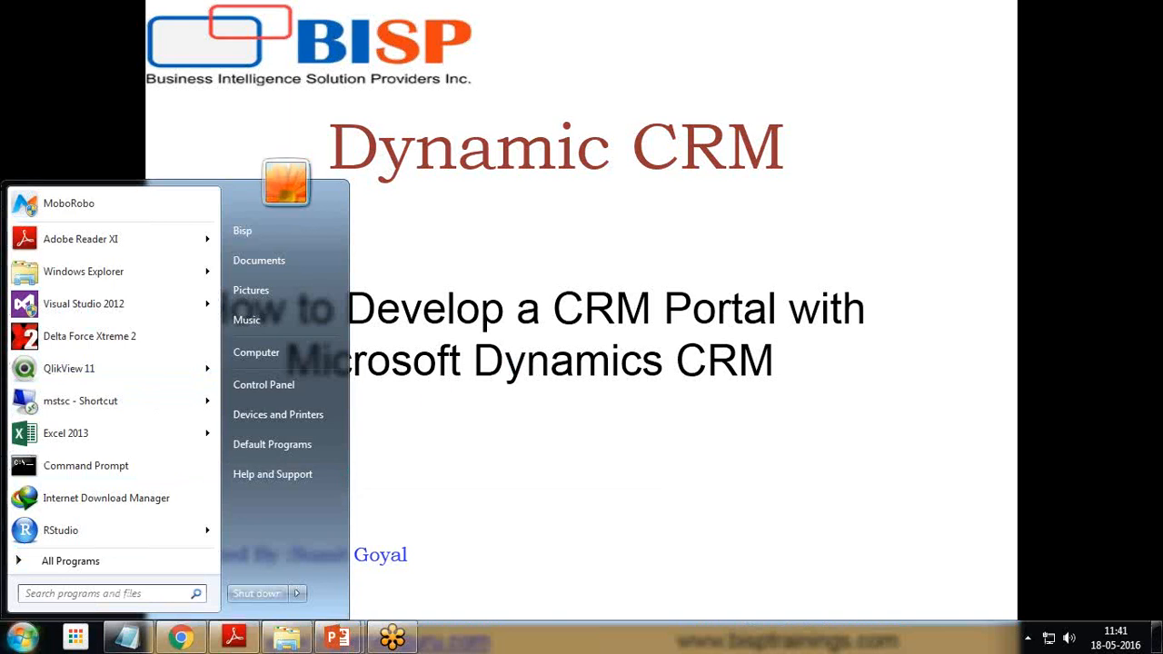
Step: Launch Visual Studio 2012 from the Start menu and approve the elevation prompt
{"action": "left_click", "coordinate": [83, 304]}
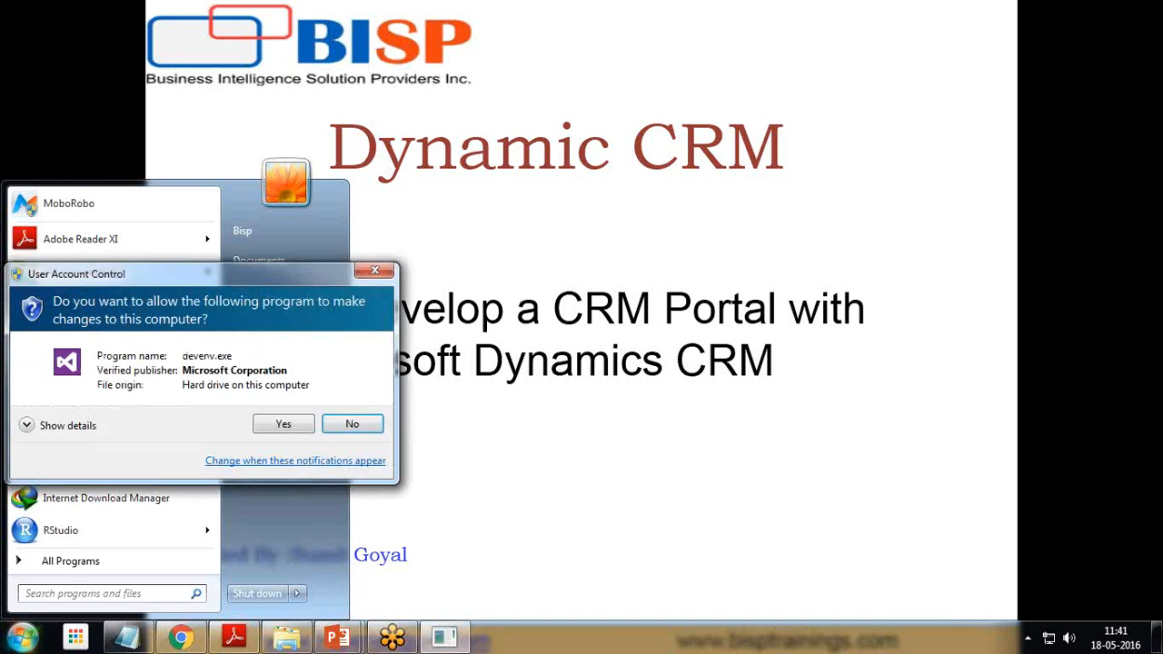
{"action": "left_click", "coordinate": [283, 424]}
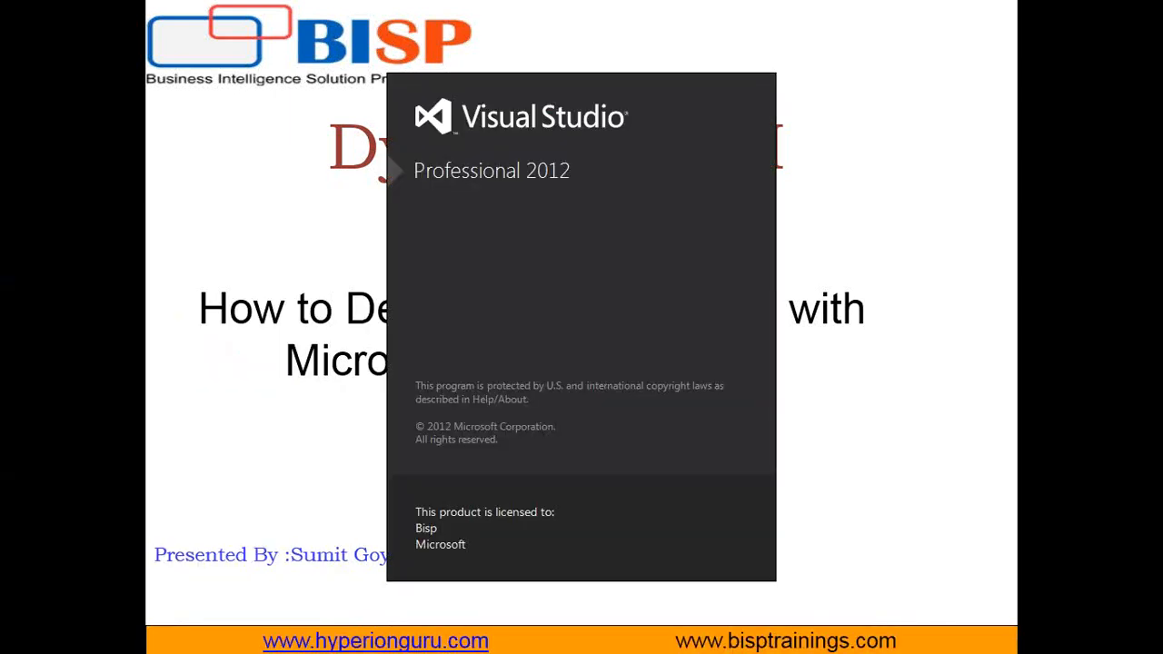
{"action": "mouse_move", "coordinate": [1140, 44]}
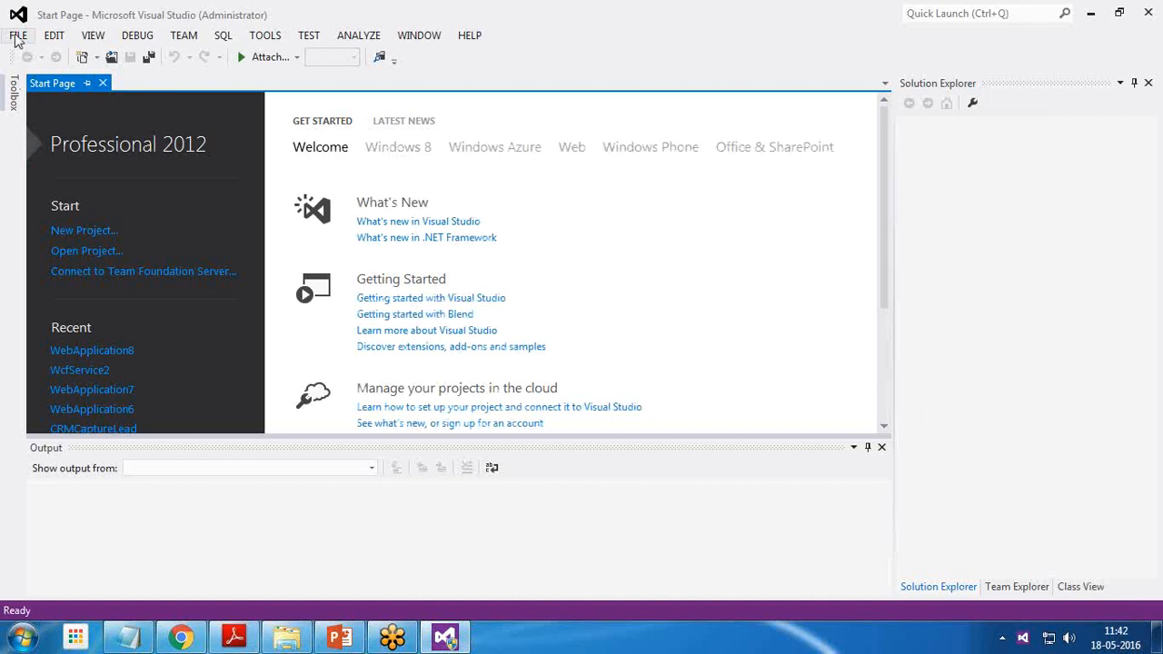
Step: Create a new Visual C# ASP.NET Empty Web Application project, WebApplication9
{"action": "left_click", "coordinate": [18, 34]}
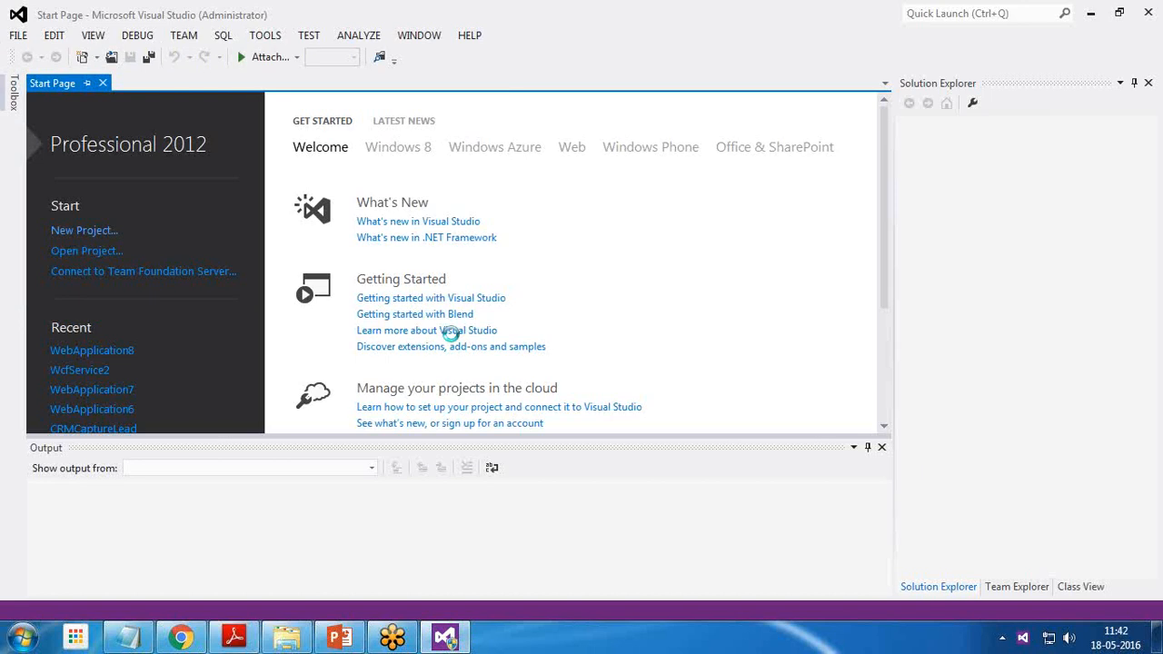
{"action": "left_click", "coordinate": [84, 229]}
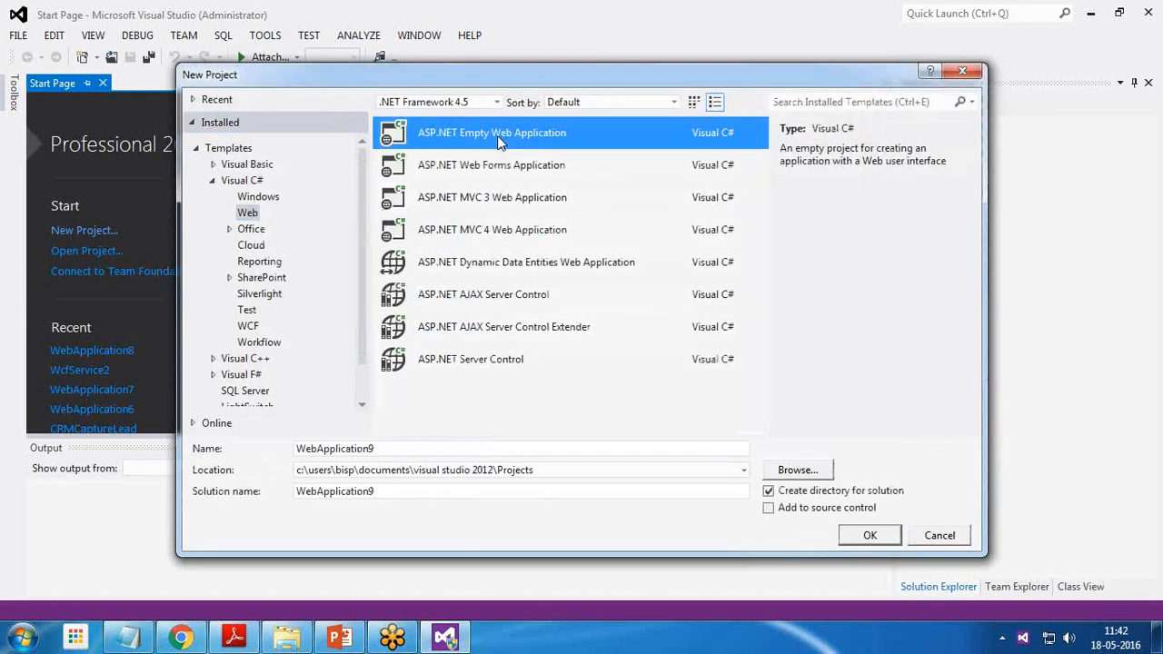
{"action": "left_click", "coordinate": [868, 534]}
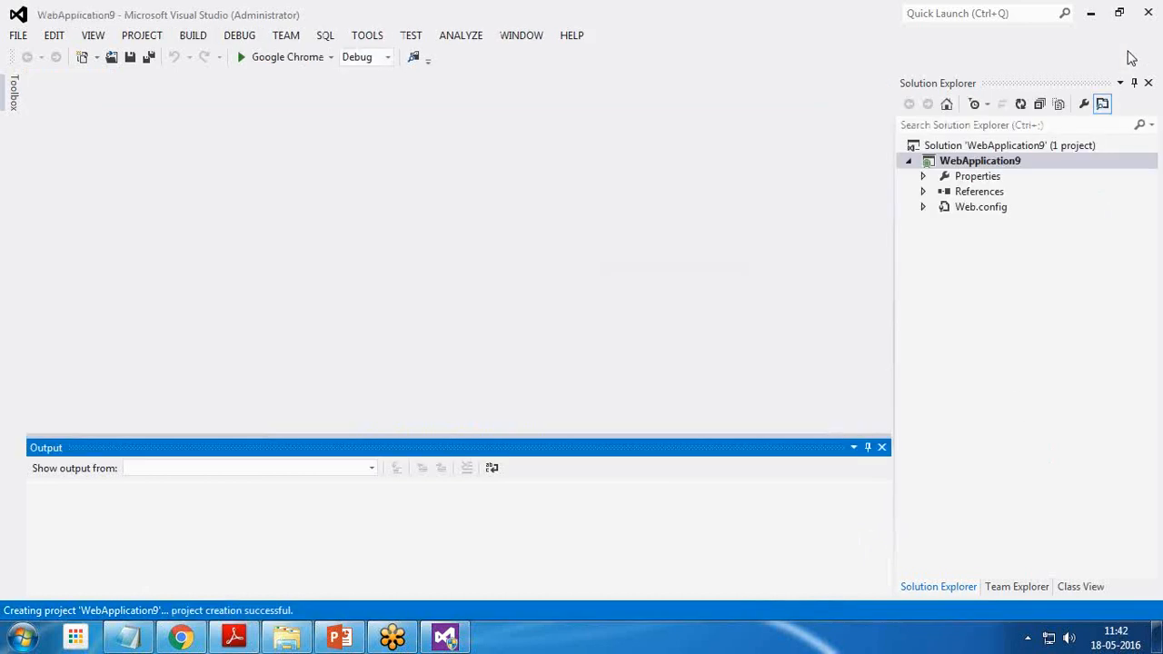
{"action": "mouse_move", "coordinate": [992, 222]}
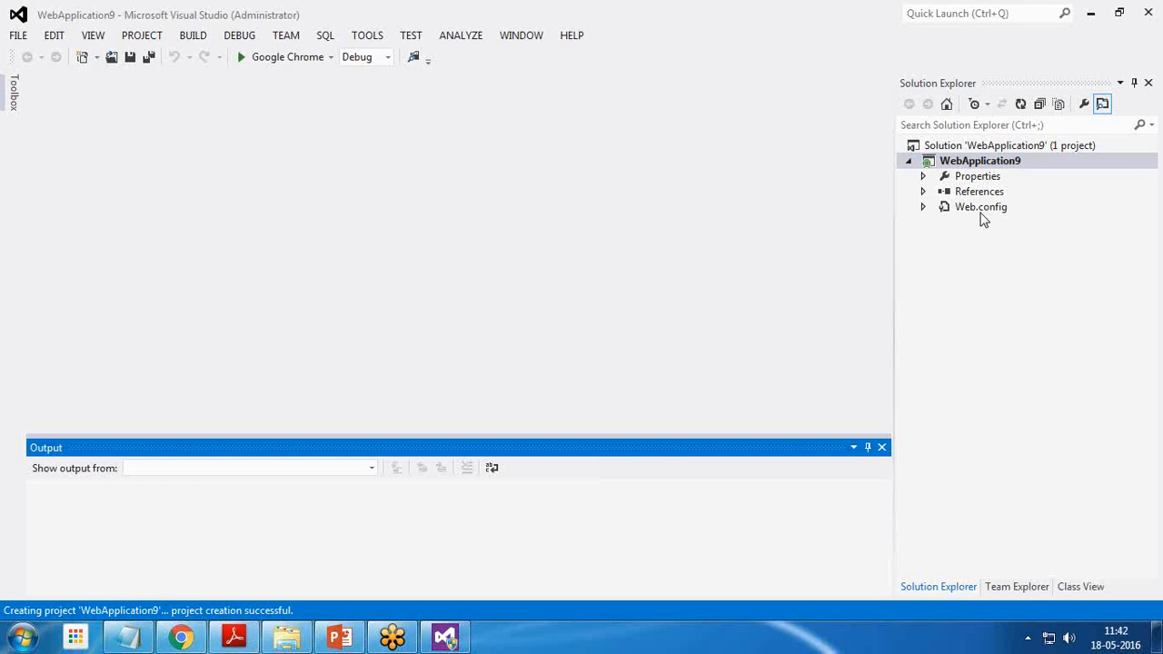
{"action": "mouse_move", "coordinate": [977, 215]}
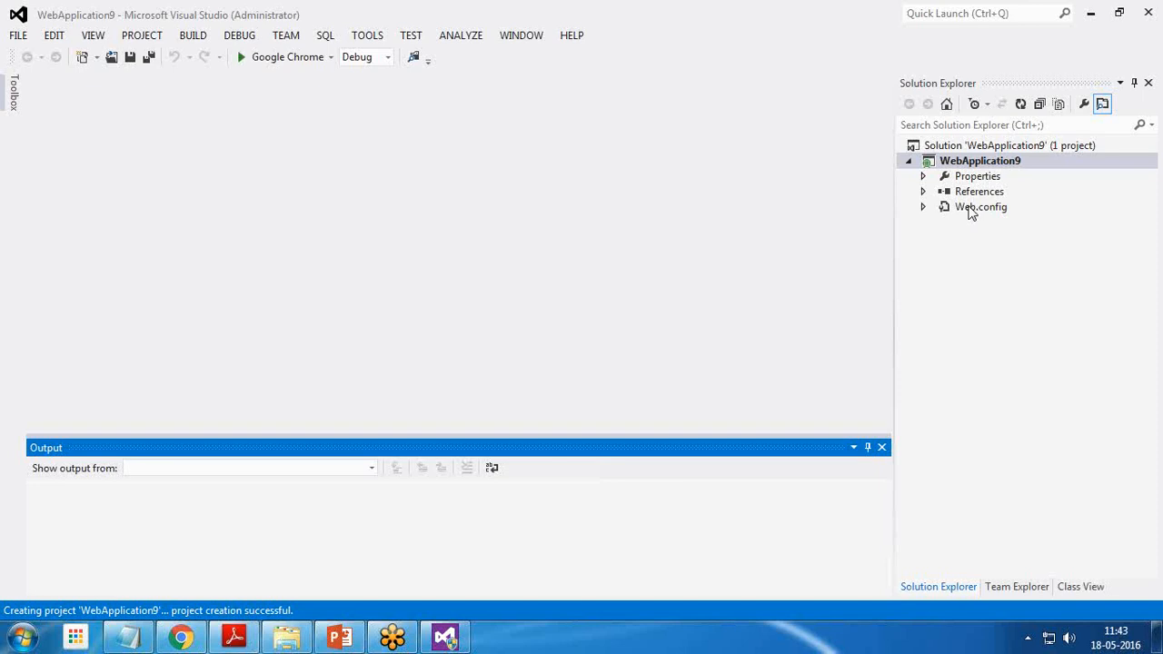
Step: In Web.config, add a connectionStrings entry named CRM with URL, Username and Password keys
{"action": "left_click", "coordinate": [981, 207]}
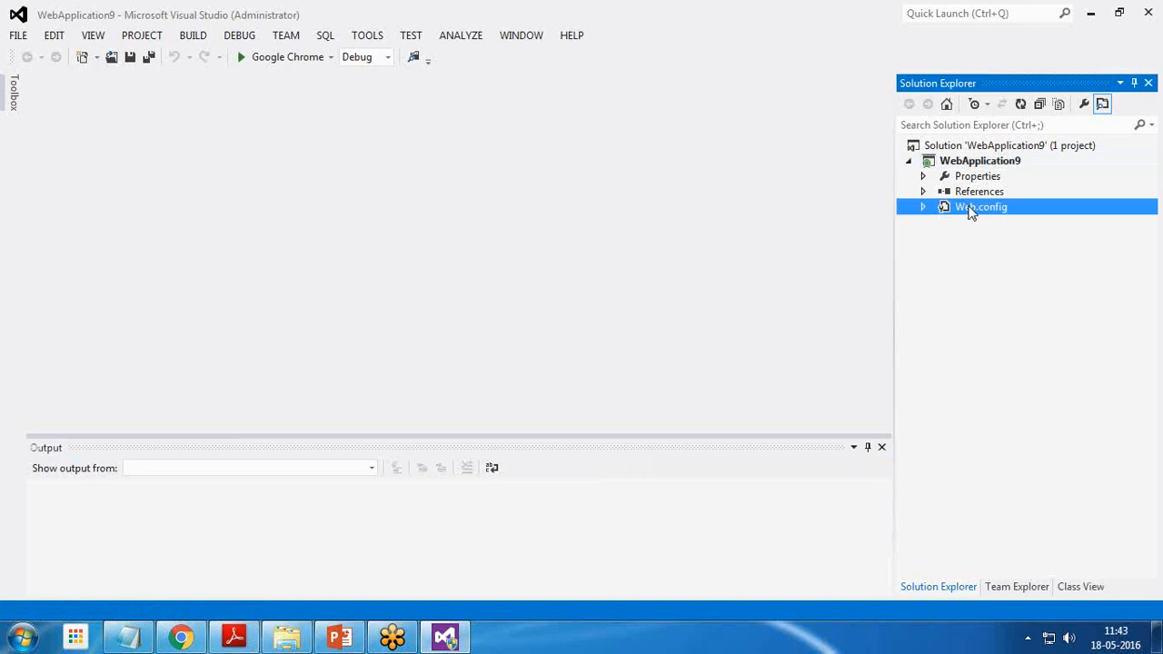
{"action": "double_click", "coordinate": [981, 207]}
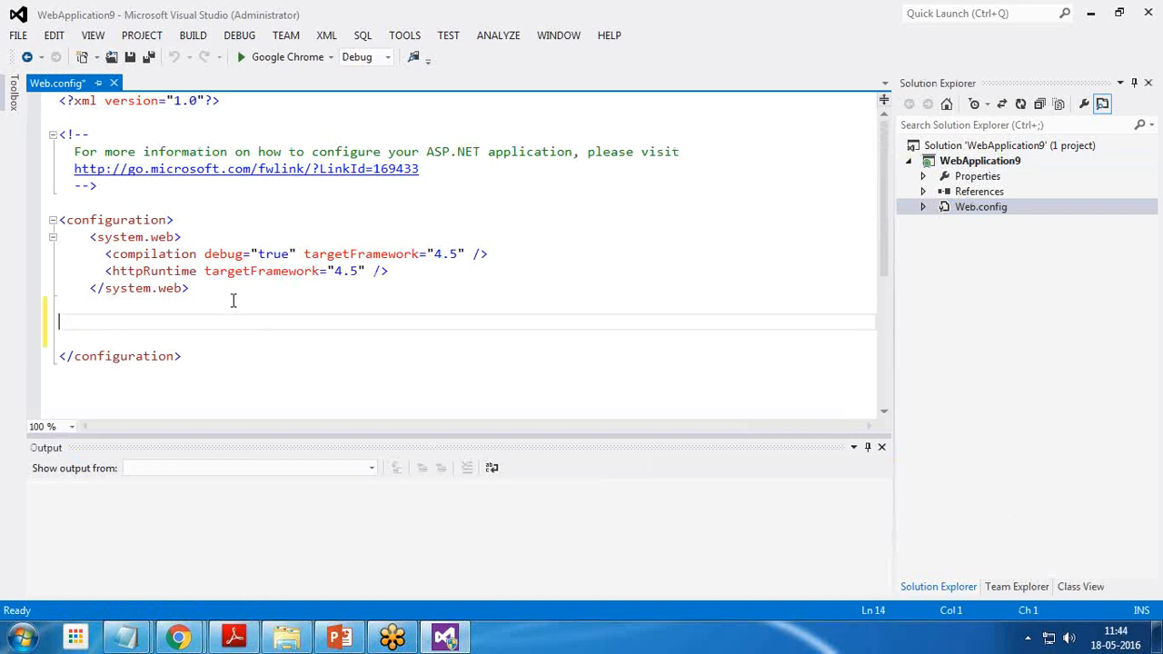
{"action": "type", "text": "<connectionStrings>"}
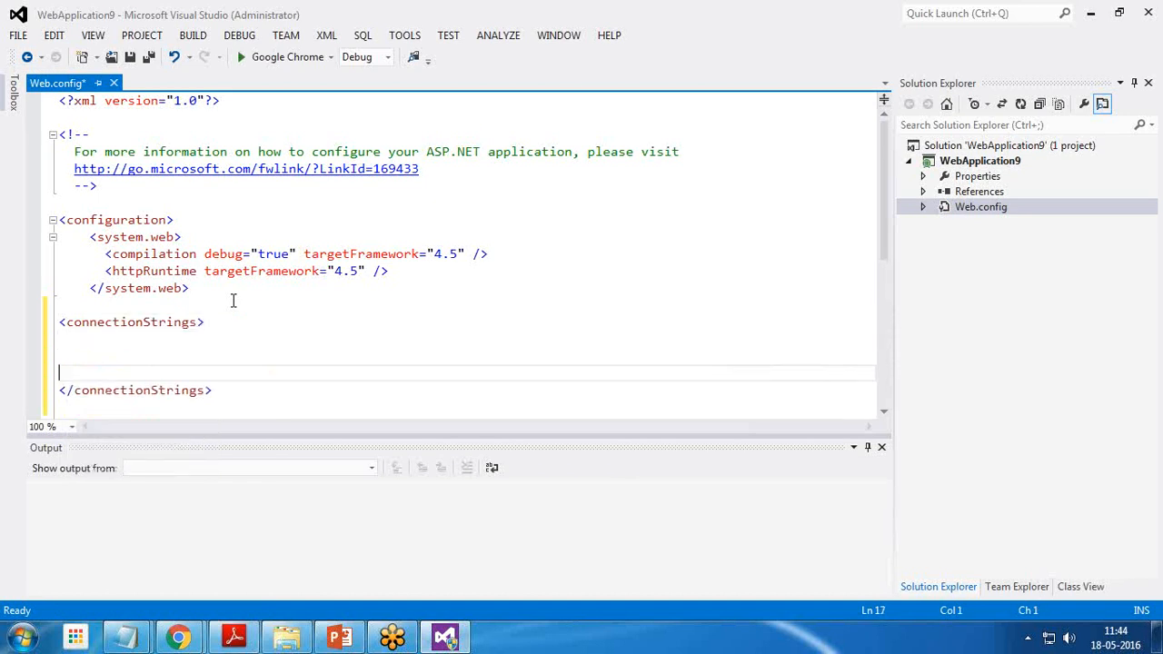
{"action": "type", "text": "<add/>"}
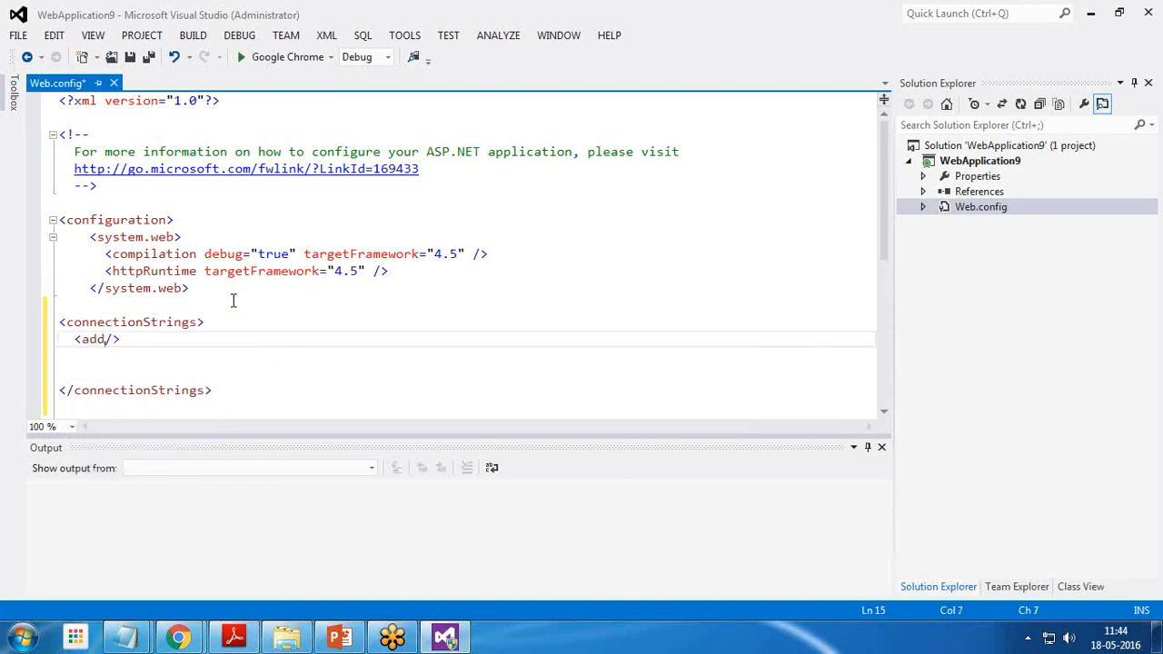
{"action": "type", "text": "name=\"C\""}
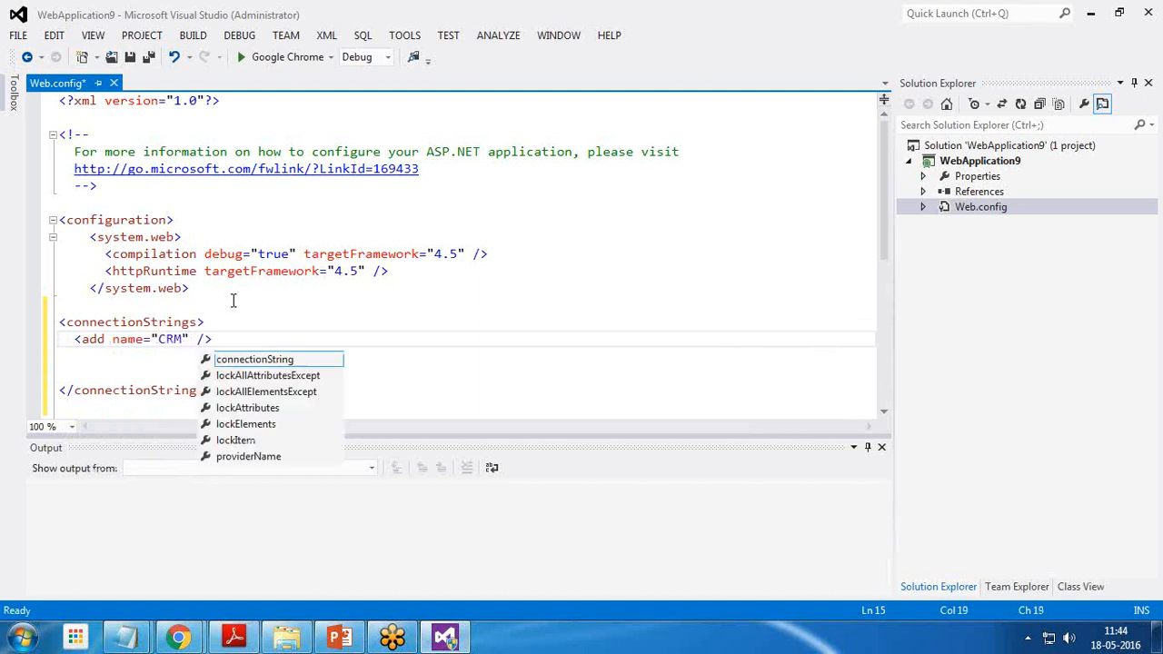
{"action": "type", "text": "connectionString=\"I"}
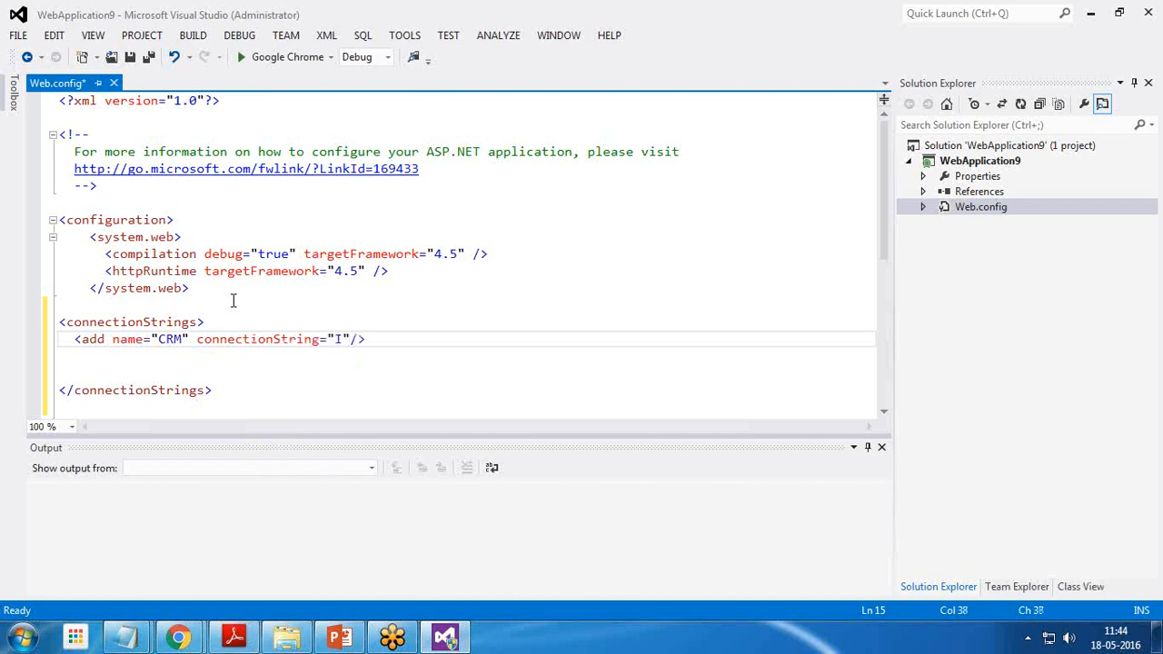
{"action": "type", "text": "URL"}
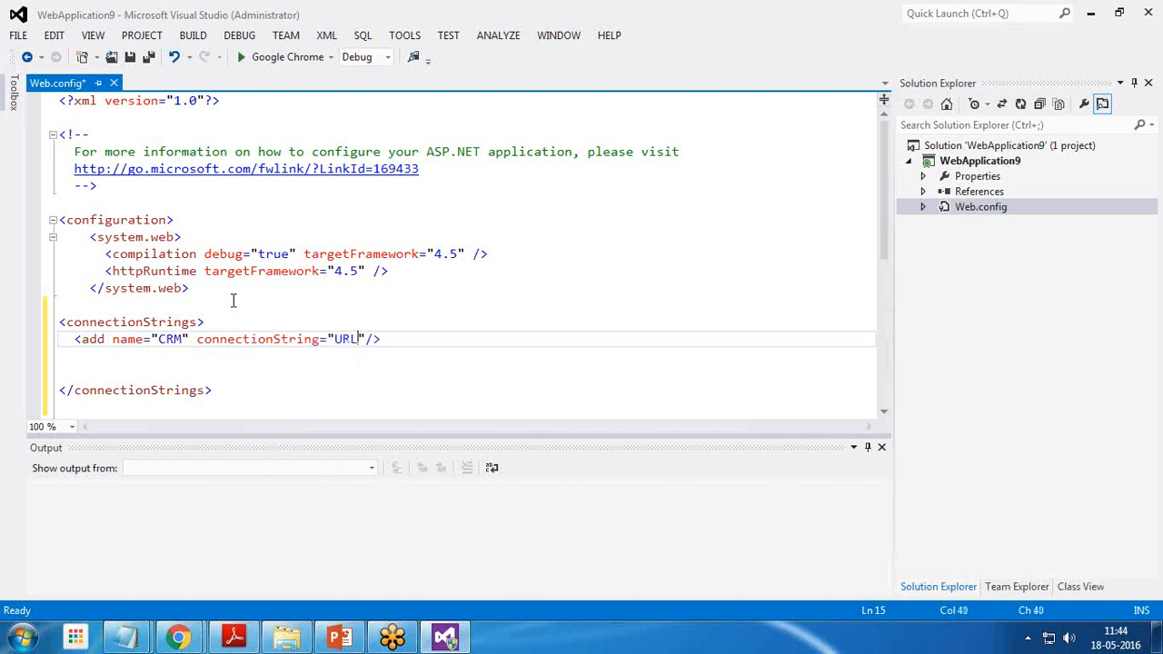
{"action": "type", "text": ";"}
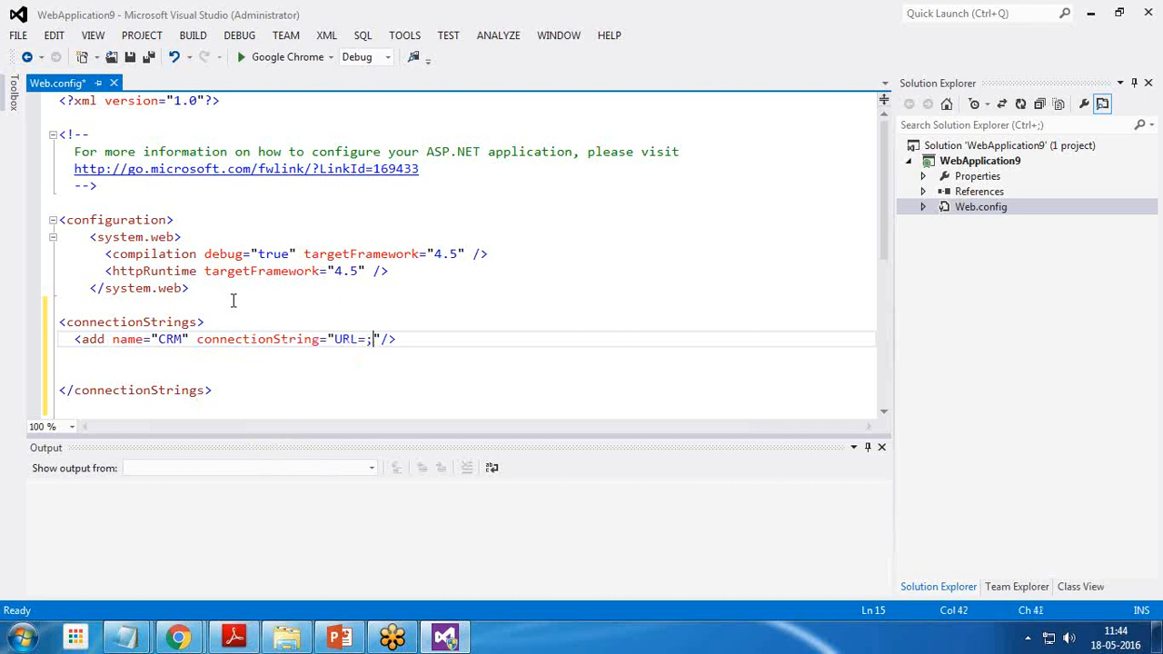
{"action": "type", "text": "Username"}
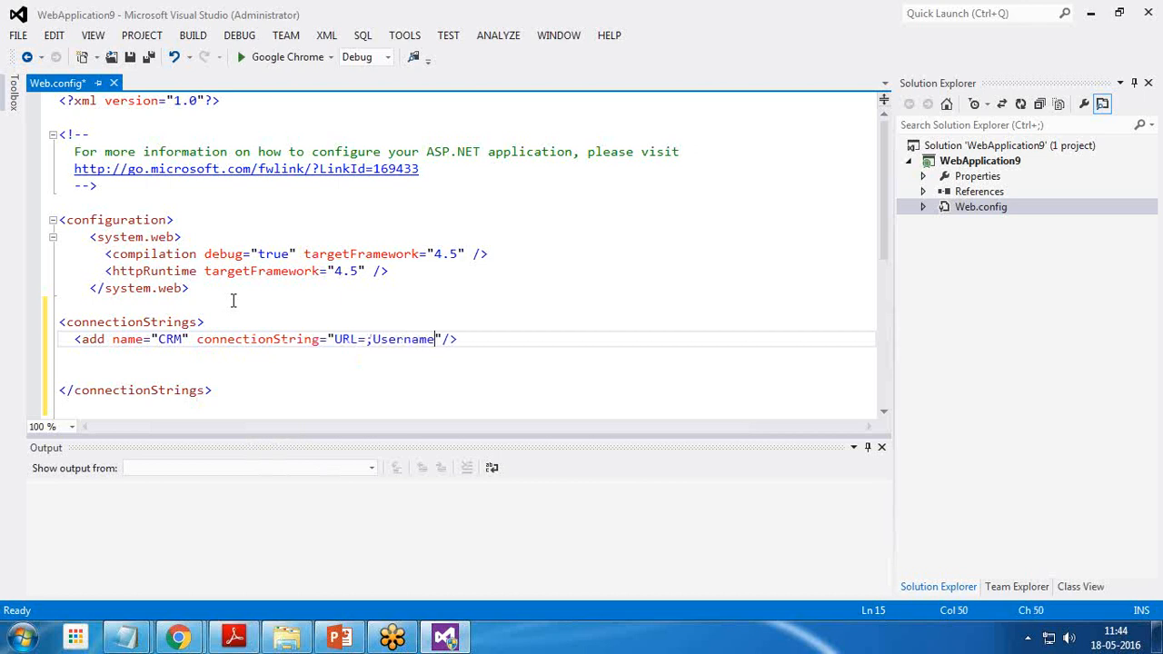
{"action": "type", "text": ";Pa"}
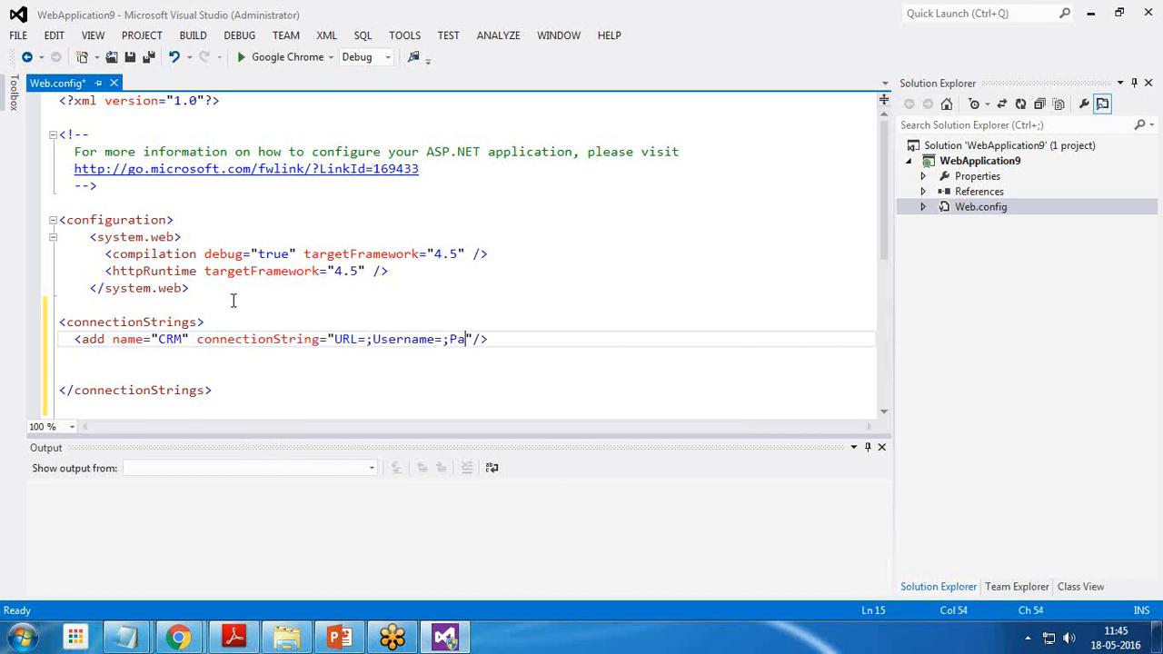
{"action": "type", "text": "ssword"}
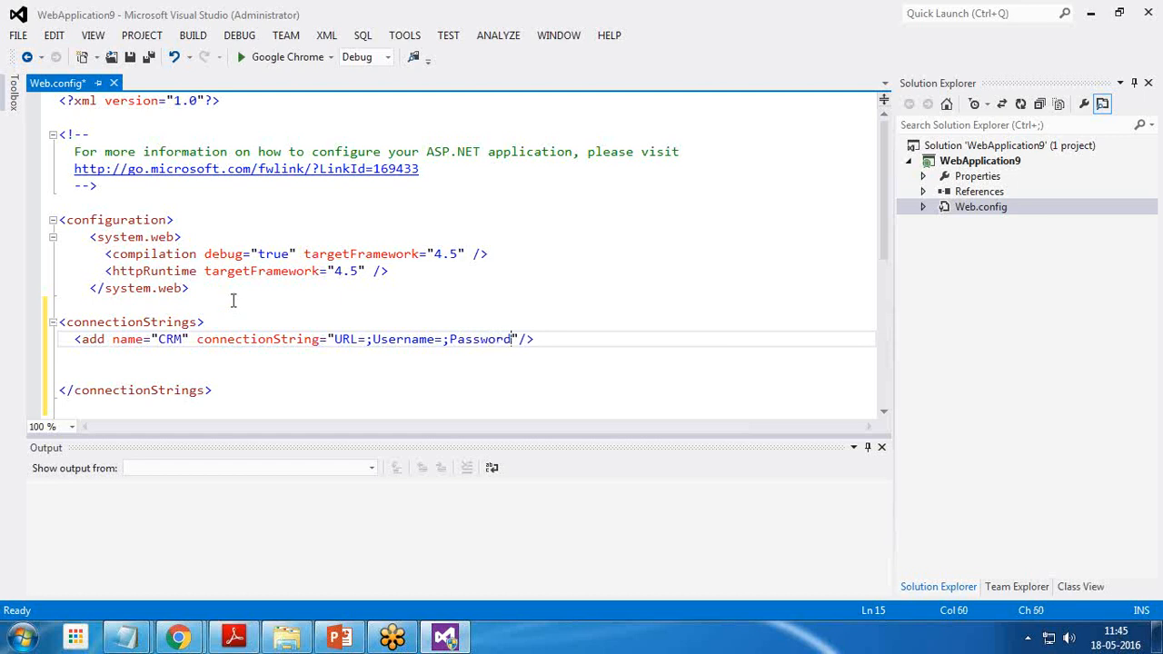
{"action": "left_click", "coordinate": [178, 636]}
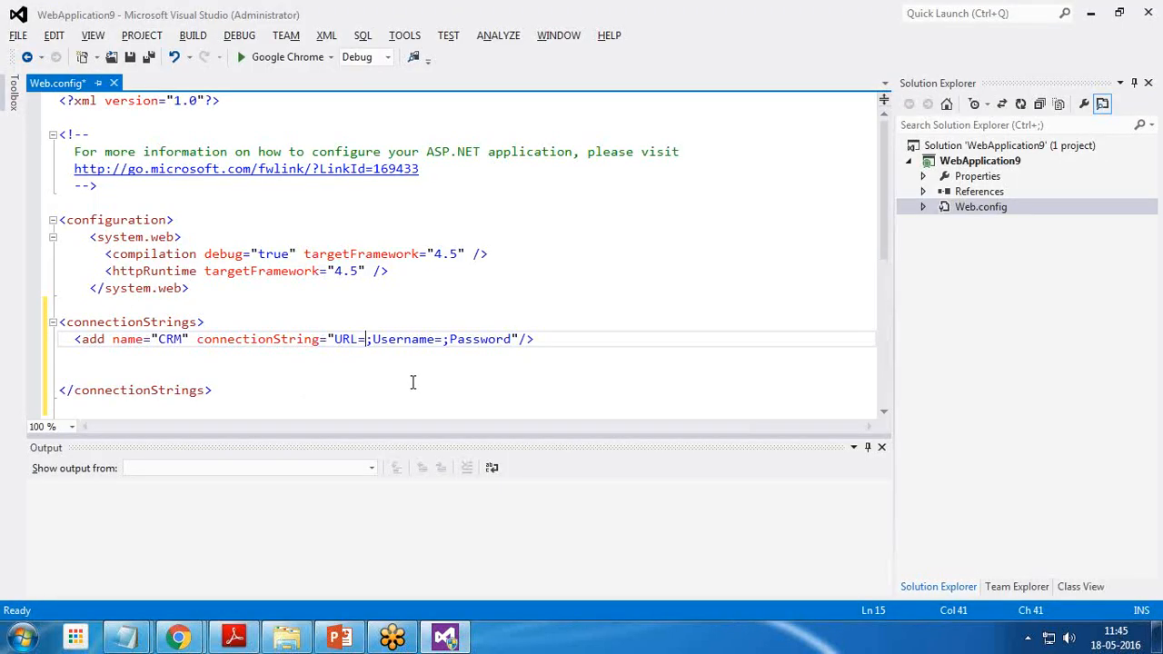
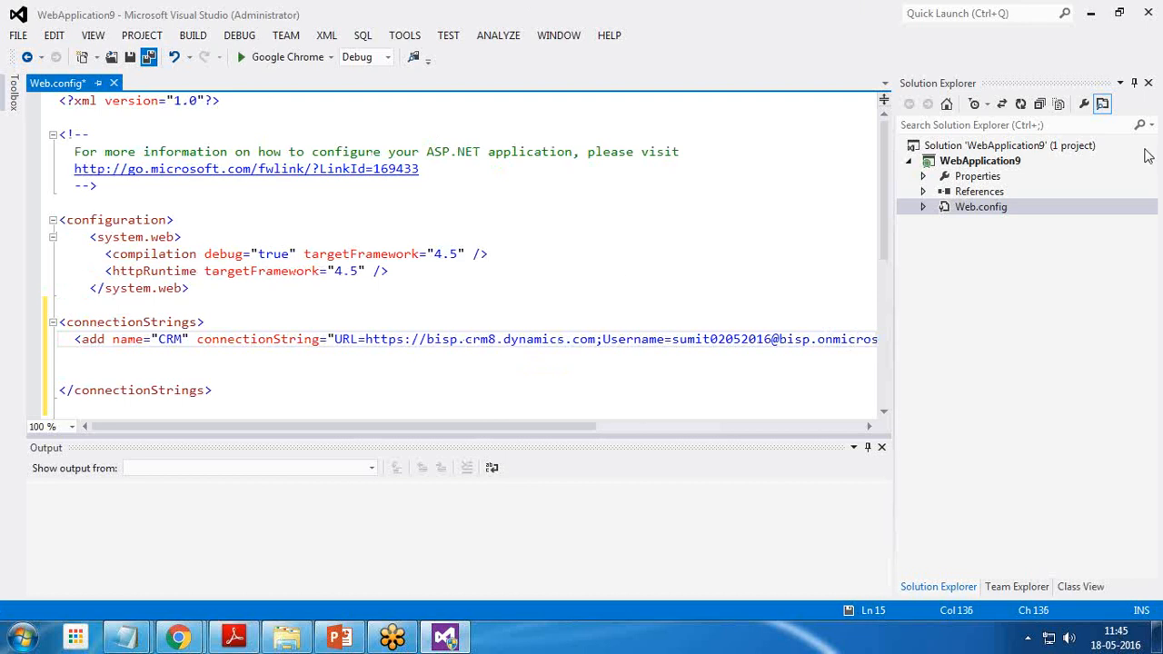
Step: Save Web.config, add a CRMHelperClass.cs class to the project and declare it public static
{"action": "key", "text": "ctrl+s"}
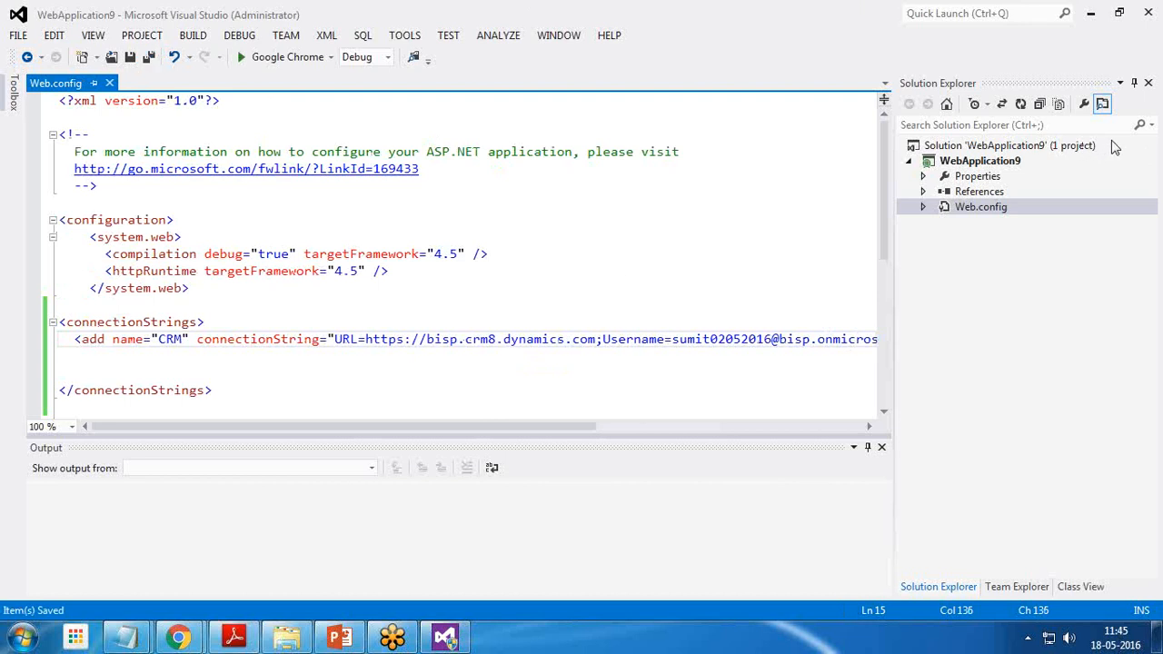
{"action": "left_click", "coordinate": [981, 160]}
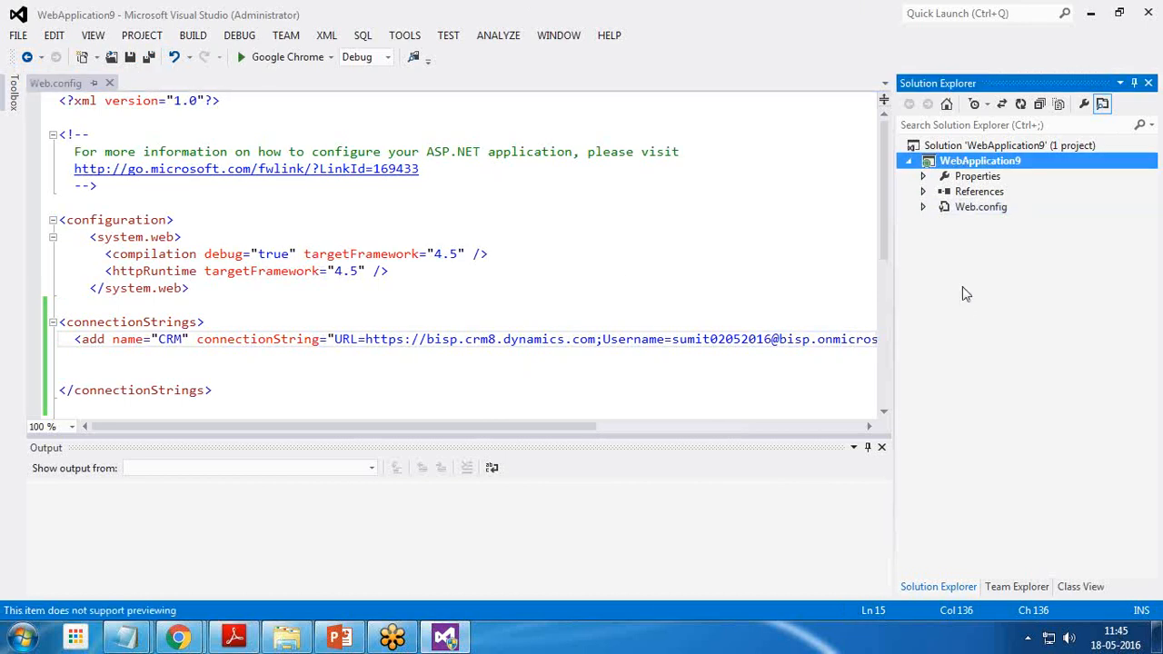
{"action": "right_click", "coordinate": [981, 160]}
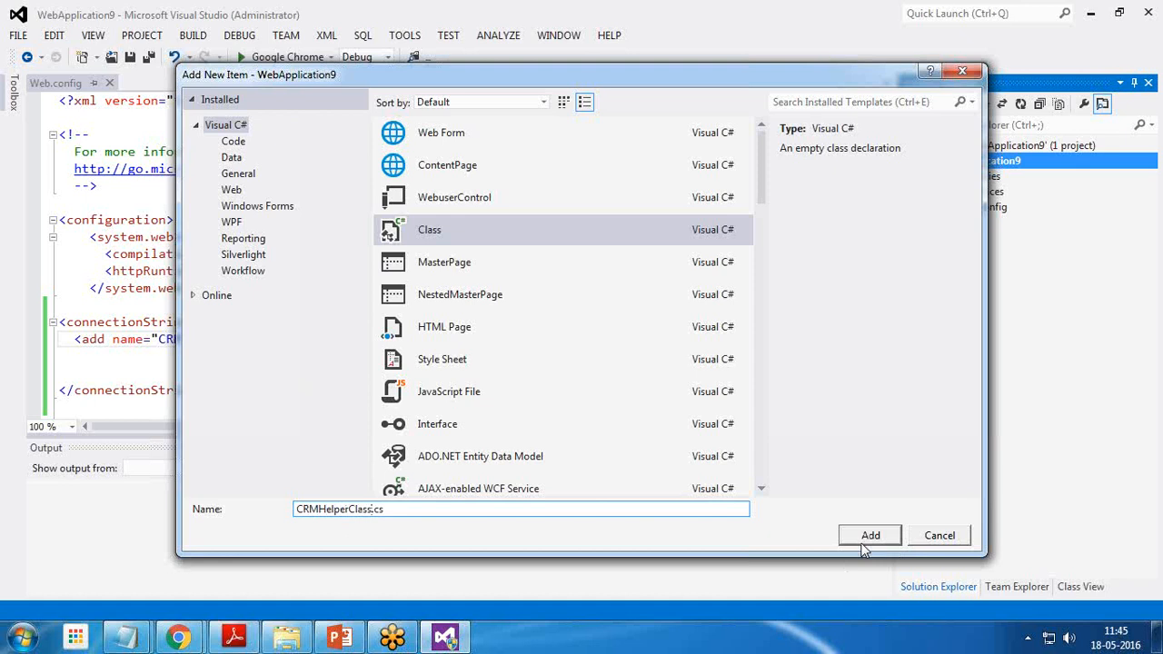
{"action": "left_click", "coordinate": [868, 534]}
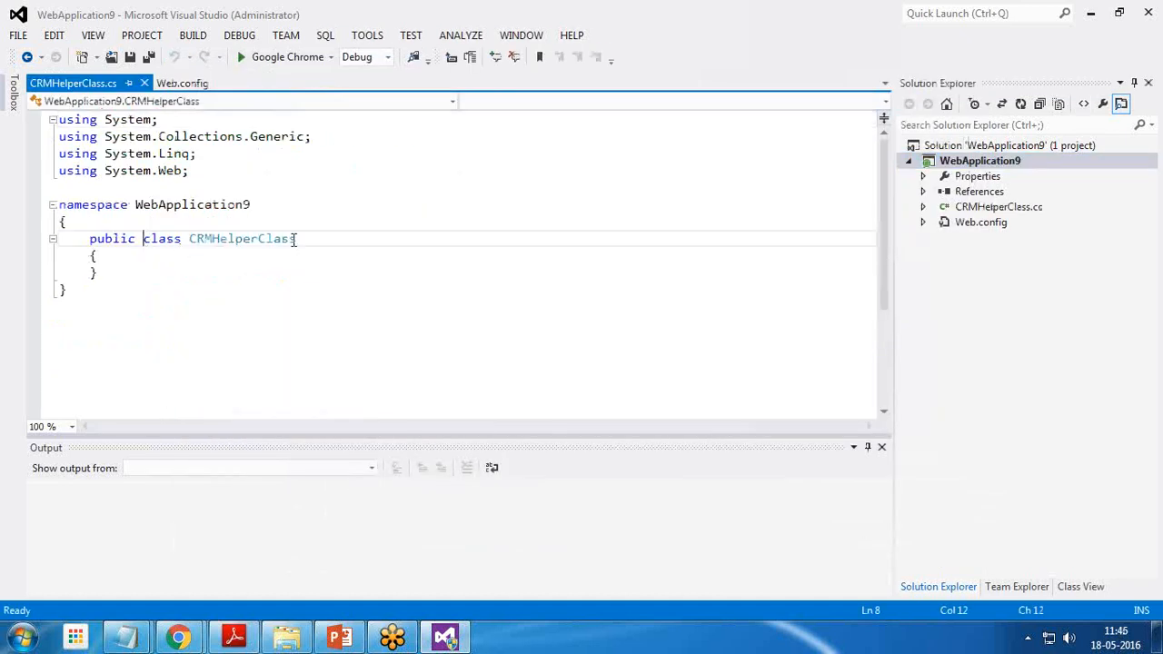
{"action": "type", "text": "static"}
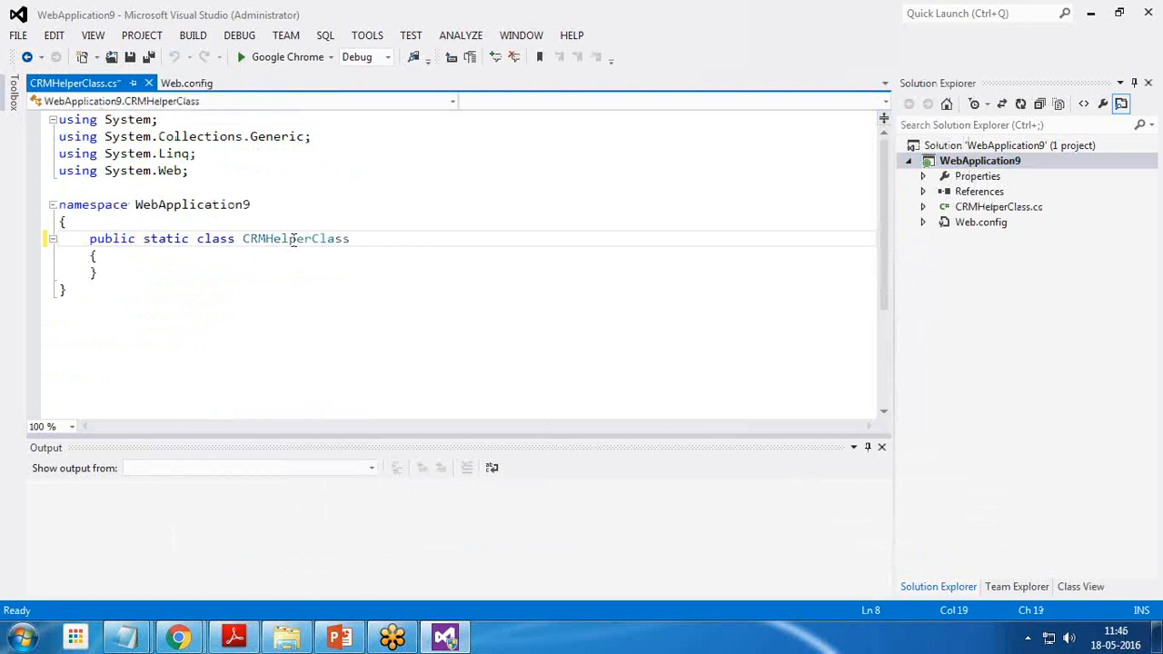
{"action": "left_click", "coordinate": [233, 256]}
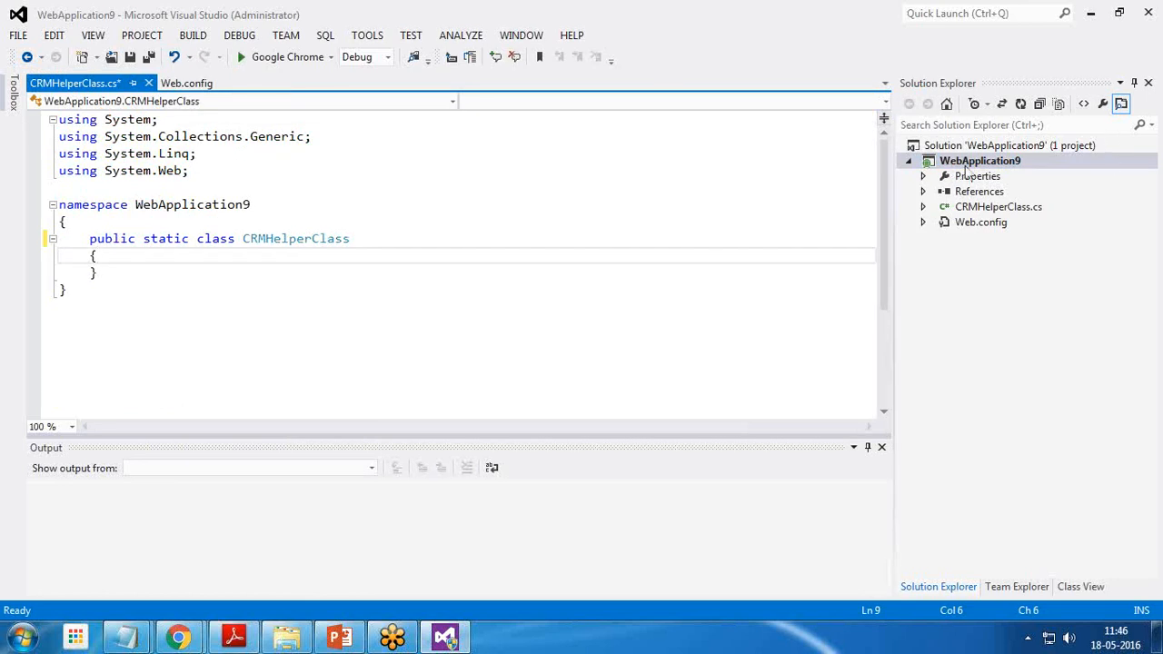
Step: Via Manage NuGet Packages, search Microsoft.Xrm.sdk and install the CRM 2011 SDK package
{"action": "left_click", "coordinate": [979, 191]}
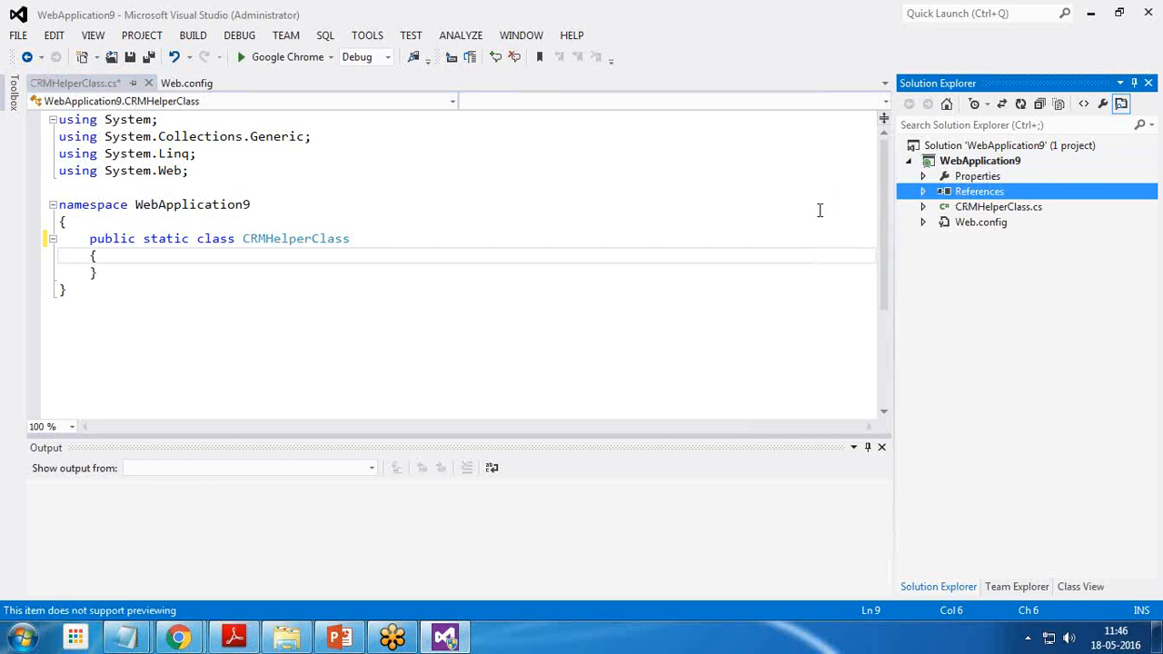
{"action": "left_click", "coordinate": [979, 191]}
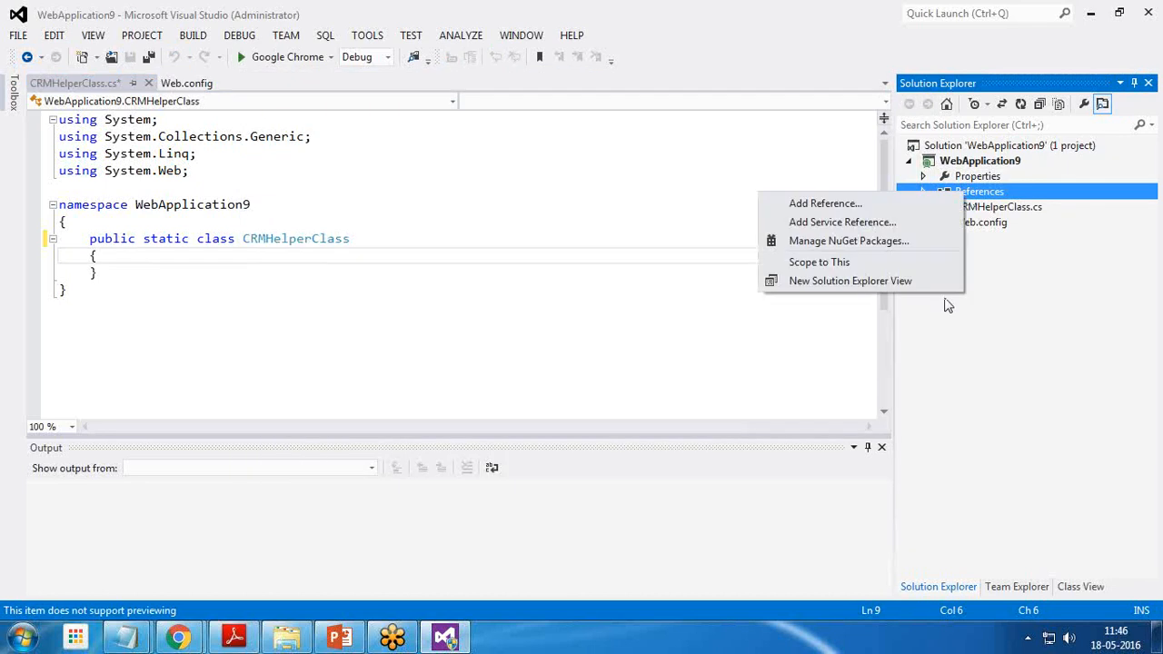
{"action": "left_click", "coordinate": [846, 240]}
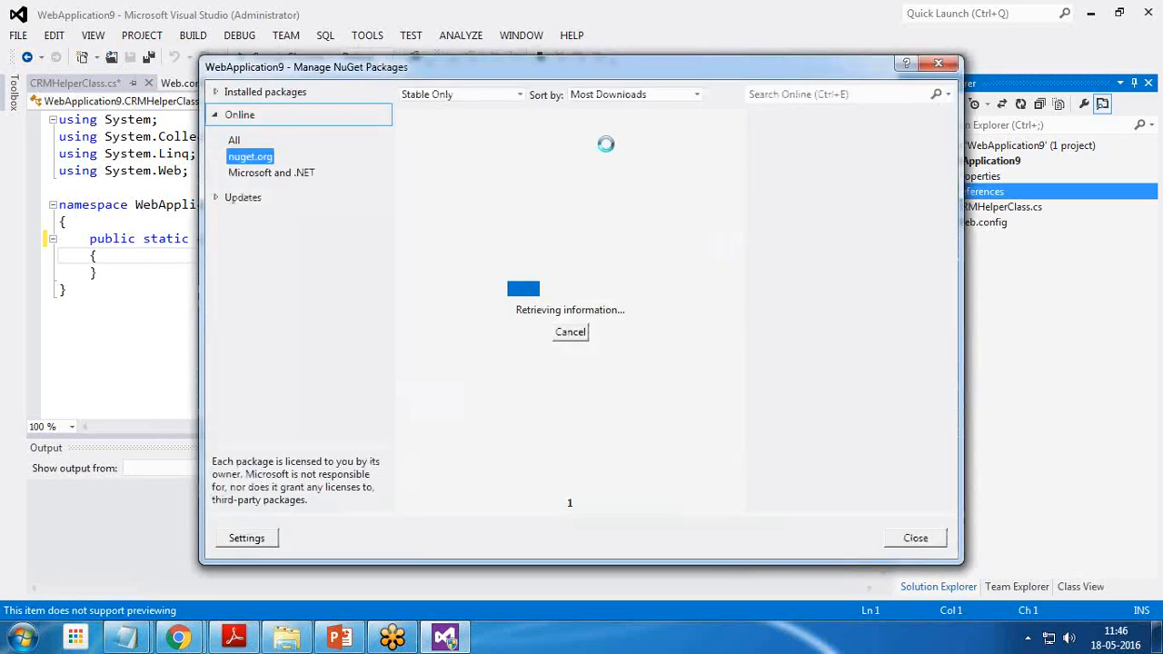
{"action": "type", "text": "Mi"}
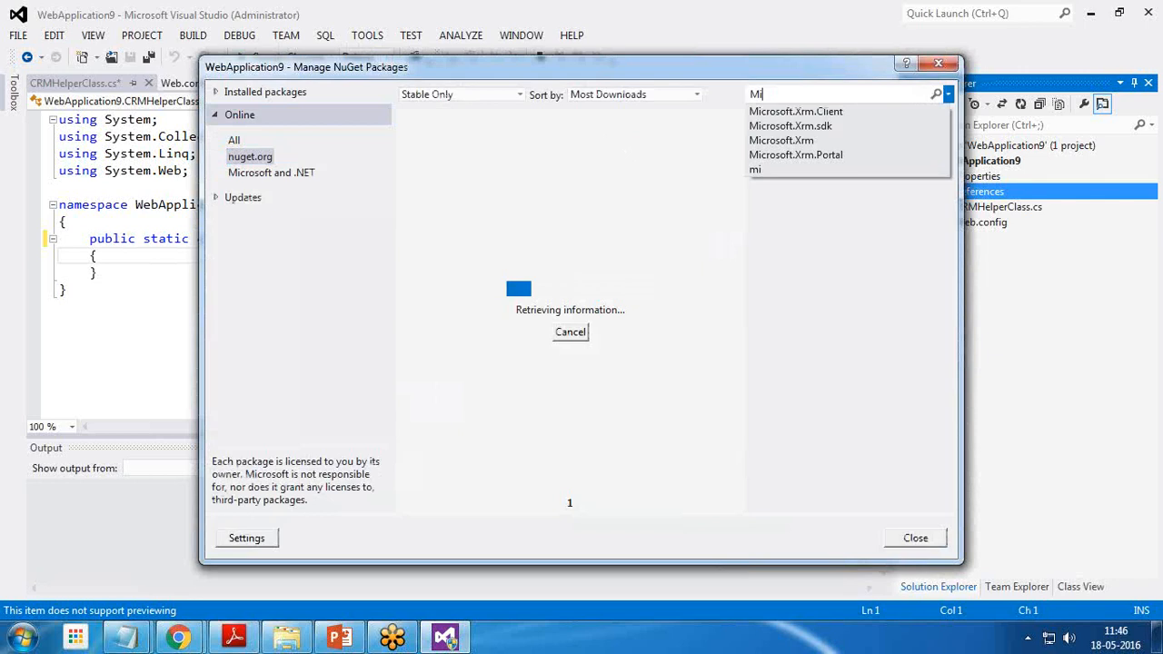
{"action": "left_click", "coordinate": [789, 126]}
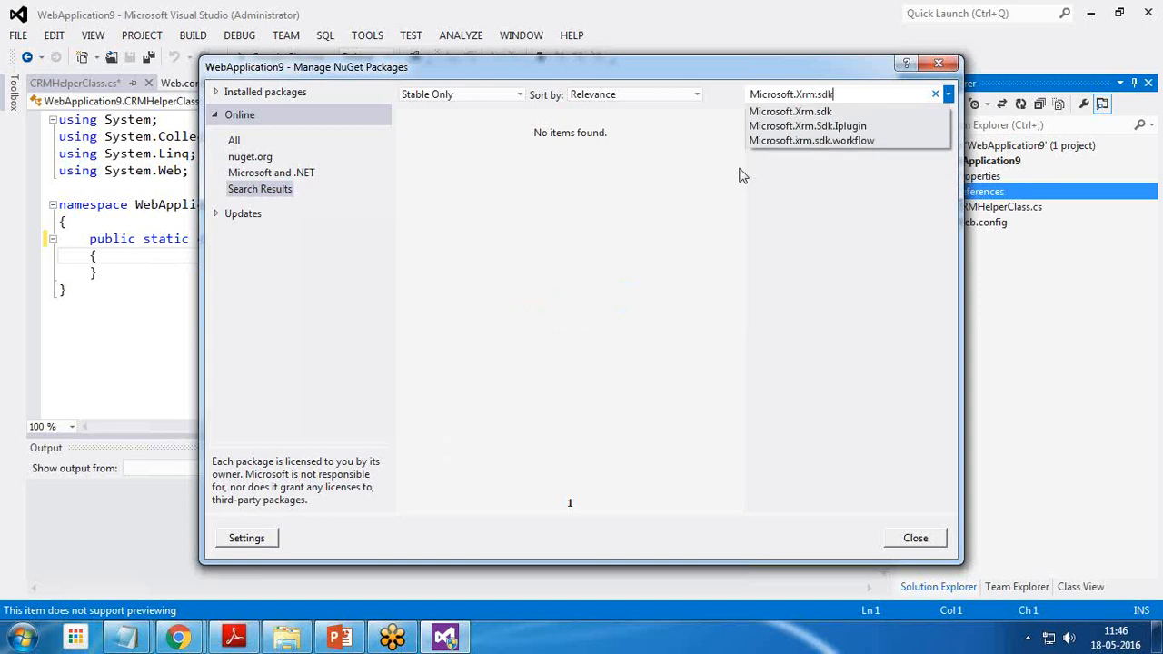
{"action": "mouse_move", "coordinate": [806, 116]}
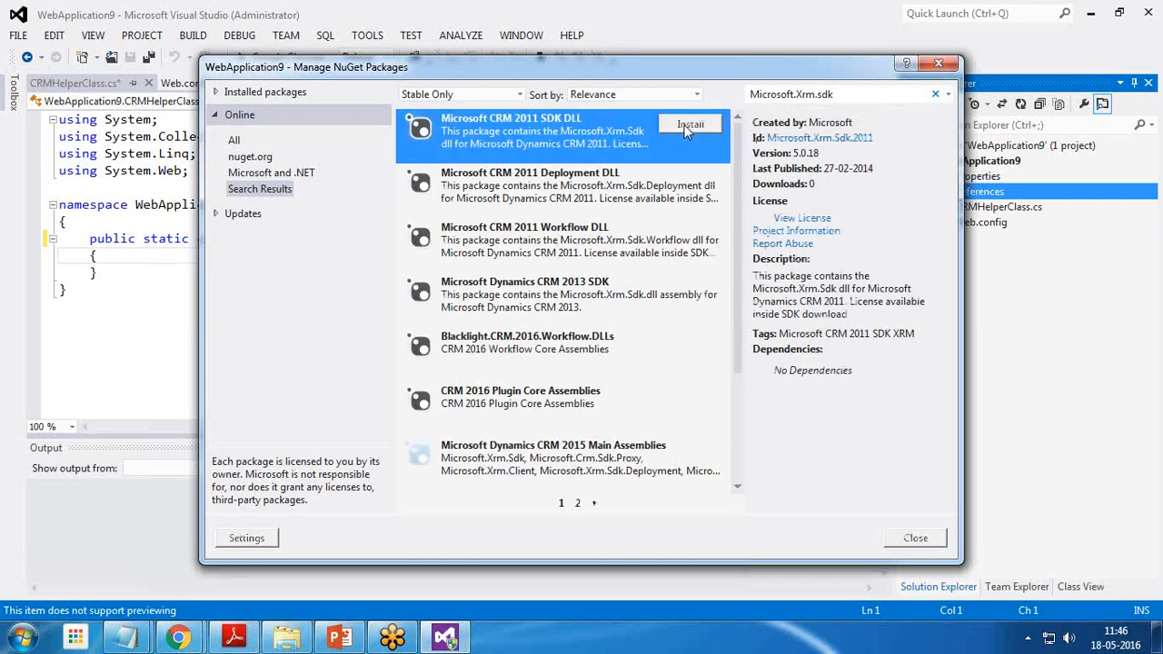
{"action": "left_click", "coordinate": [690, 124]}
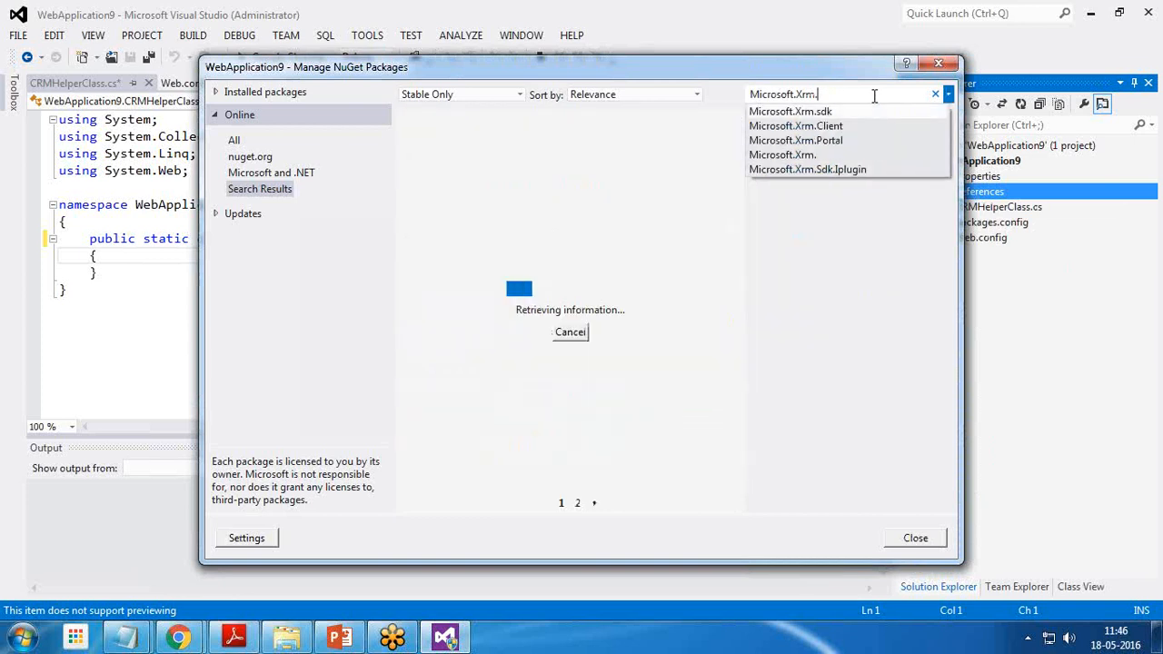
Step: Search Microsoft.Xrm.Client and install the CRM 2011 Client DLL package
{"action": "left_click", "coordinate": [796, 126]}
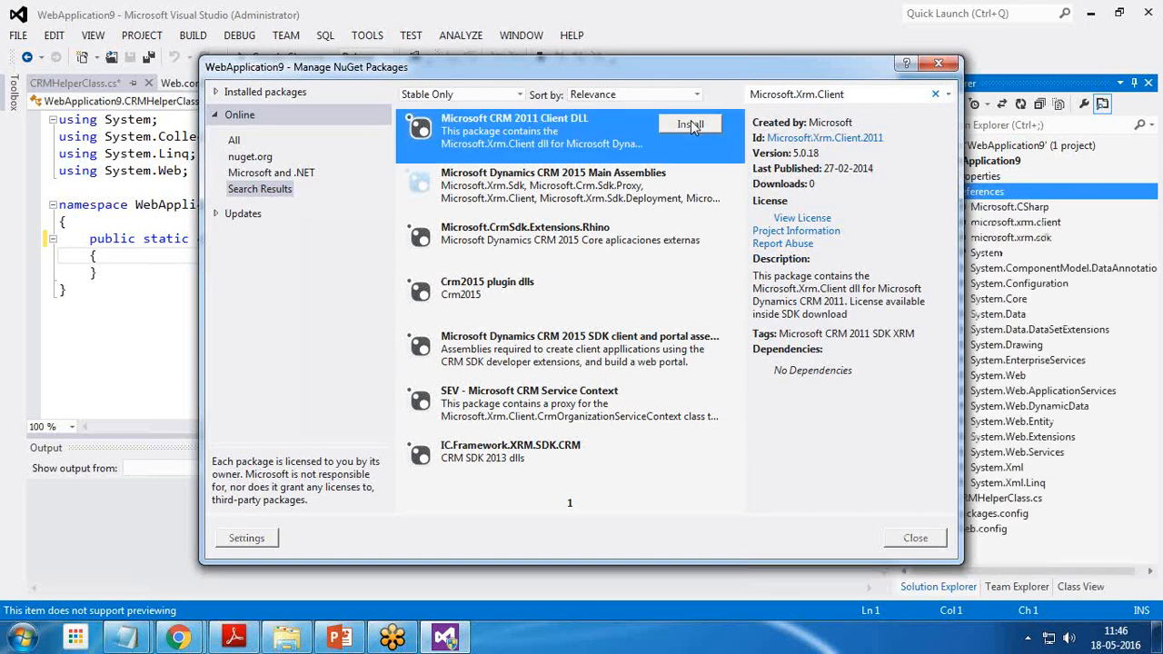
{"action": "left_click", "coordinate": [690, 123]}
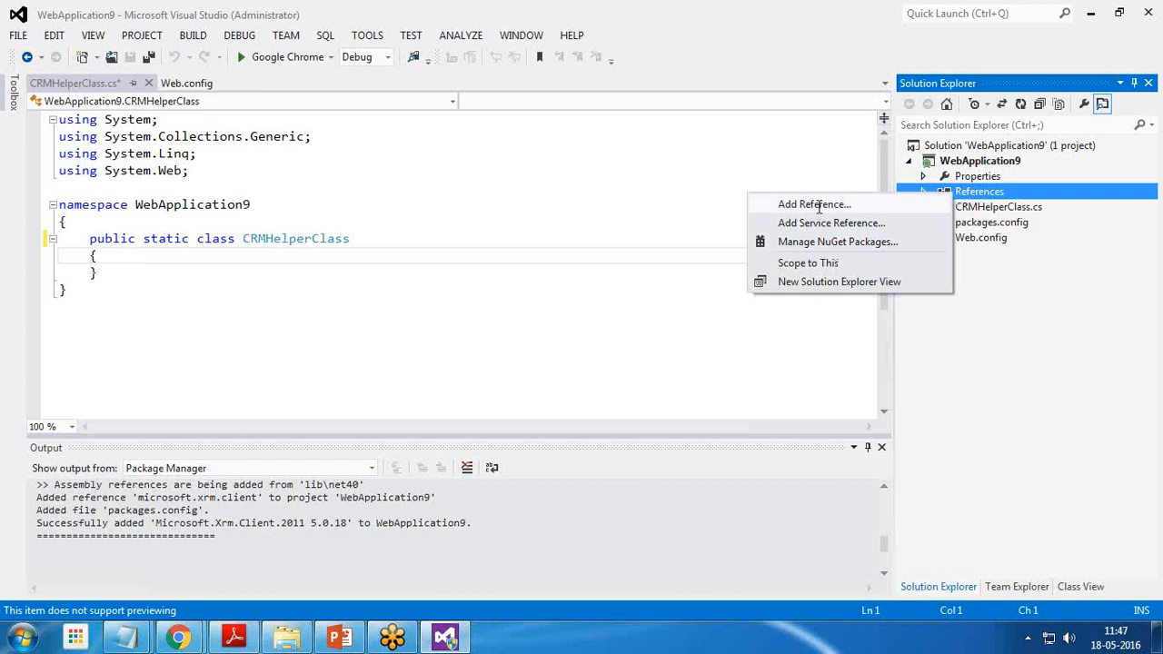
Step: Add the System.Runtime.Serialization framework assembly reference to the project
{"action": "left_click", "coordinate": [814, 203]}
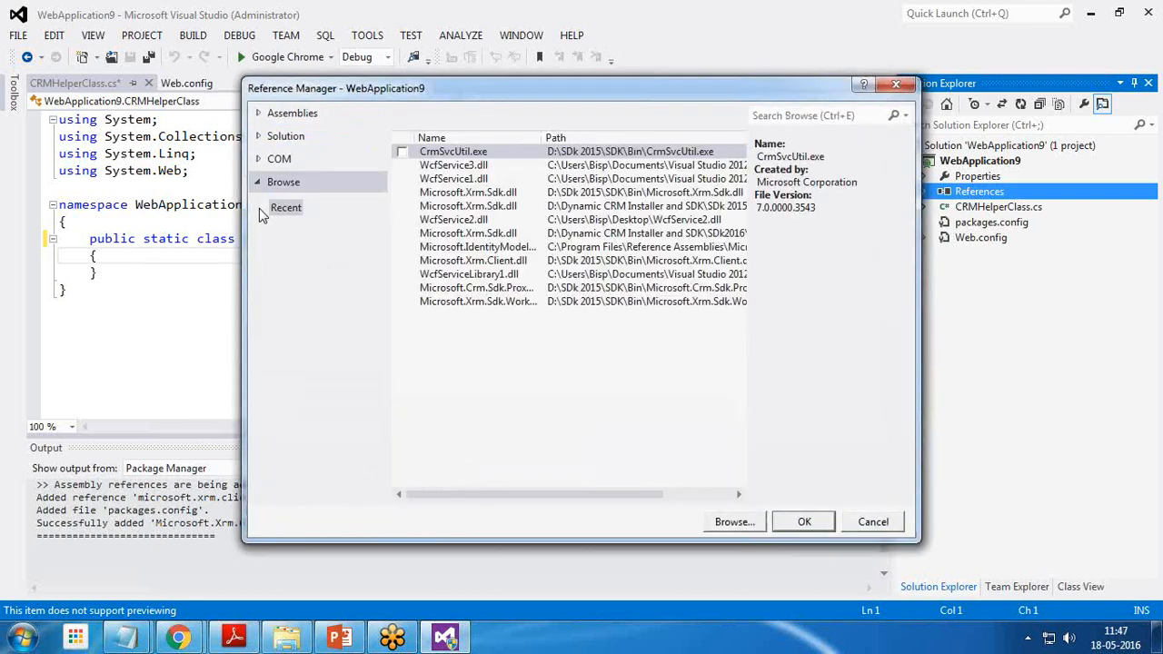
{"action": "left_click", "coordinate": [734, 521]}
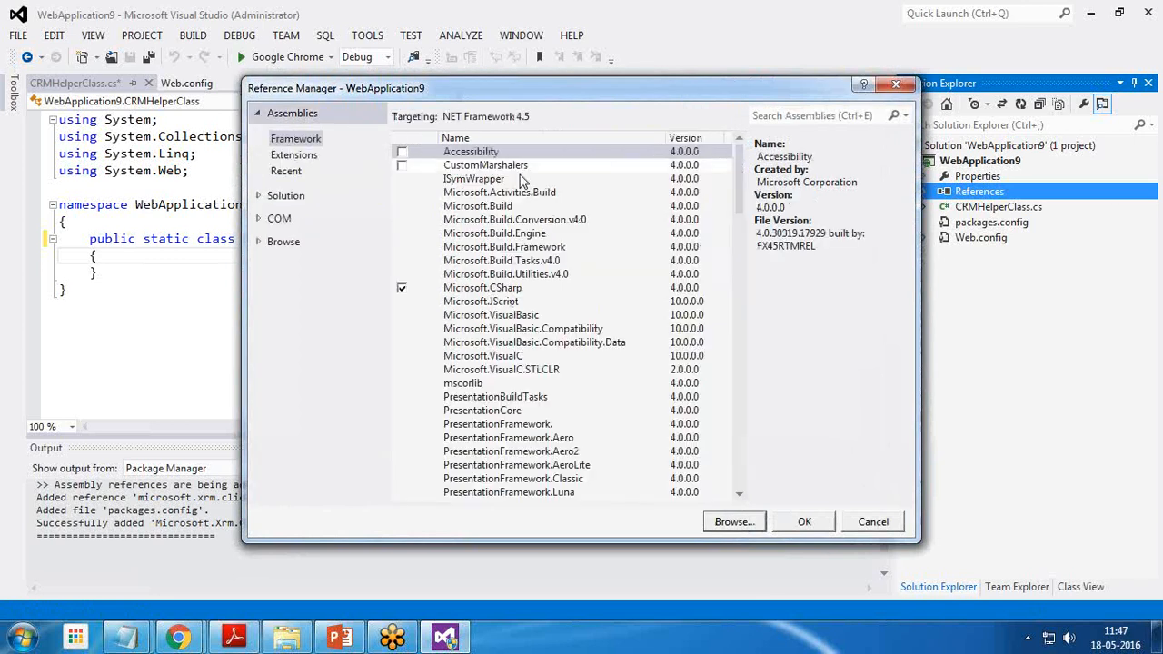
{"action": "scroll", "scroll_direction": "down", "scroll_amount": 3}
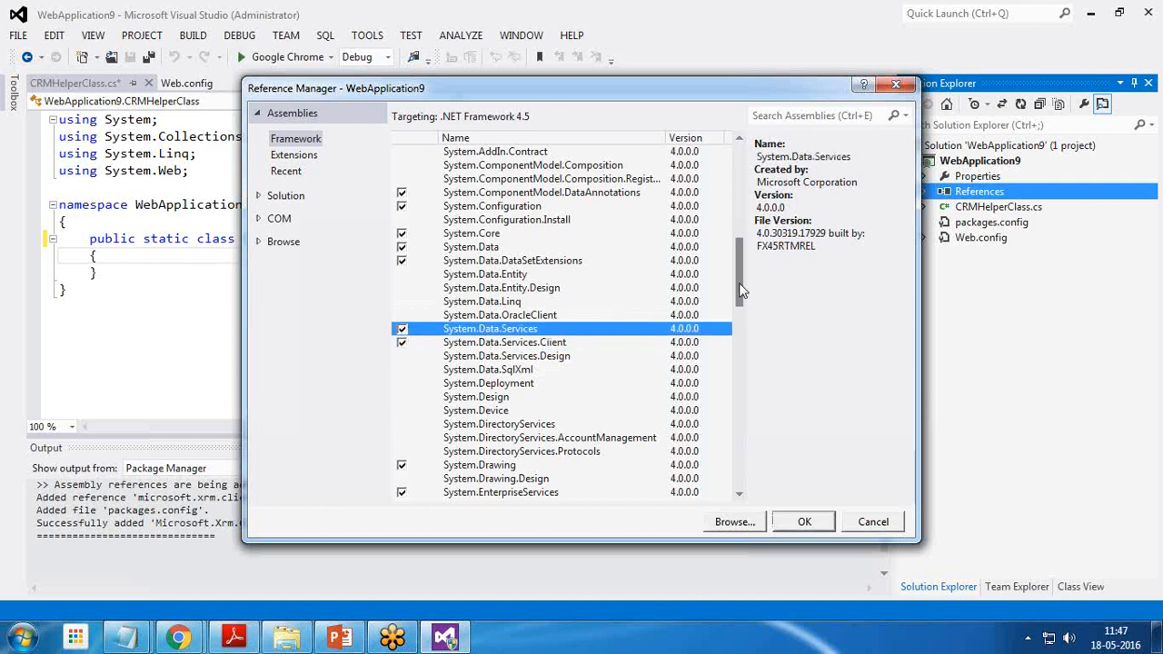
{"action": "scroll", "scroll_direction": "down", "scroll_amount": 3}
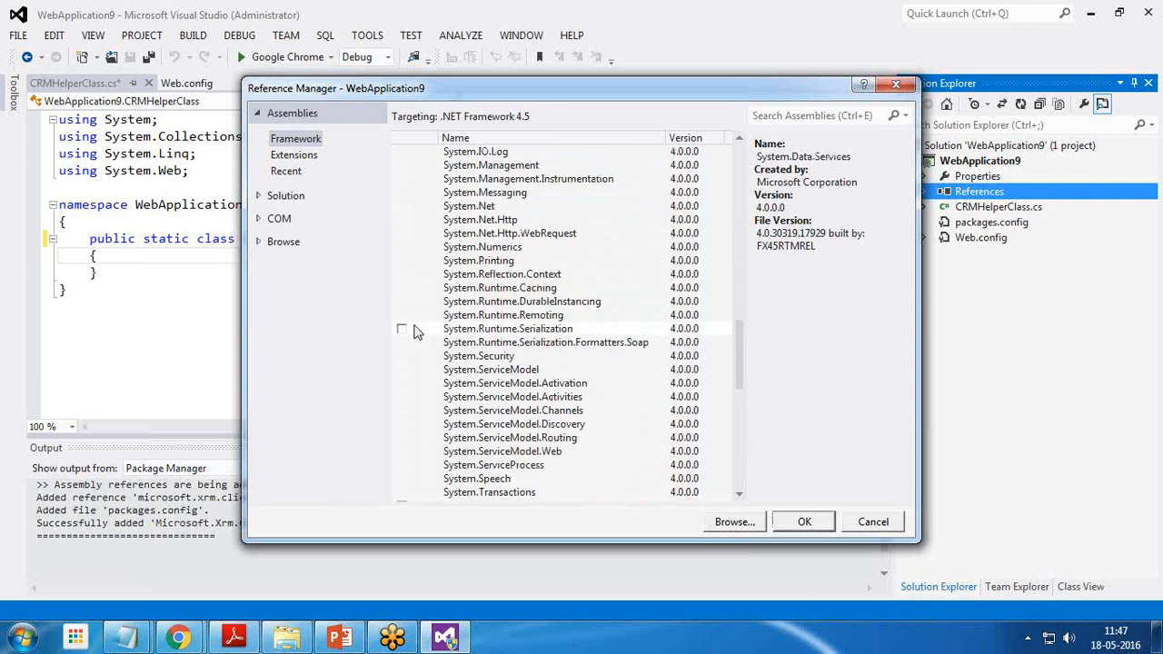
{"action": "left_click", "coordinate": [803, 520]}
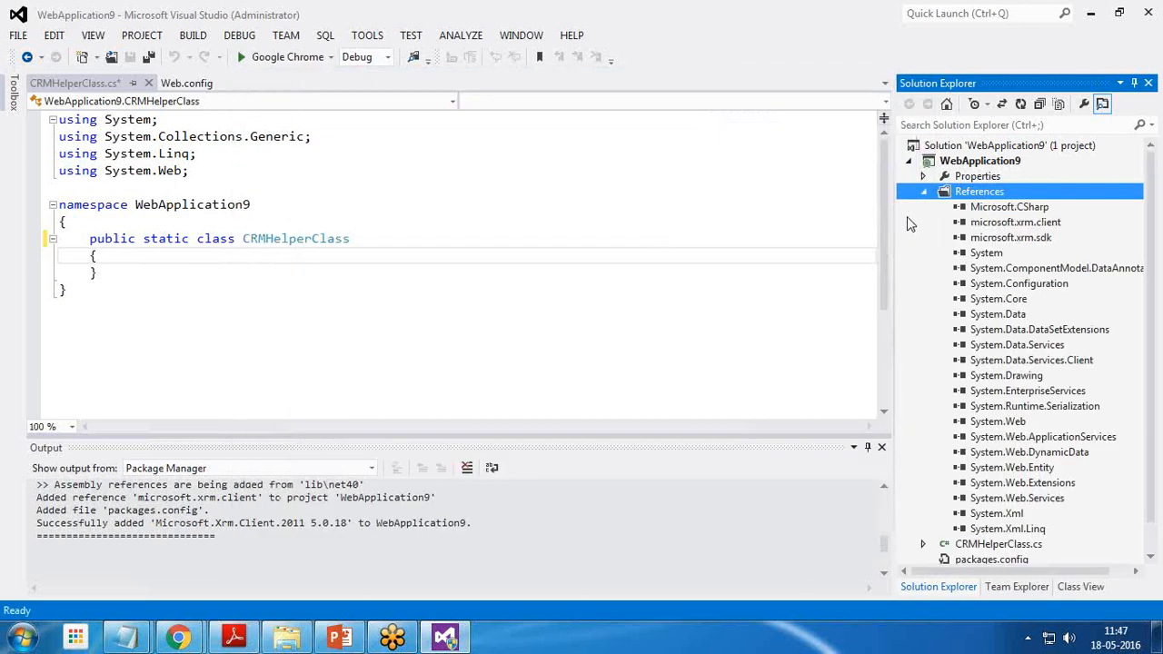
Step: Add 'using Microsoft.Xrm.Sdk;' and 'using Microsoft.Xrm.Client.Services;' to CRMHelperClass.cs
{"action": "left_click", "coordinate": [233, 170]}
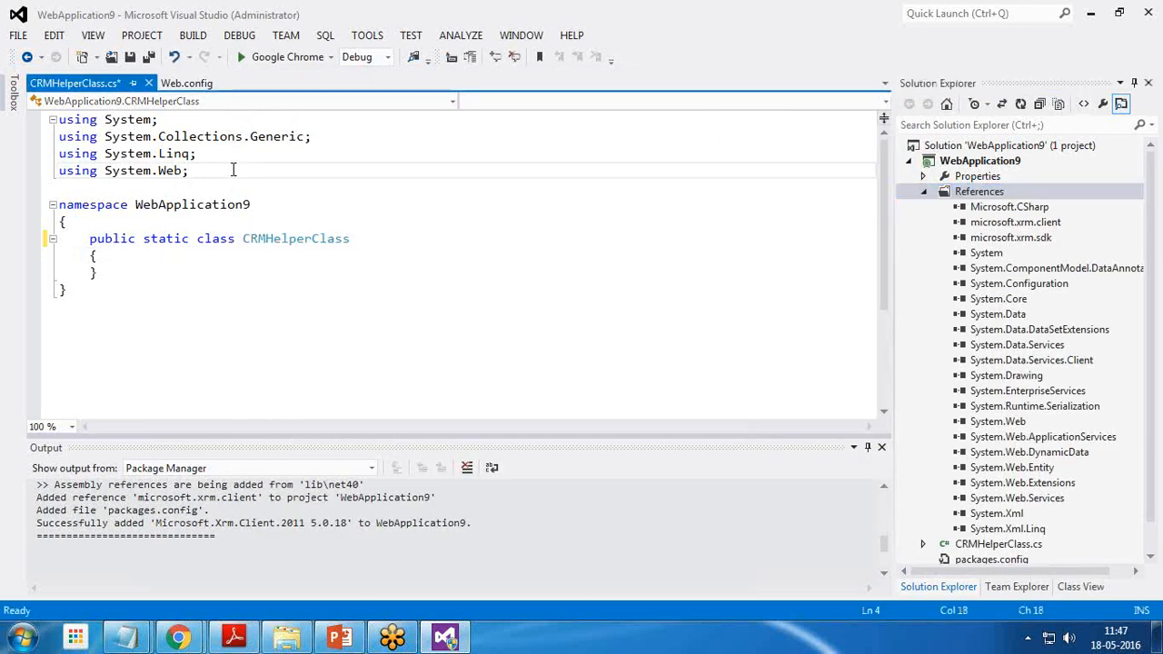
{"action": "type", "text": "using"}
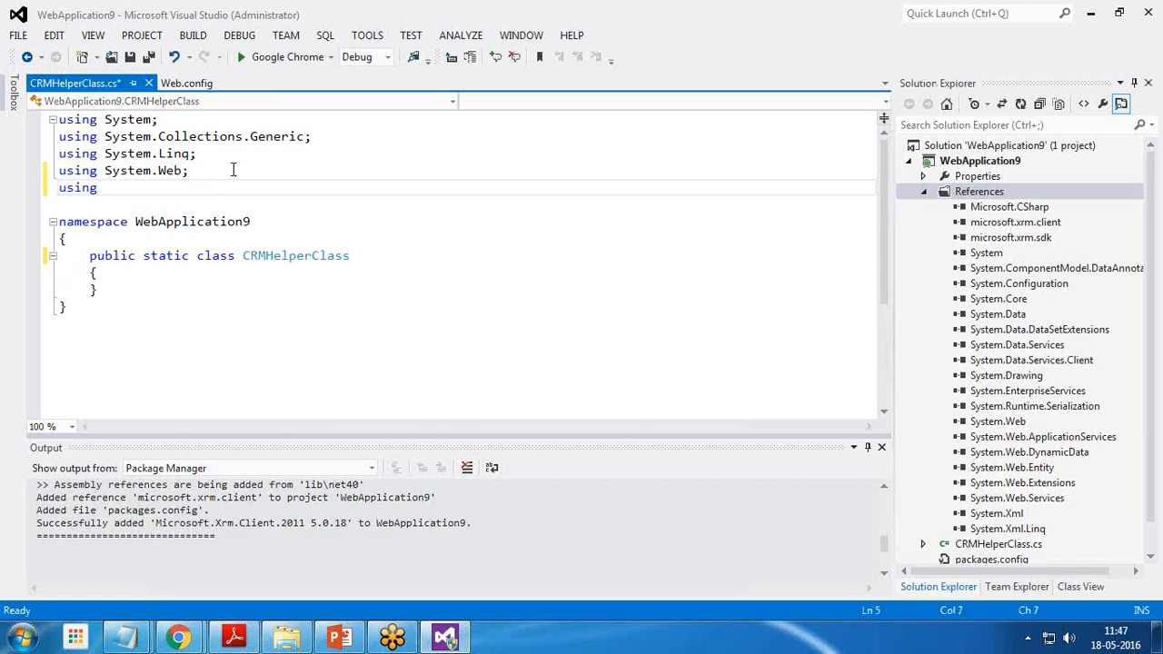
{"action": "type", "text": "Microsoft.c"}
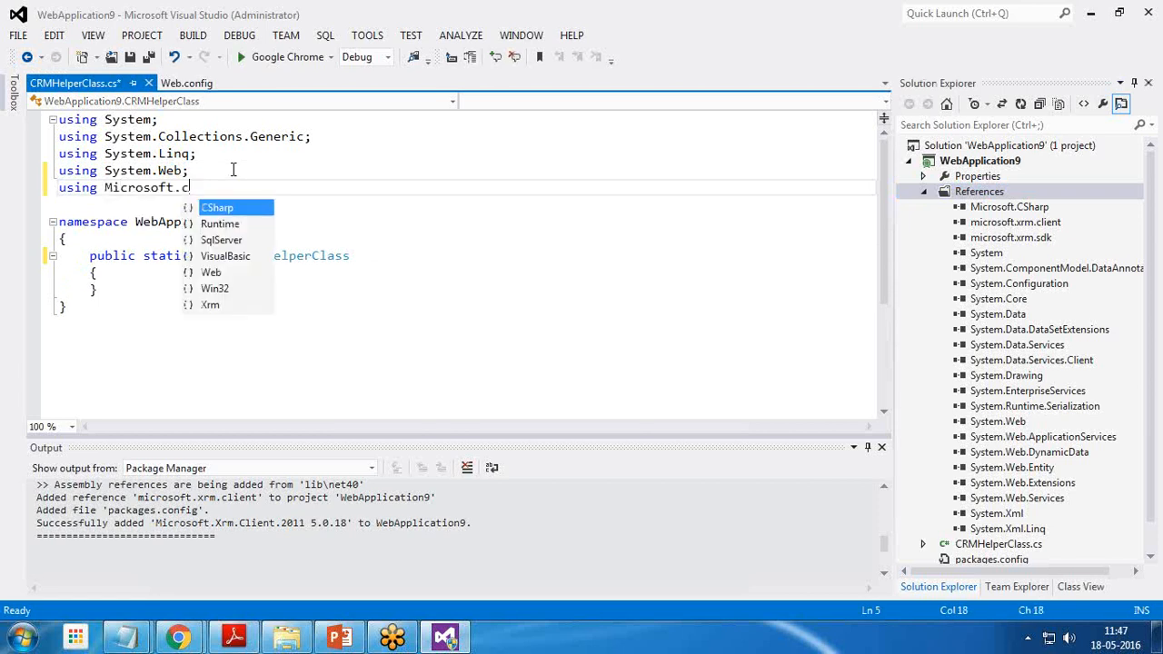
{"action": "type", "text": "Xrm"}
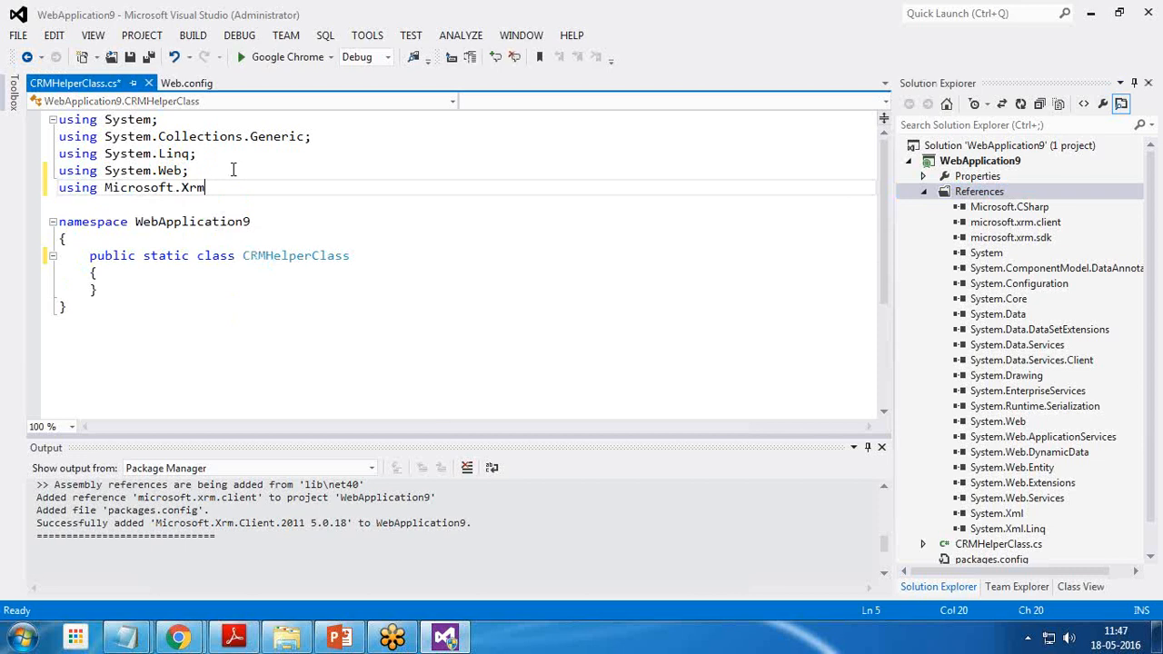
{"action": "type", "text": ".Sdk;"}
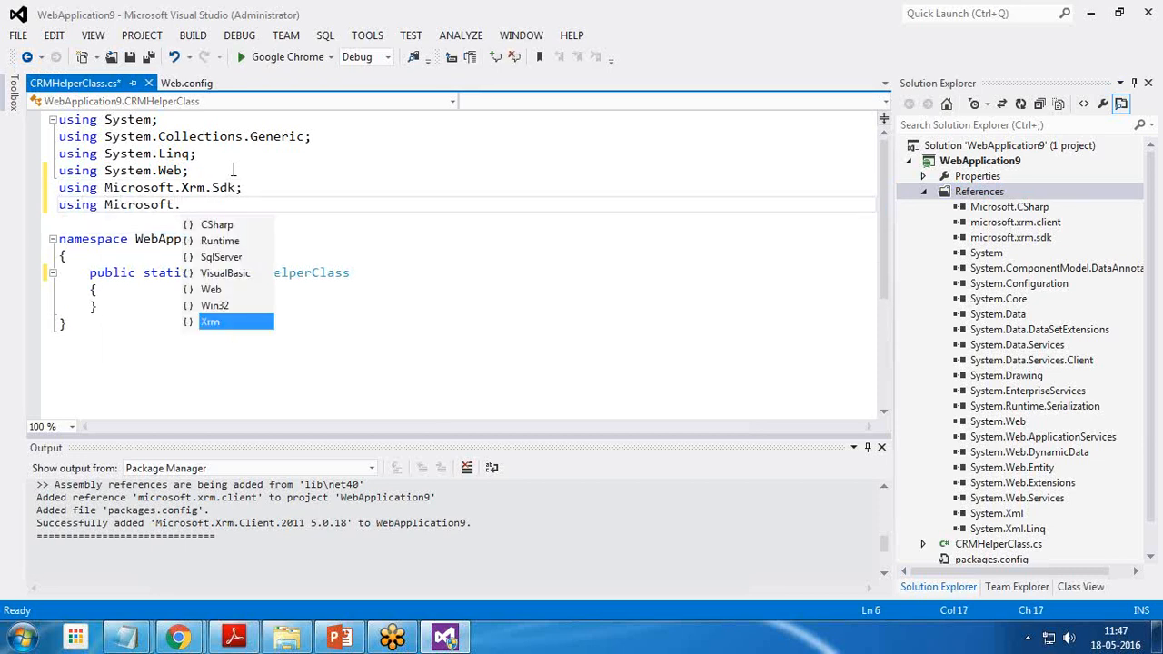
{"action": "type", "text": "Xrm.Client"}
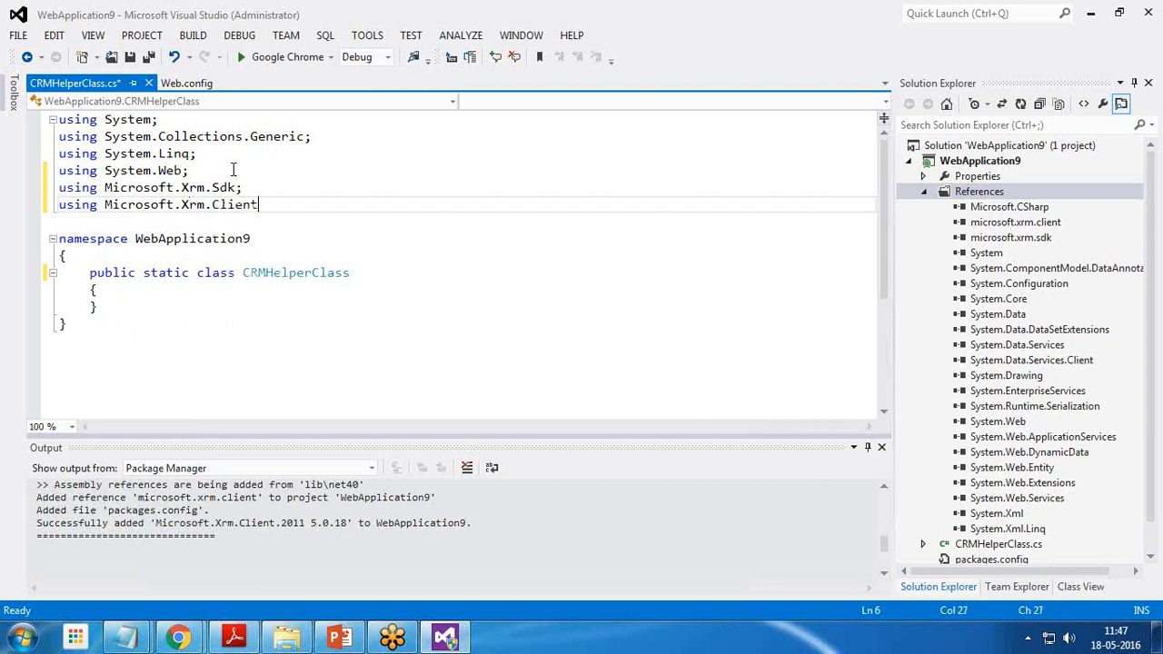
{"action": "type", "text": "."}
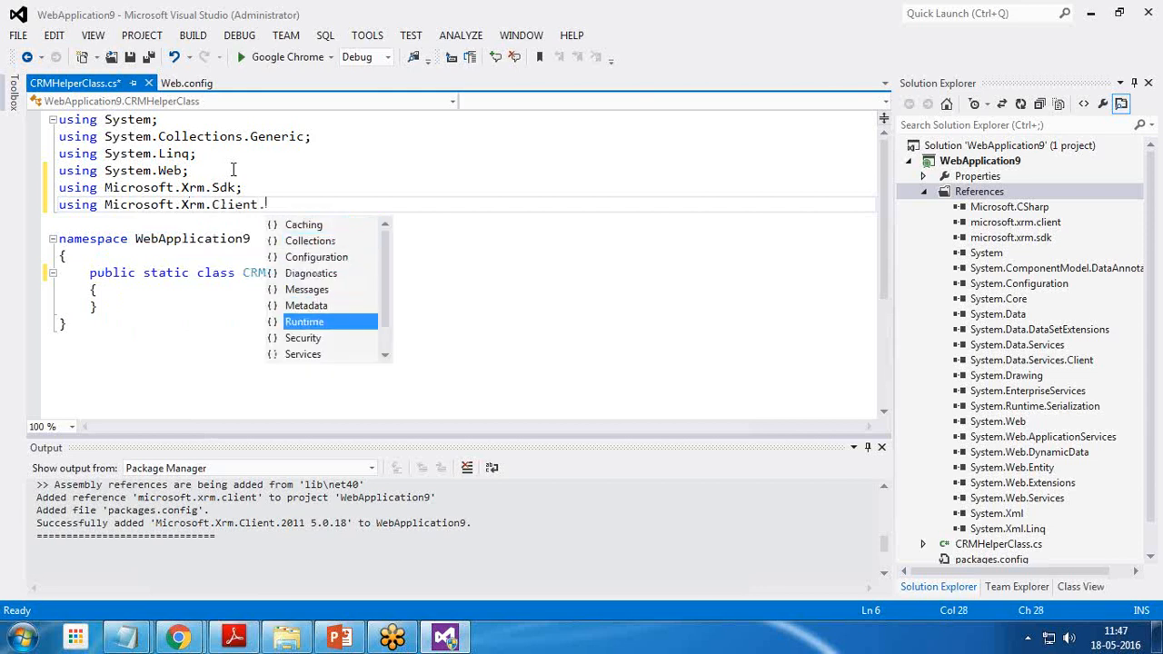
{"action": "type", "text": "Services;"}
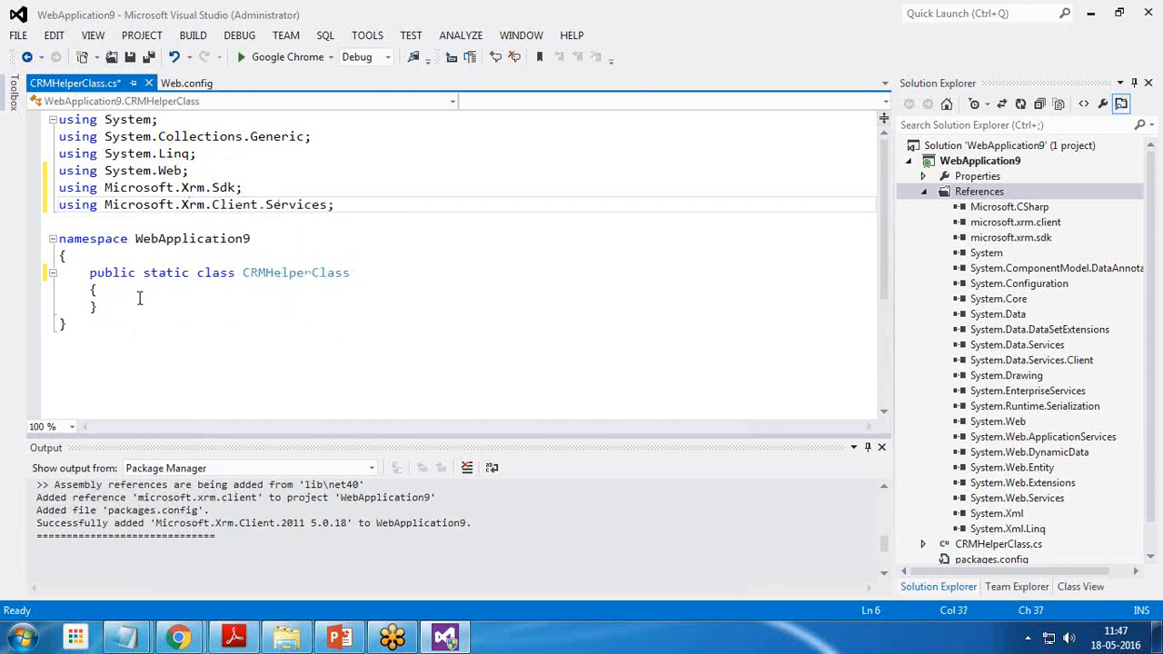
{"action": "key", "text": "enter"}
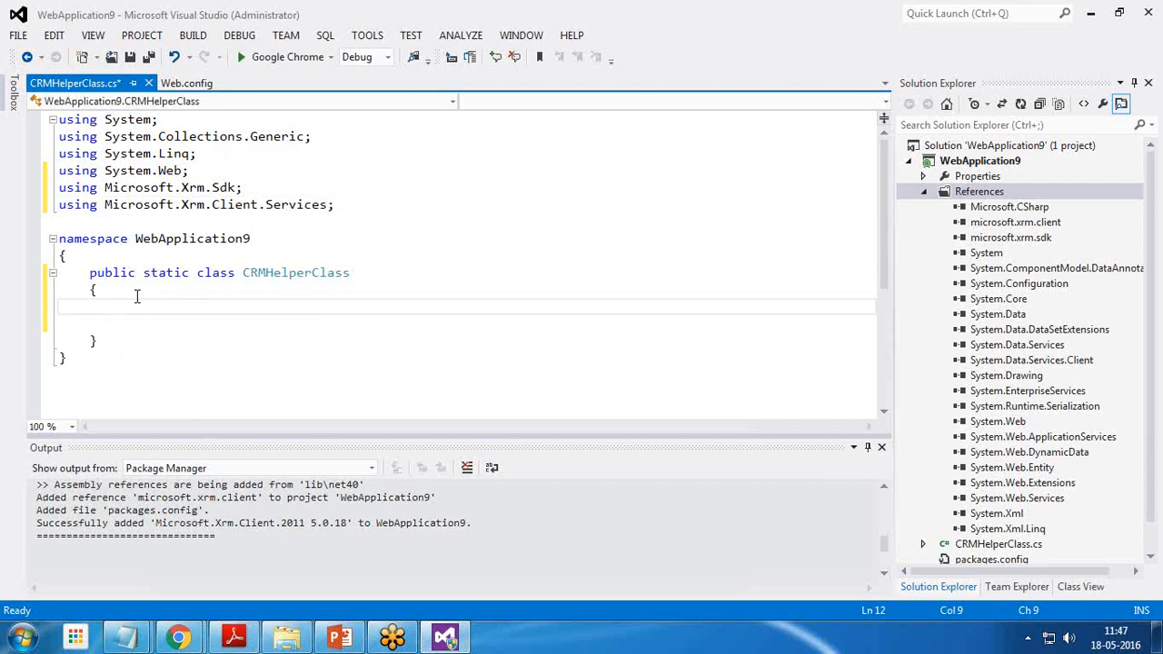
Step: Declare a public static GetCRMService method and add 'using Microsoft.Xrm.Client;'
{"action": "type", "text": "public"}
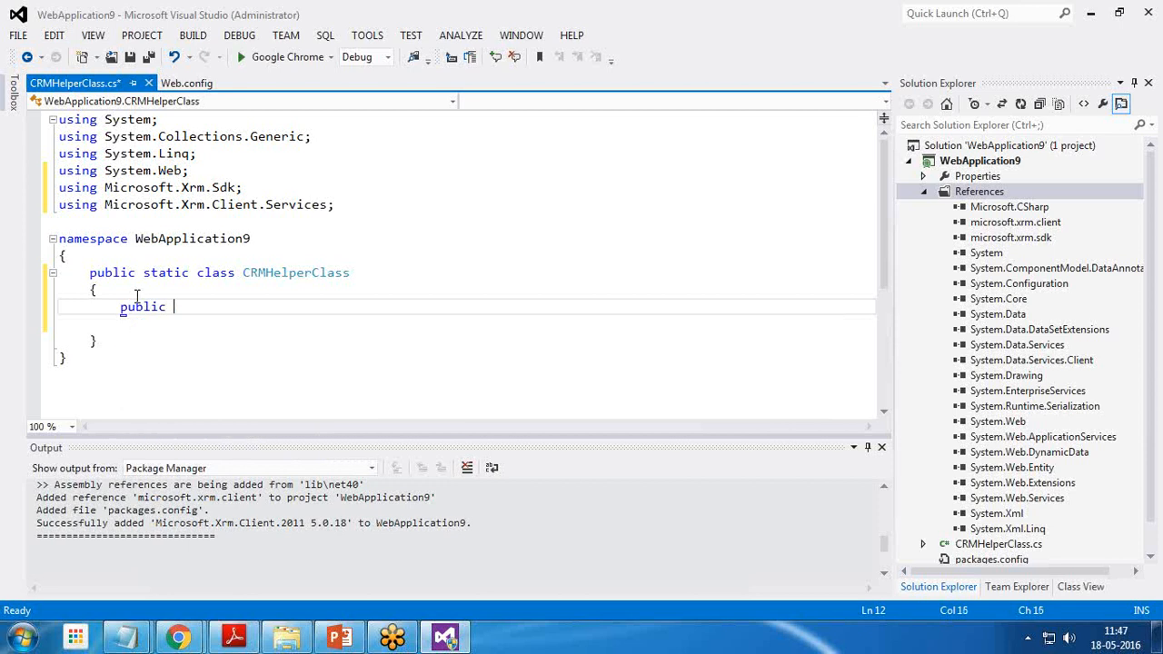
{"action": "type", "text": "static"}
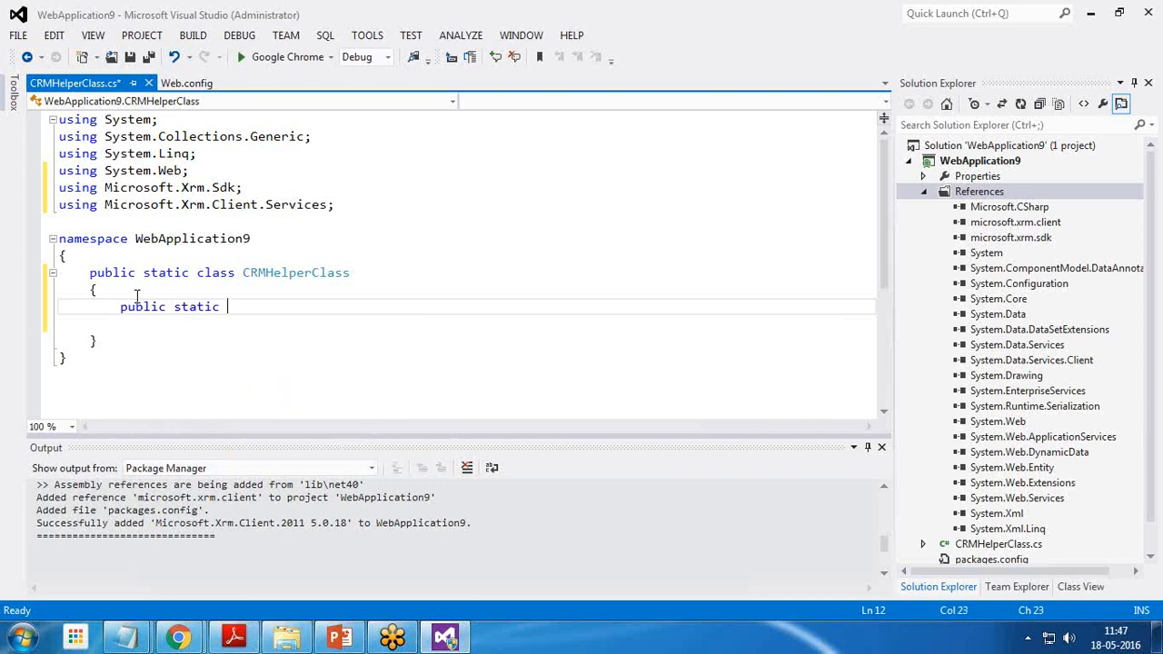
{"action": "type", "text": "OrganizationService"}
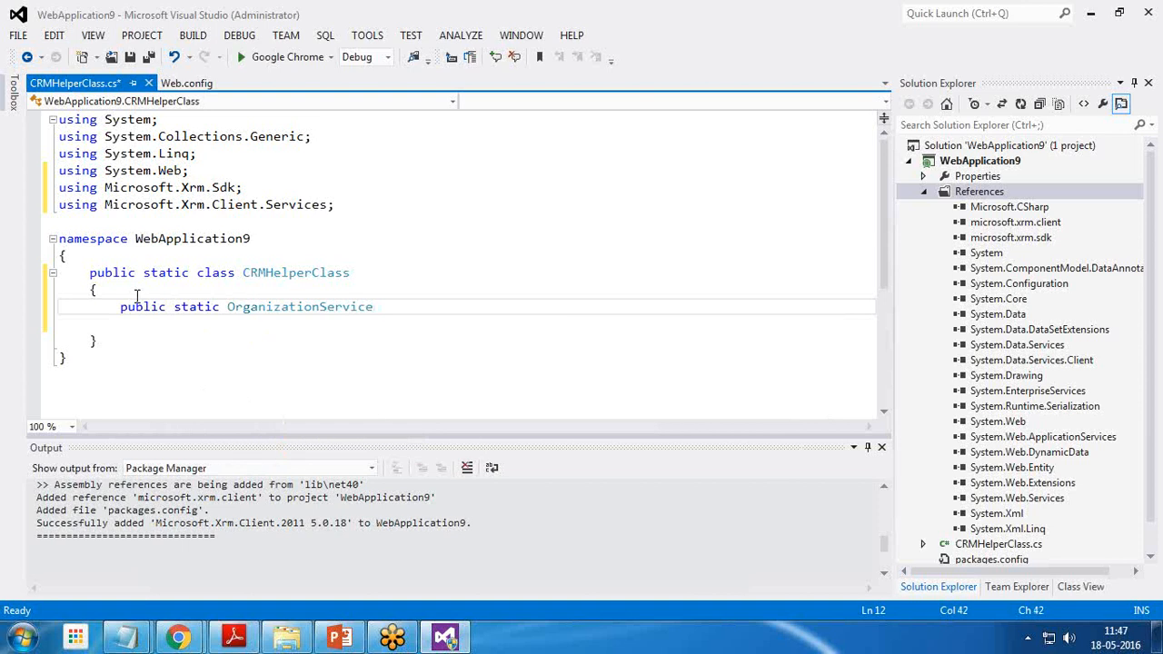
{"action": "type", "text": "GetC"}
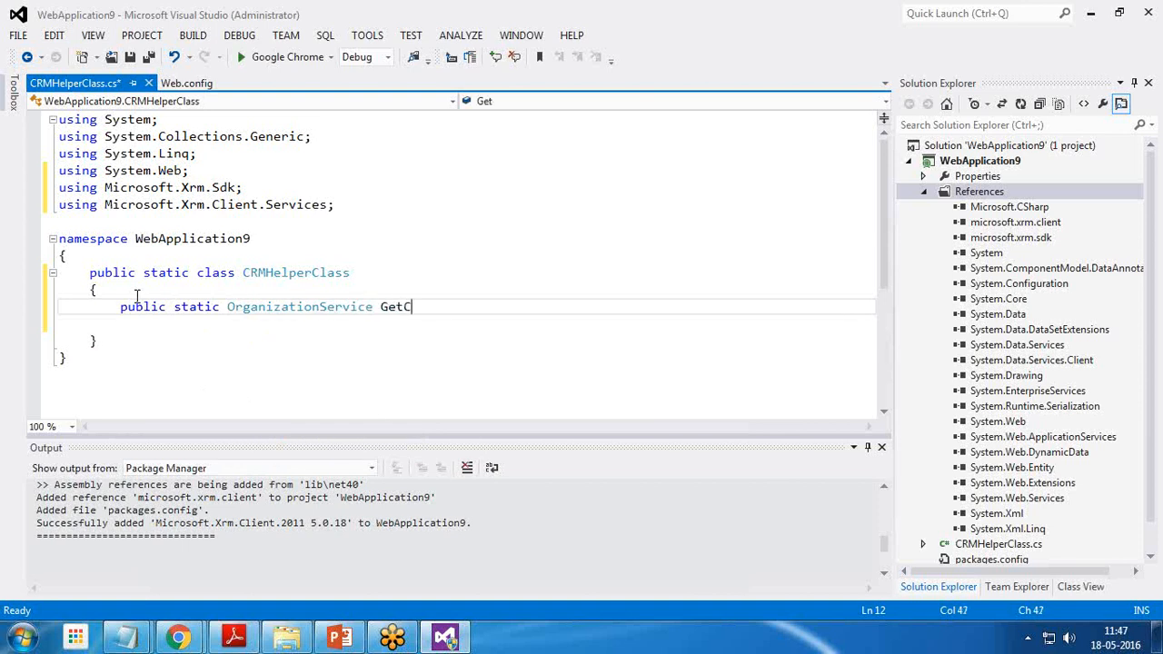
{"action": "type", "text": "RMService("}
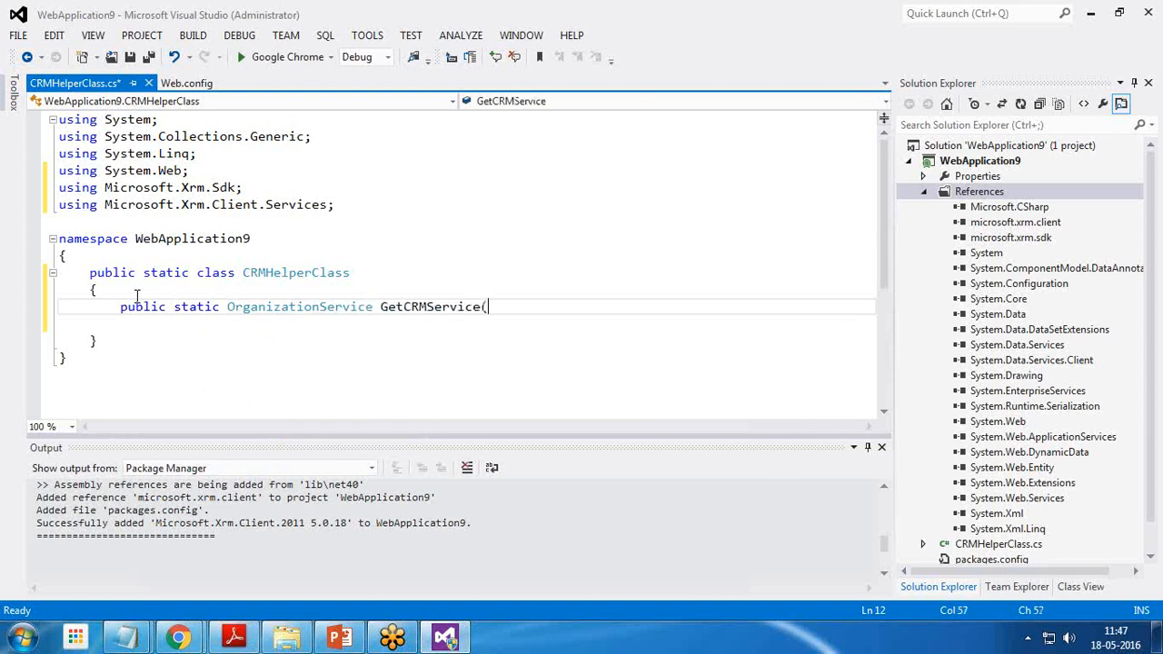
{"action": "type", "text": ")"}
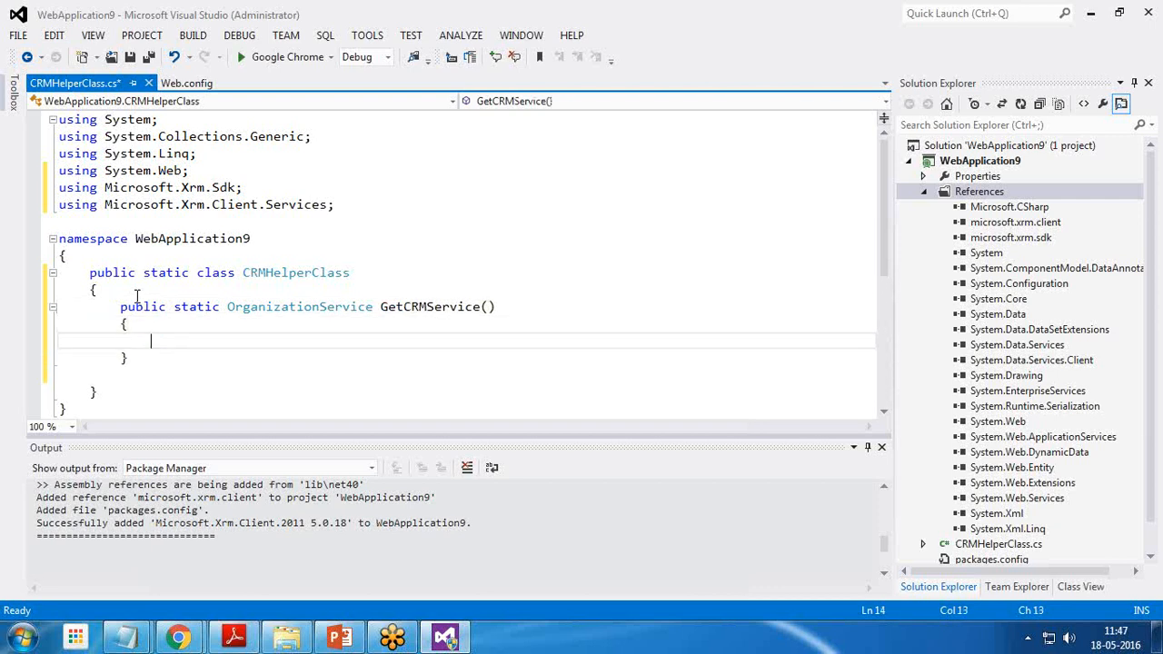
{"action": "type", "text": "Cr"}
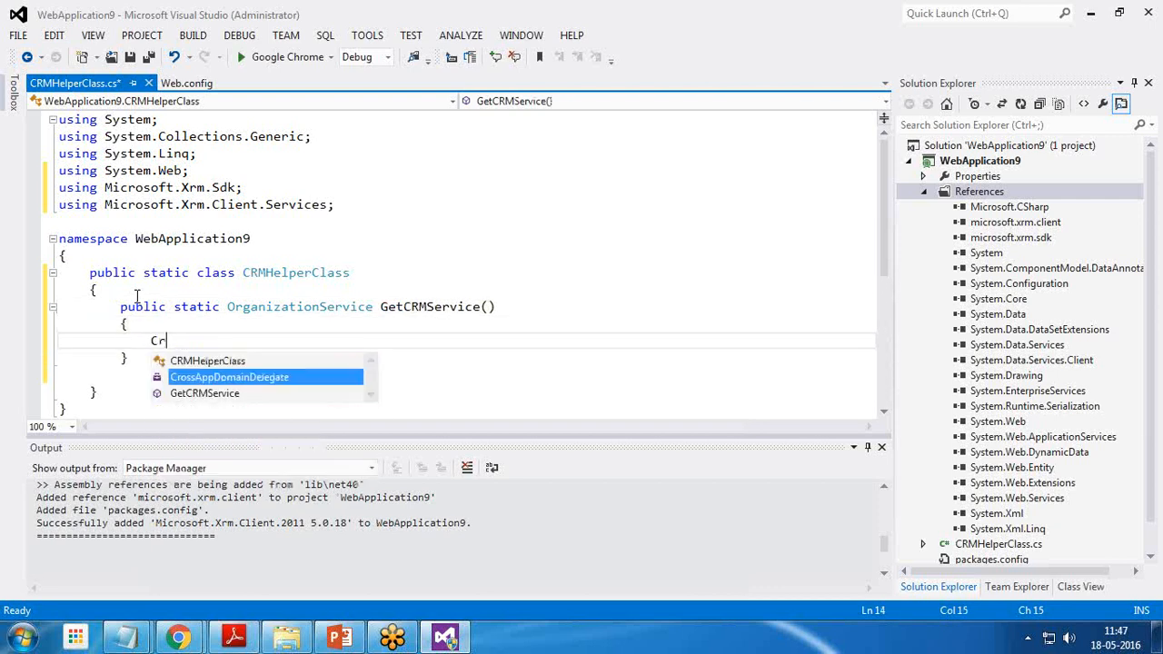
{"action": "type", "text": "mCon"}
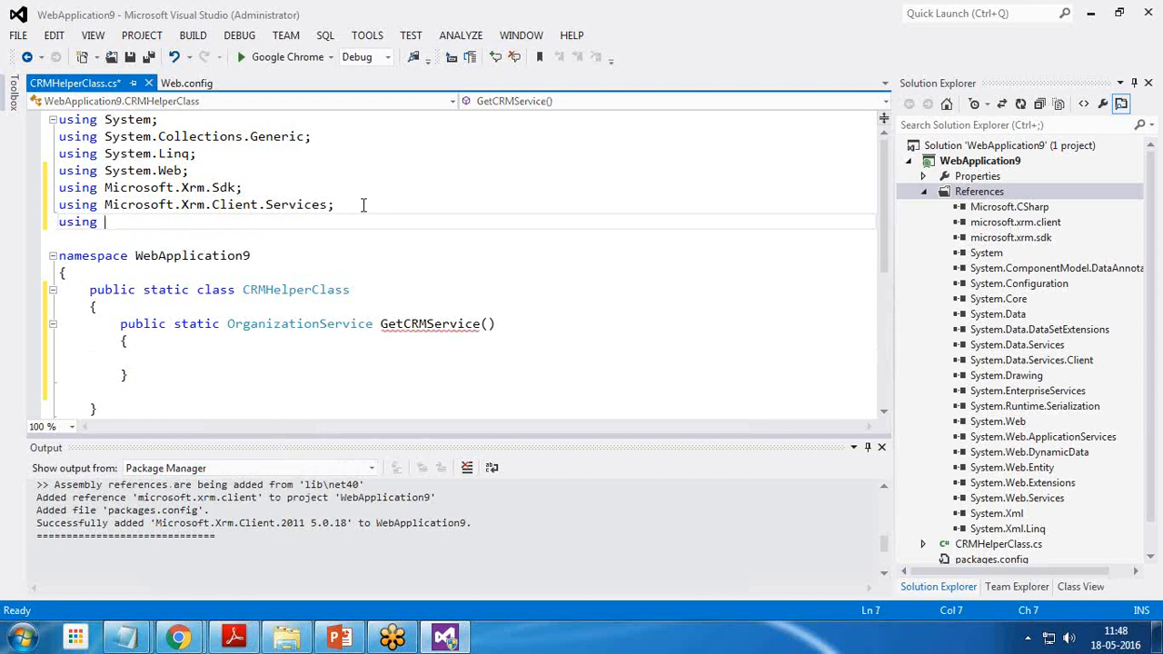
{"action": "type", "text": "Microsoft"}
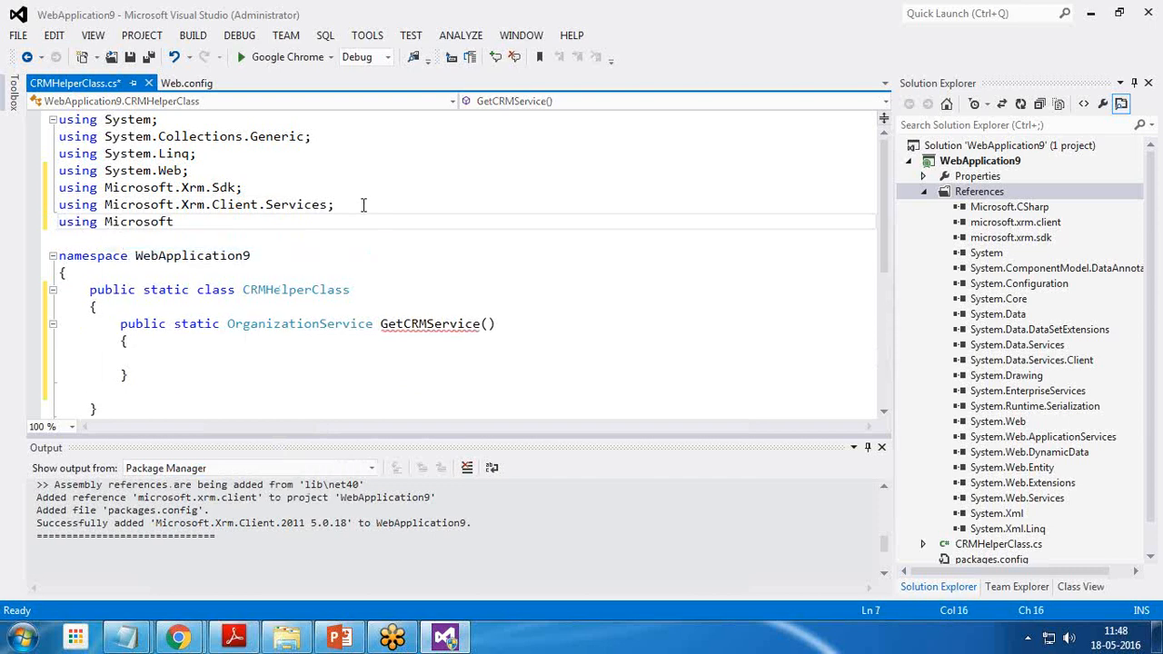
{"action": "type", "text": ".Xrm"}
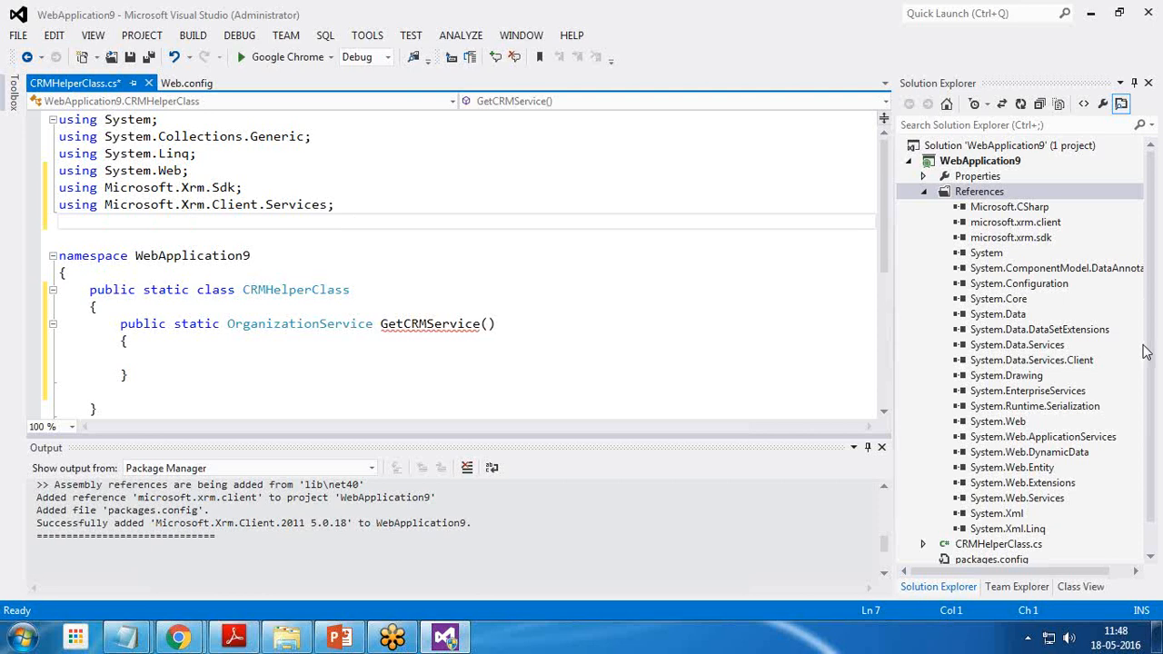
{"action": "type", "text": "using Microsoft.Xrm.Client;"}
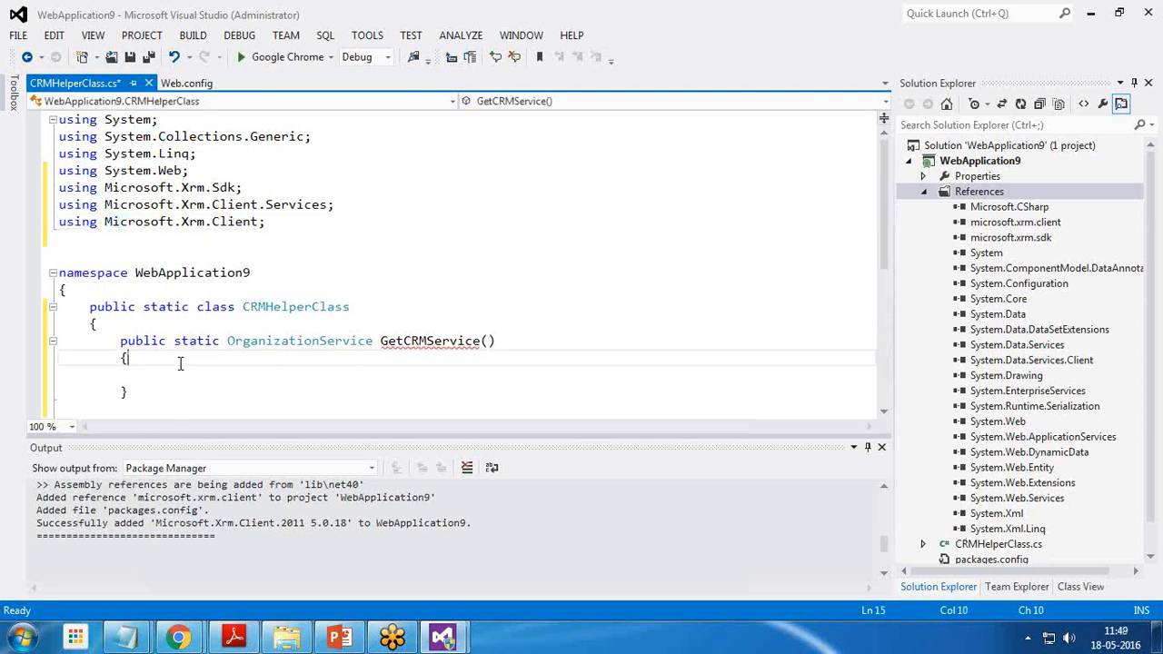
Step: Create new CrmConnection("CRM") and return new OrganizationService(crmConnection) from GetCRMService
{"action": "type", "text": "CrmConnection"}
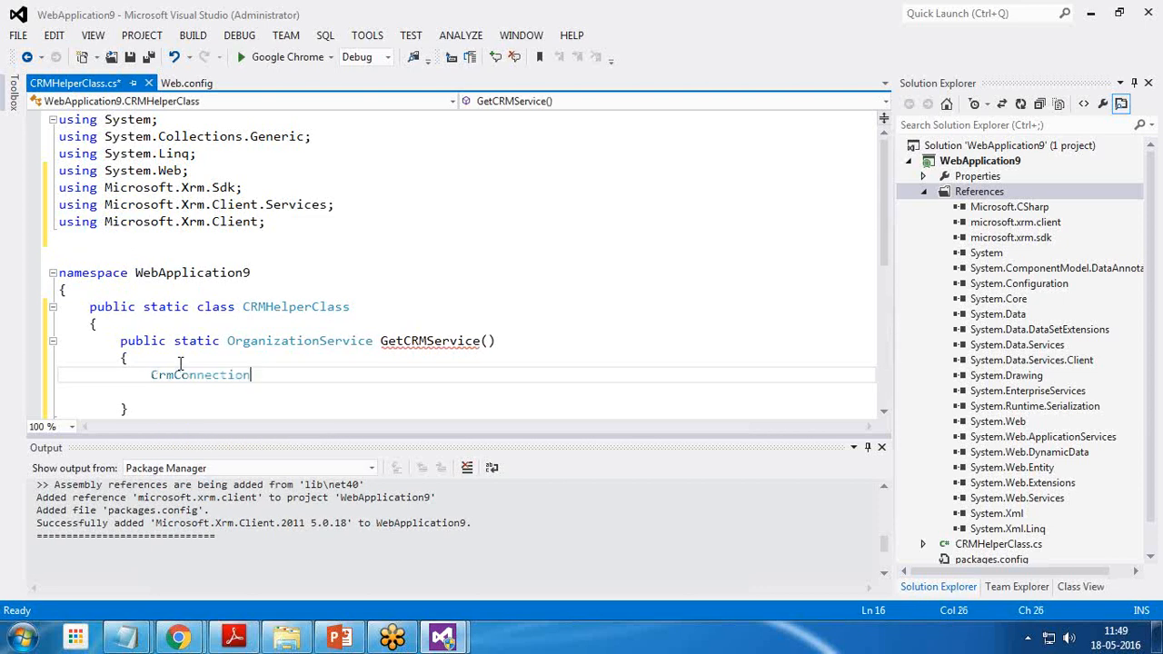
{"action": "type", "text": "crmConnection="}
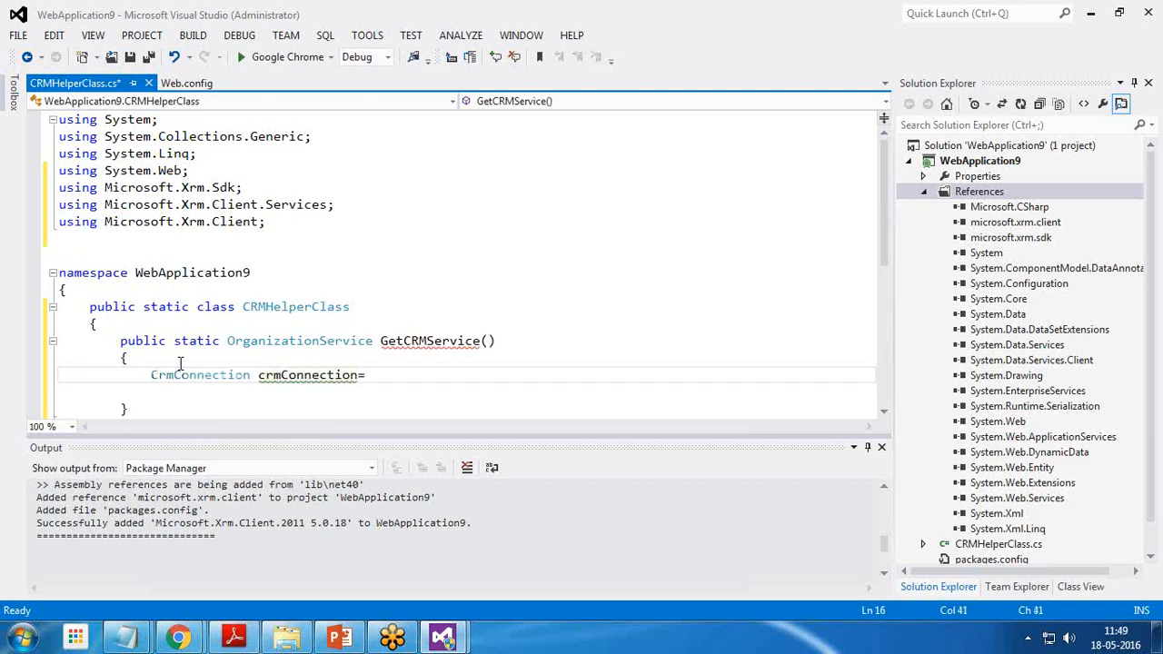
{"action": "type", "text": "new crm"}
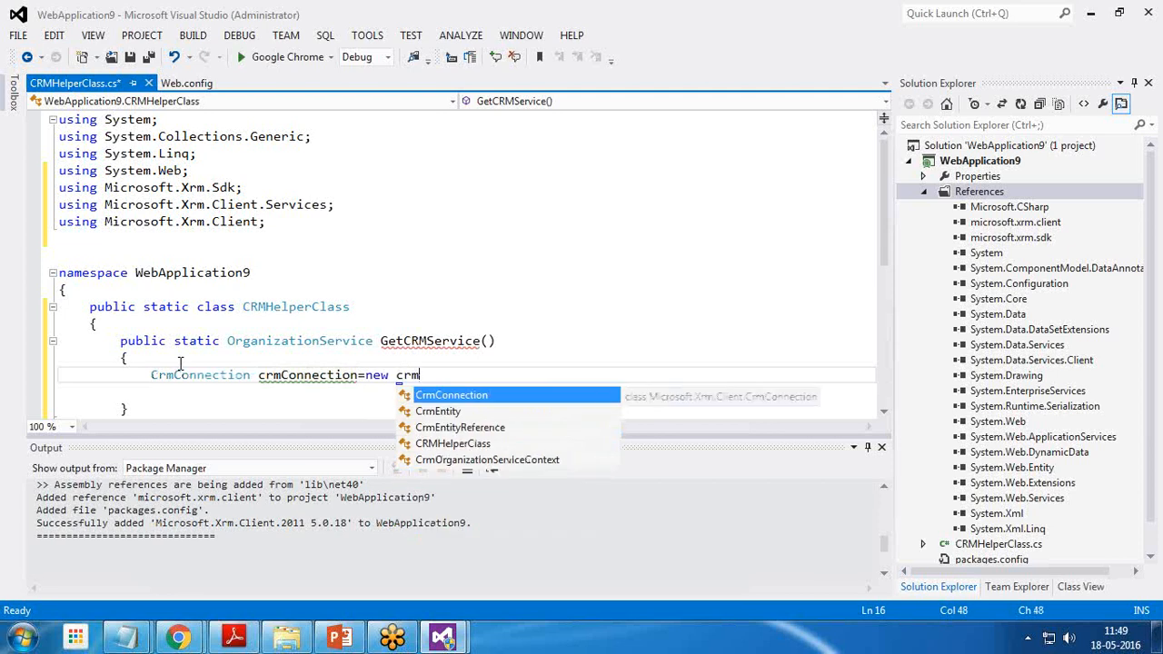
{"action": "type", "text": "Connection(\"CRM"}
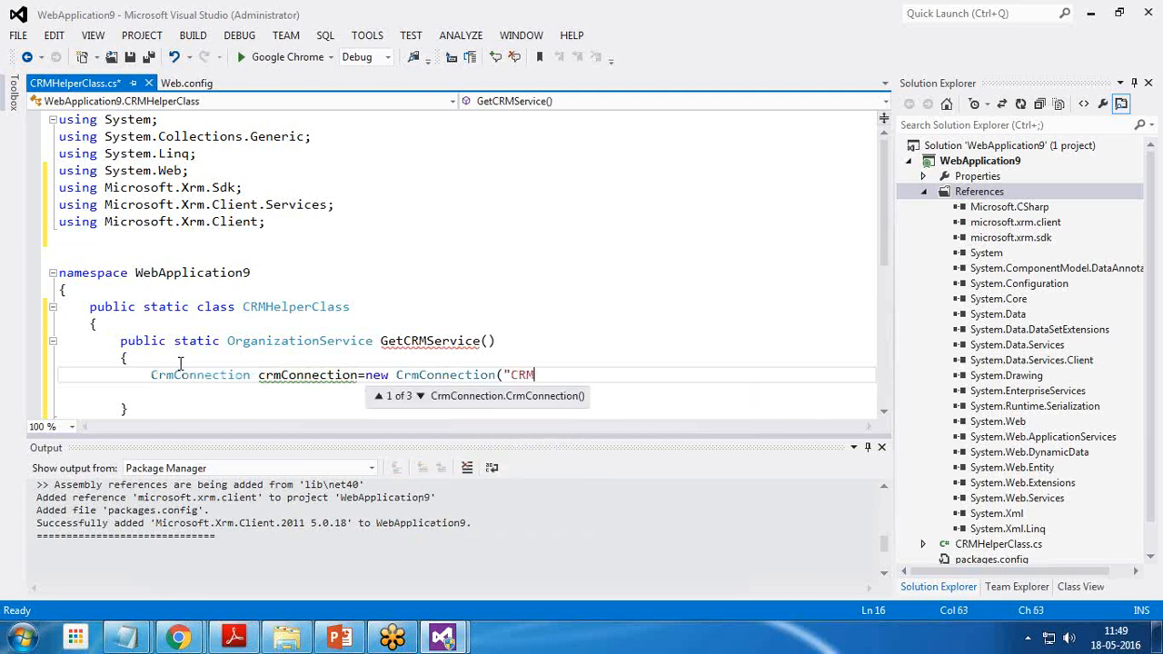
{"action": "type", "text": "\");"}
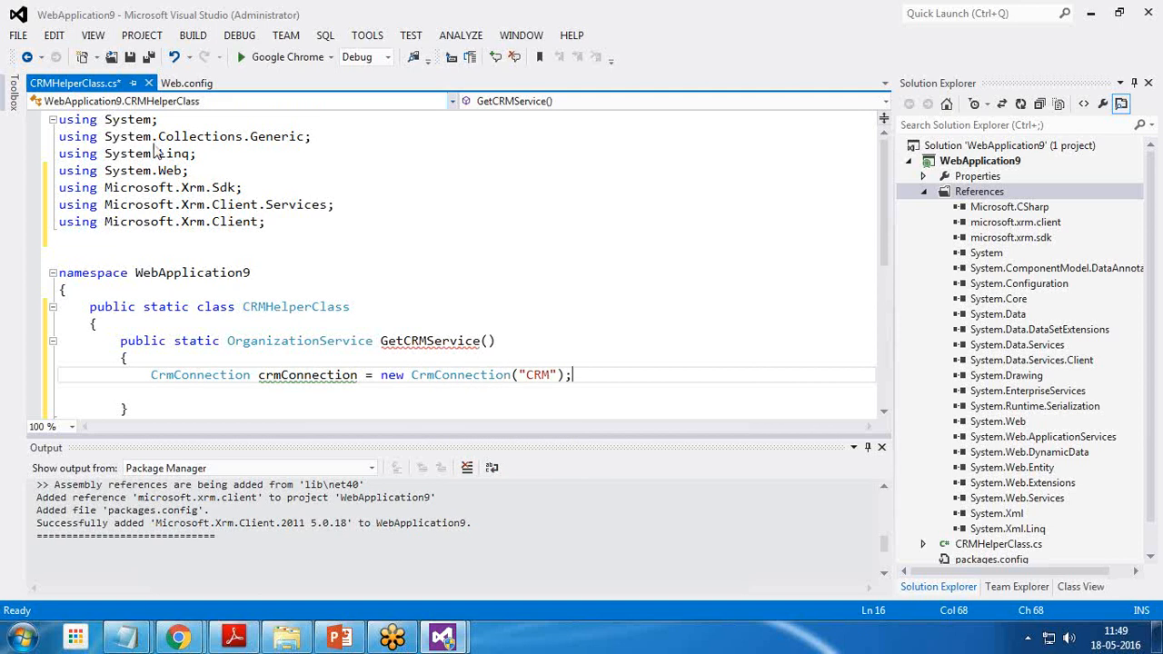
{"action": "left_click", "coordinate": [185, 84]}
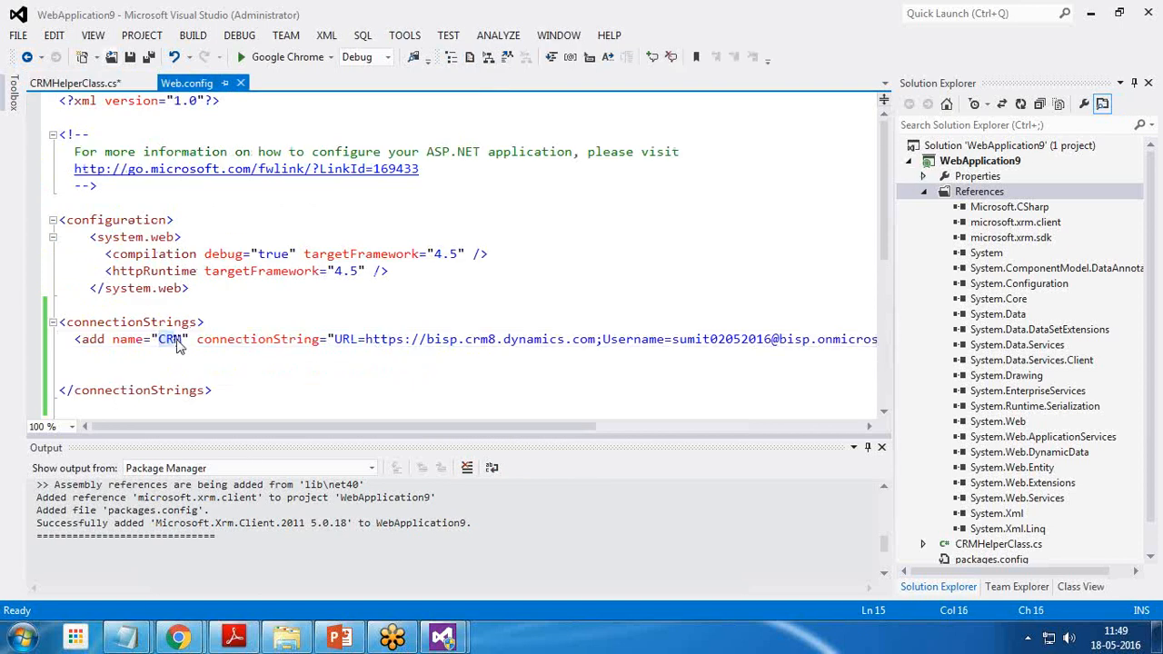
{"action": "left_click", "coordinate": [75, 84]}
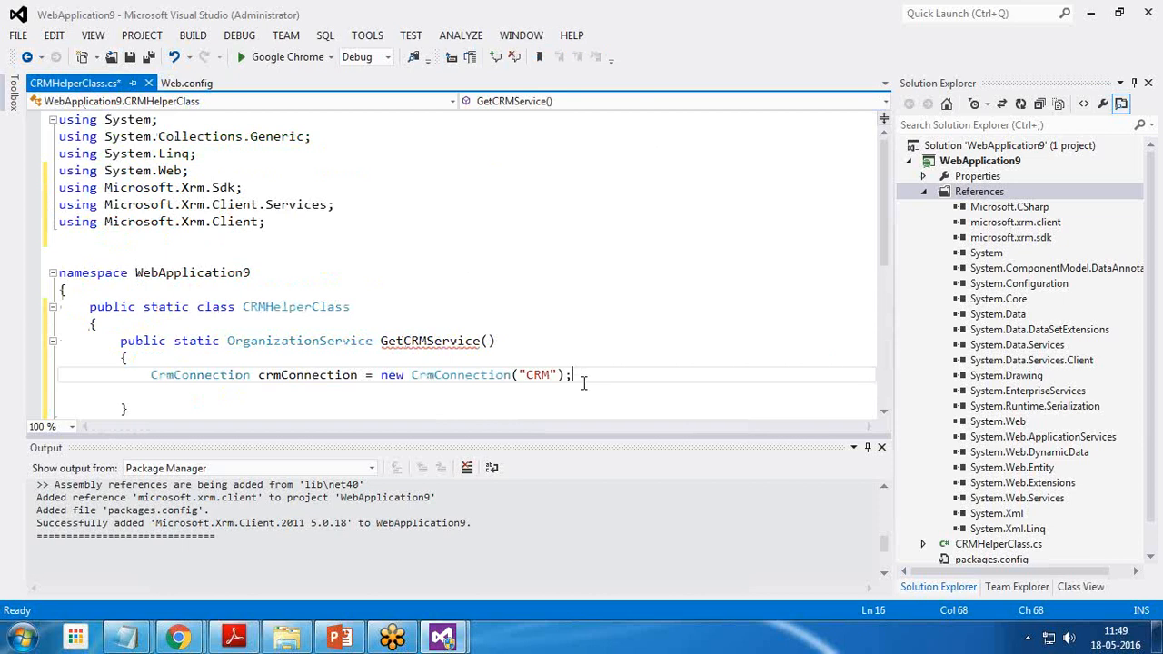
{"action": "type", "text": "return"}
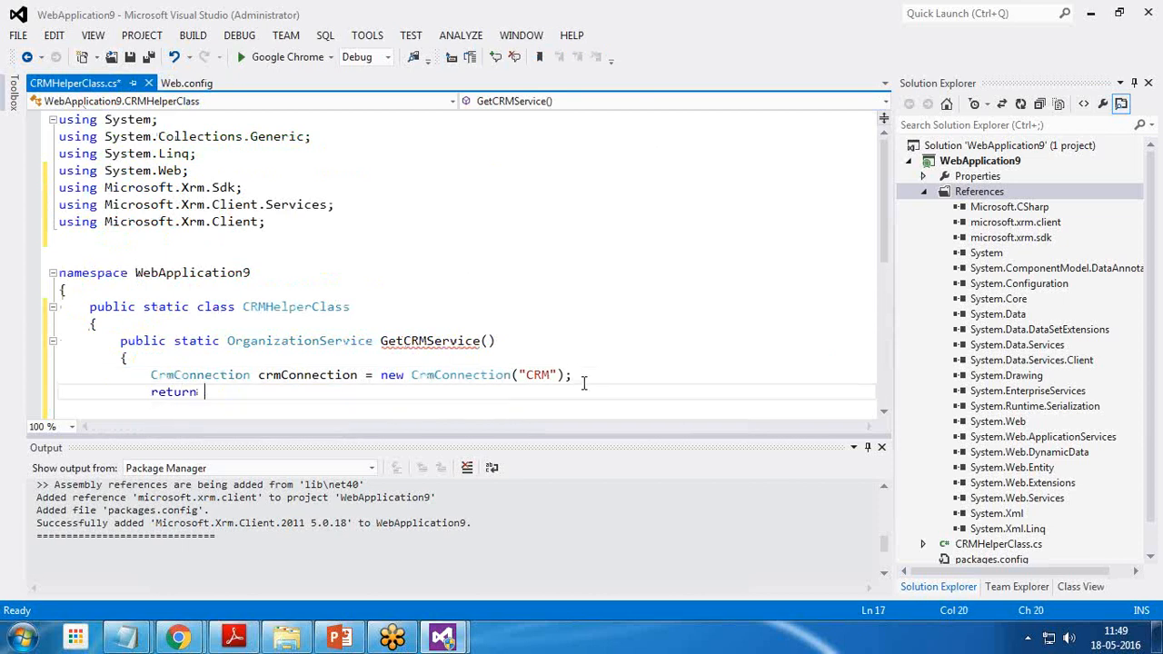
{"action": "type", "text": "new o"}
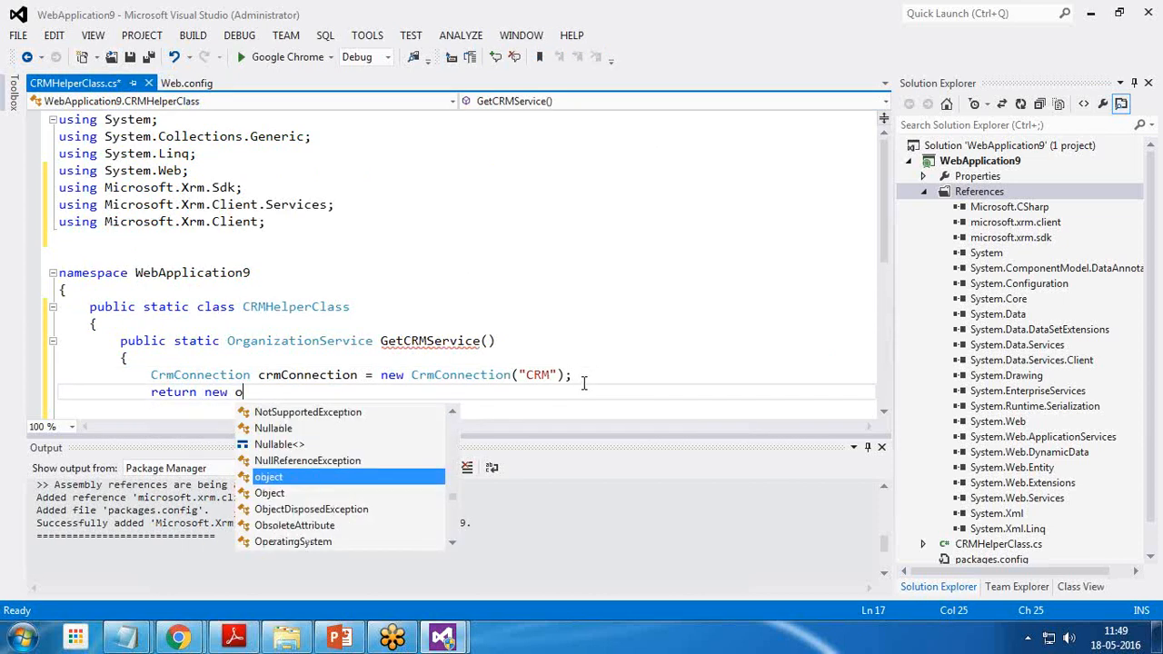
{"action": "type", "text": "OrganizationService(crmConnection);"}
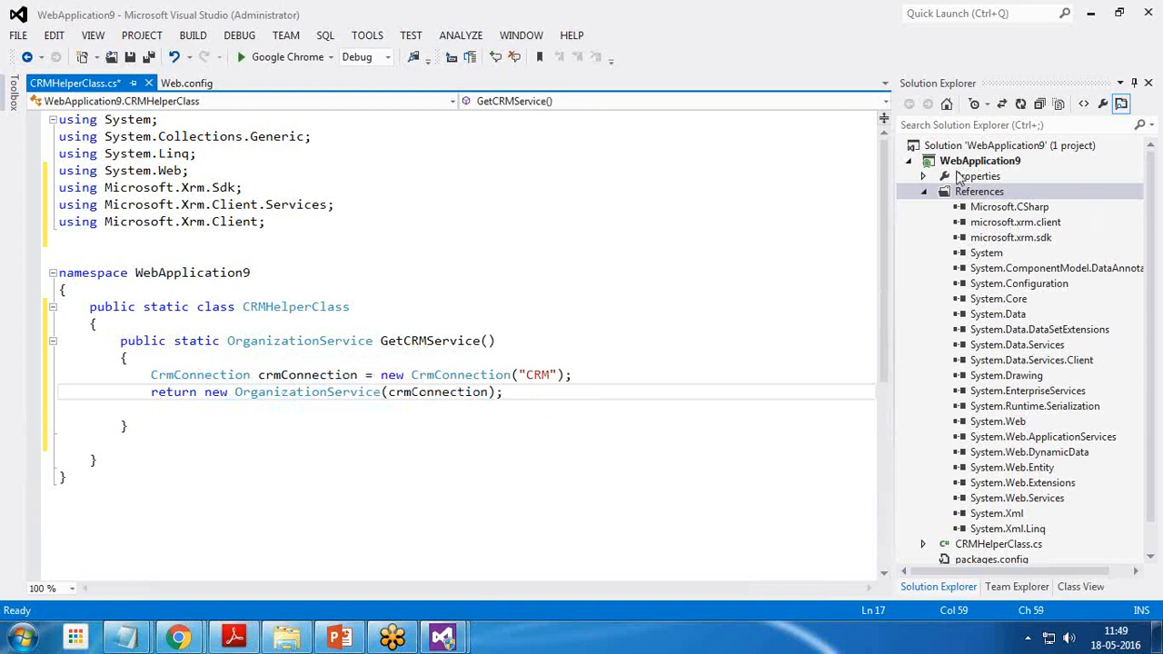
Step: Build the WebApplication9 project from Solution Explorer
{"action": "right_click", "coordinate": [981, 159]}
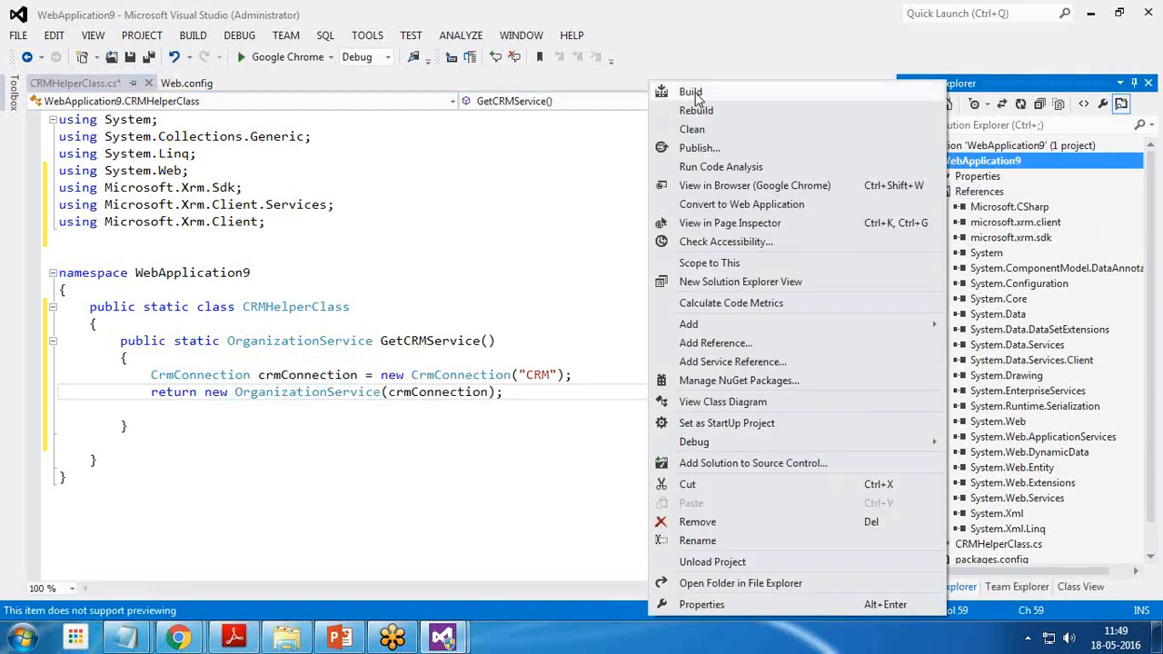
{"action": "left_click", "coordinate": [690, 91]}
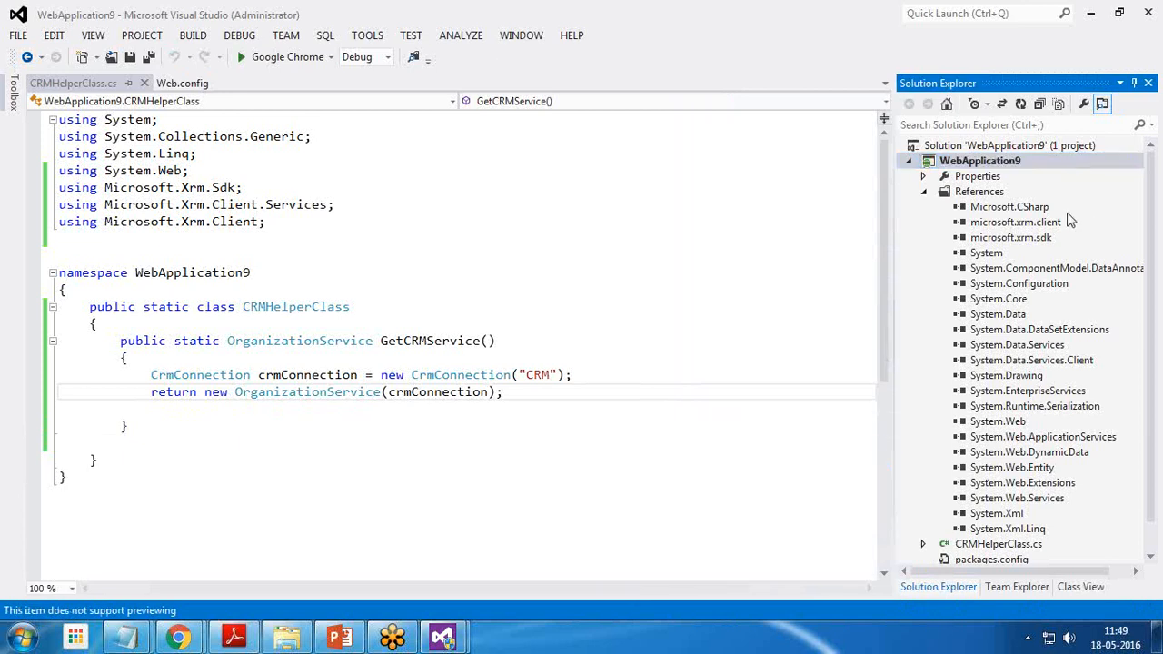
{"action": "mouse_move", "coordinate": [1128, 222]}
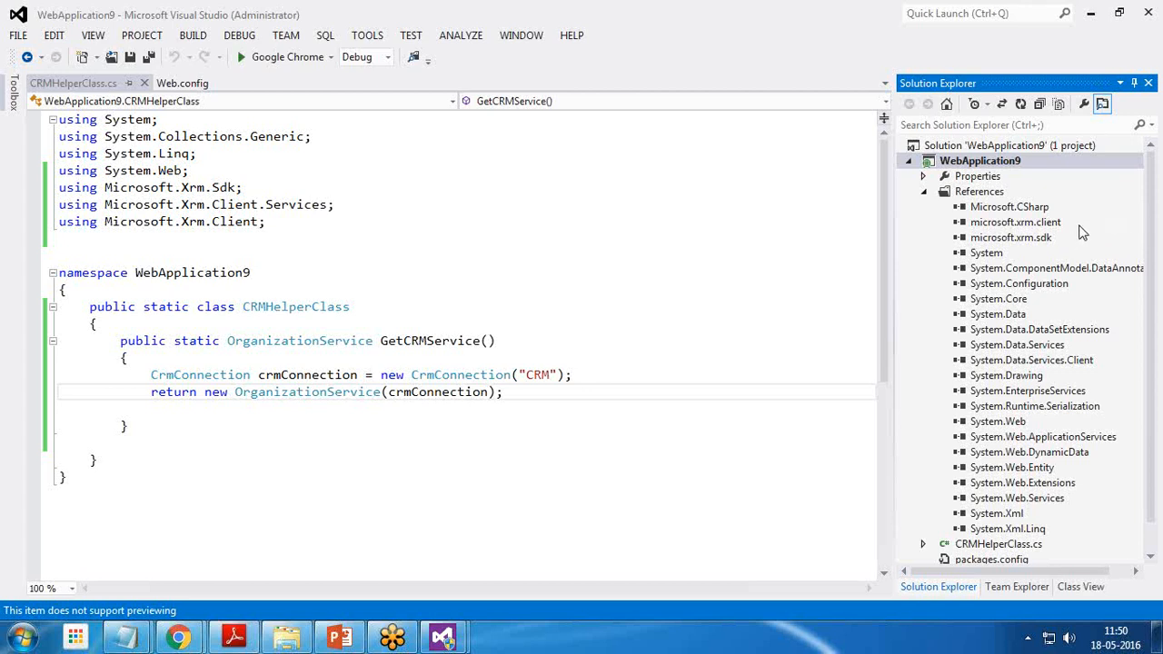
Step: Add a new Account.cs class file to the WebApplication9 project
{"action": "right_click", "coordinate": [981, 159]}
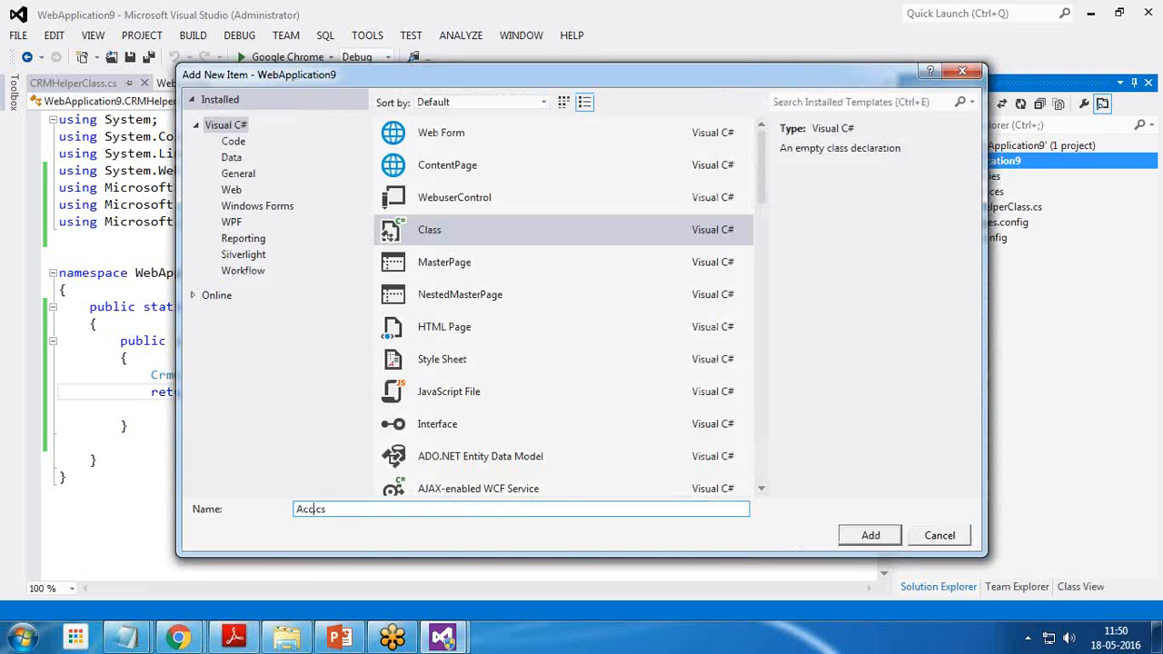
{"action": "left_click", "coordinate": [869, 534]}
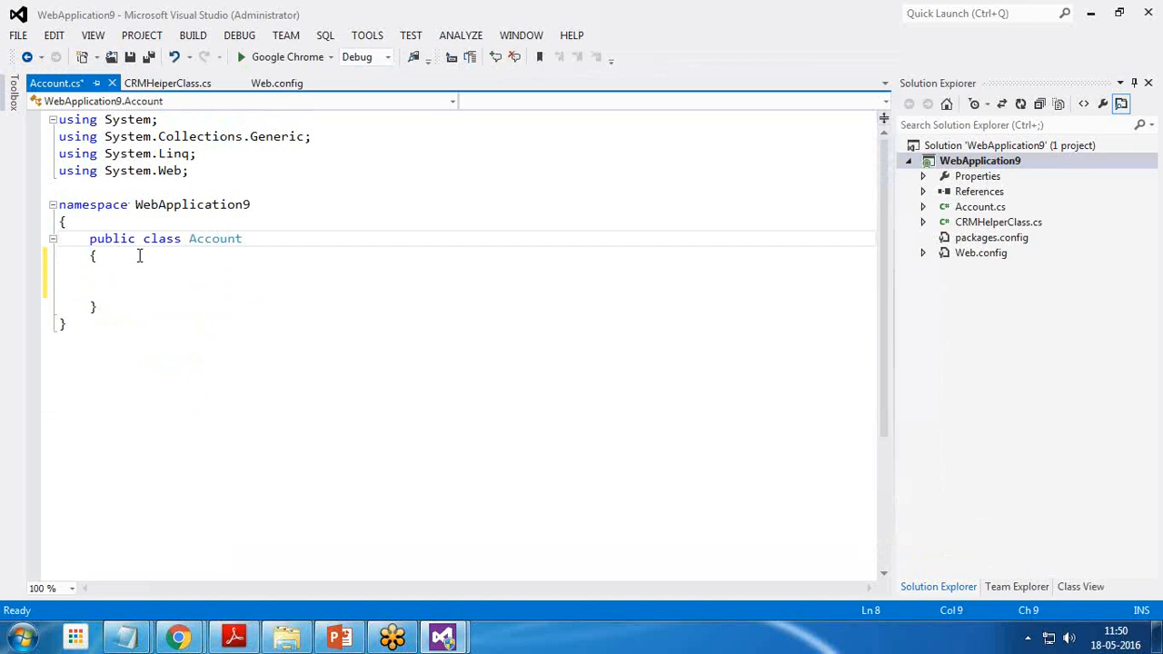
Step: Give the Account class a public Guid Id property with get;set; accessors
{"action": "type", "text": "usi"}
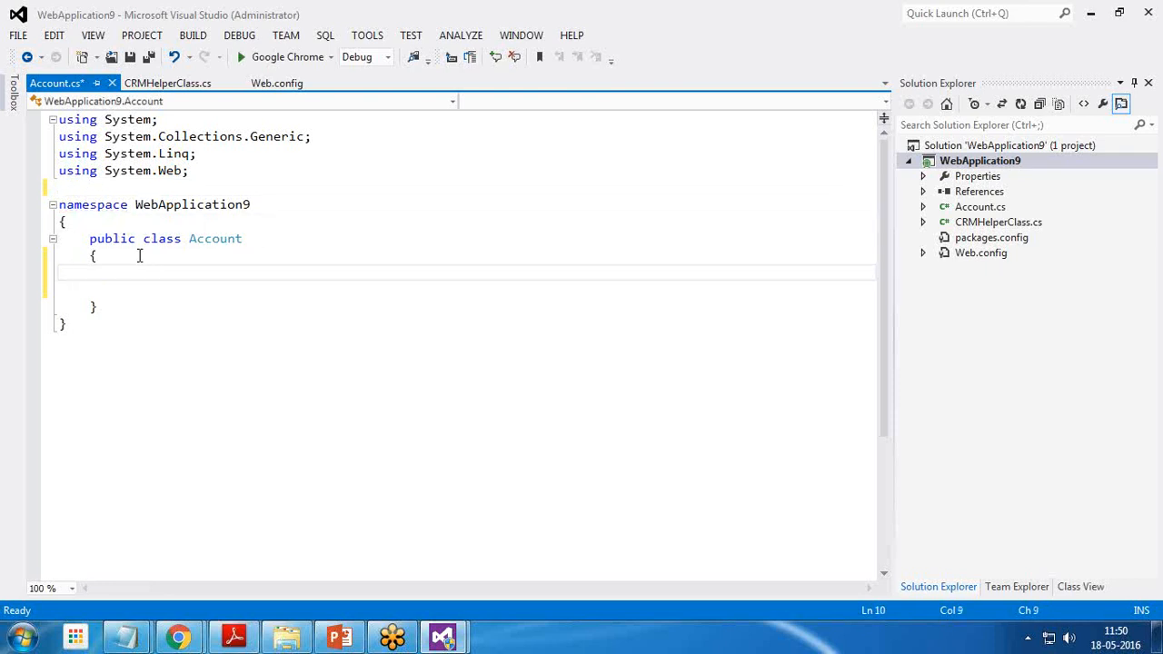
{"action": "type", "text": "public Guid Id{"}
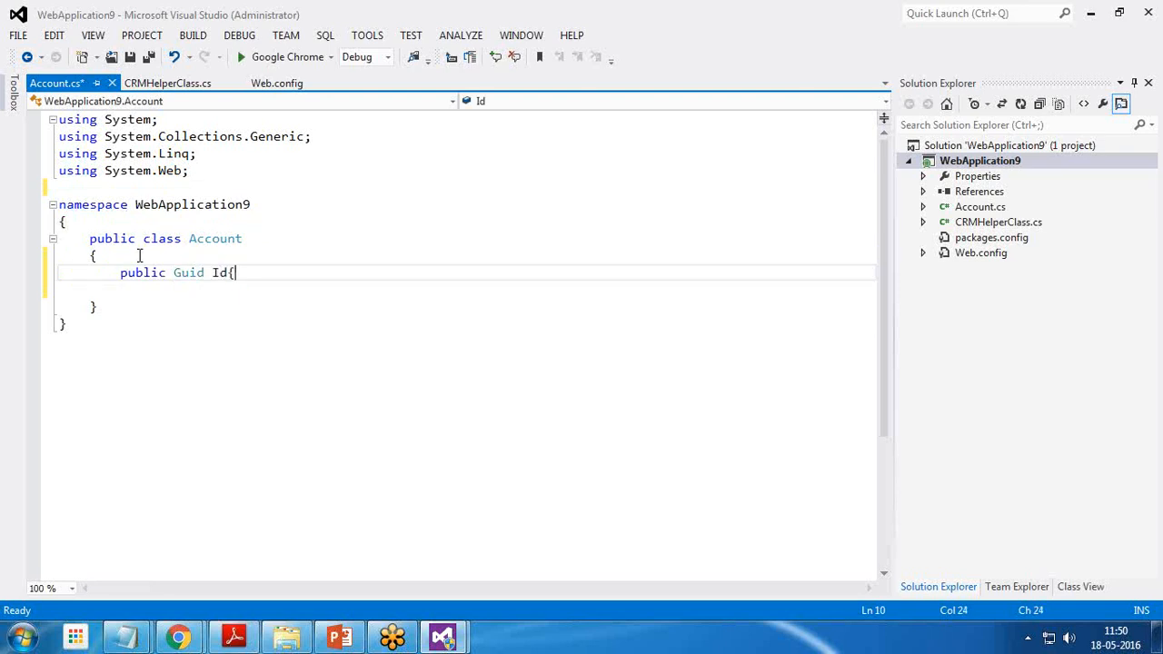
{"action": "type", "text": "get;set;"}
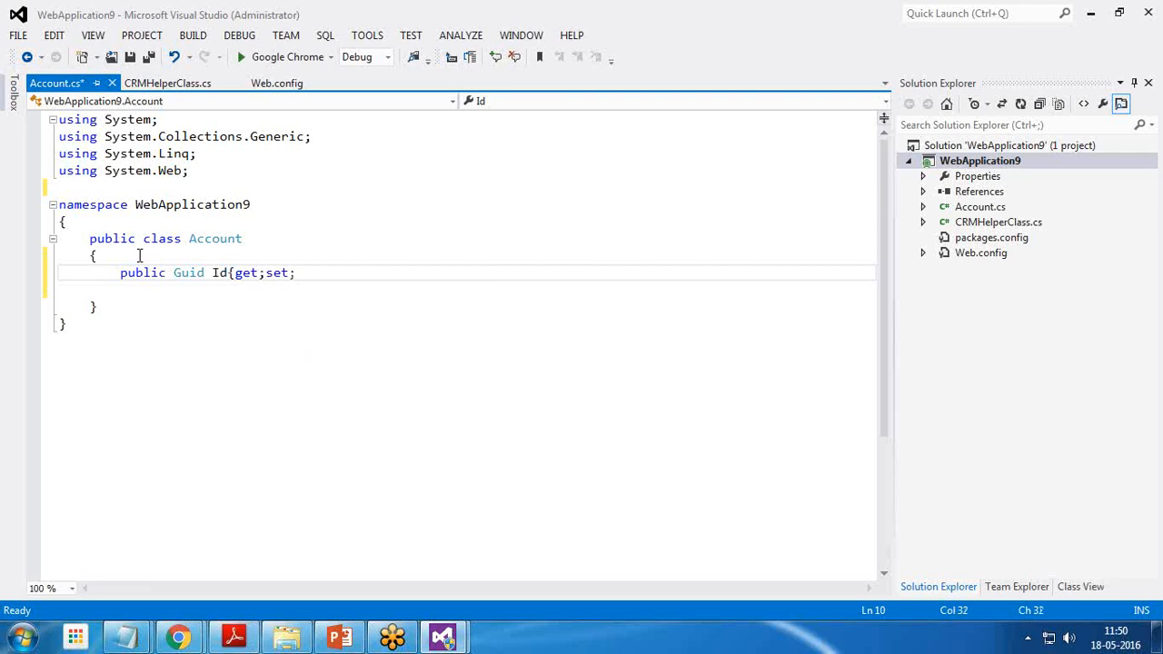
{"action": "key", "text": "enter"}
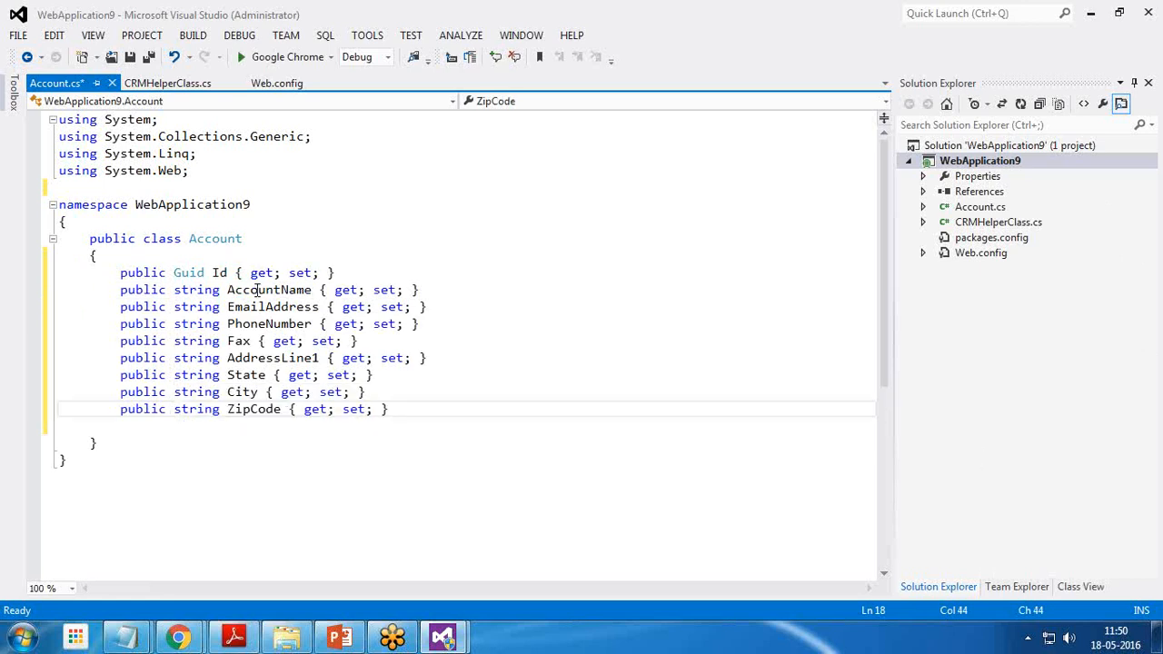
Step: Review the Account properties AccountName, EmailAddress, State and City in the class
{"action": "double_click", "coordinate": [269, 289]}
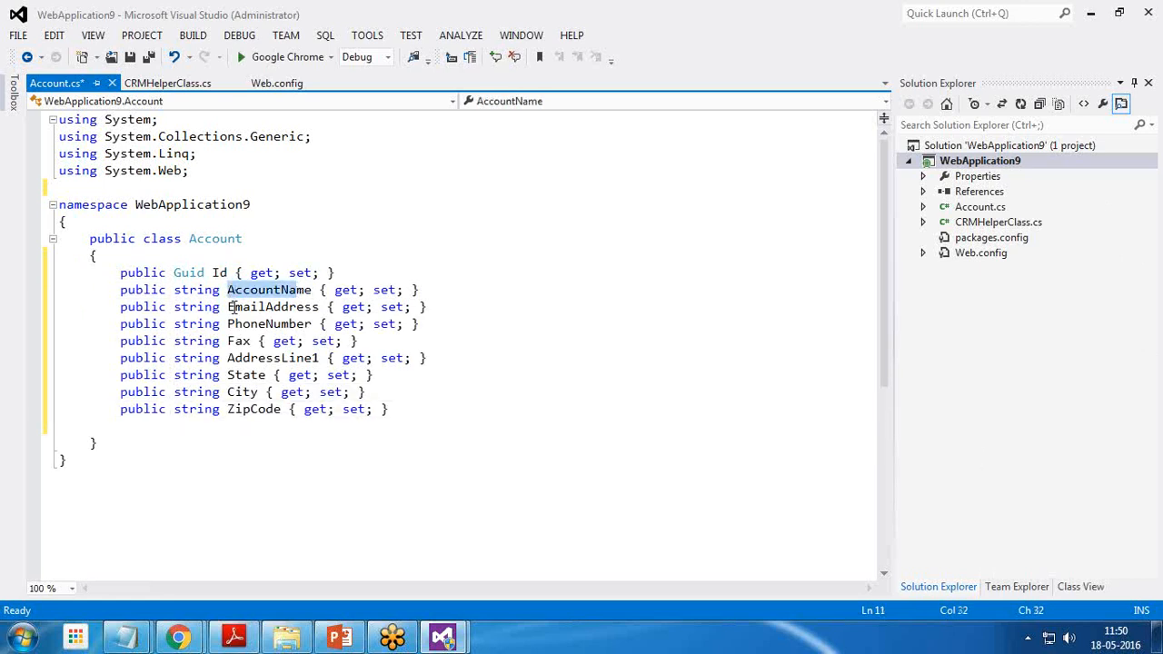
{"action": "left_click", "coordinate": [227, 341]}
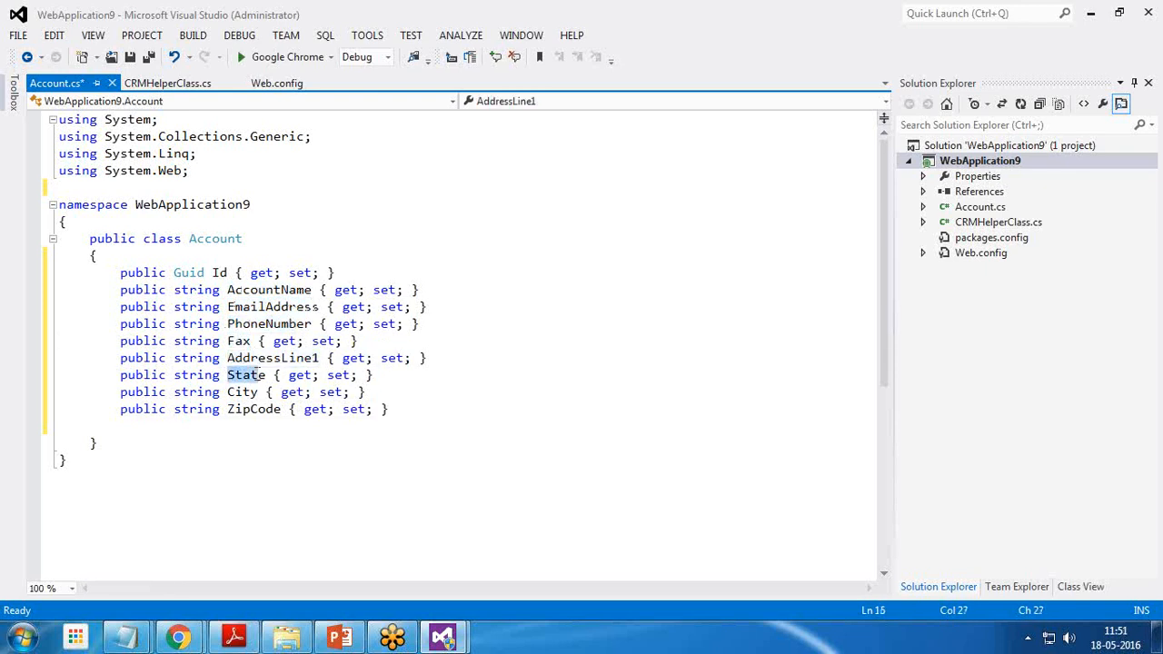
{"action": "left_click", "coordinate": [254, 409]}
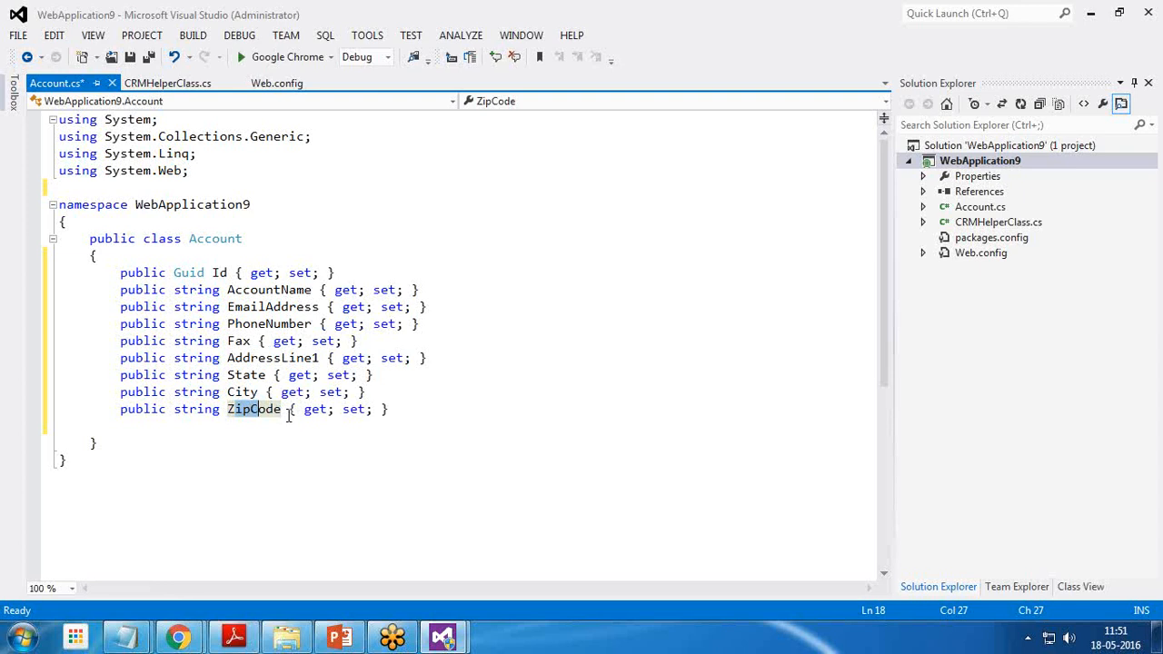
{"action": "left_click", "coordinate": [241, 392]}
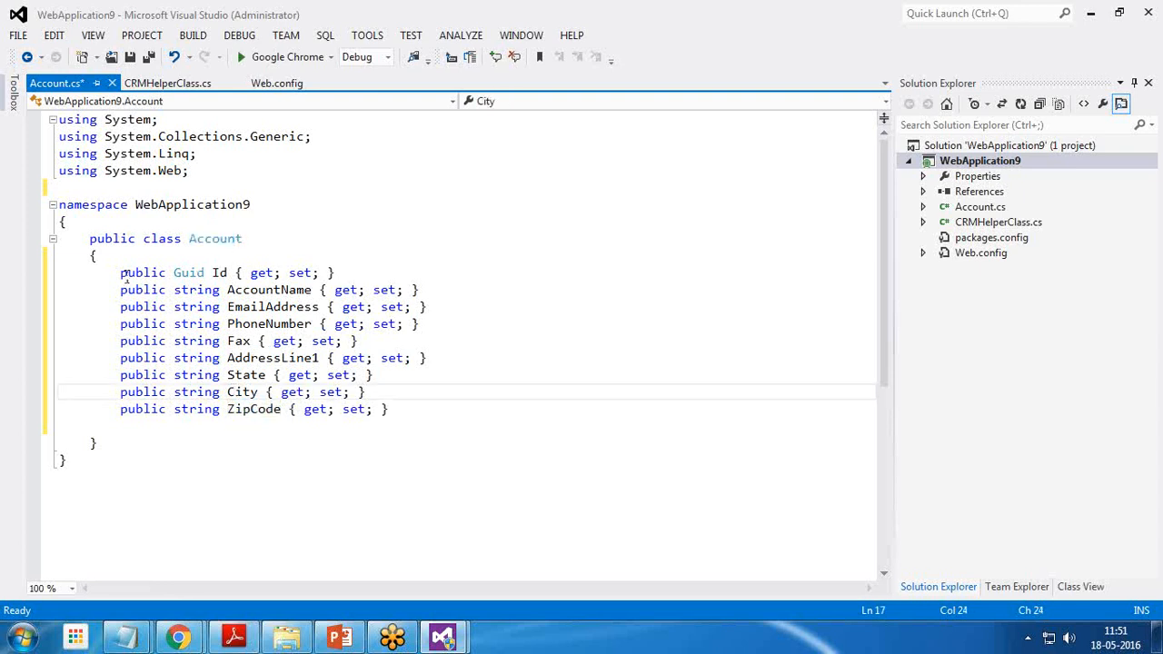
{"action": "left_click_drag", "start_coordinate": [120, 273], "coordinate": [389, 409]}
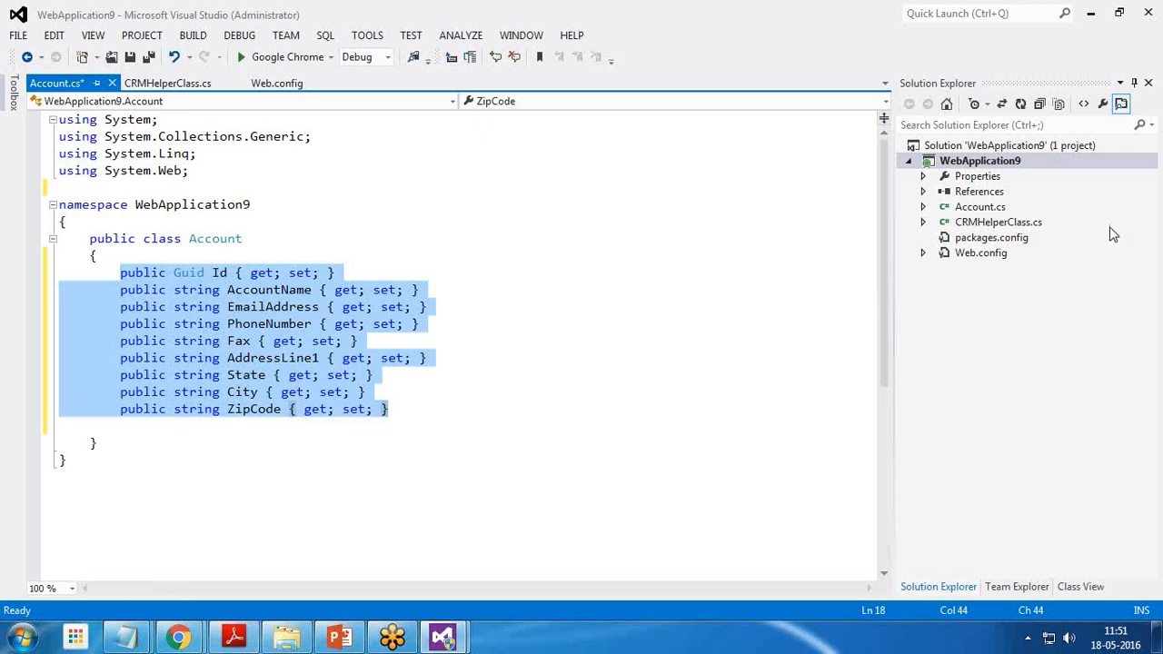
{"action": "mouse_move", "coordinate": [955, 171]}
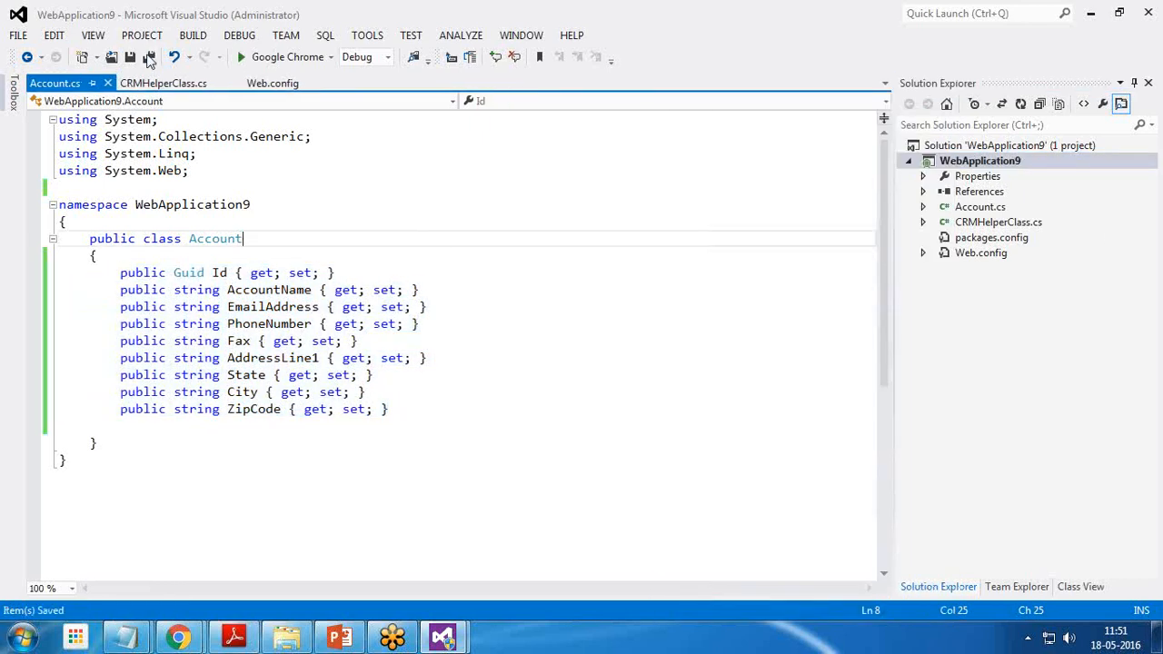
Step: Add a new web form named HomePage to the WebApplication9 project
{"action": "right_click", "coordinate": [981, 159]}
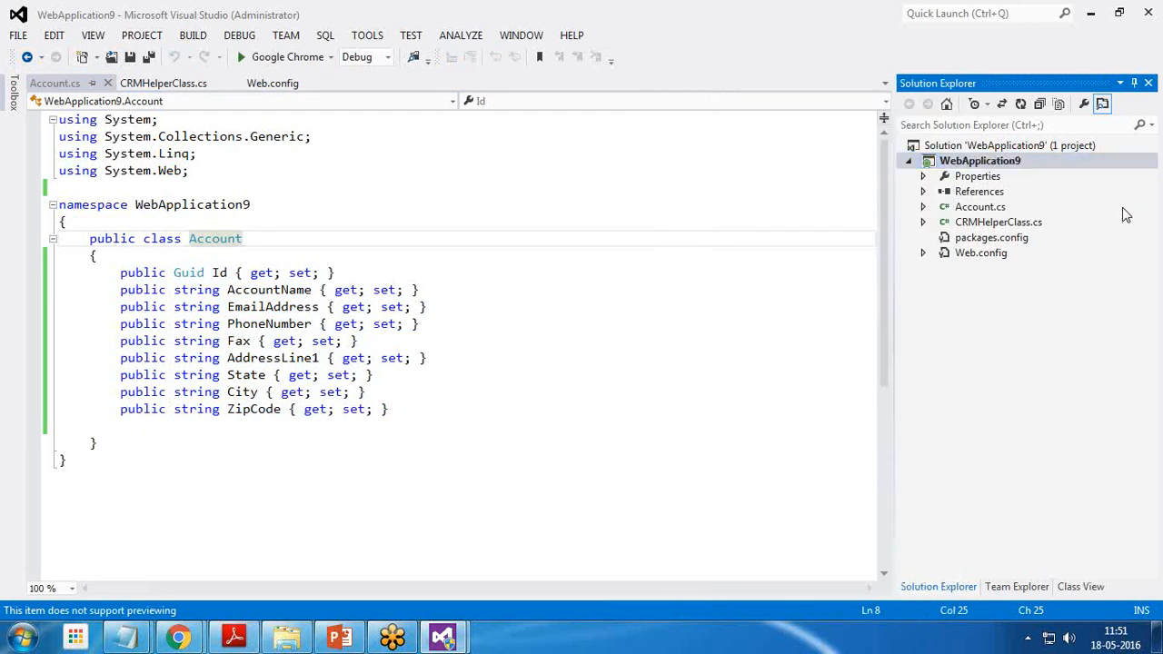
{"action": "right_click", "coordinate": [981, 160]}
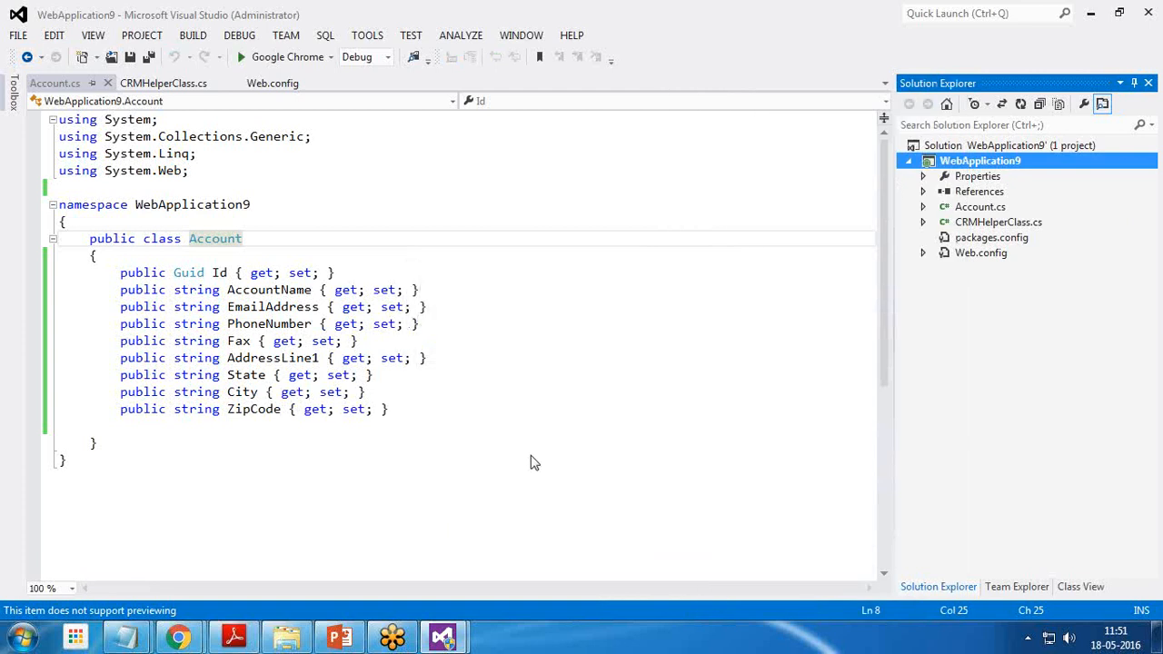
{"action": "right_click", "coordinate": [995, 237]}
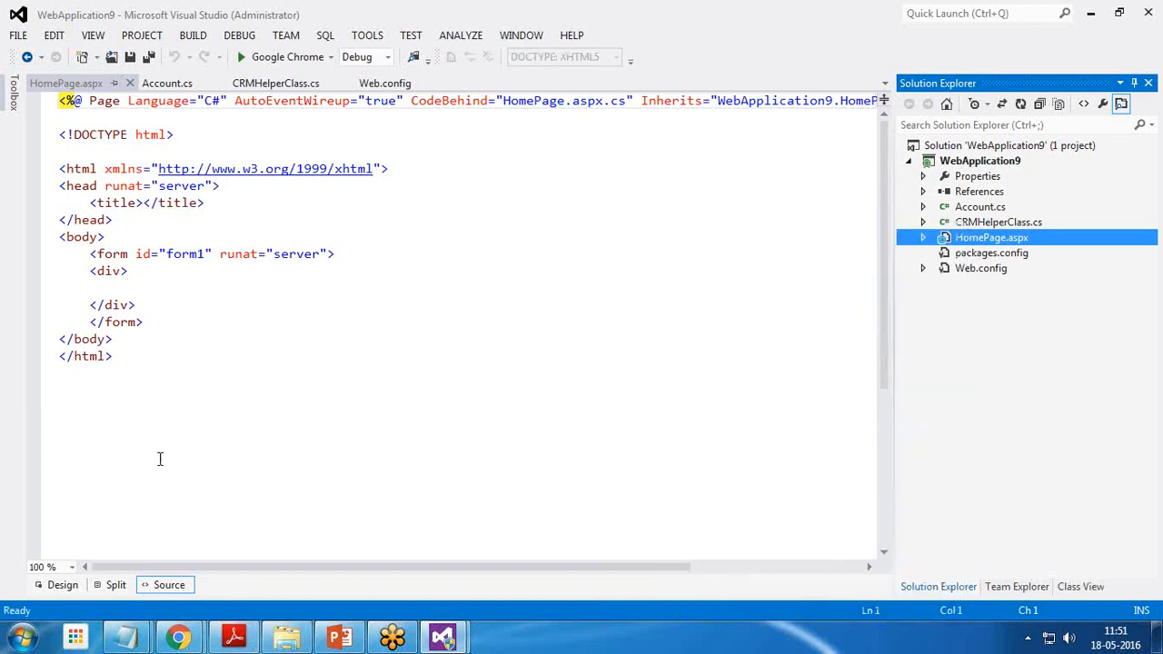
Step: In Design view, add the heading 'Create New Account Form' to HomePage.aspx
{"action": "left_click", "coordinate": [61, 585]}
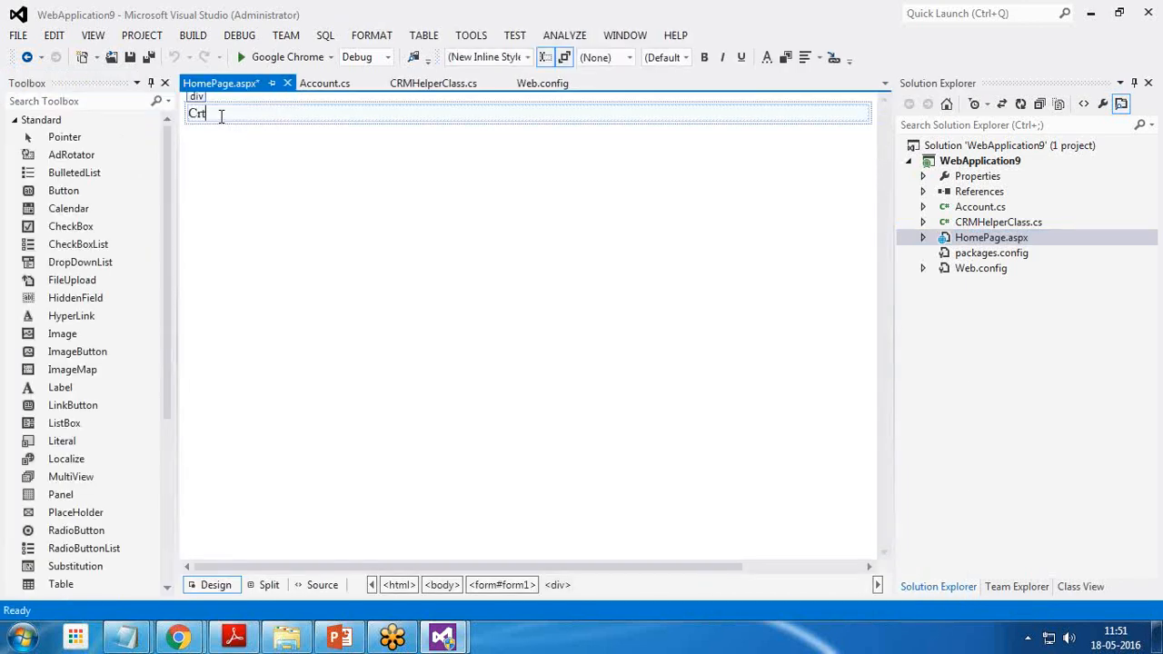
{"action": "type", "text": "Create"}
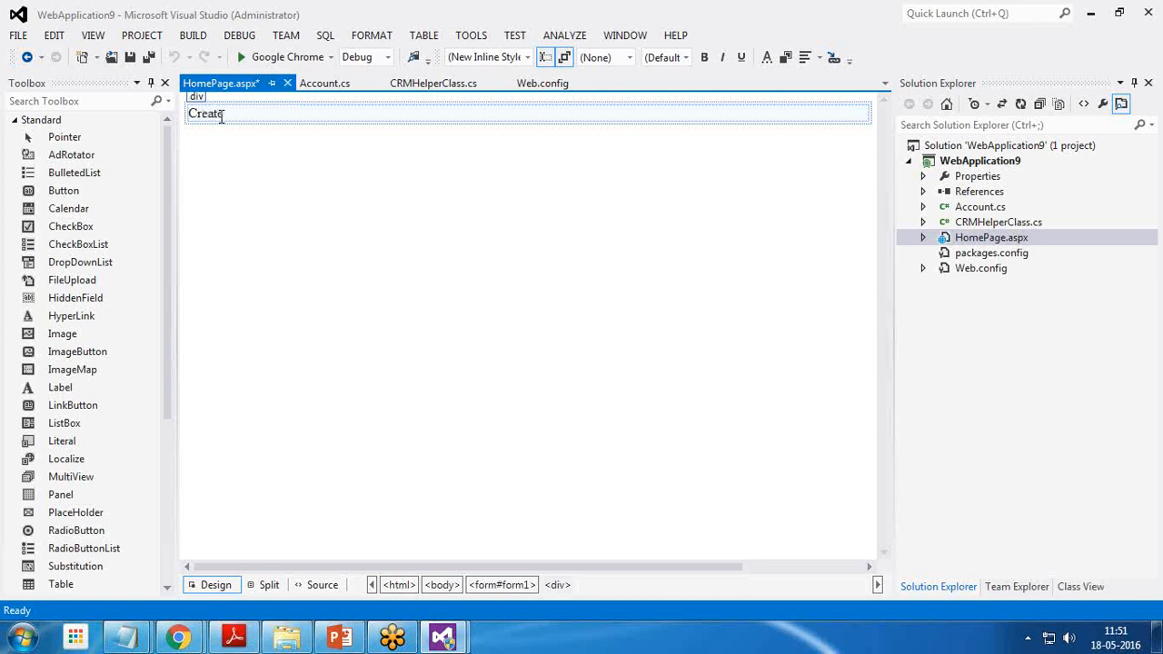
{"action": "type", "text": "New"}
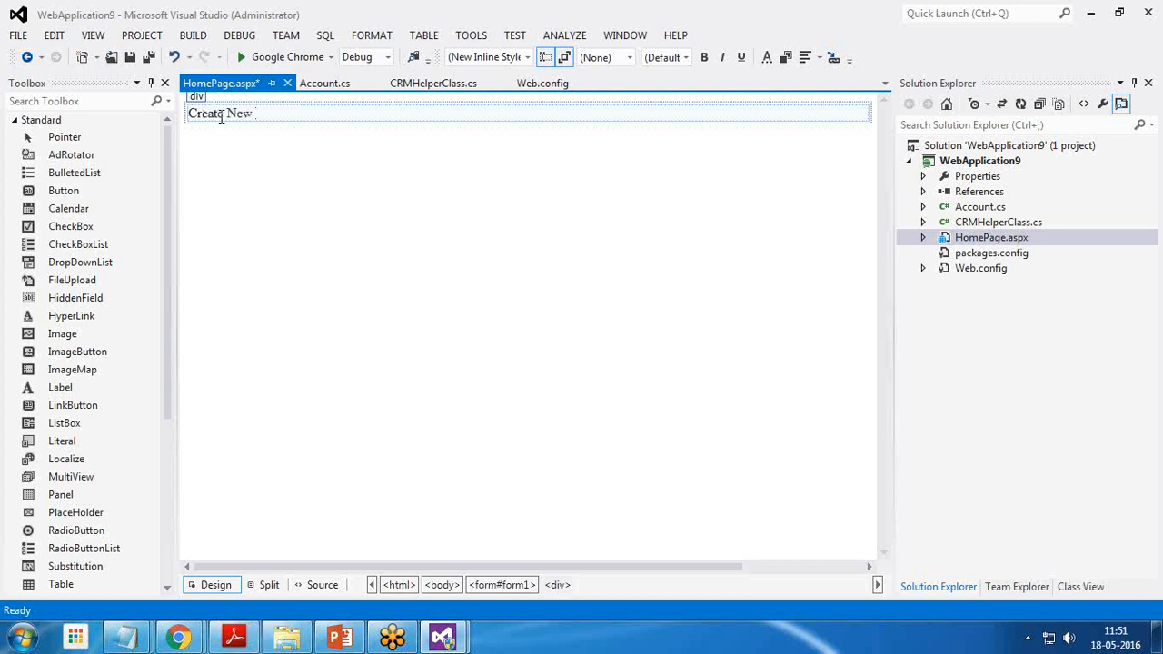
{"action": "type", "text": "Account Form"}
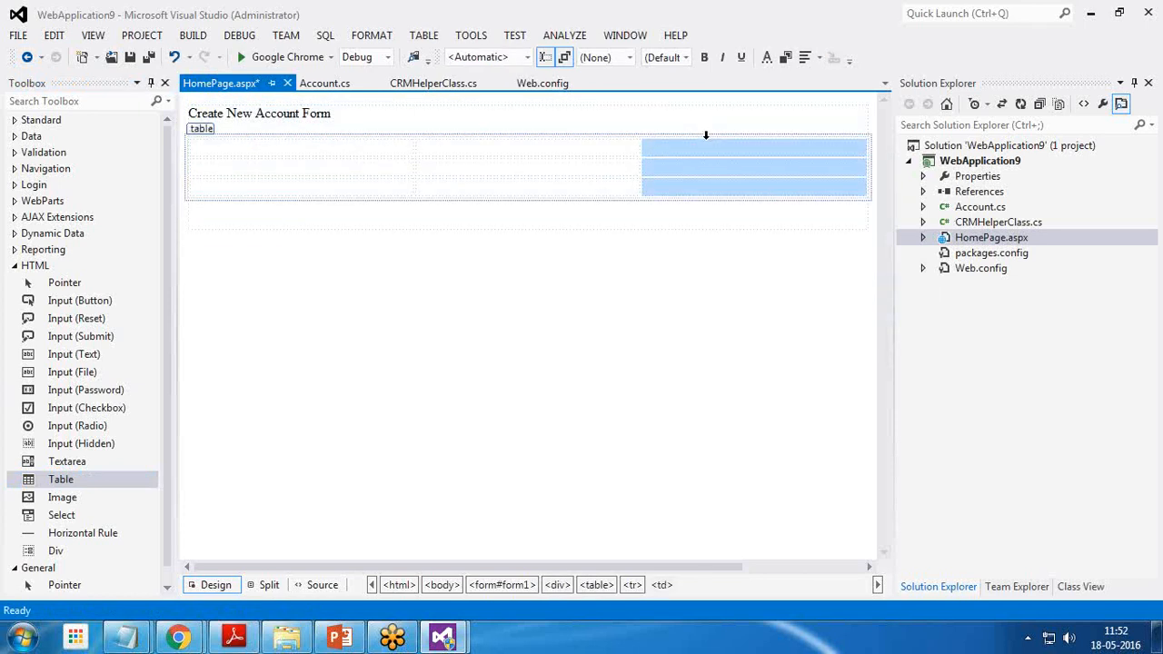
Step: Remove a column, adjust the table's position style, and resize it into a compact two-column grid
{"action": "right_click", "coordinate": [752, 167]}
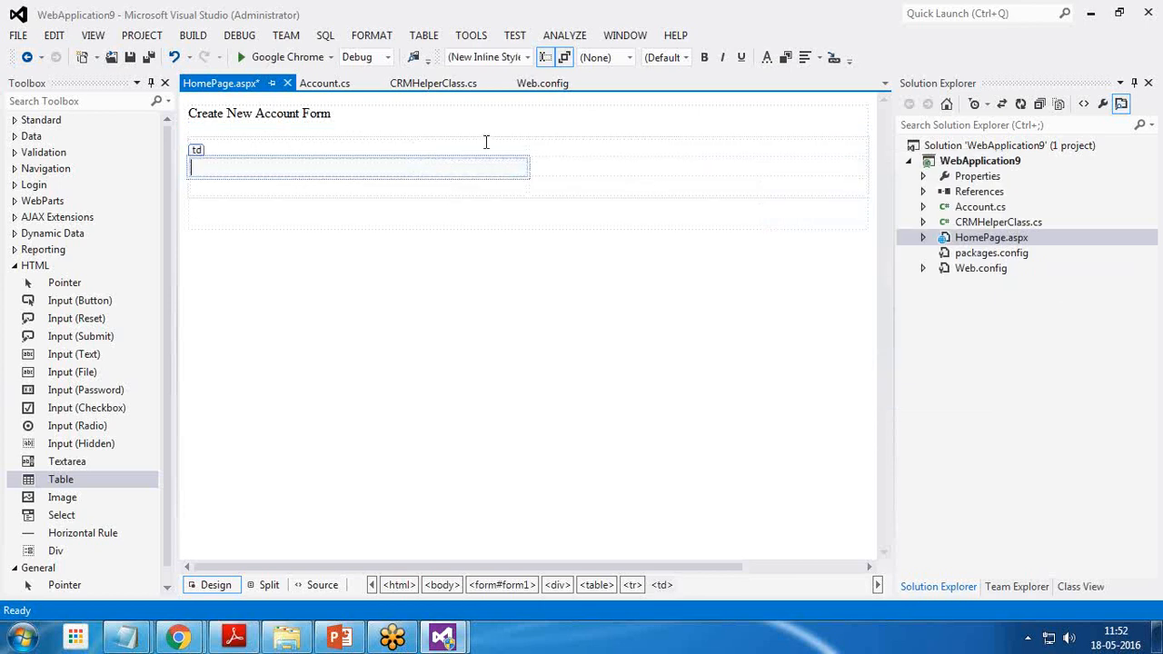
{"action": "left_click", "coordinate": [200, 127]}
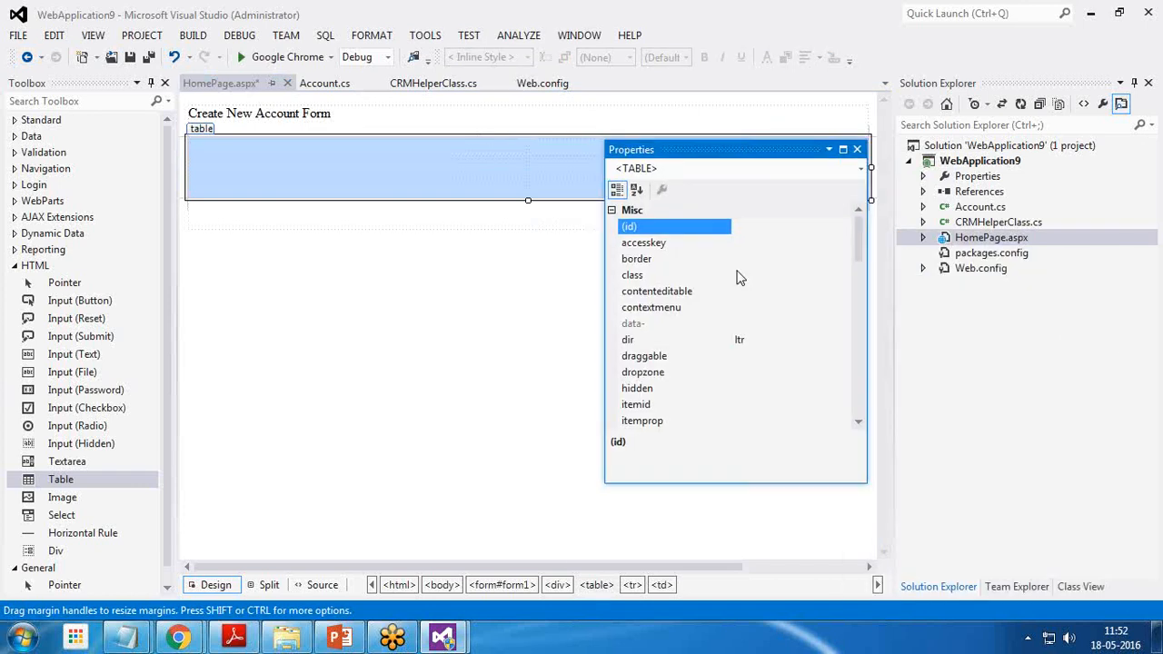
{"action": "scroll", "scroll_direction": "down", "scroll_amount": 3}
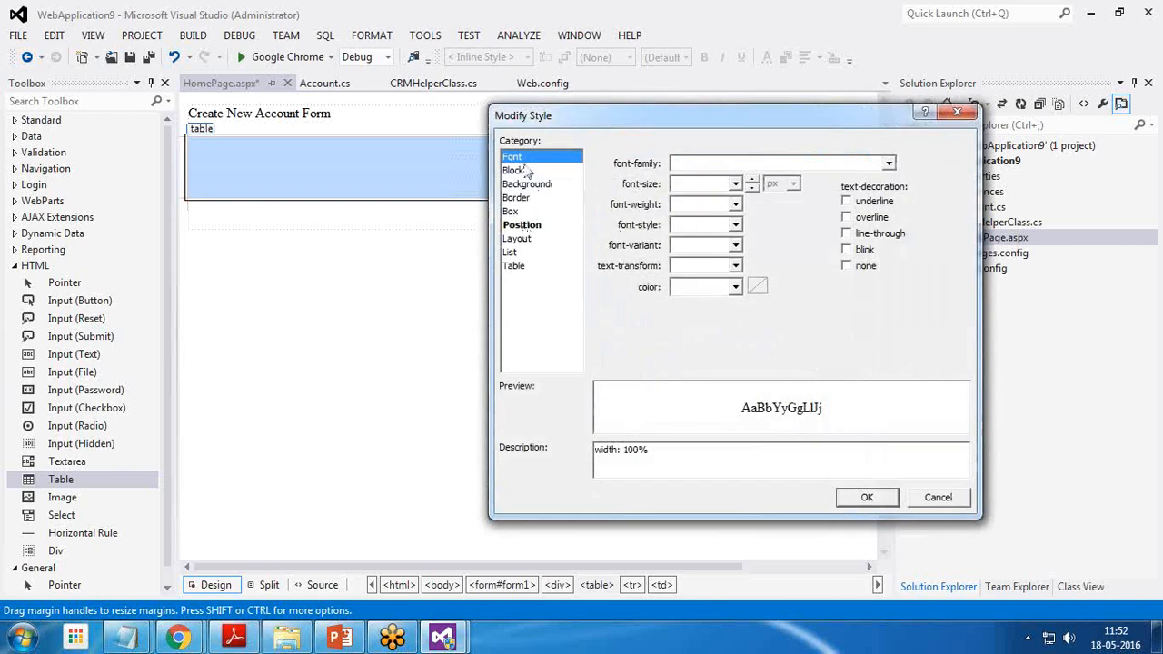
{"action": "left_click", "coordinate": [510, 210]}
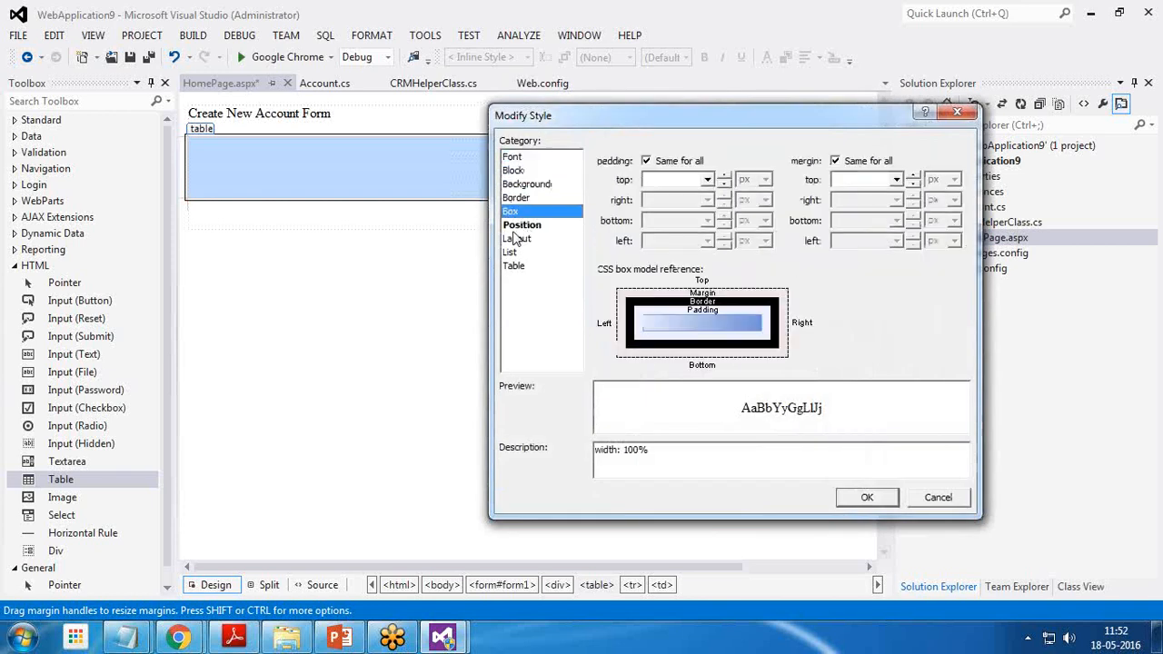
{"action": "left_click", "coordinate": [523, 225]}
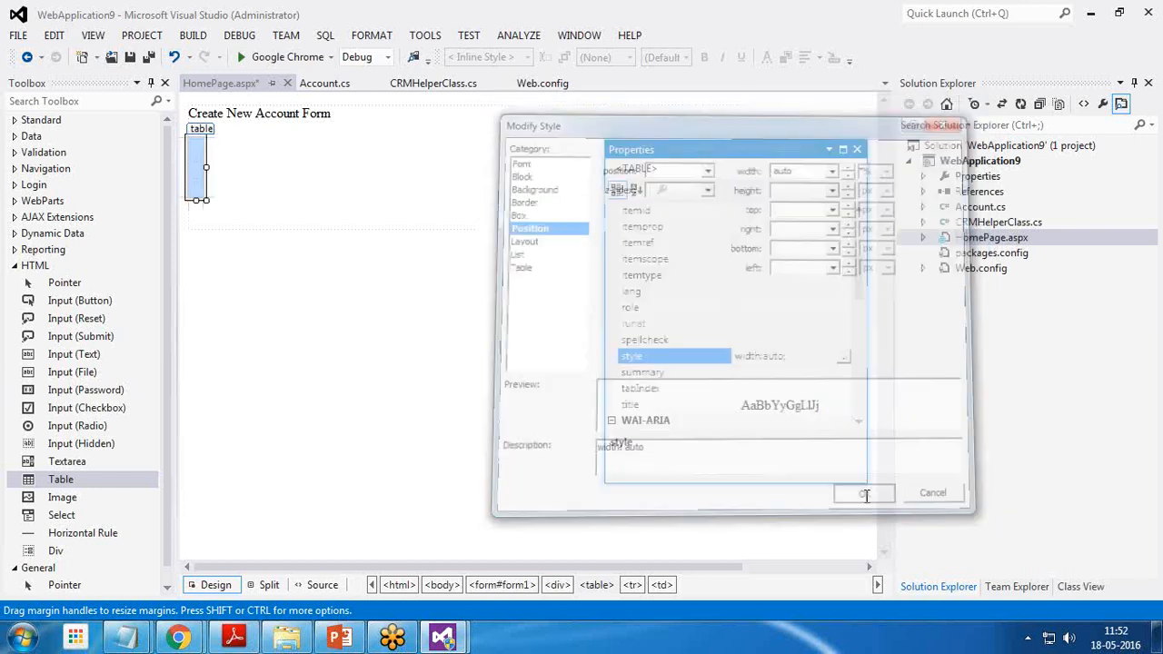
{"action": "left_click", "coordinate": [863, 492]}
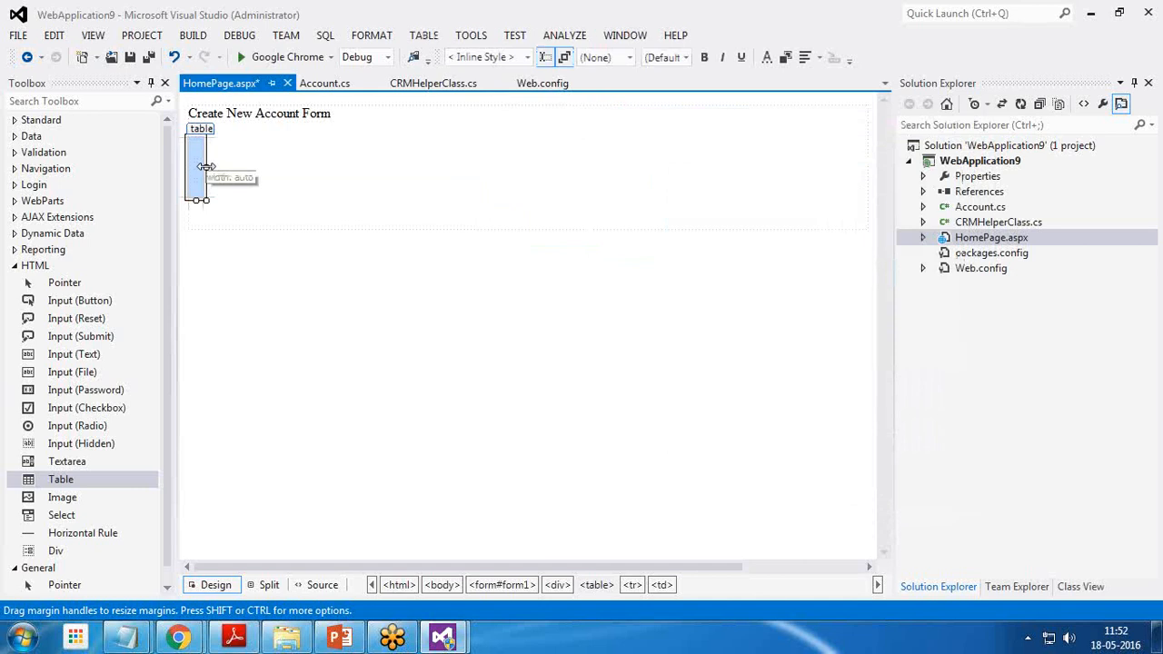
{"action": "left_click_drag", "start_coordinate": [209, 167], "coordinate": [766, 168]}
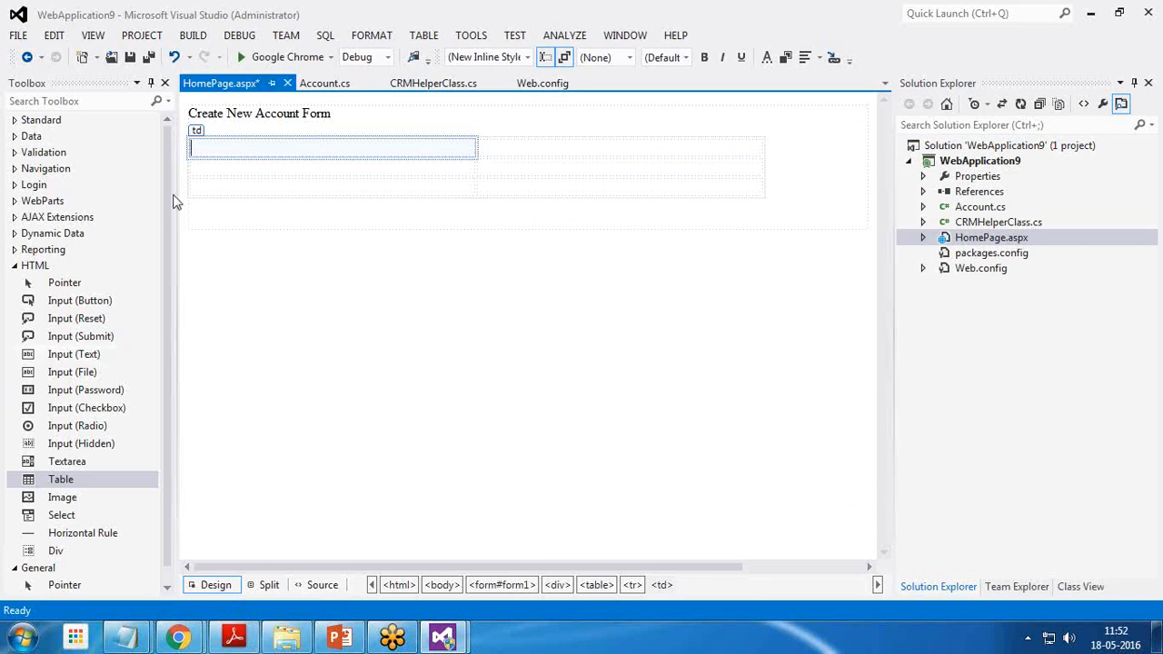
Step: Label the rows Account Name through State with text boxes and add a Submit button
{"action": "type", "text": "Account NAm"}
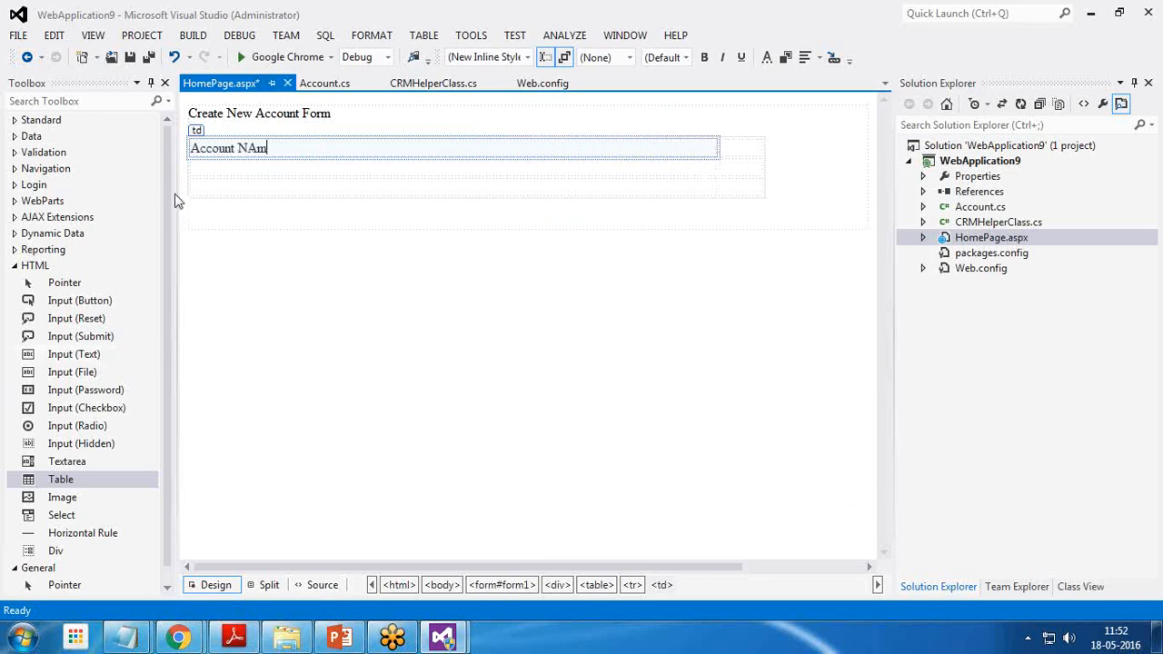
{"action": "key", "text": "BackSpace"}
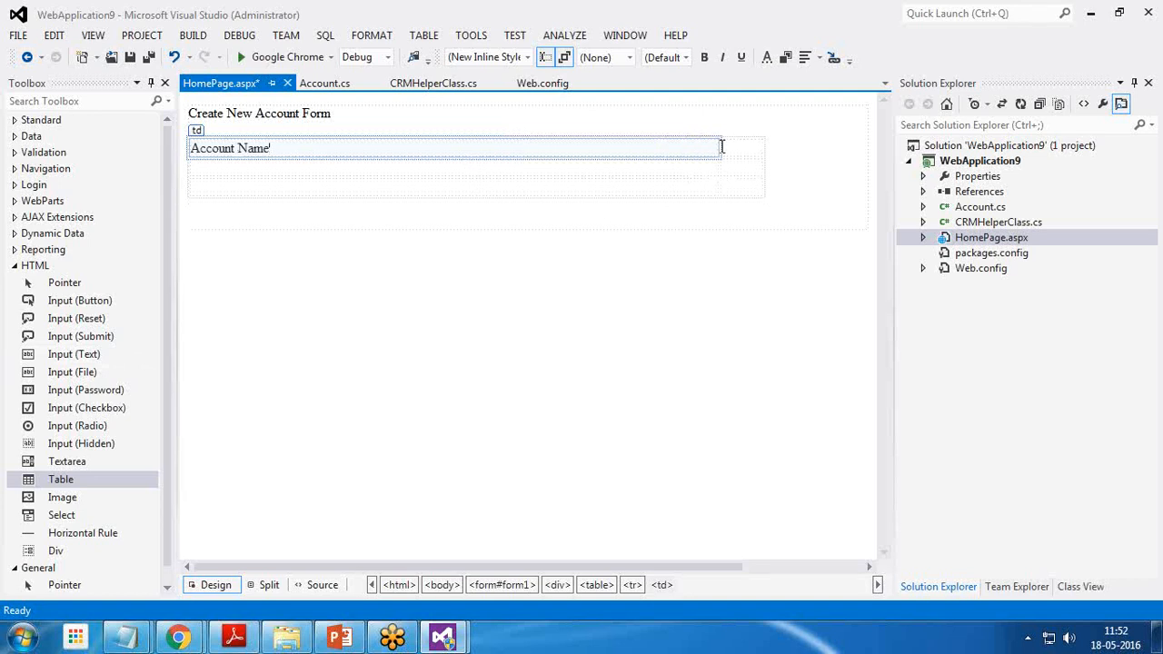
{"action": "left_click_drag", "start_coordinate": [719, 145], "coordinate": [654, 145]}
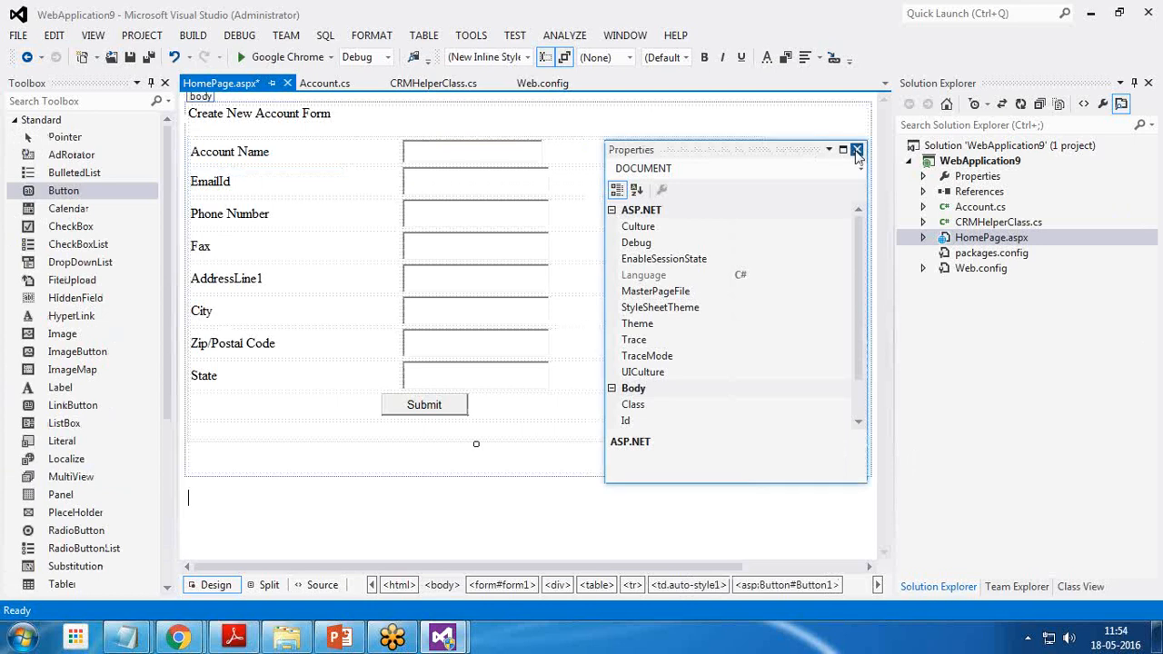
{"action": "left_click", "coordinate": [854, 149]}
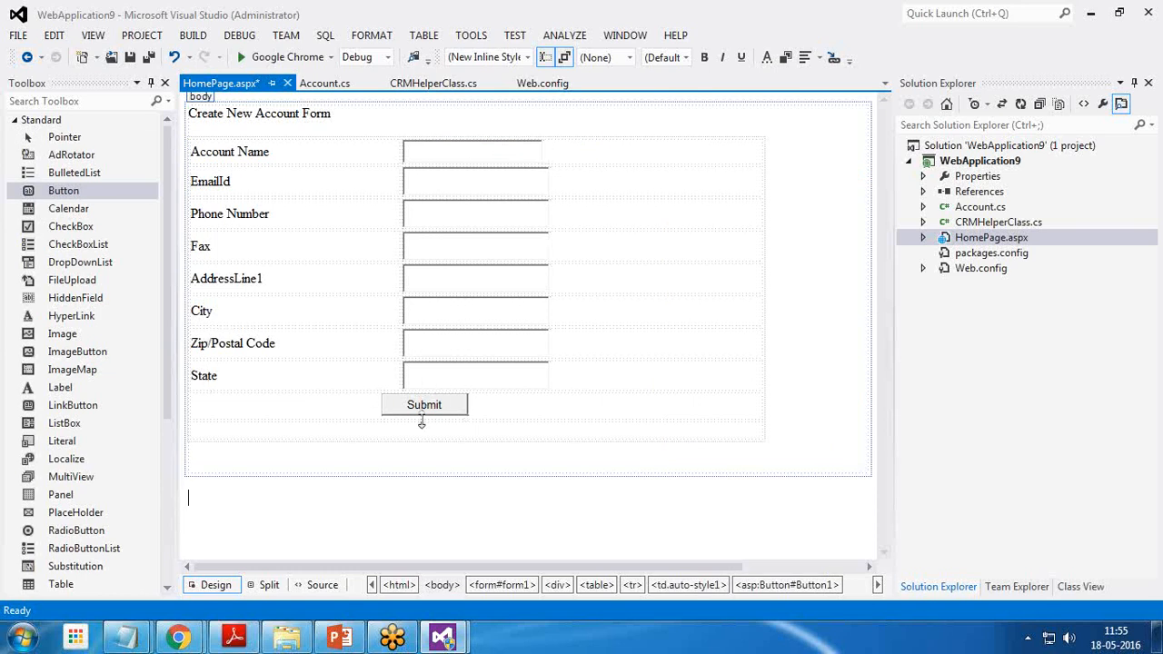
{"action": "left_click", "coordinate": [425, 403]}
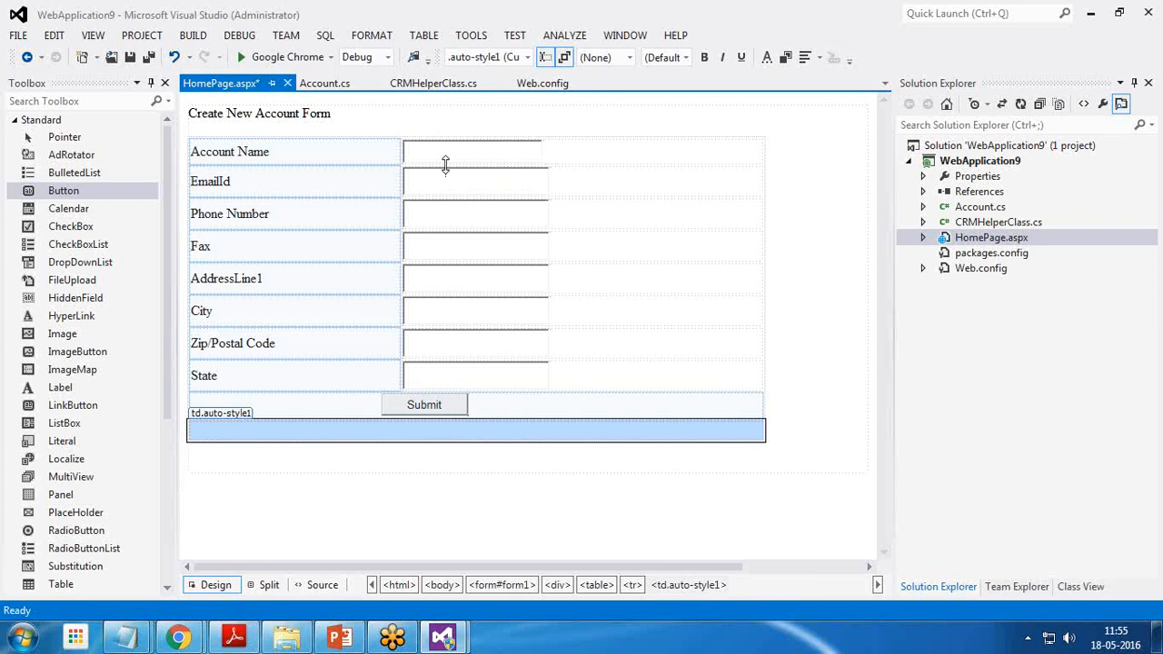
{"action": "left_click", "coordinate": [425, 404]}
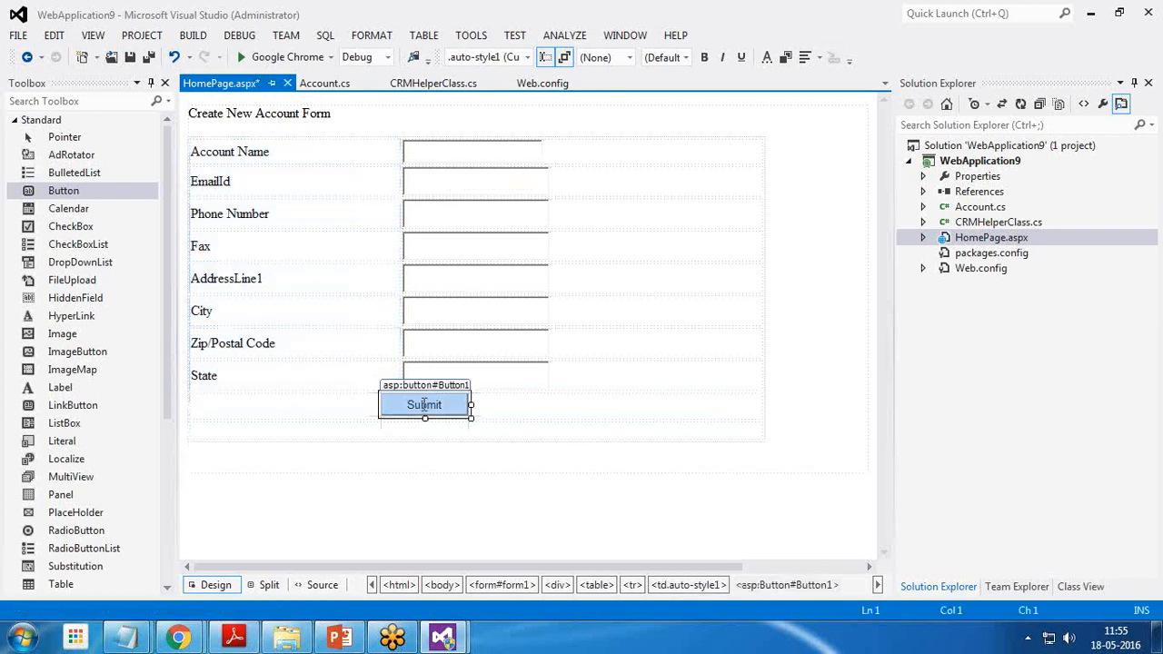
Step: Create the Submit button's click handler and add using Microsoft.Xrm.Sdk
{"action": "double_click", "coordinate": [425, 403]}
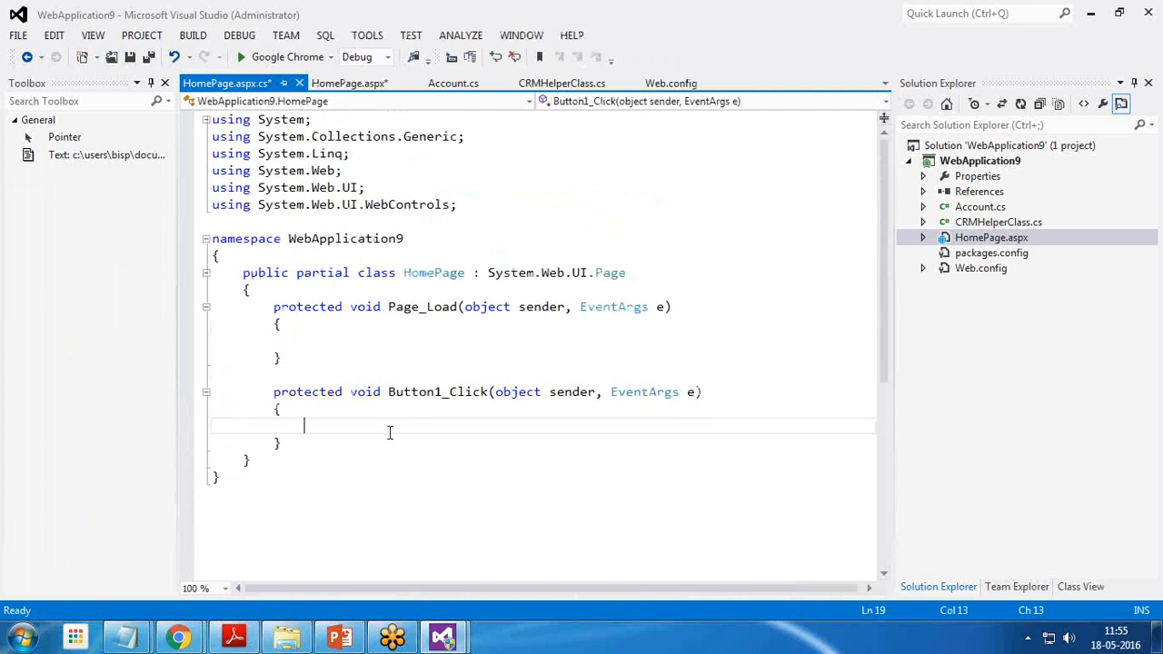
{"action": "type", "text": "u"}
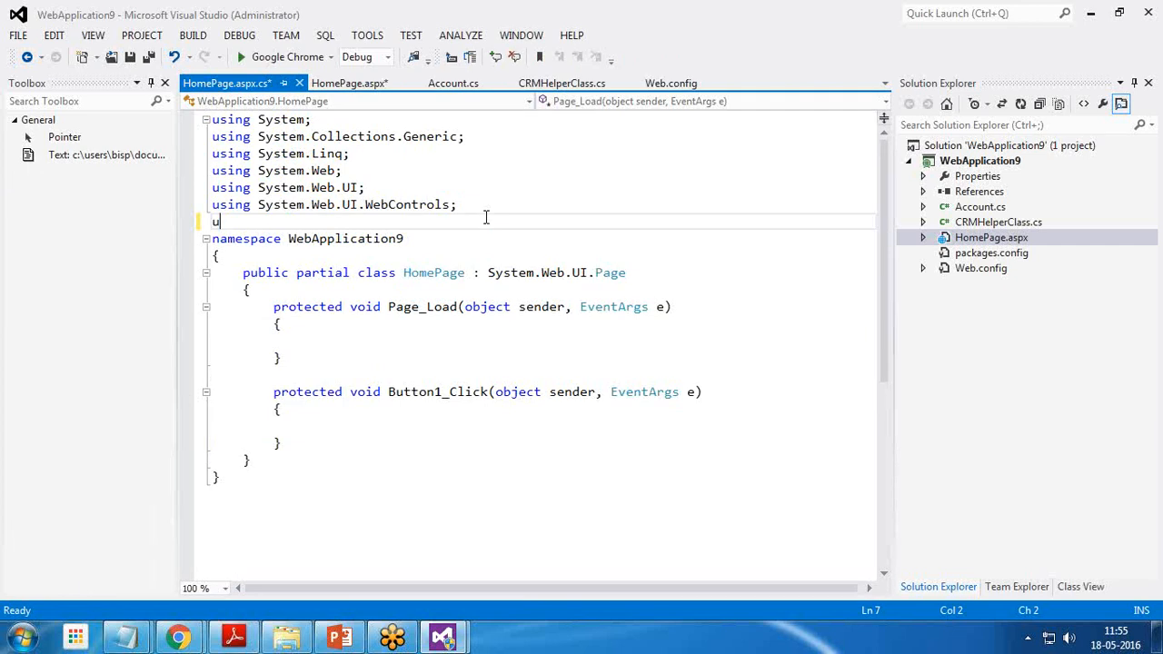
{"action": "type", "text": "sing Microsoft"}
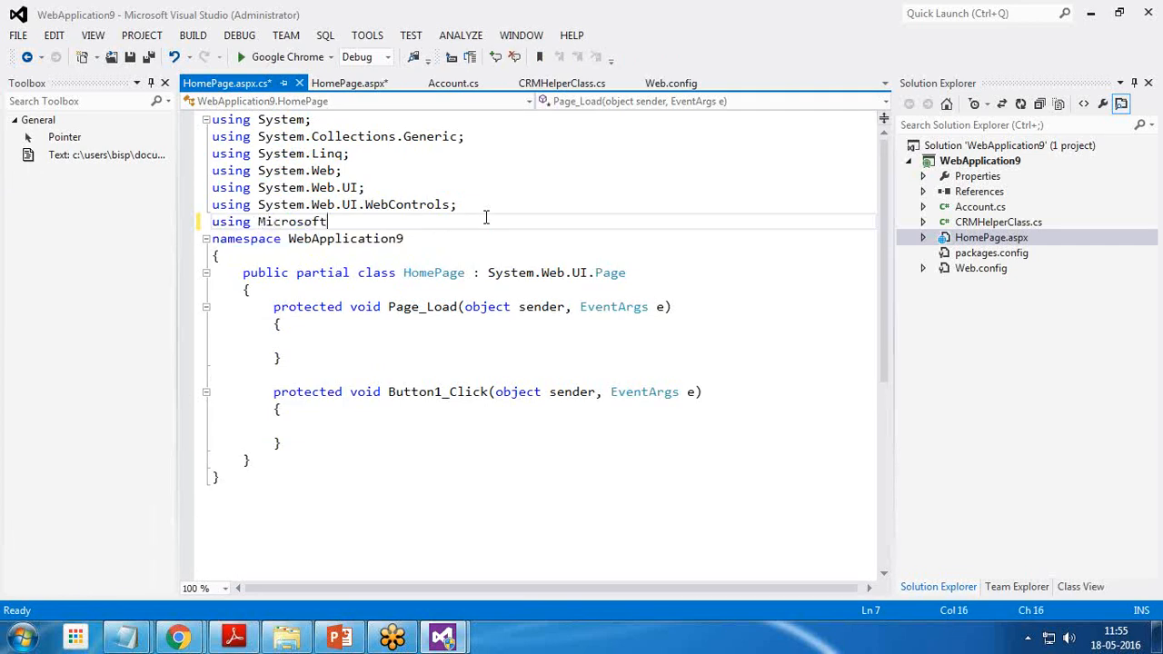
{"action": "type", "text": ".Xrm"}
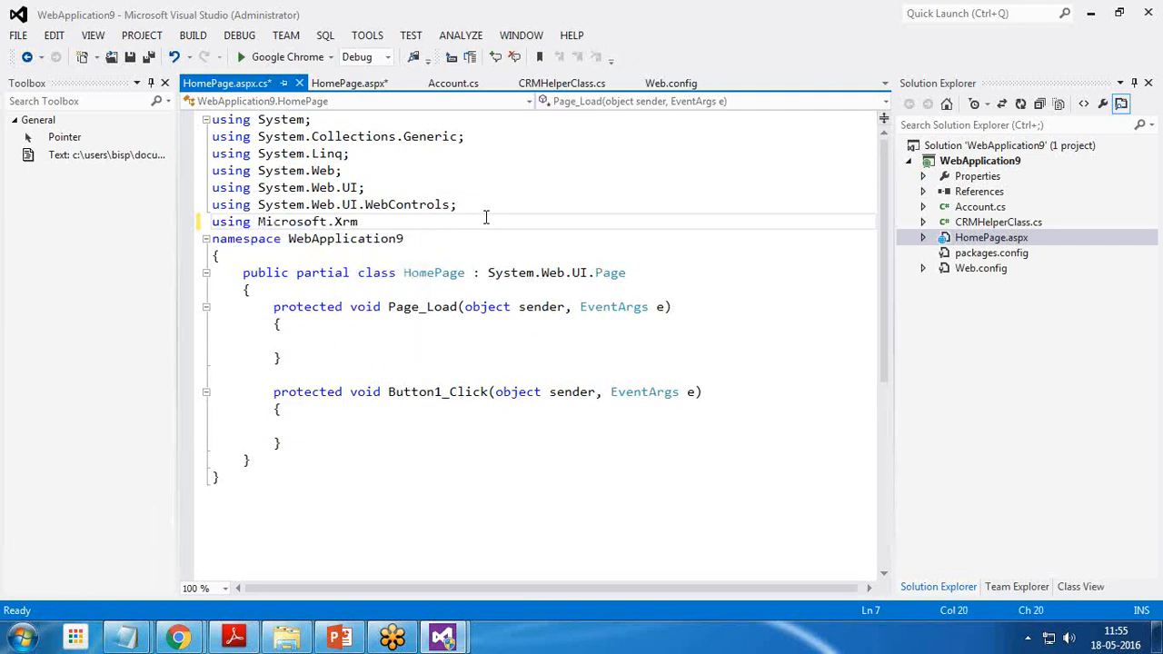
{"action": "type", "text": ".Sdk;"}
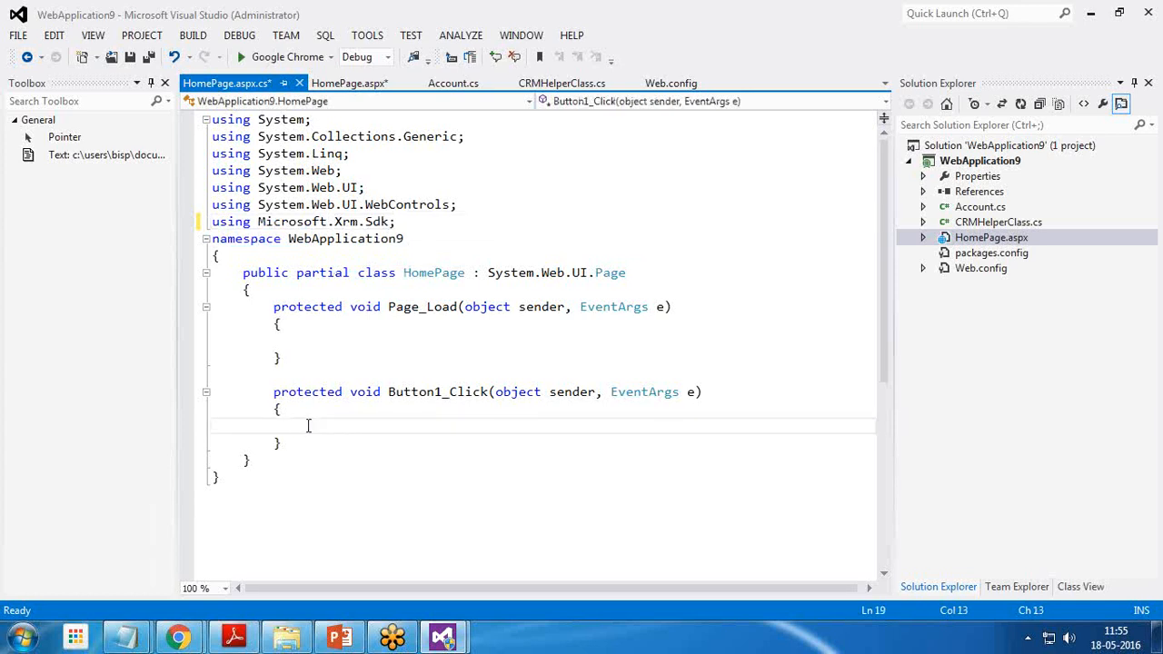
Step: Declare var crmService = CRMHelperClass.GetCRMService(); in the handler
{"action": "type", "text": "var c"}
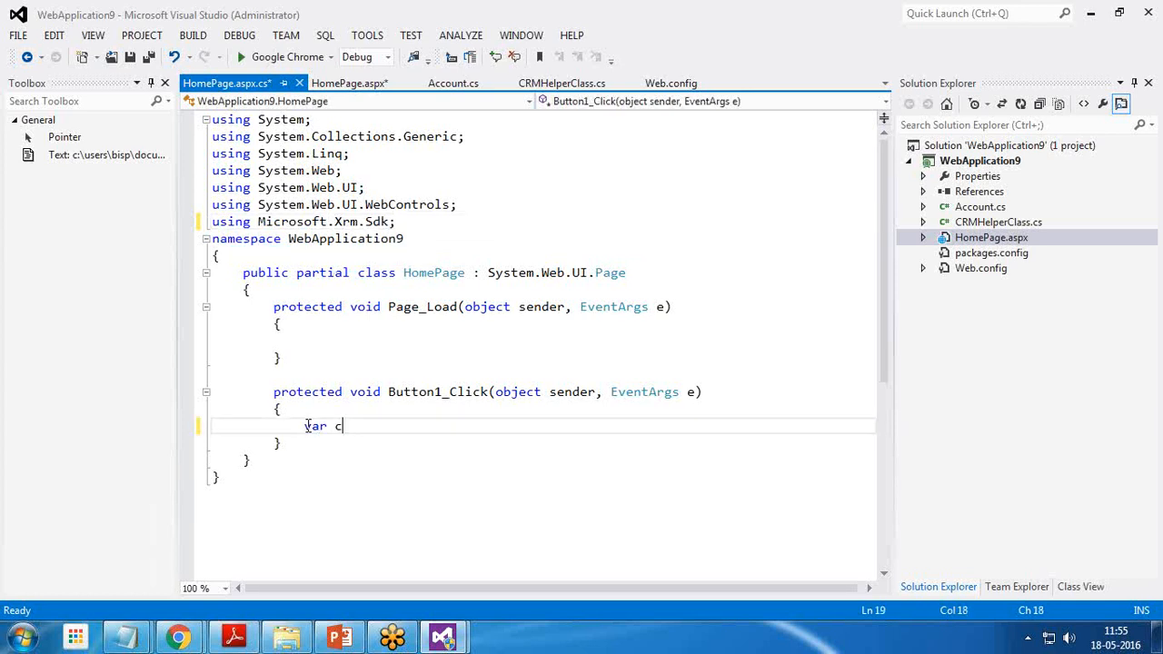
{"action": "type", "text": "rmServid"}
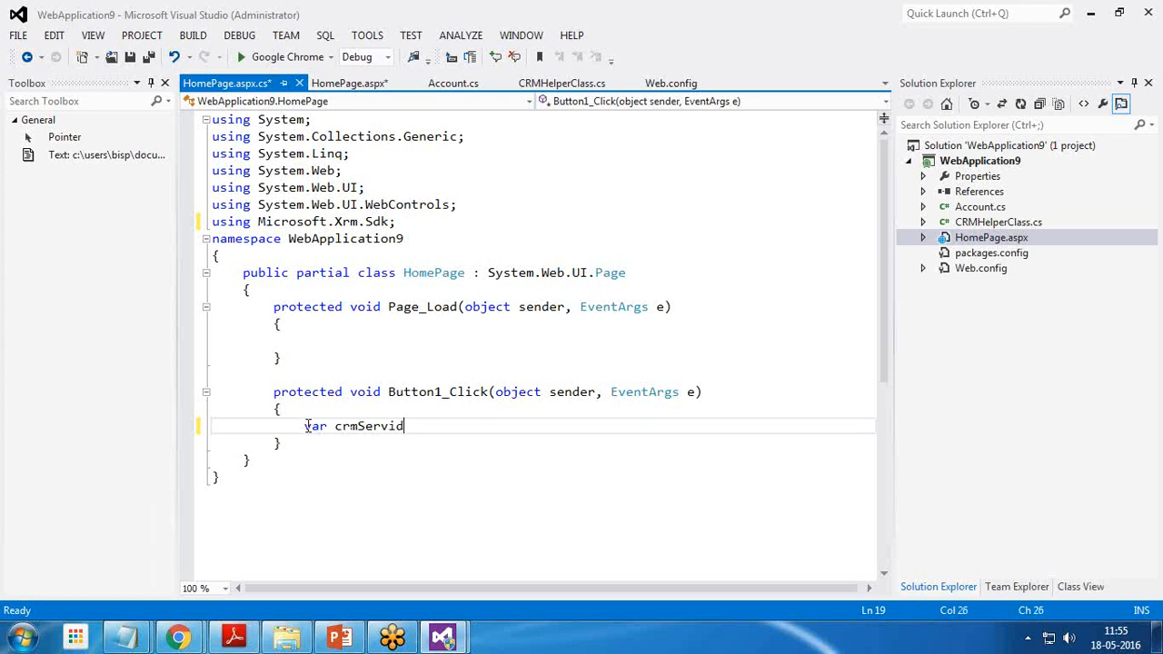
{"action": "type", "text": "e"}
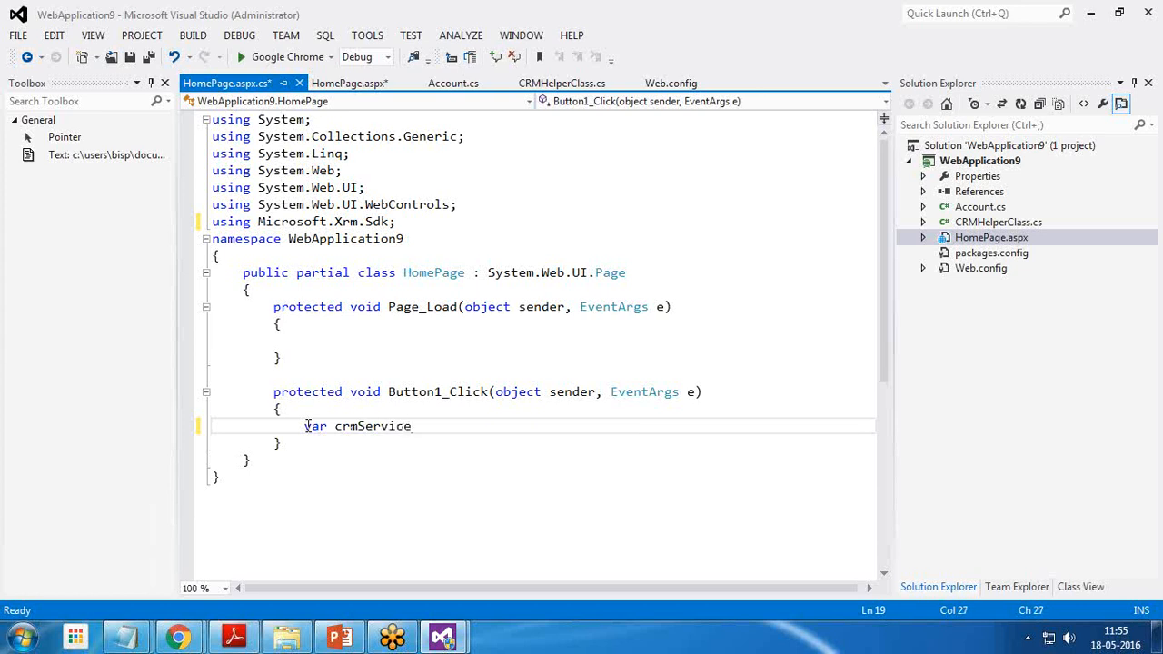
{"action": "type", "text": "=C"}
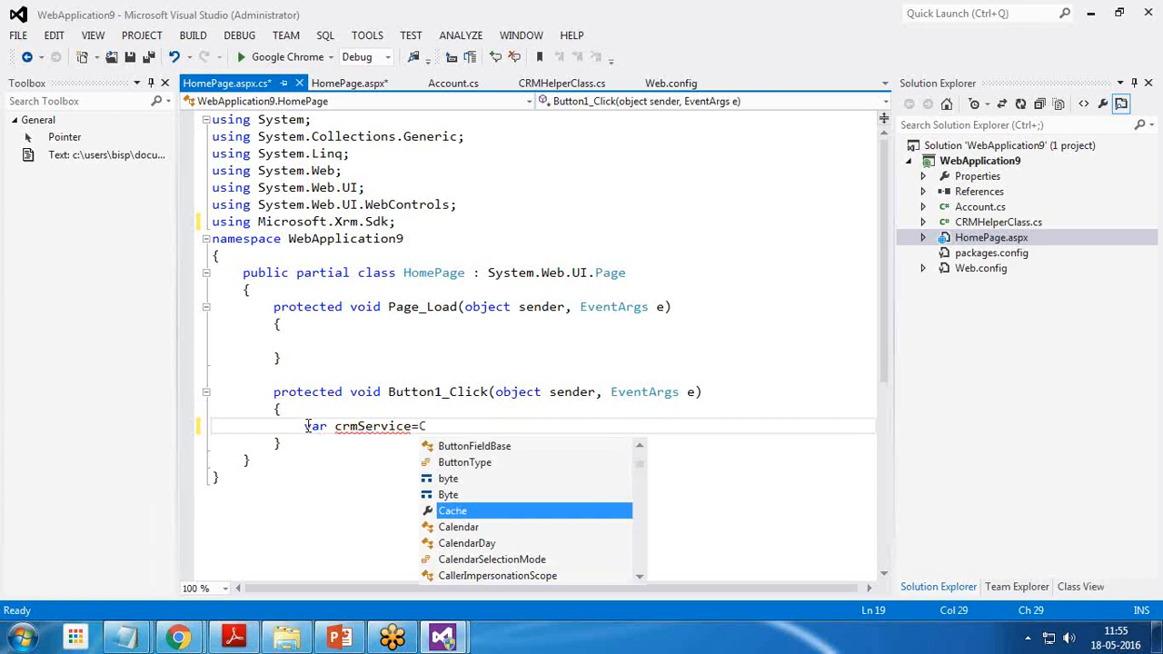
{"action": "type", "text": "RMHelperClass"}
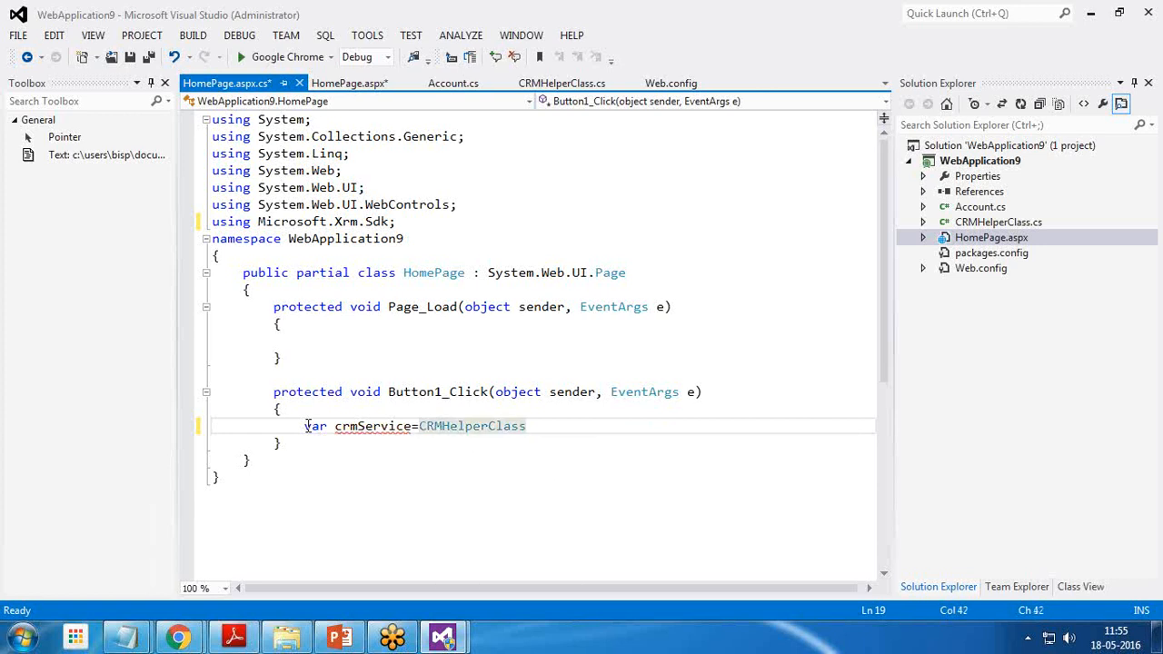
{"action": "type", "text": ".GetCRMService();"}
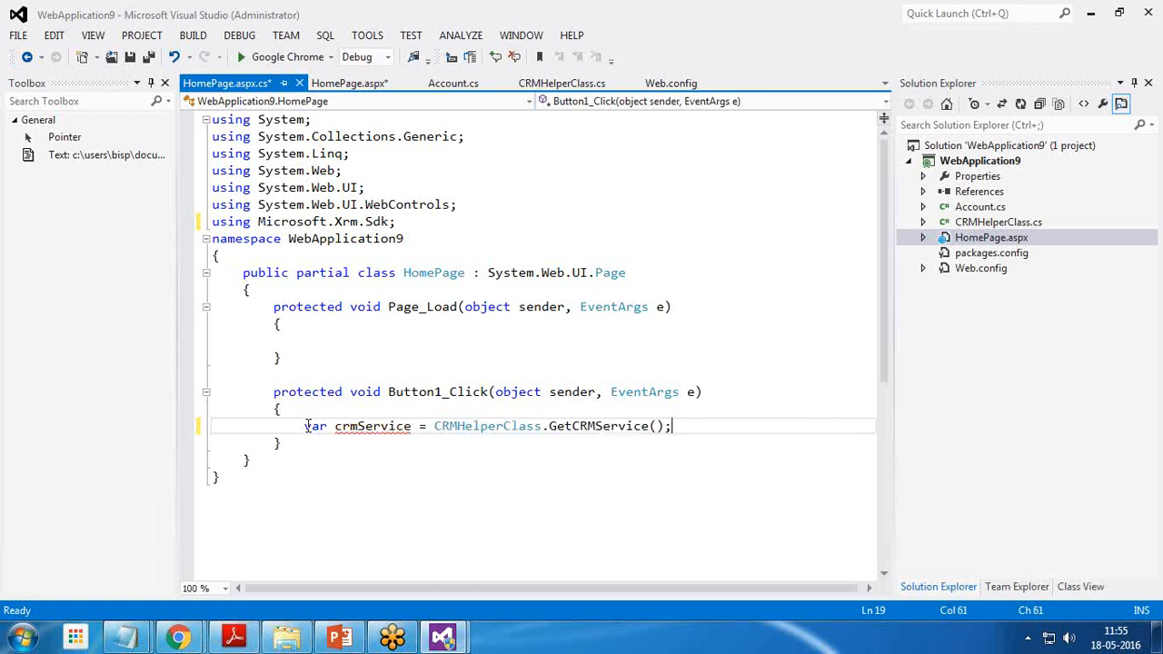
Step: Add Entity e_account = new Entity("account"); using IntelliSense completion
{"action": "type", "text": "Entity e"}
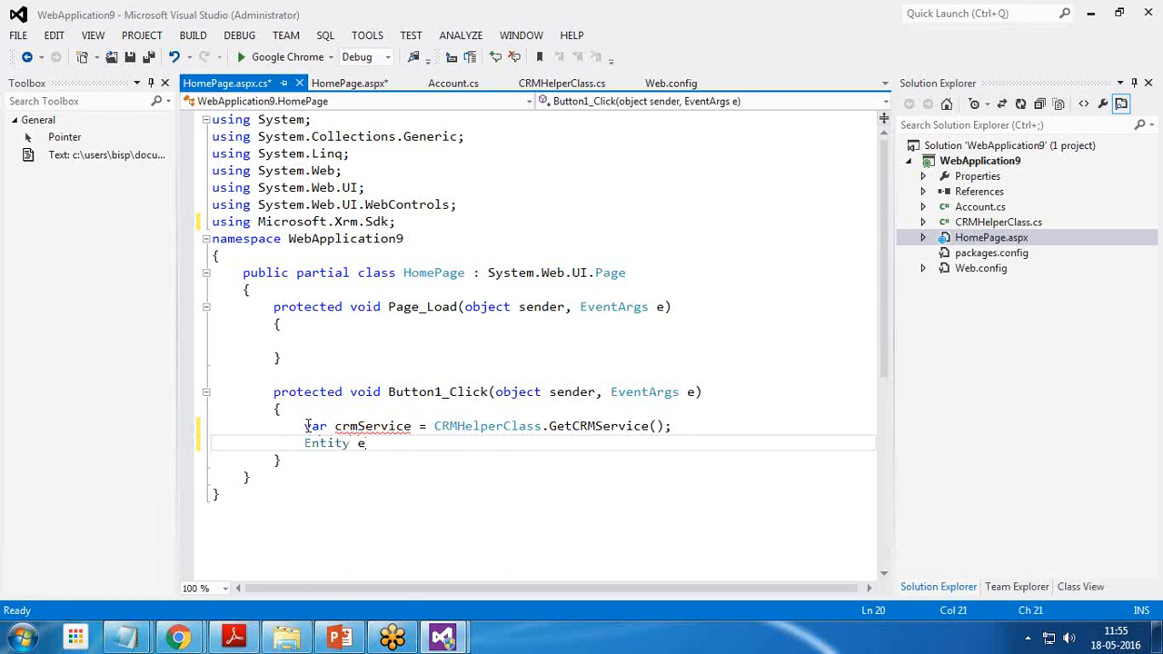
{"action": "type", "text": "_account"}
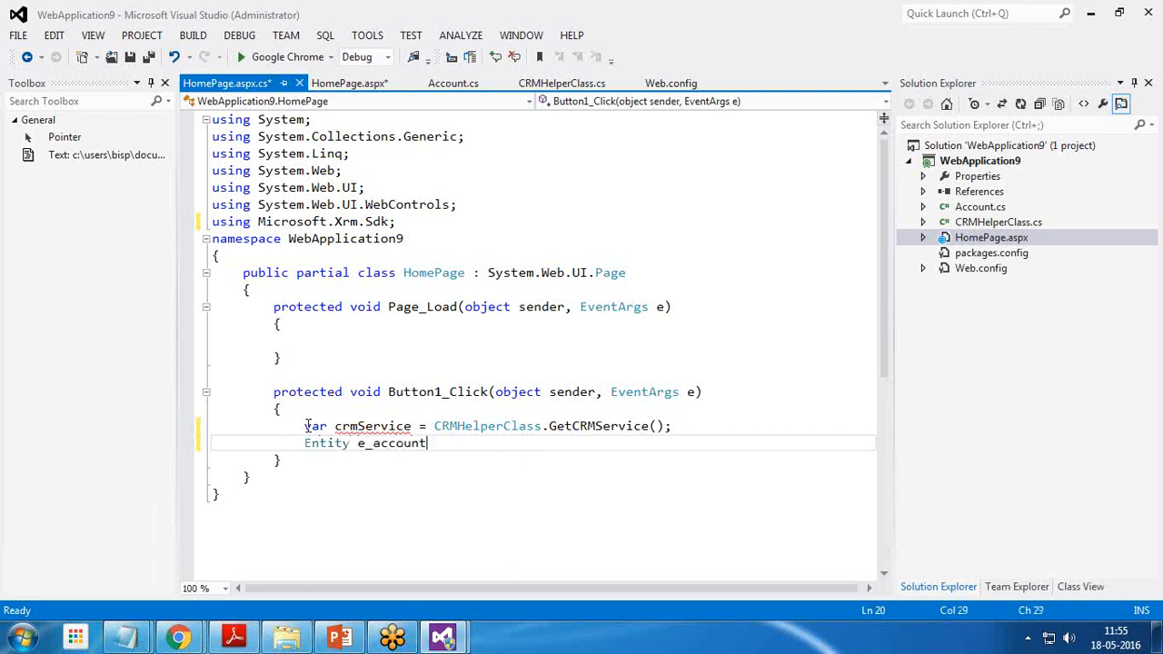
{"action": "type", "text": "=new"}
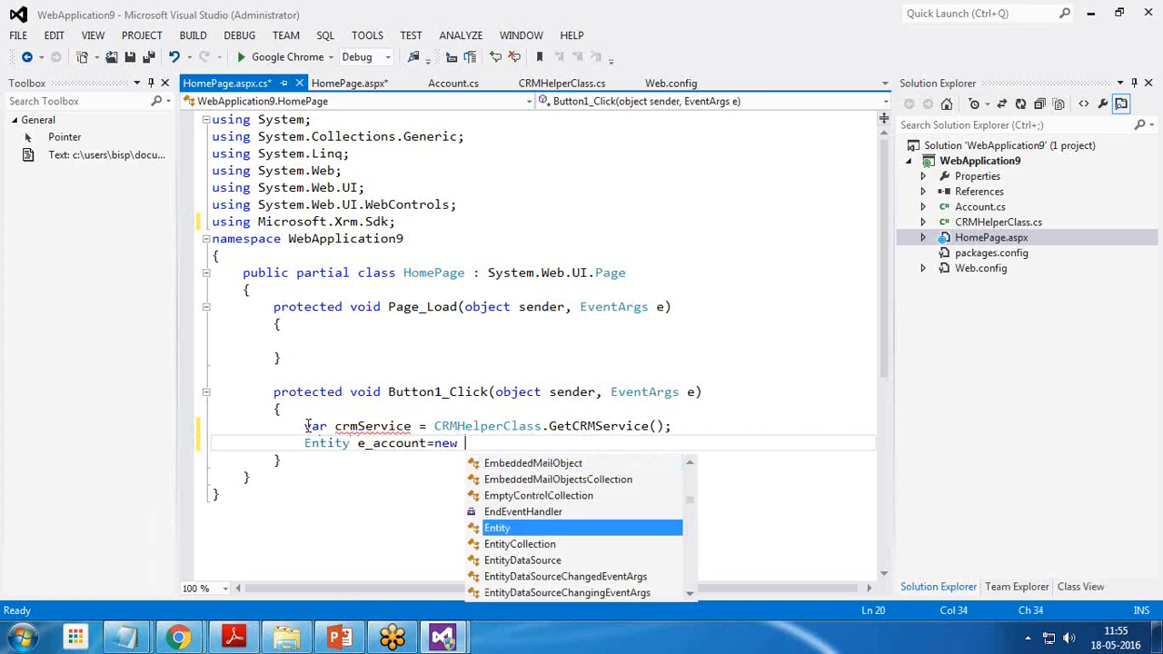
{"action": "type", "text": "A"}
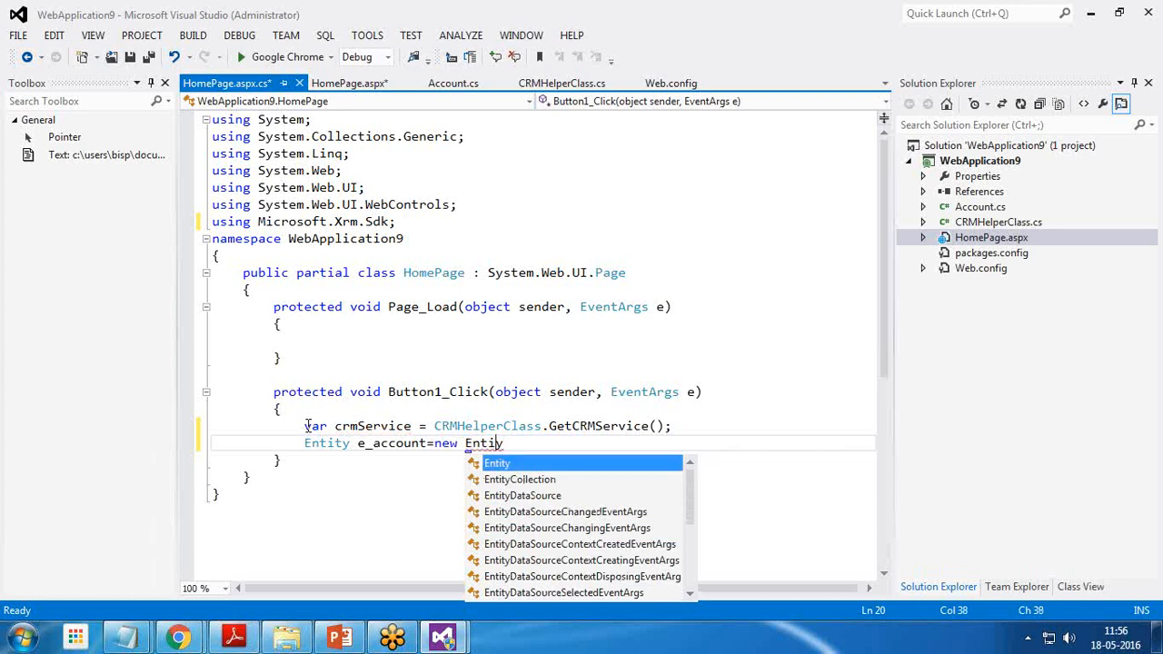
{"action": "type", "text": "(\"account\");"}
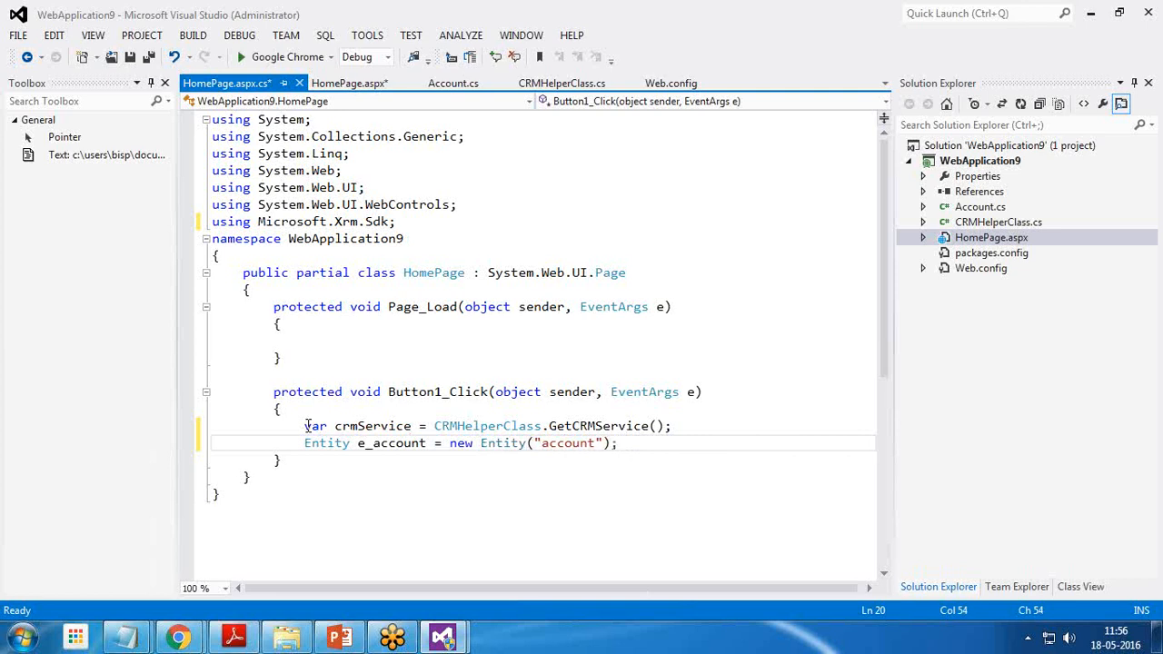
{"action": "key", "text": "enter"}
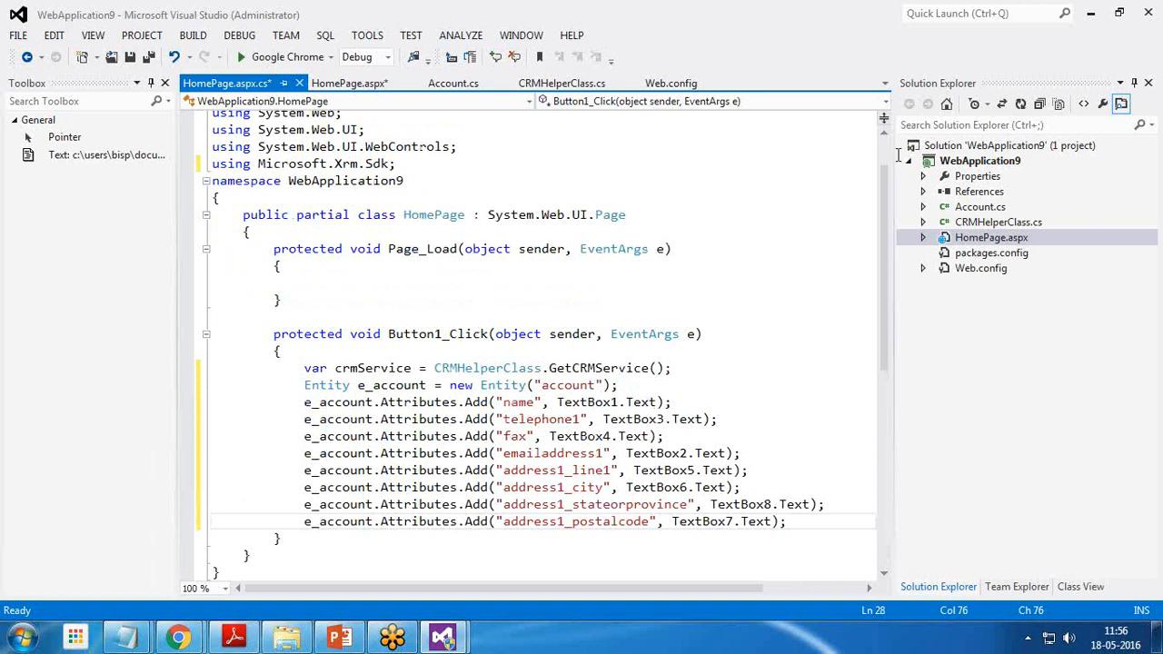
{"action": "mouse_move", "coordinate": [554, 415]}
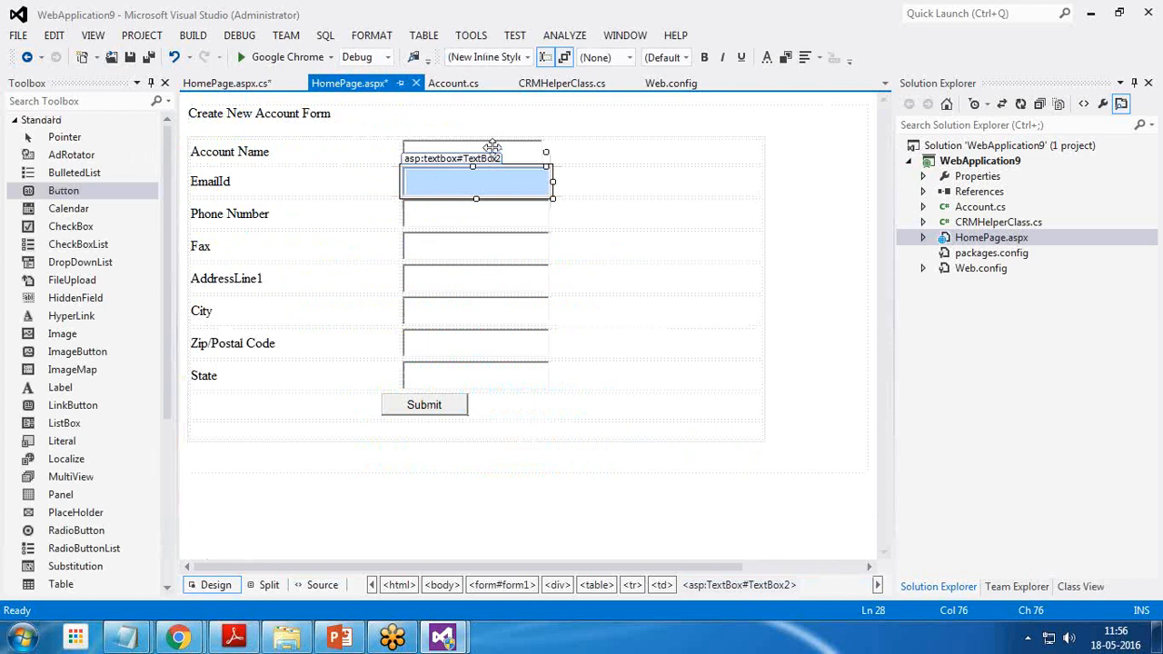
Step: Check in Design view which TextBox IDs hold name, email and phone for the Attributes.Add lines
{"action": "left_click", "coordinate": [472, 152]}
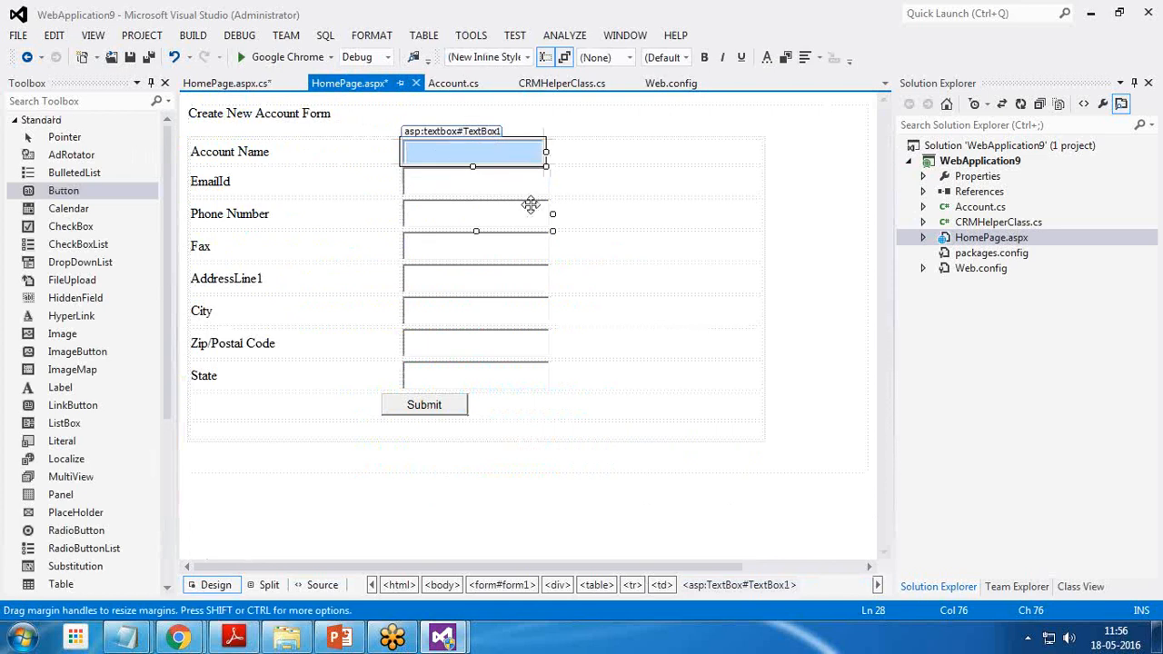
{"action": "left_click", "coordinate": [225, 84]}
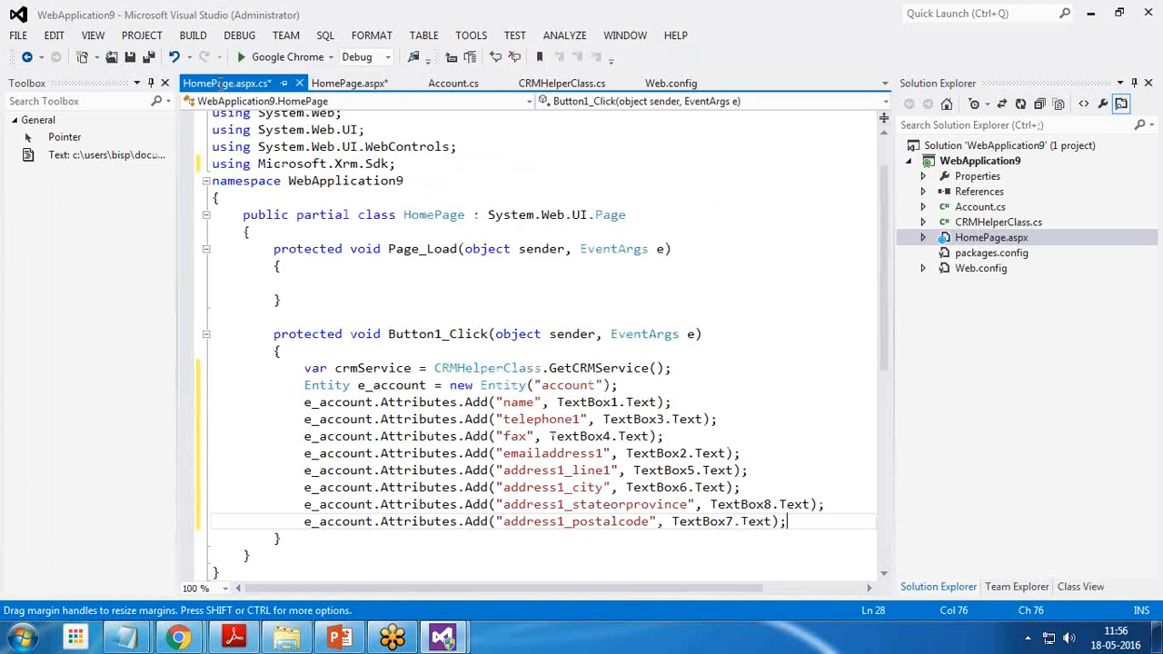
{"action": "double_click", "coordinate": [589, 401]}
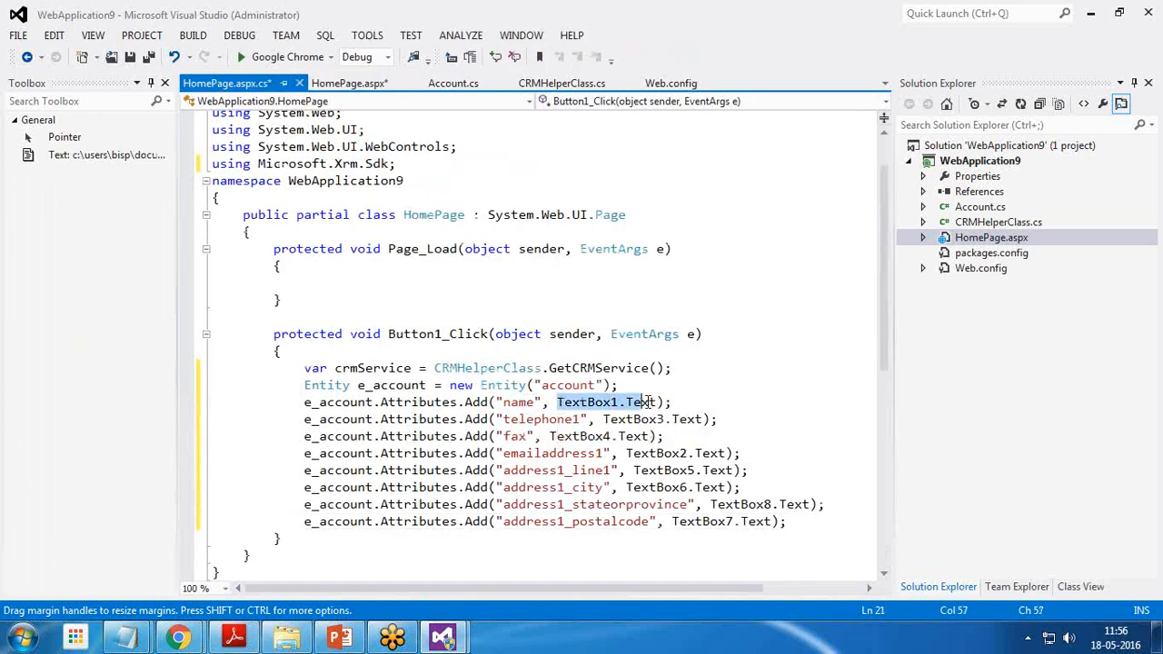
{"action": "double_click", "coordinate": [541, 418]}
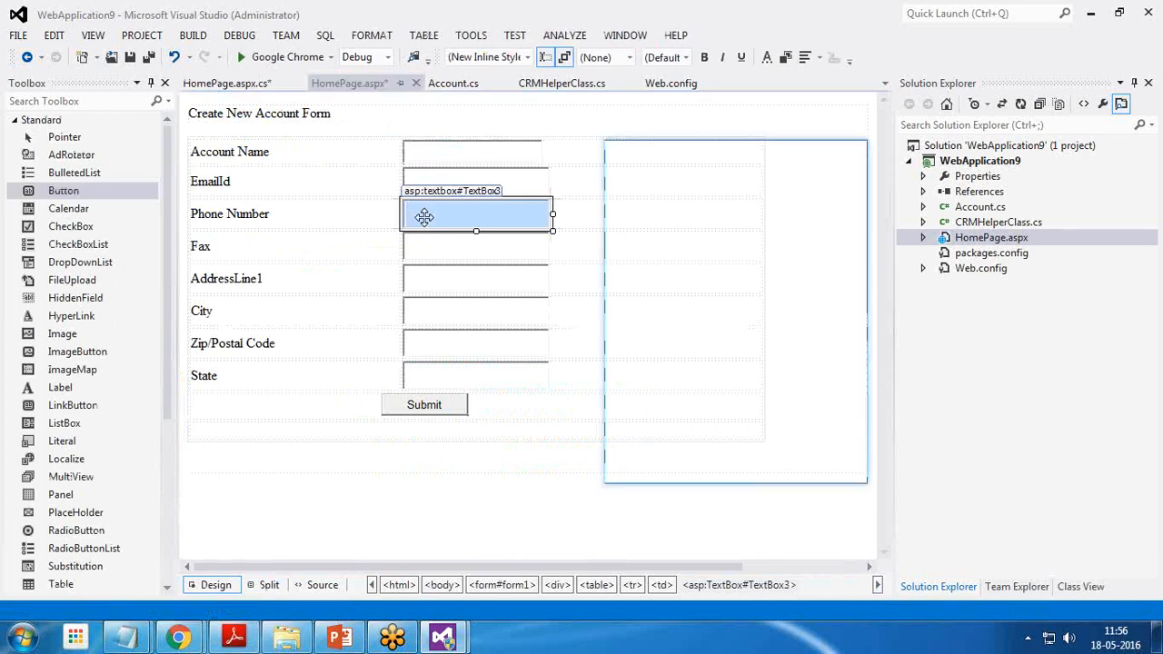
{"action": "left_click", "coordinate": [225, 84]}
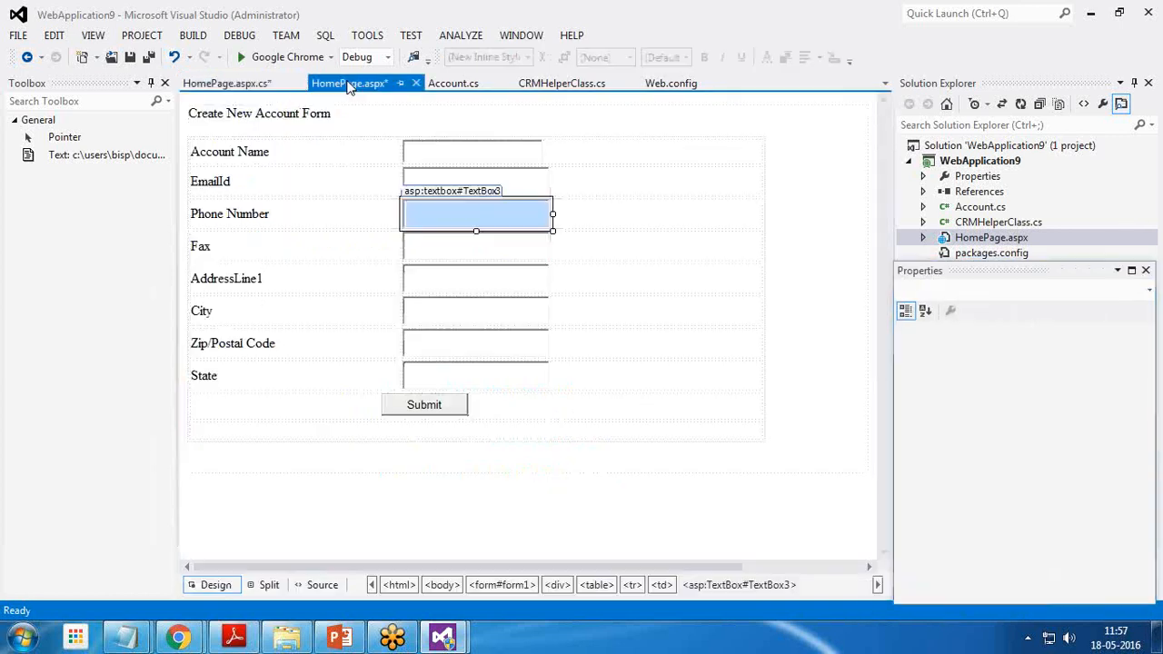
{"action": "left_click", "coordinate": [475, 245]}
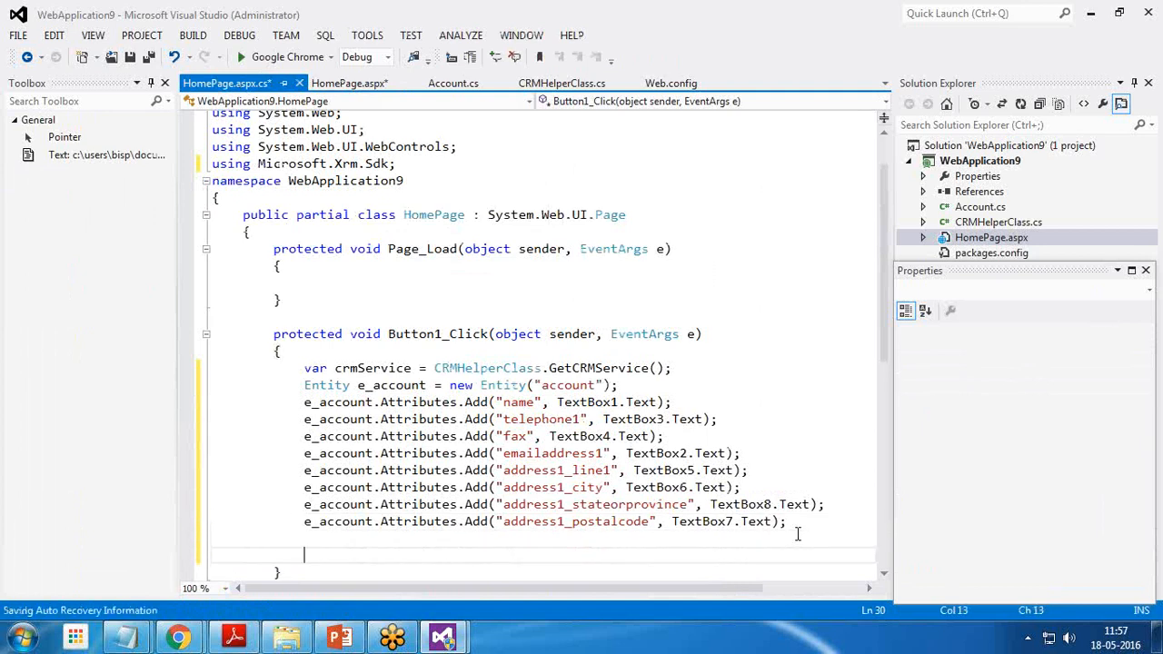
Step: Add var accountId = crmService.Create(e_account) to create the record
{"action": "type", "text": "var"}
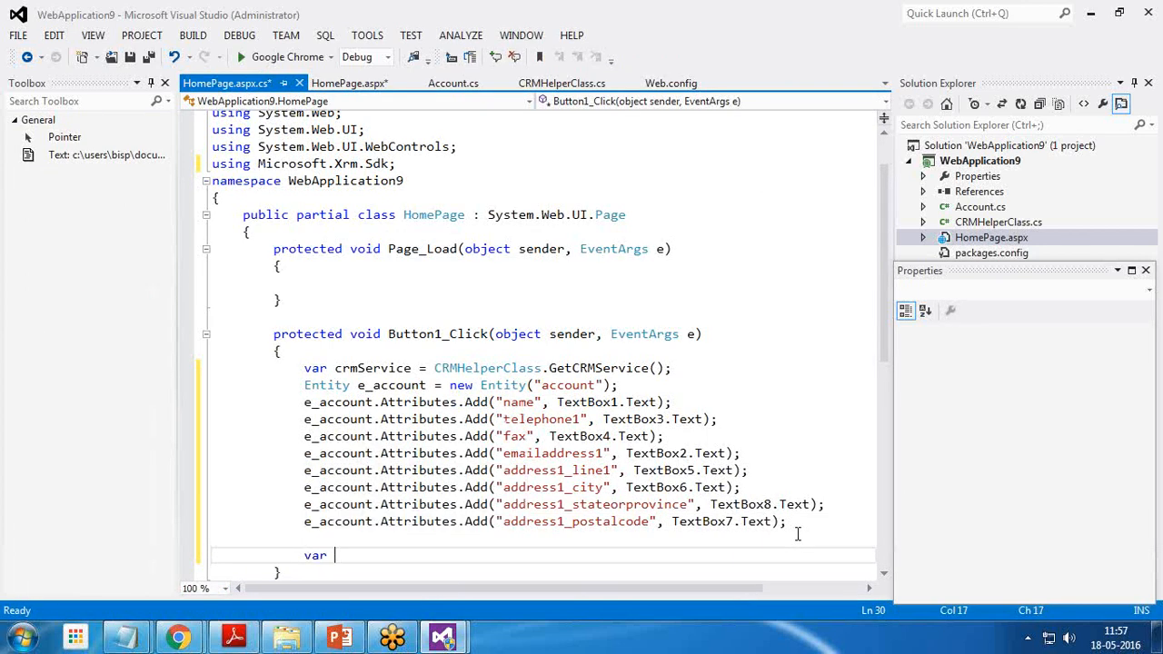
{"action": "type", "text": "accountI"}
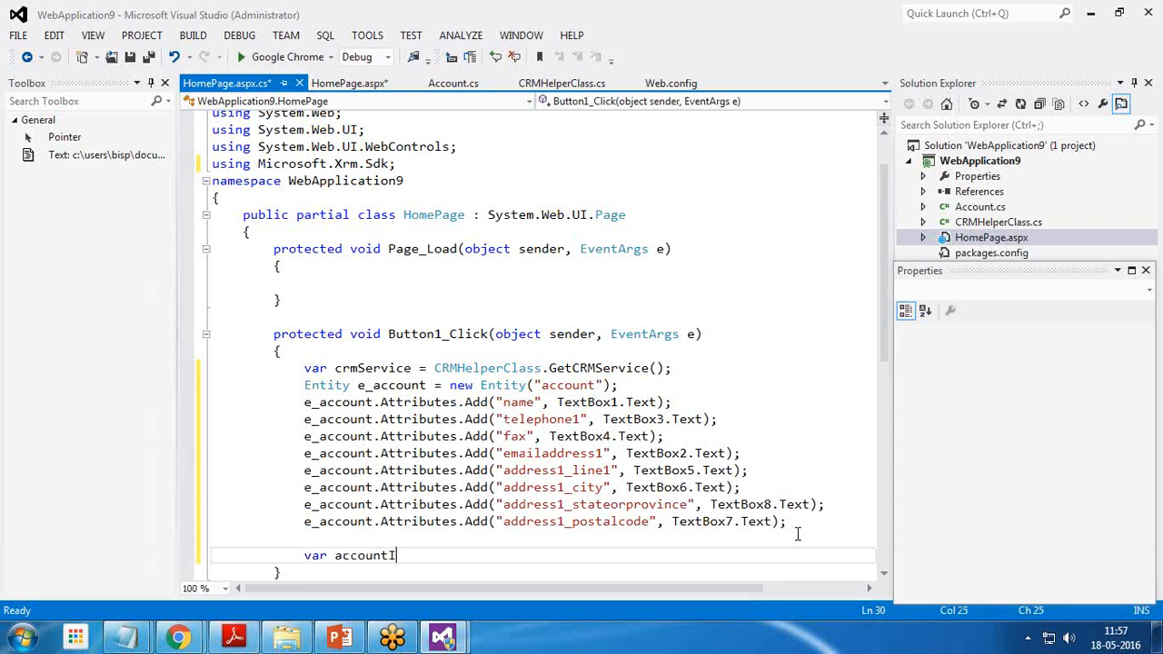
{"action": "type", "text": "d"}
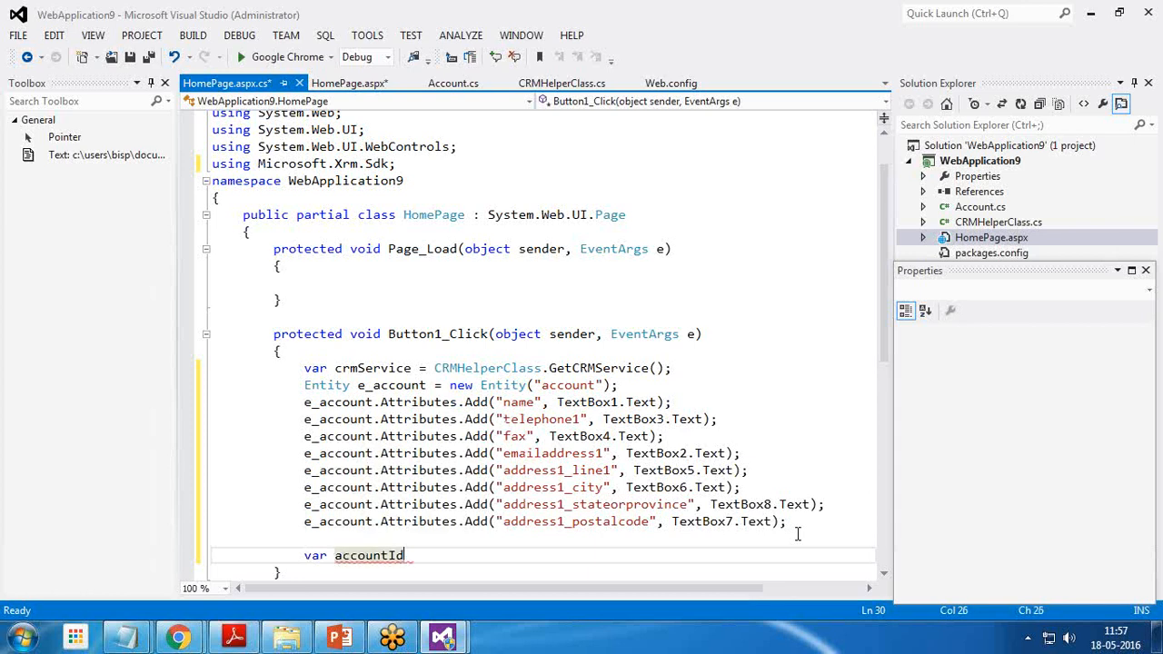
{"action": "type", "text": "=crmService"}
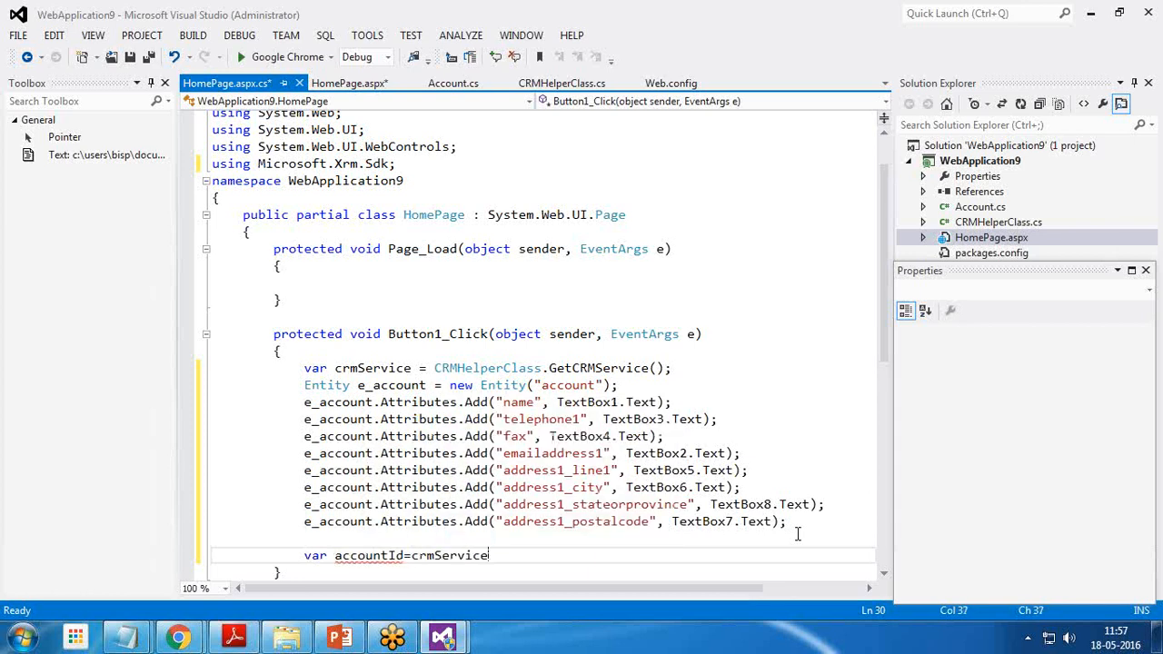
{"action": "type", "text": ".Create"}
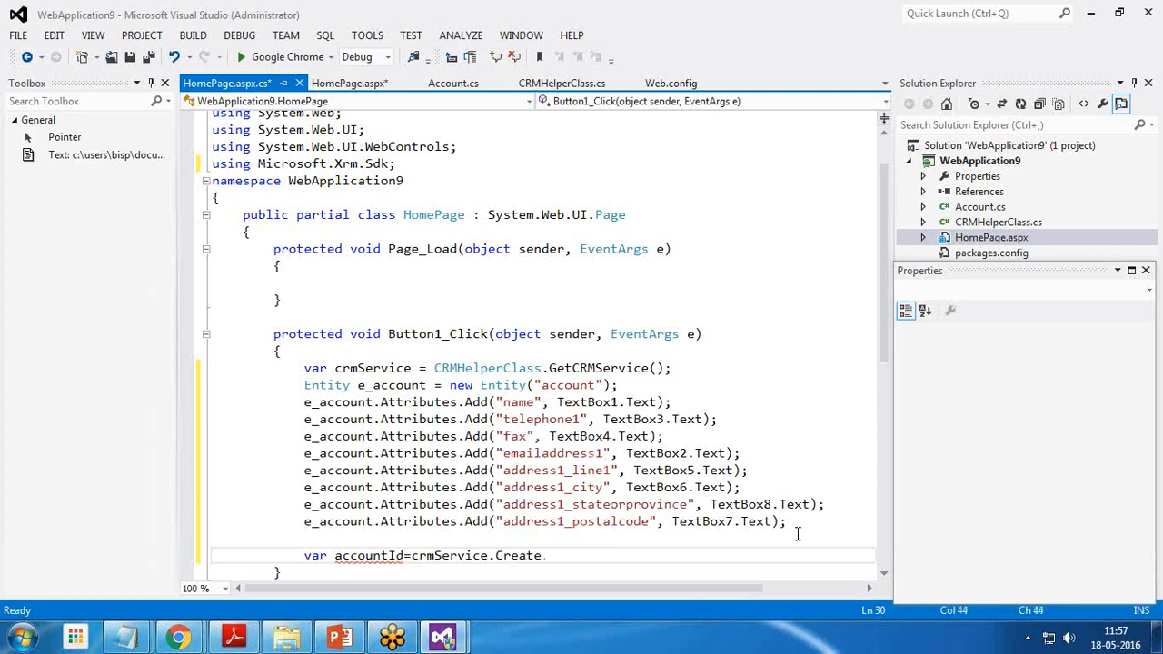
{"action": "type", "text": "(e_account);"}
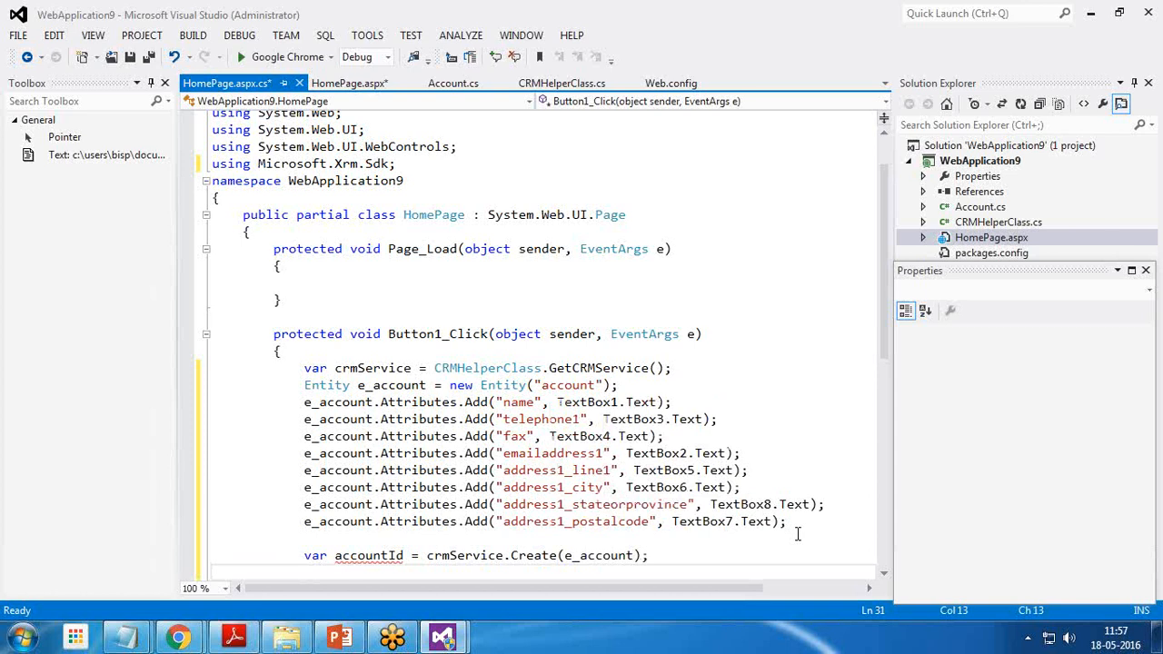
Step: Add Response.Write("Record Inserted Succesfully") after the create call
{"action": "type", "text": "rep"}
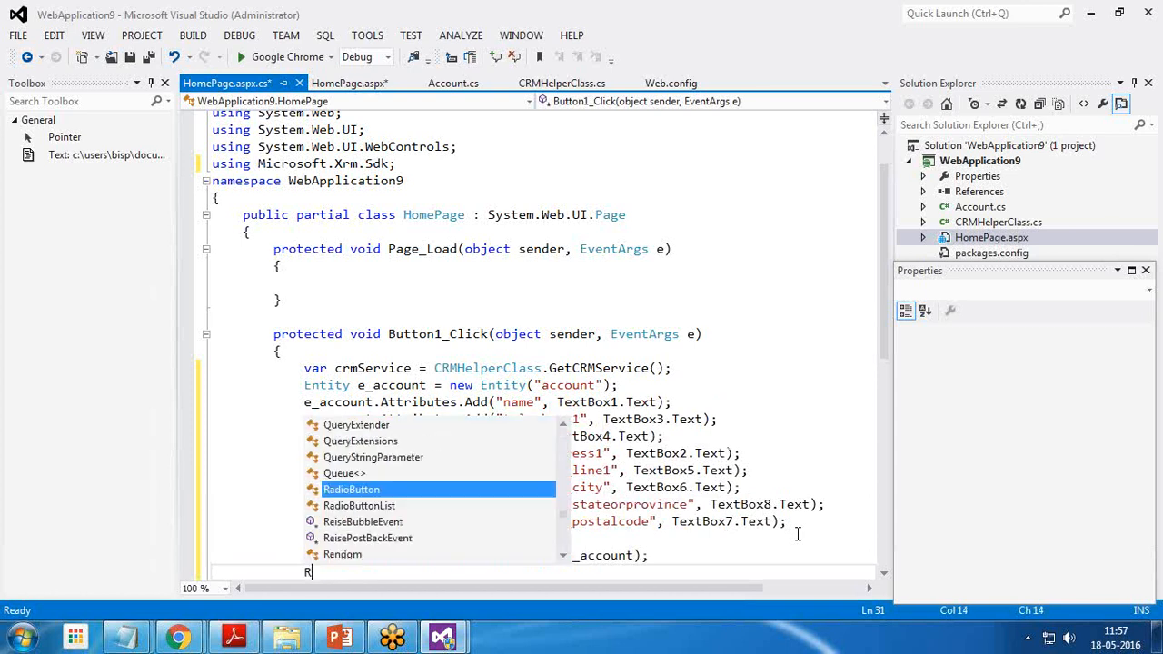
{"action": "type", "text": "esponse"}
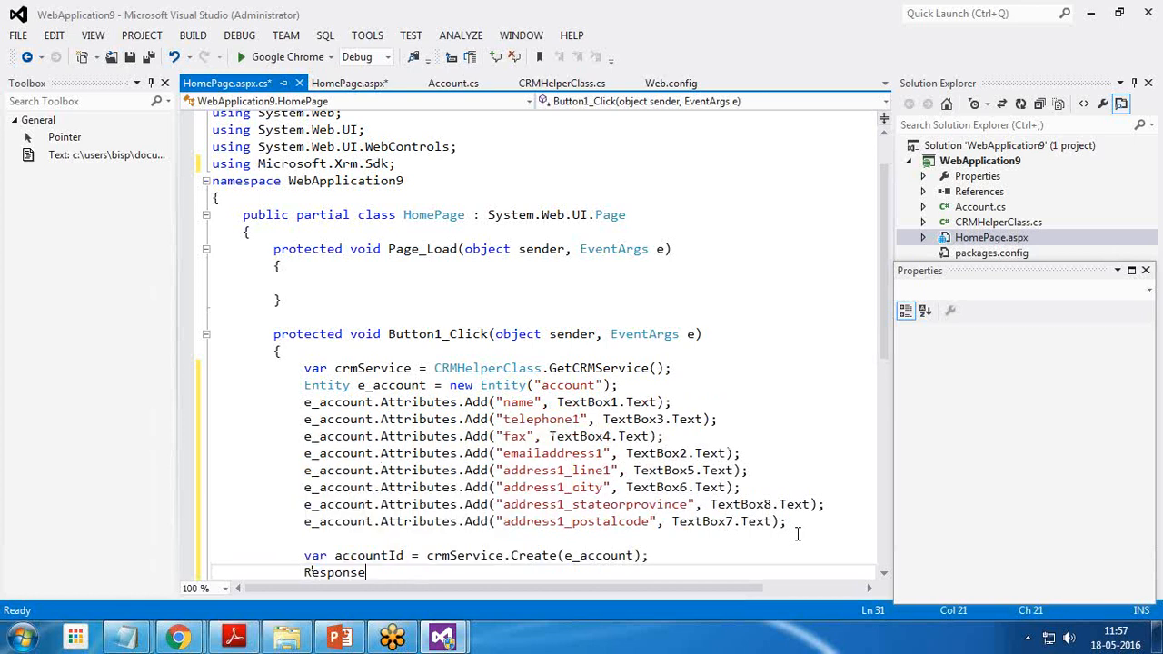
{"action": "type", "text": ".Write"}
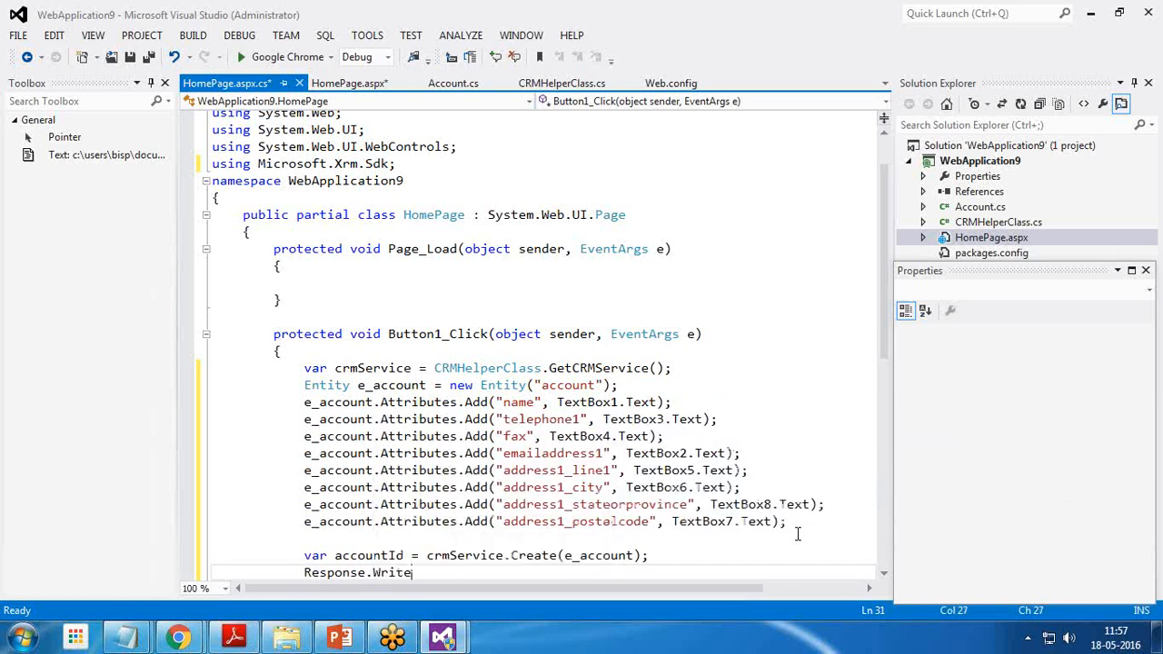
{"action": "type", "text": "(\"Record Inserted Succesfully\");"}
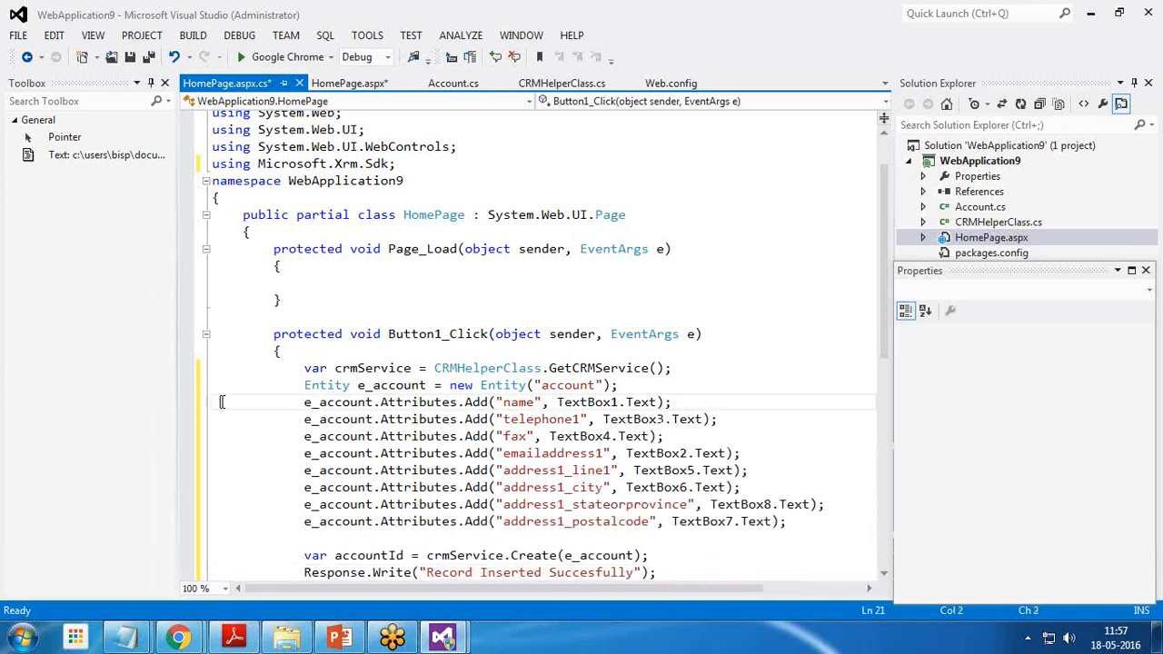
Step: Save the code and run HomePage.aspx in the browser, focusing the Account Name field
{"action": "key", "text": "ctrl+s"}
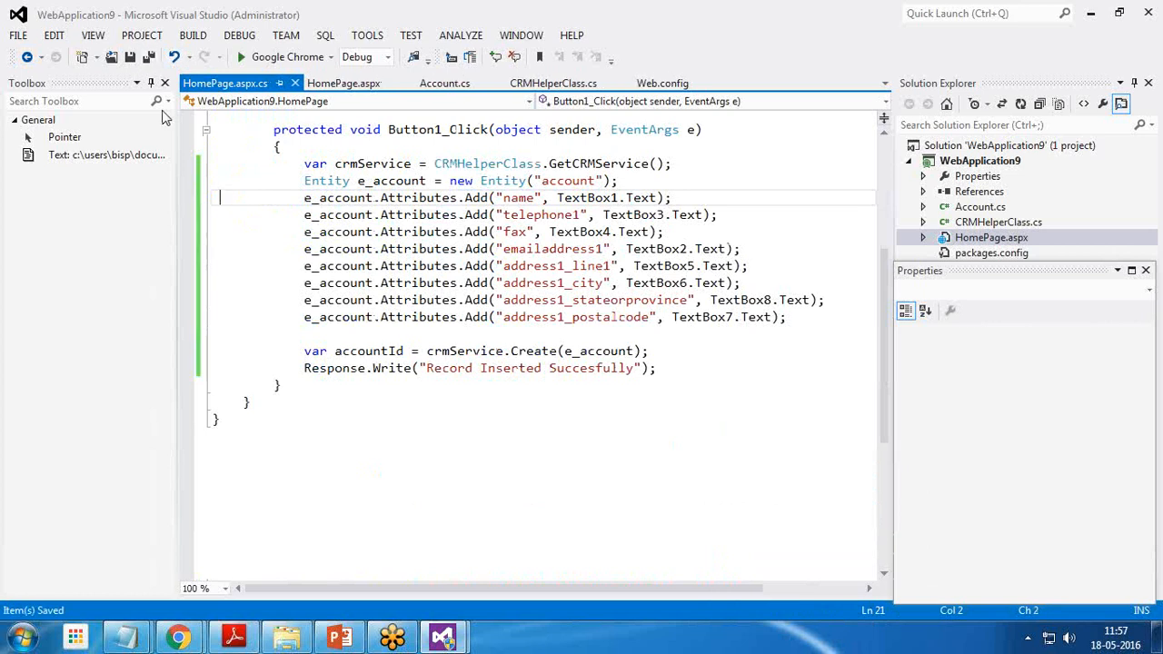
{"action": "mouse_move", "coordinate": [1133, 367]}
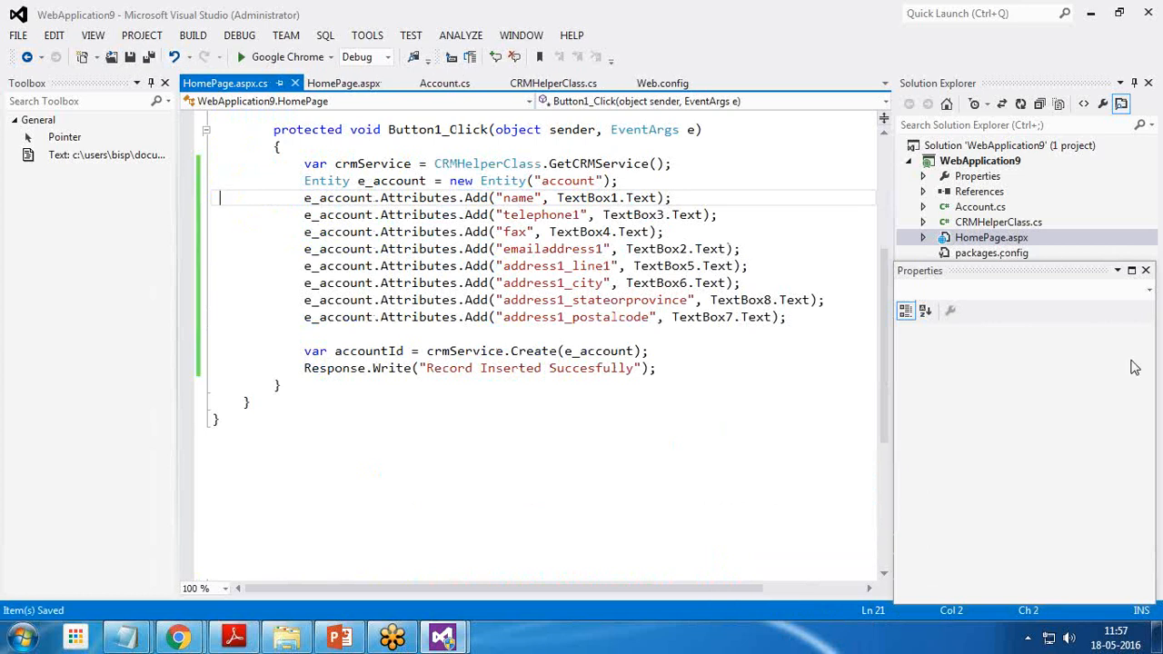
{"action": "right_click", "coordinate": [992, 237]}
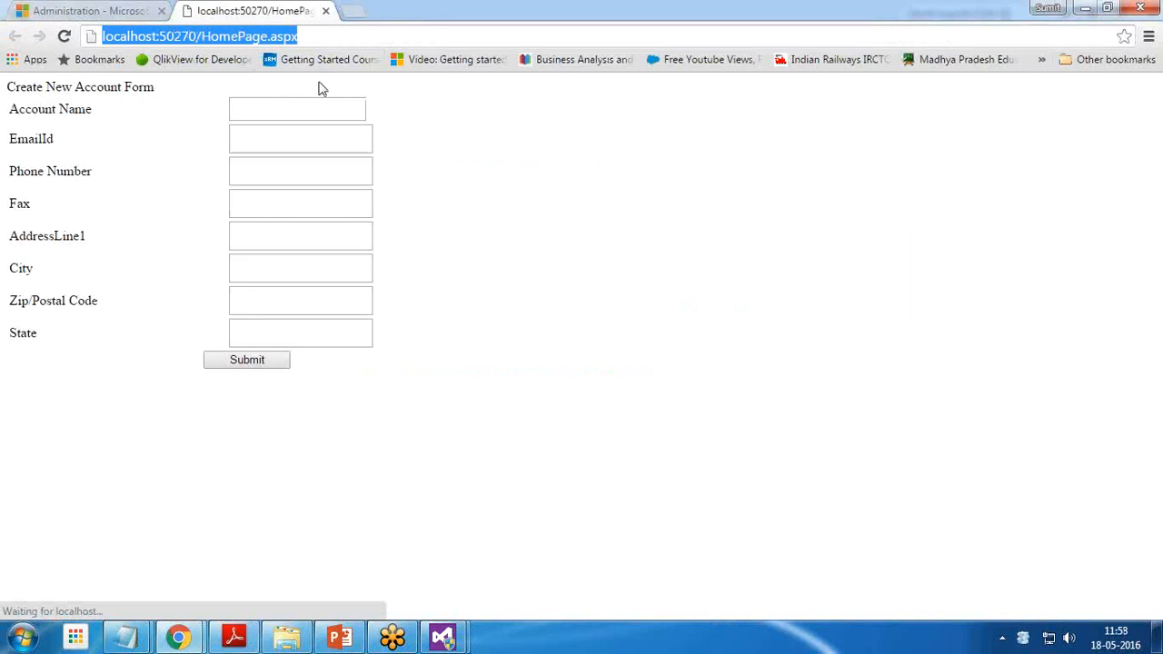
{"action": "mouse_move", "coordinate": [200, 124]}
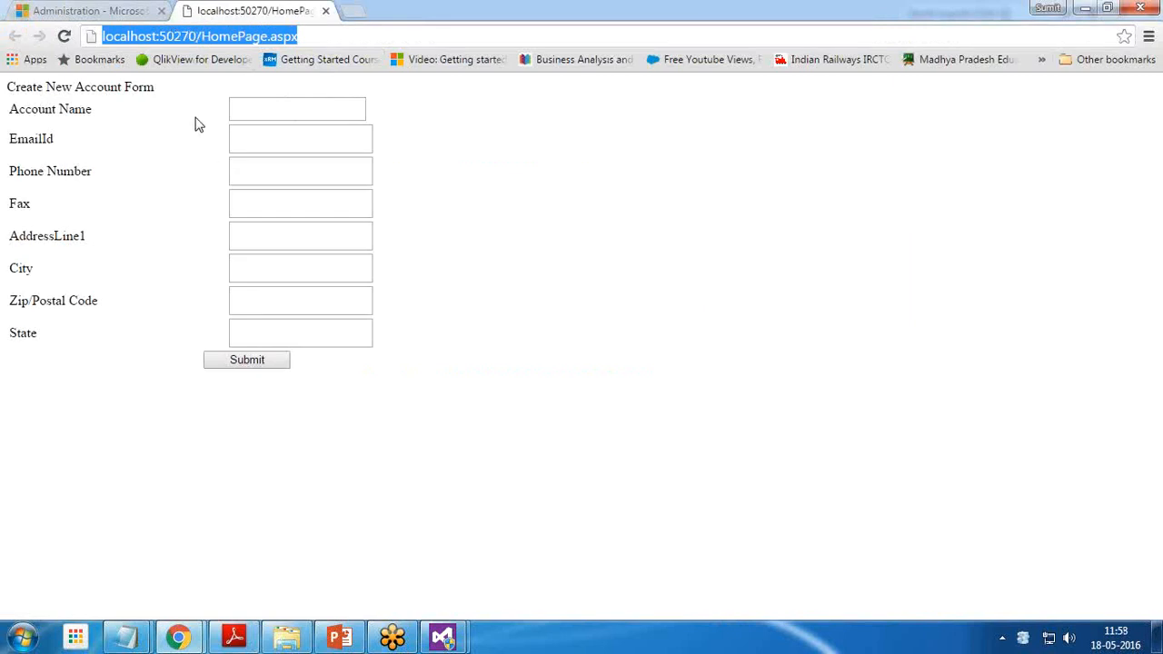
{"action": "left_click", "coordinate": [298, 109]}
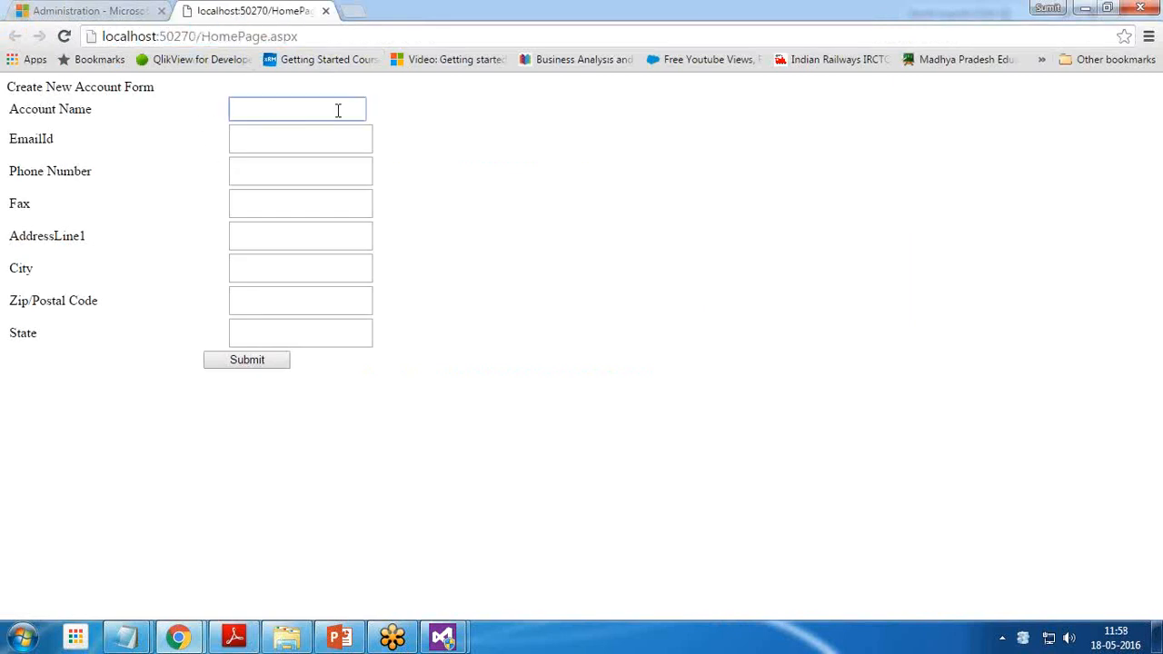
Step: Switch to Dynamics CRM and open Sales > Accounts to show My Active Accounts
{"action": "left_click", "coordinate": [82, 11]}
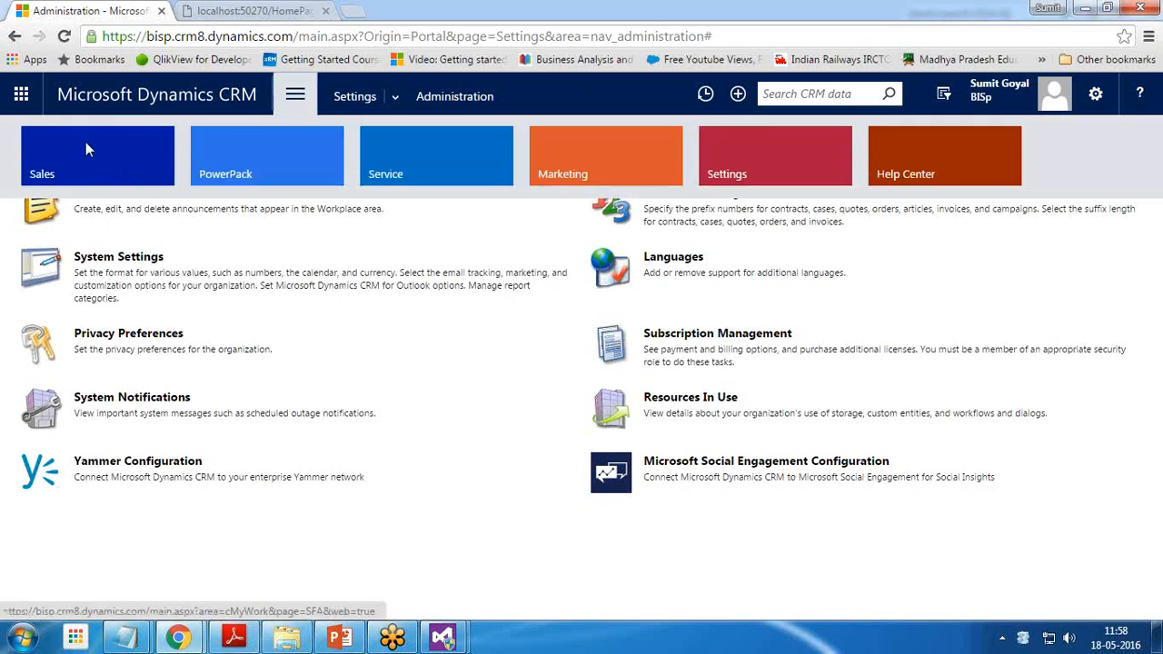
{"action": "left_click", "coordinate": [98, 156]}
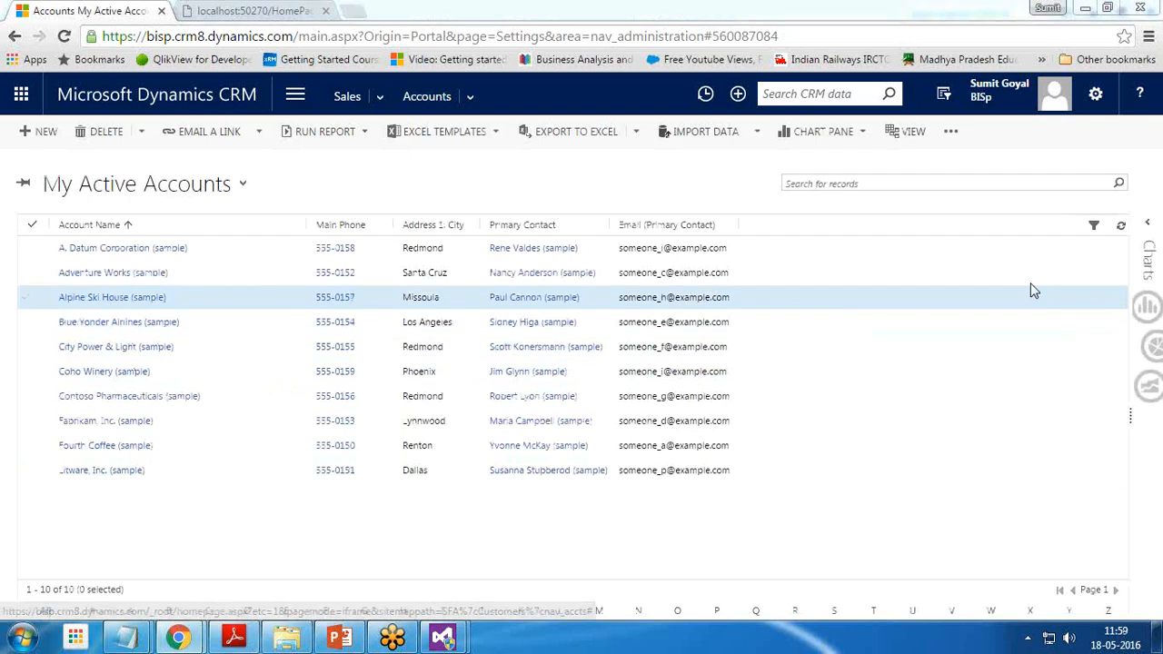
{"action": "left_click", "coordinate": [255, 11]}
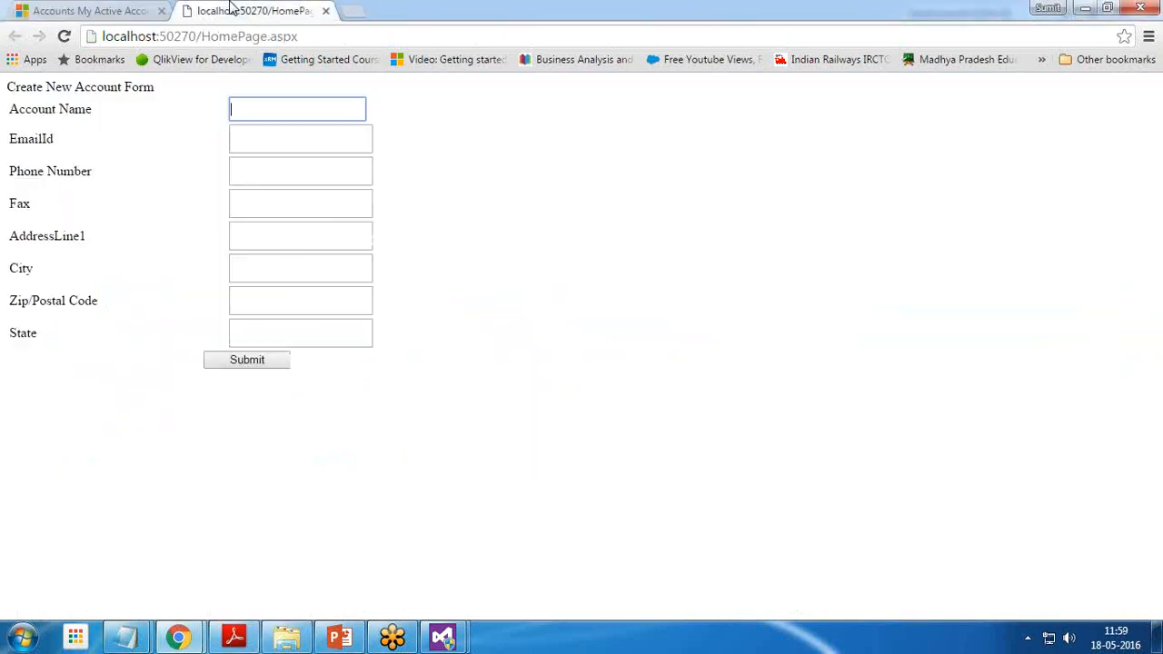
{"action": "type", "text": "B"}
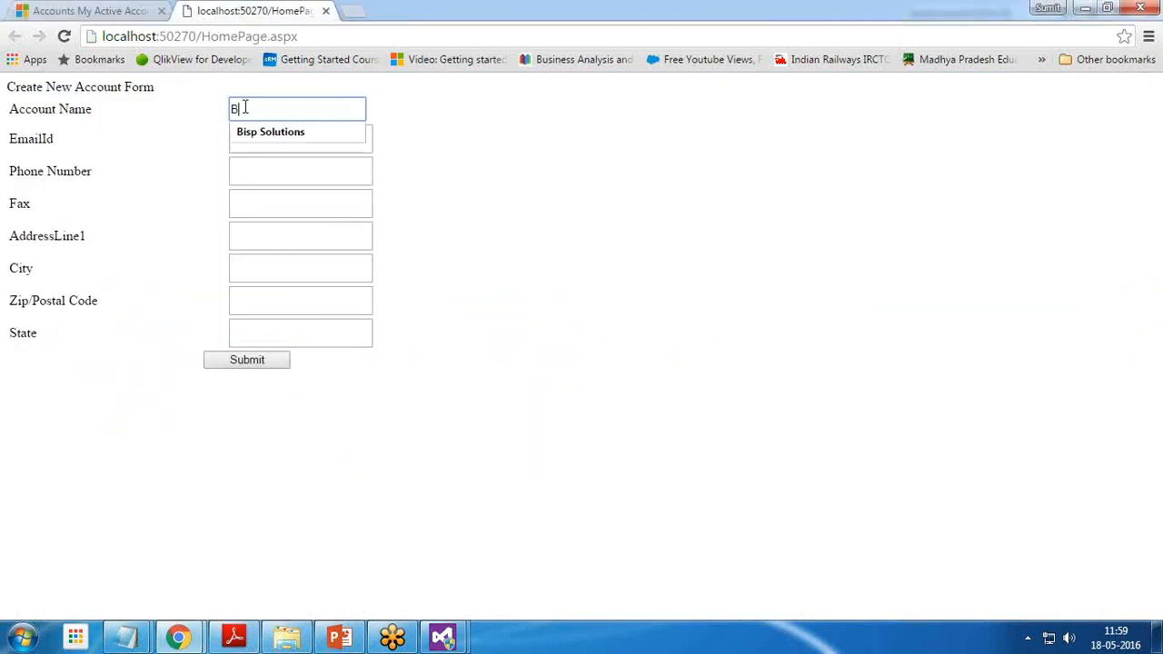
{"action": "left_click", "coordinate": [269, 131]}
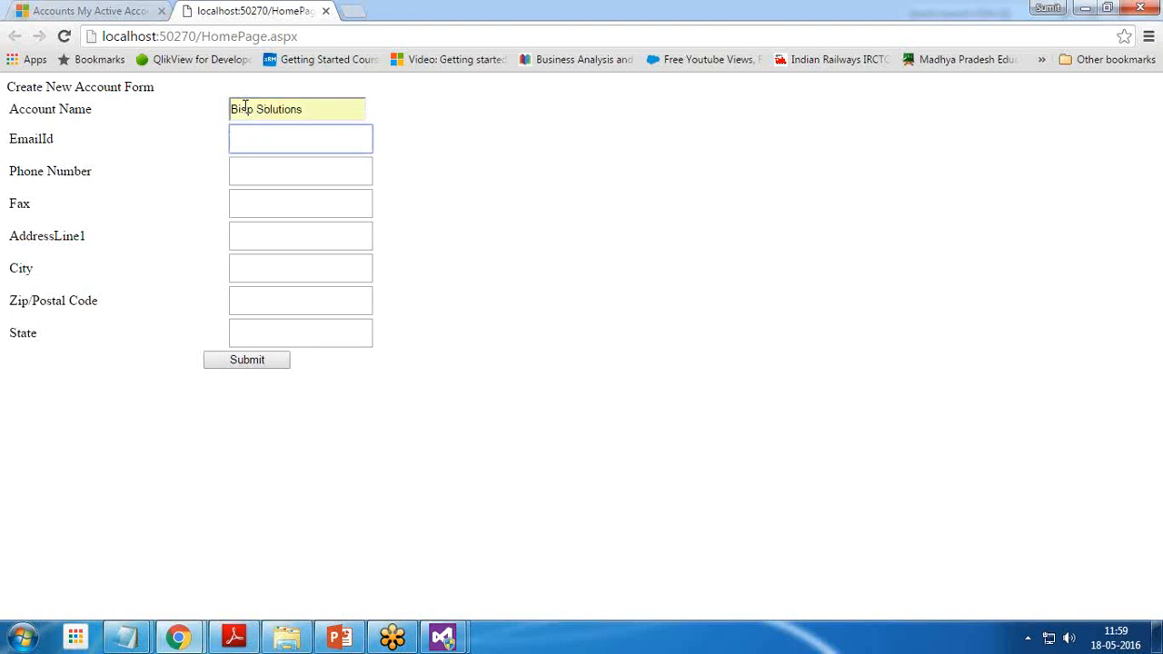
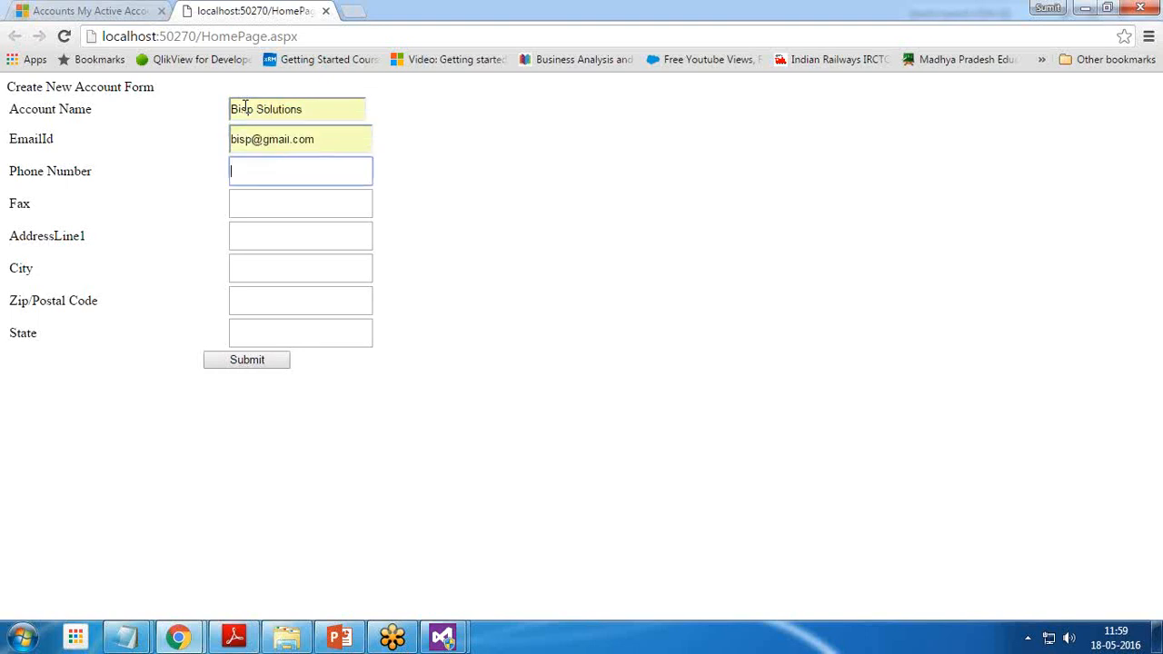
{"action": "type", "text": "1245"}
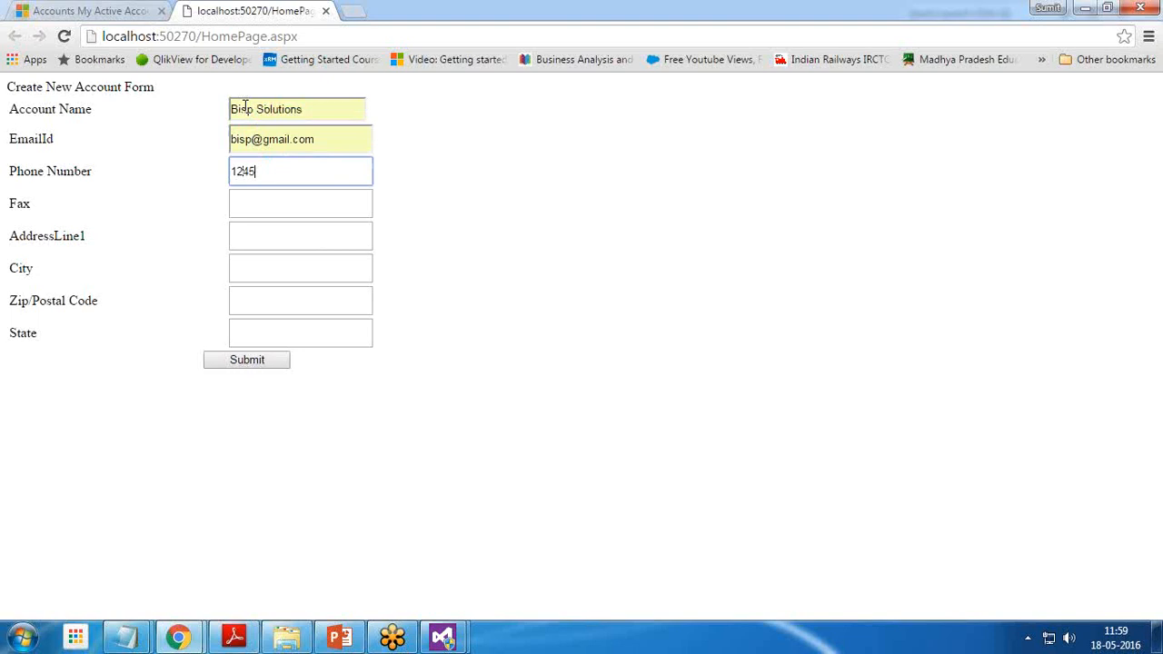
{"action": "type", "text": "7845"}
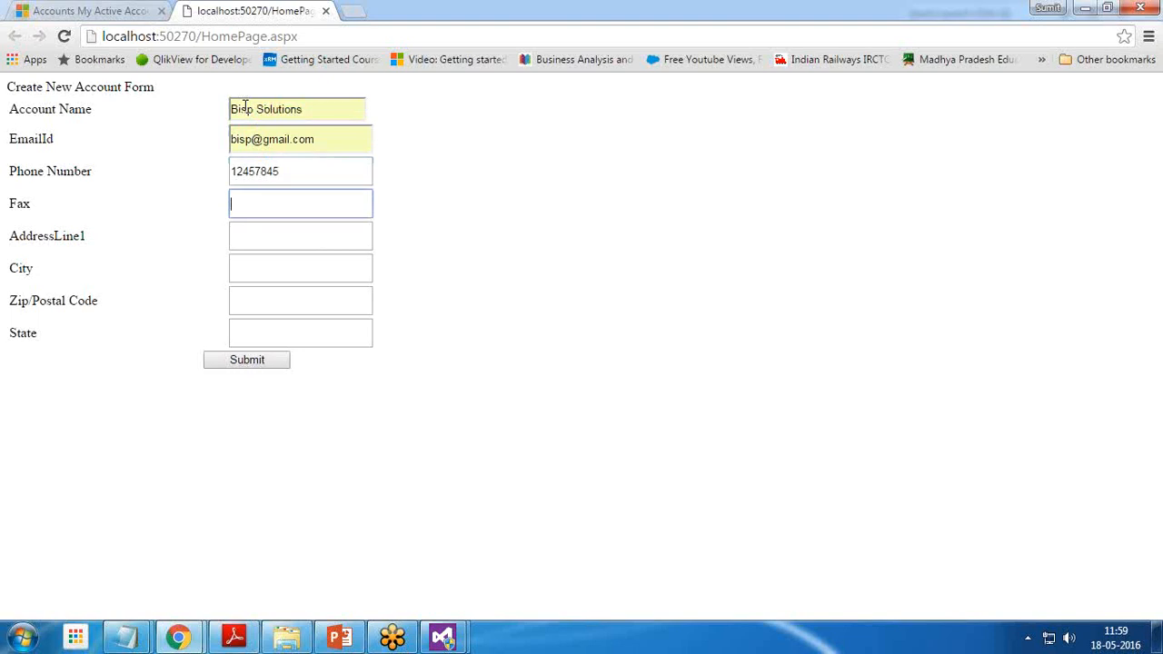
{"action": "type", "text": "00203040"}
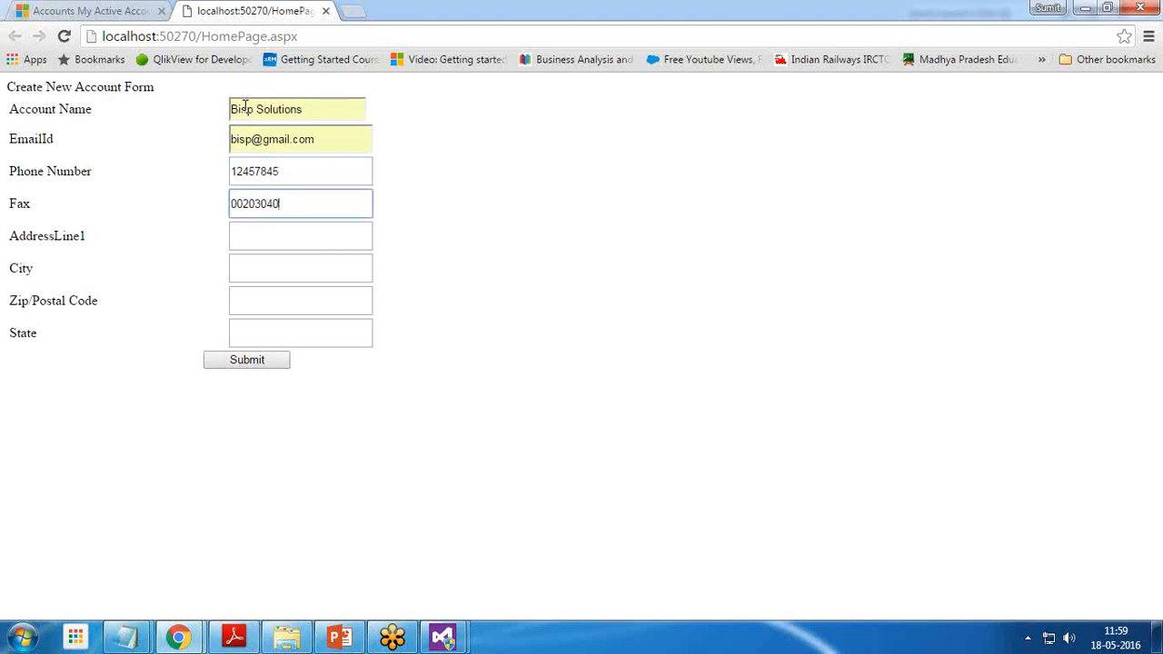
Step: Enter Hyderabad address, zip 215622, state AP, submit the form and switch to CRM
{"action": "left_click", "coordinate": [299, 236]}
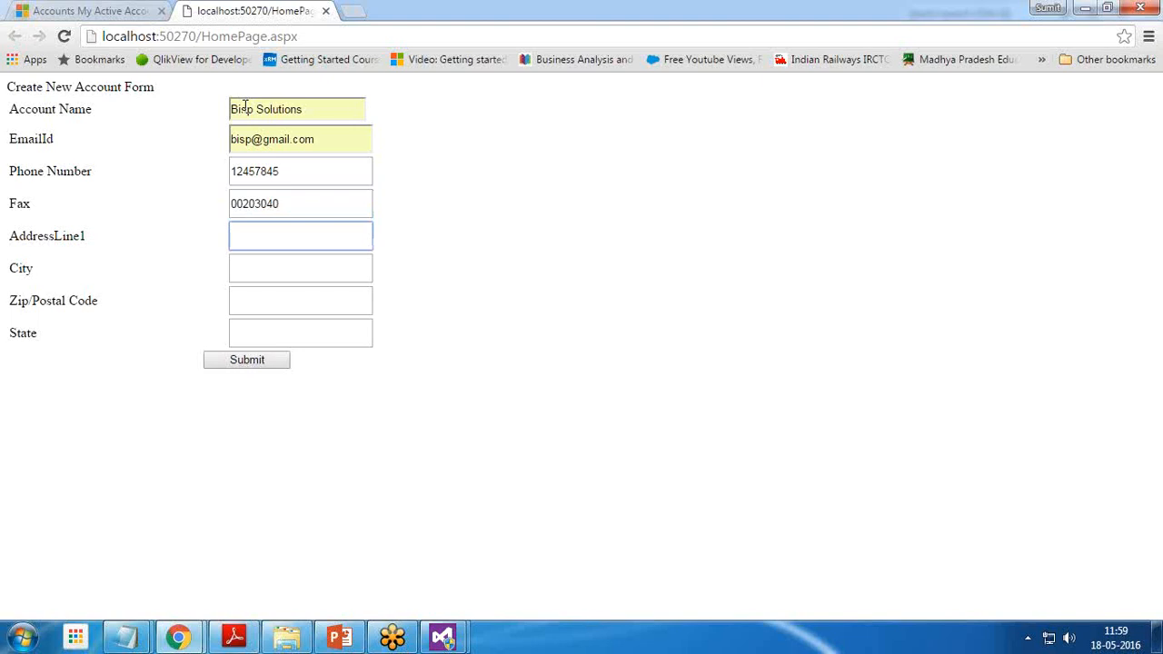
{"action": "left_click", "coordinate": [300, 236]}
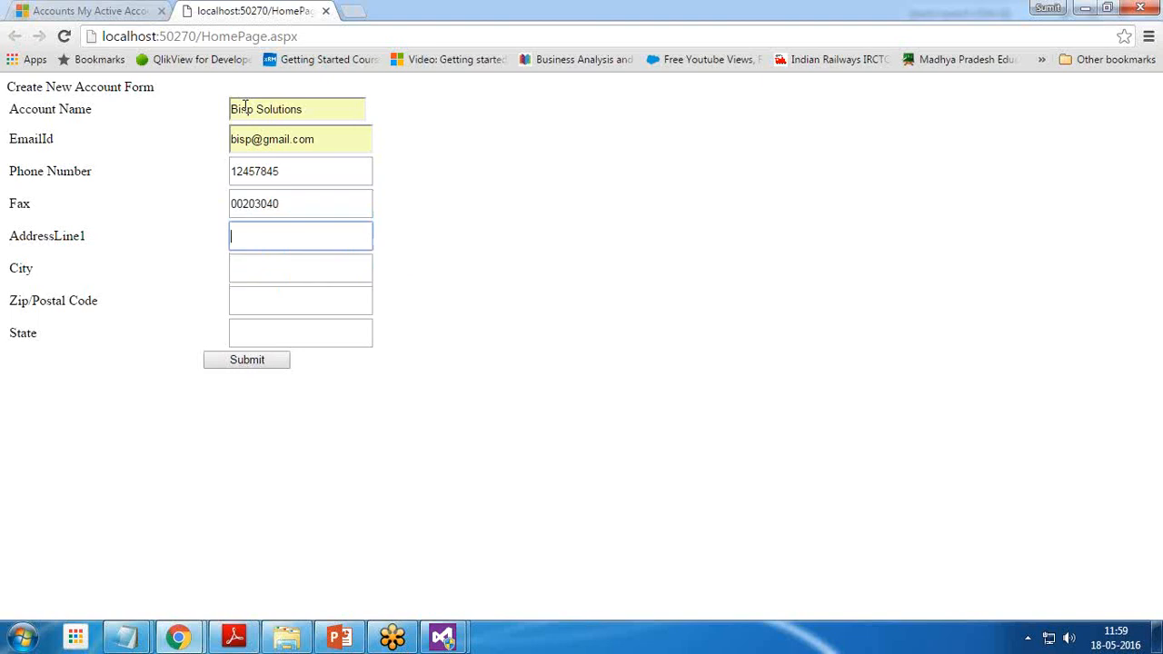
{"action": "type", "text": "H"}
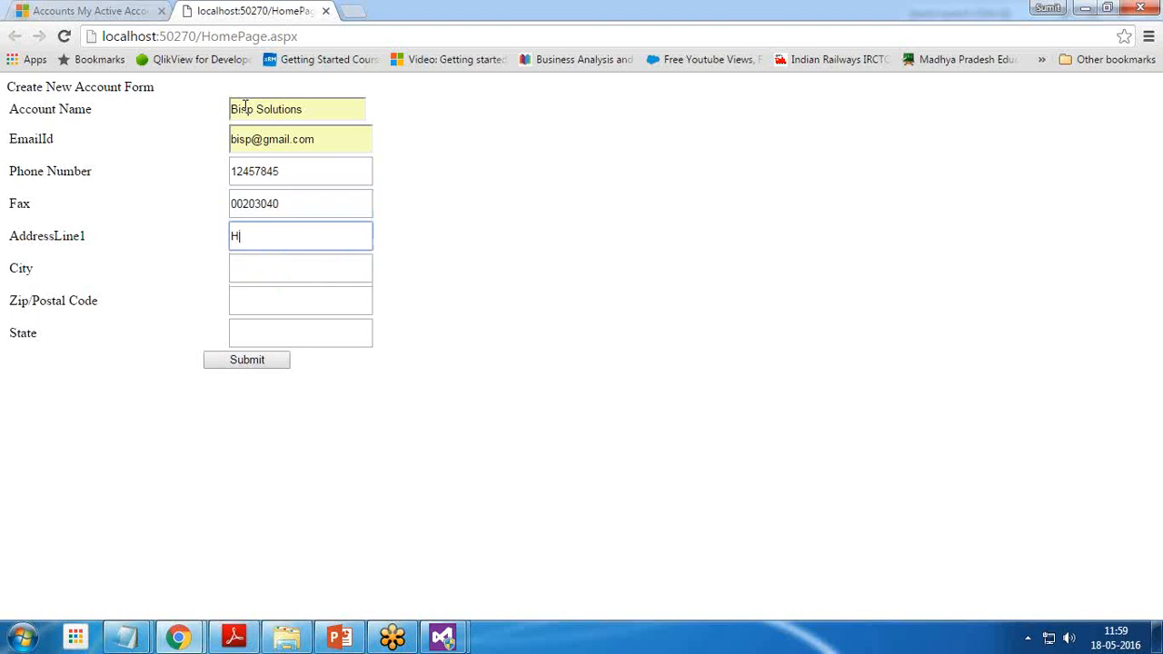
{"action": "type", "text": "yderabad"}
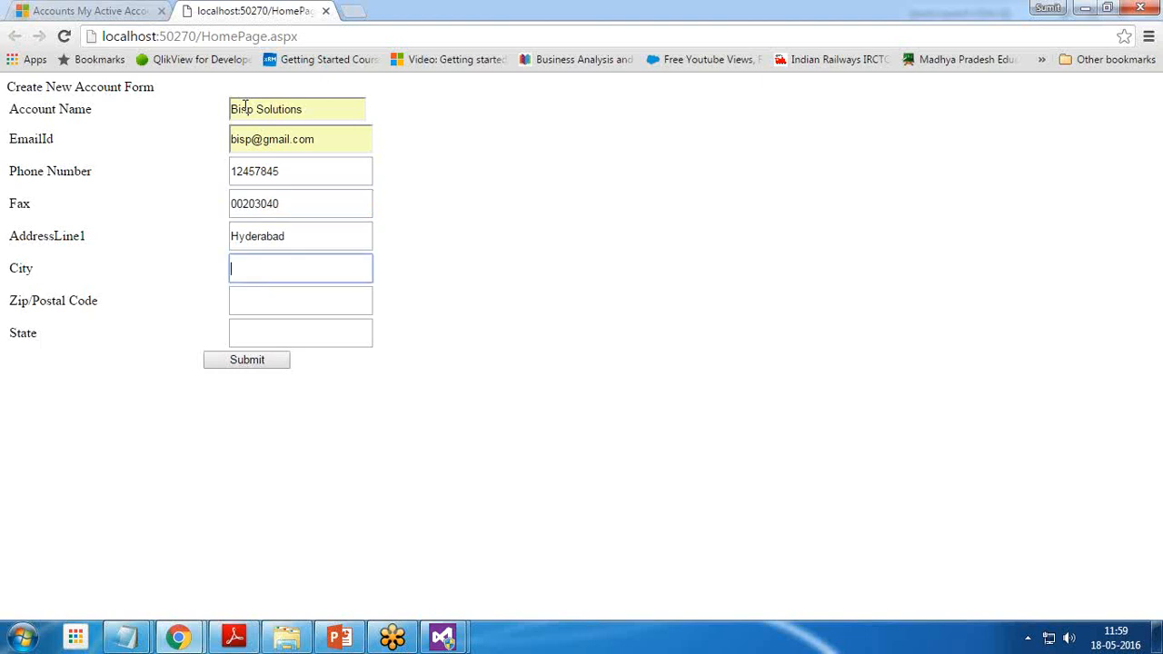
{"action": "type", "text": "Hyderabad"}
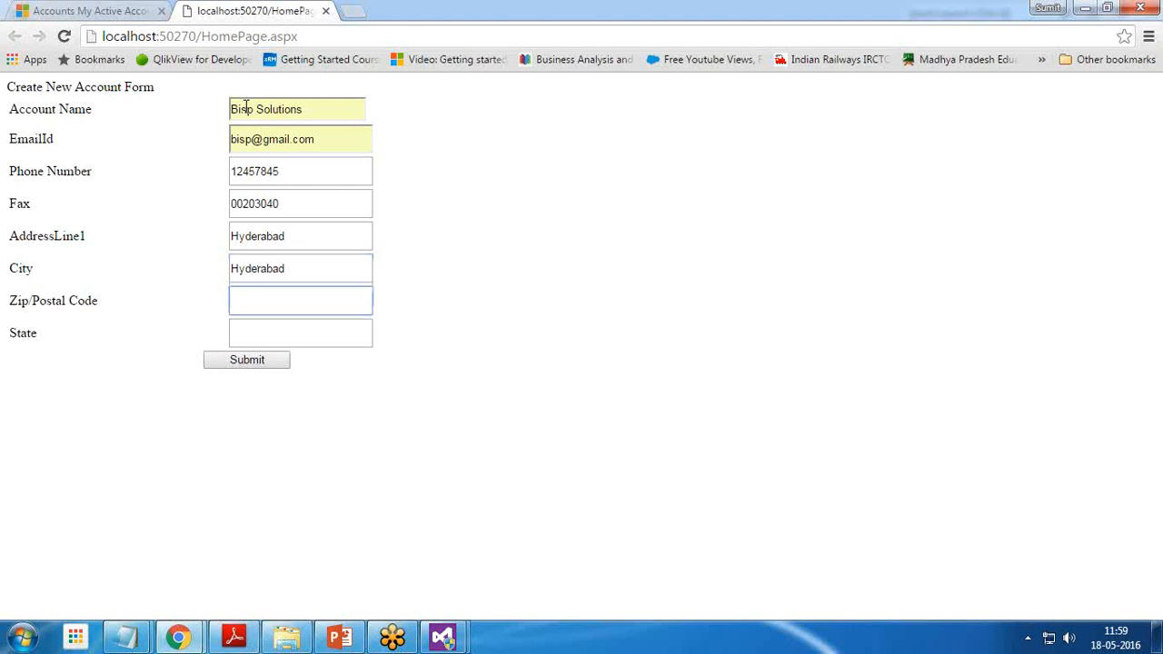
{"action": "type", "text": "215622"}
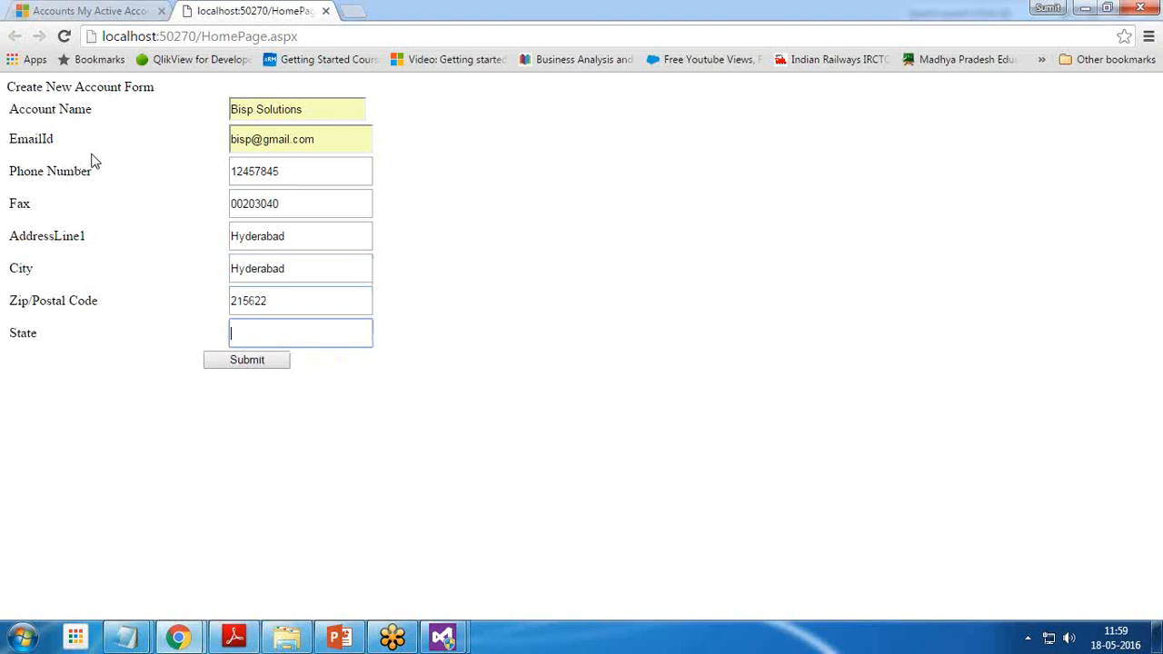
{"action": "type", "text": "AP"}
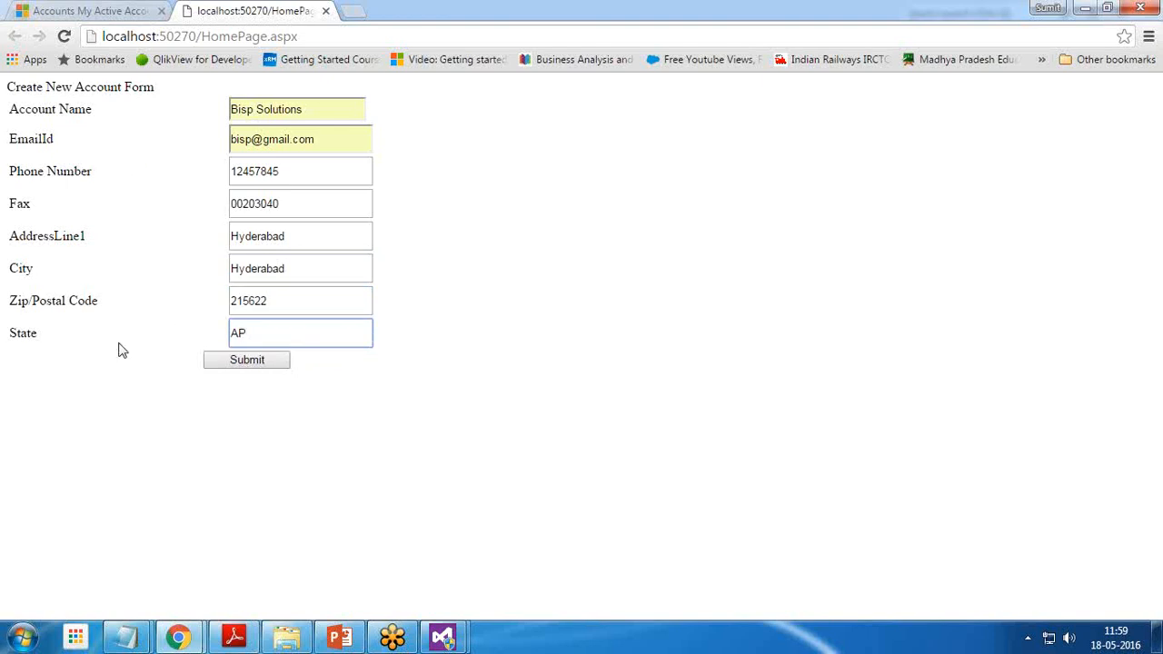
{"action": "left_click", "coordinate": [247, 359]}
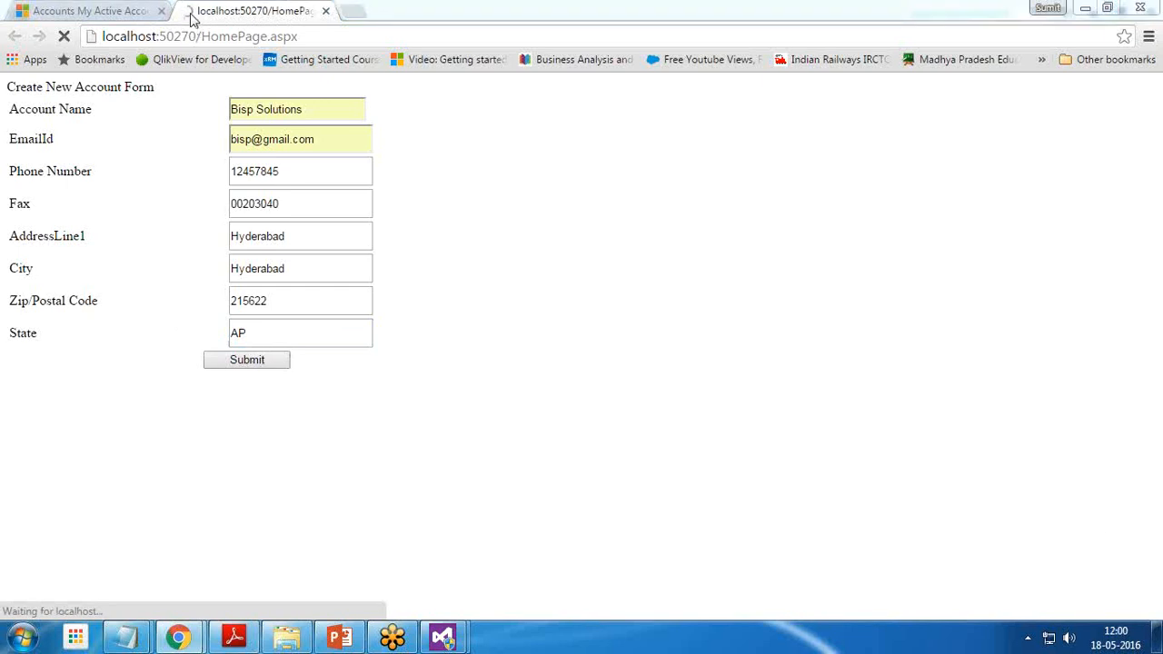
{"action": "mouse_move", "coordinate": [981, 469]}
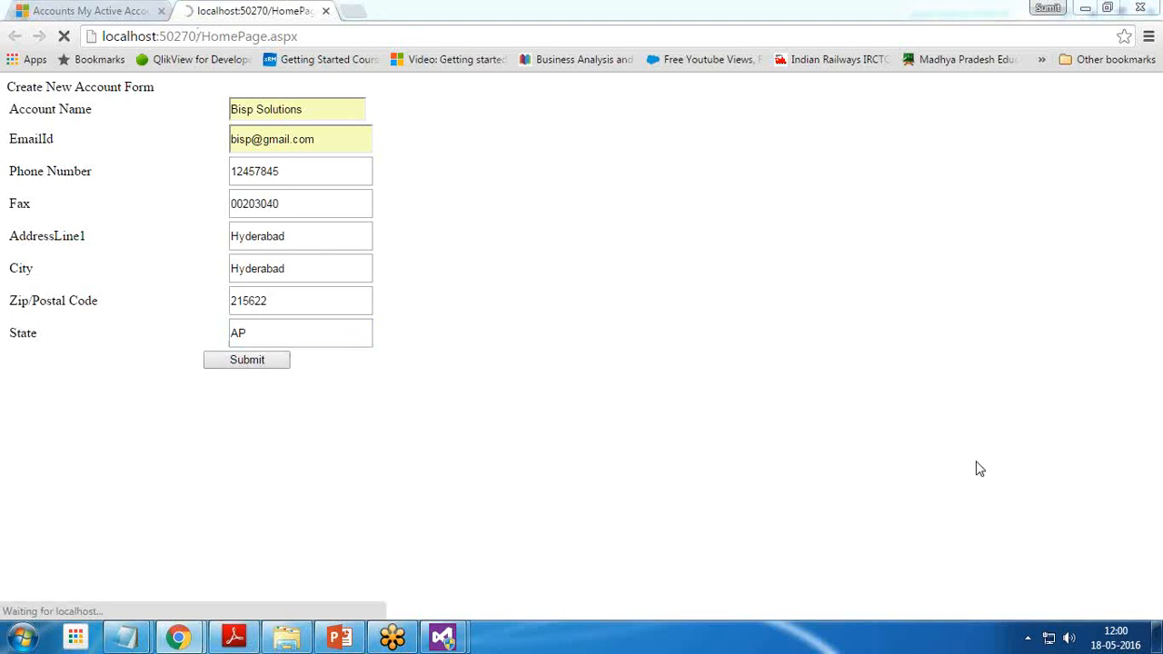
{"action": "left_click", "coordinate": [87, 11]}
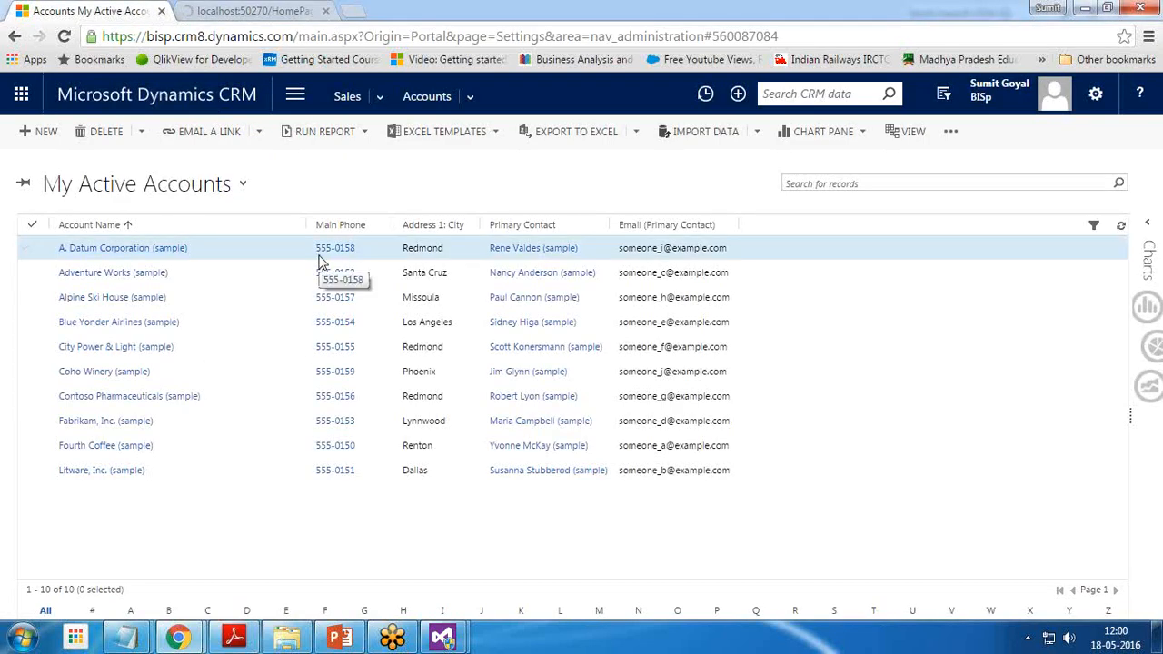
{"action": "mouse_move", "coordinate": [335, 247]}
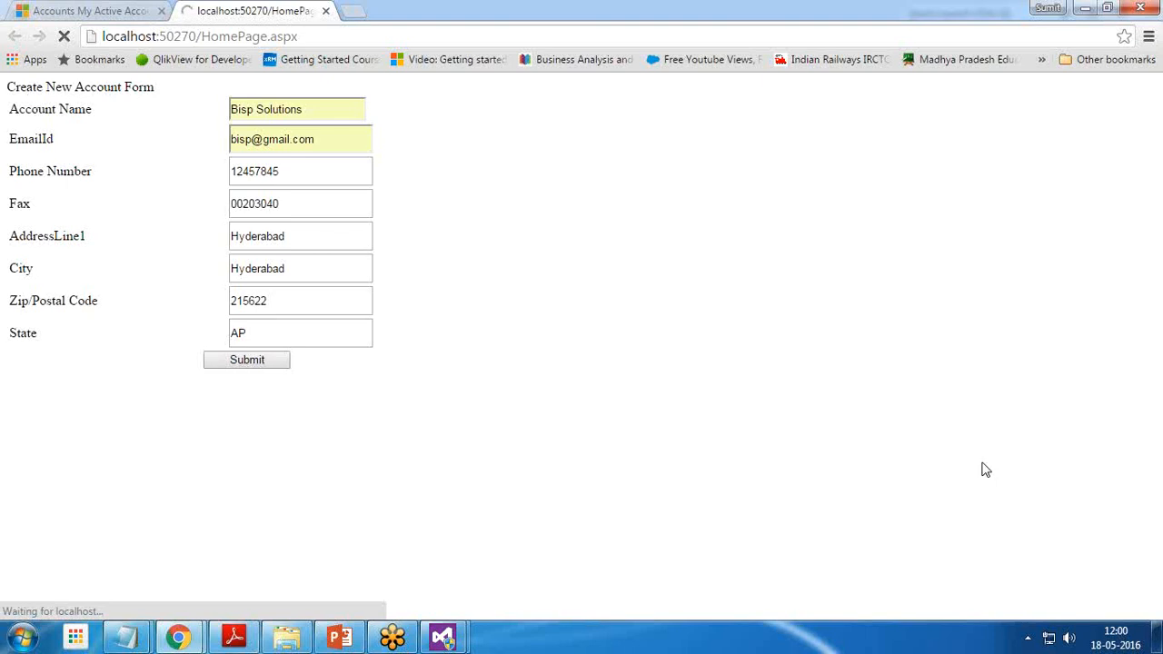
Step: View 'Record Inserted Succesfully' on the form page, then return to the CRM accounts list
{"action": "left_click", "coordinate": [247, 360]}
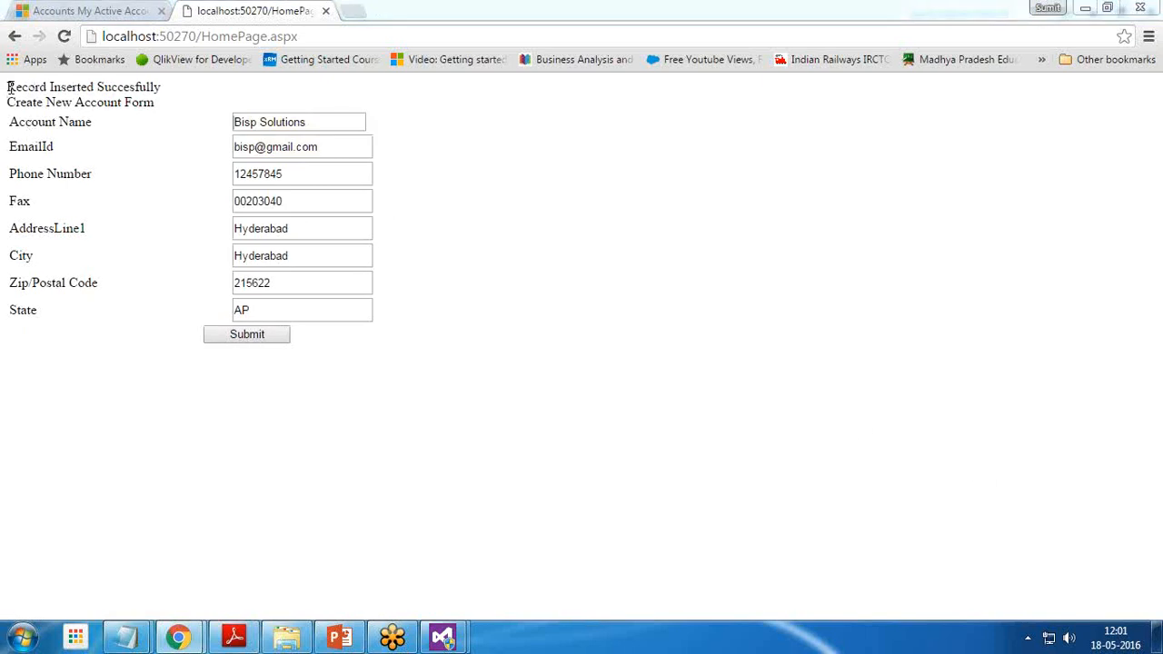
{"action": "left_click", "coordinate": [87, 11]}
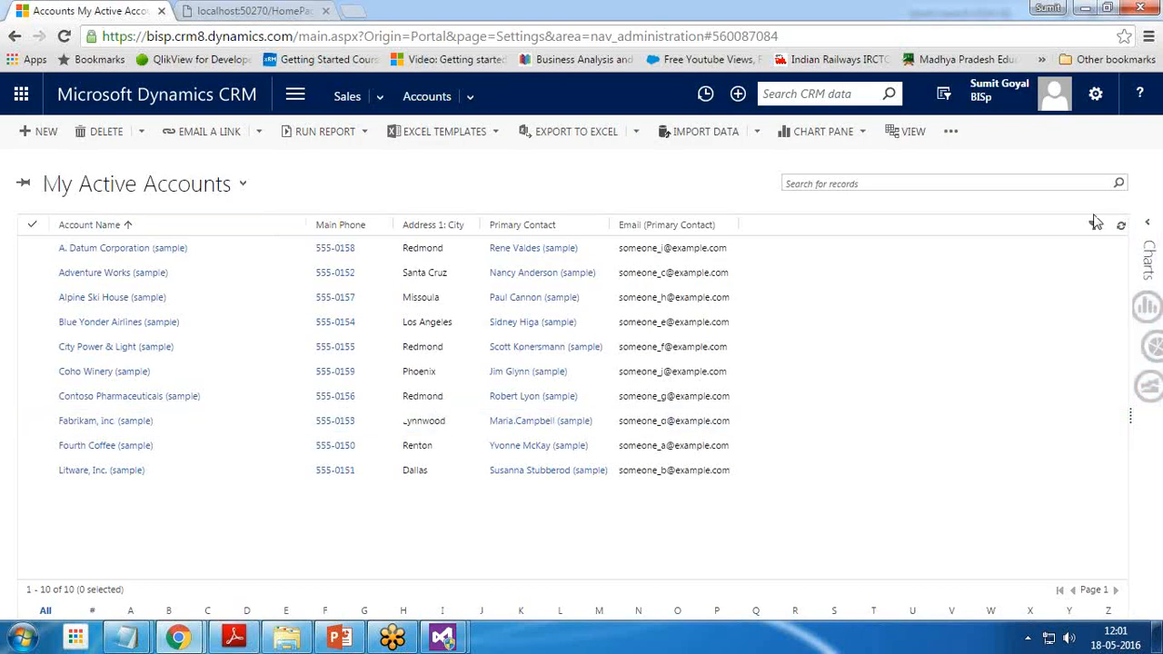
Step: Refresh My Active Accounts and open the new Bisp Solutions record showing Hyderabad, AP 215622
{"action": "left_click", "coordinate": [1120, 225]}
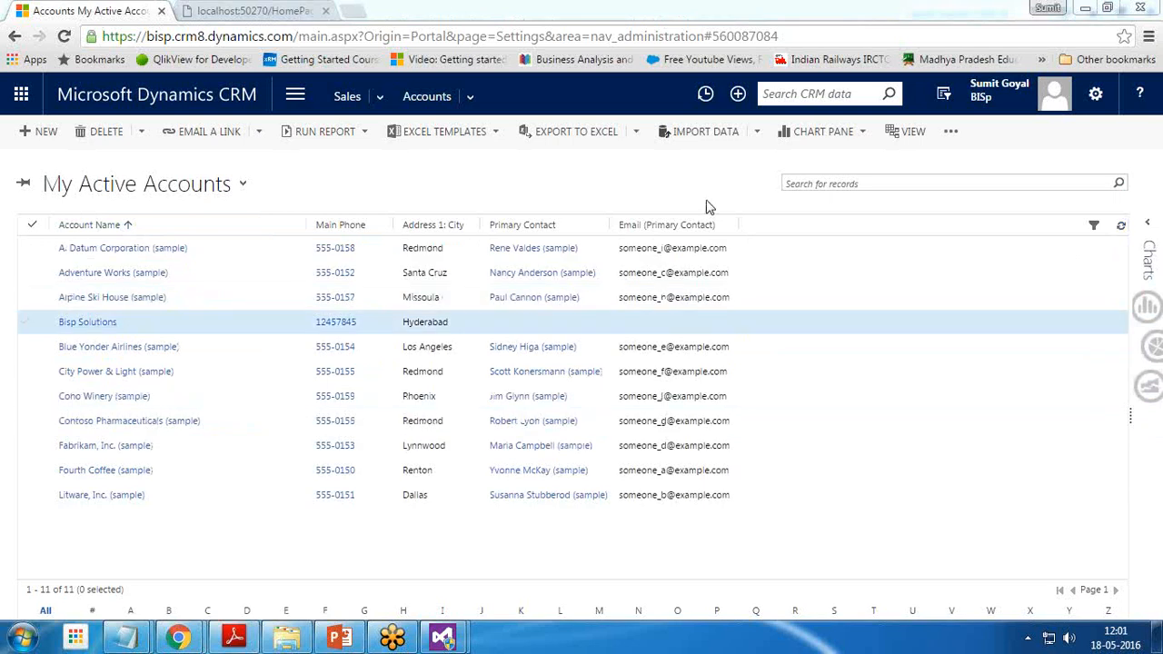
{"action": "double_click", "coordinate": [87, 321]}
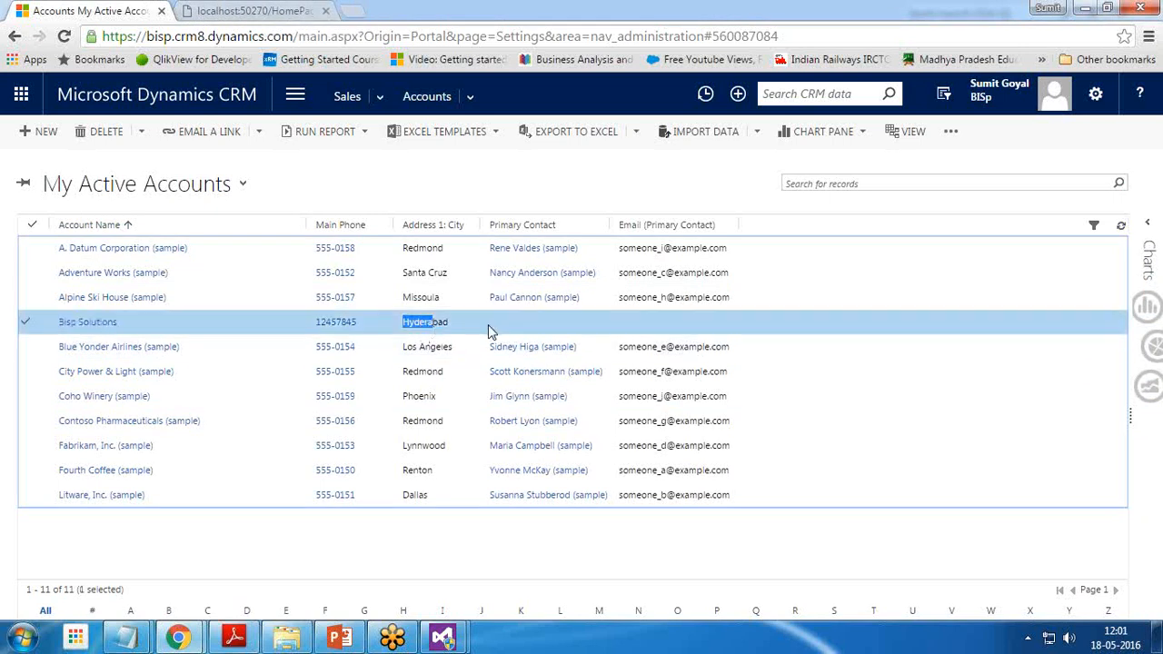
{"action": "left_click", "coordinate": [88, 321]}
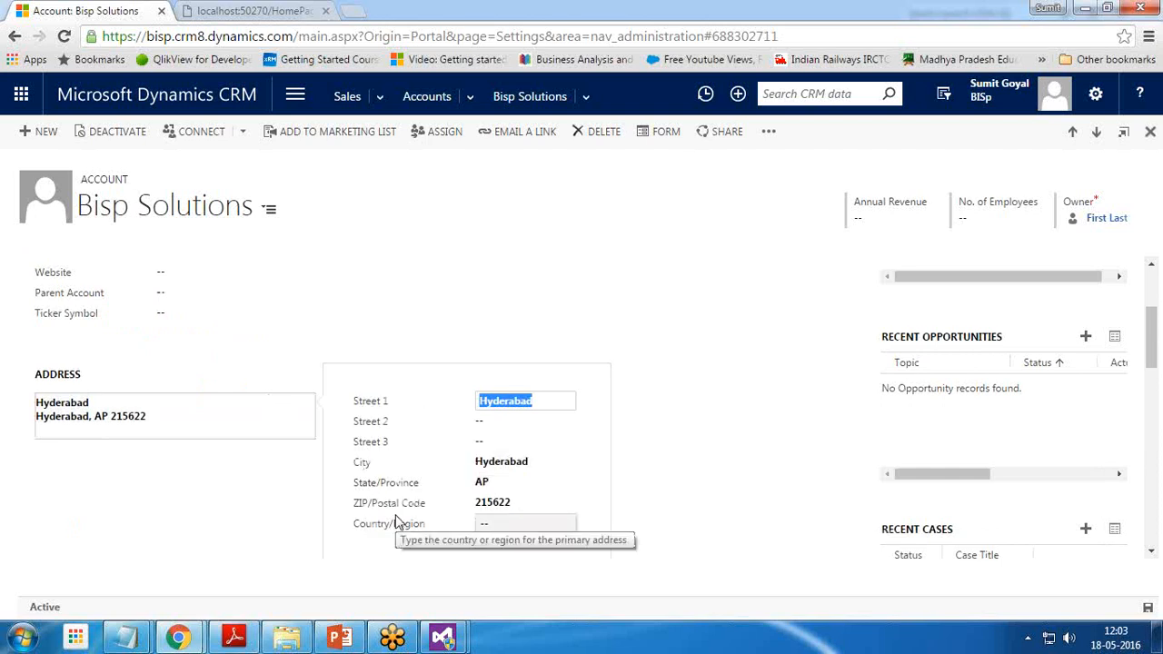
{"action": "mouse_move", "coordinate": [1053, 560]}
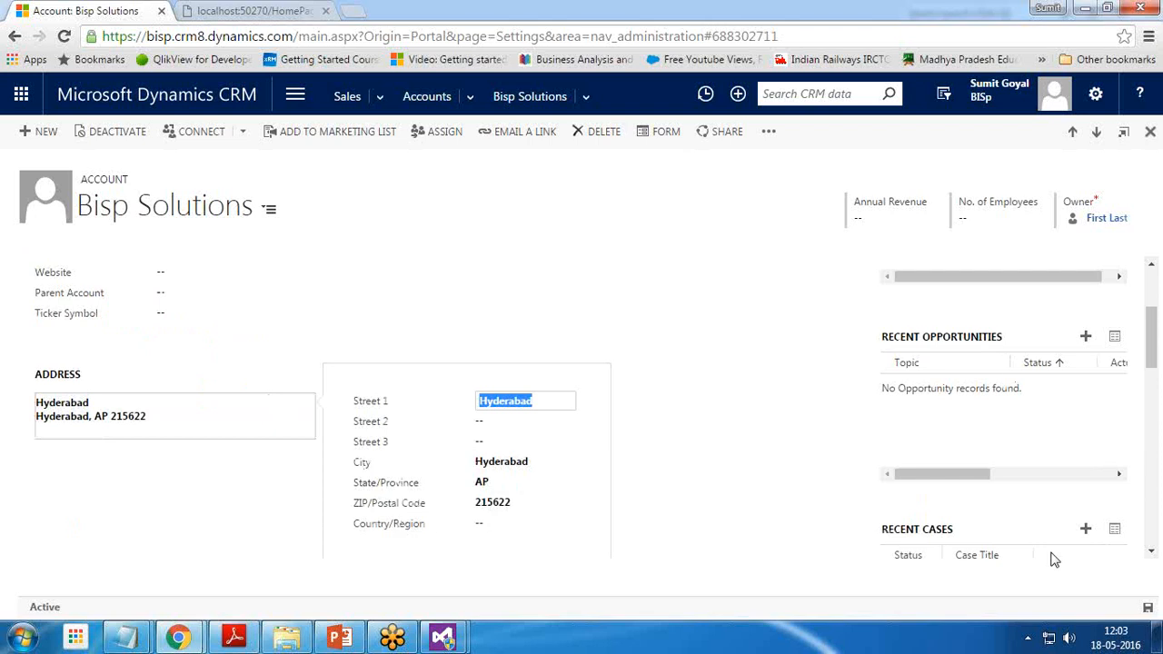
{"action": "mouse_move", "coordinate": [981, 505]}
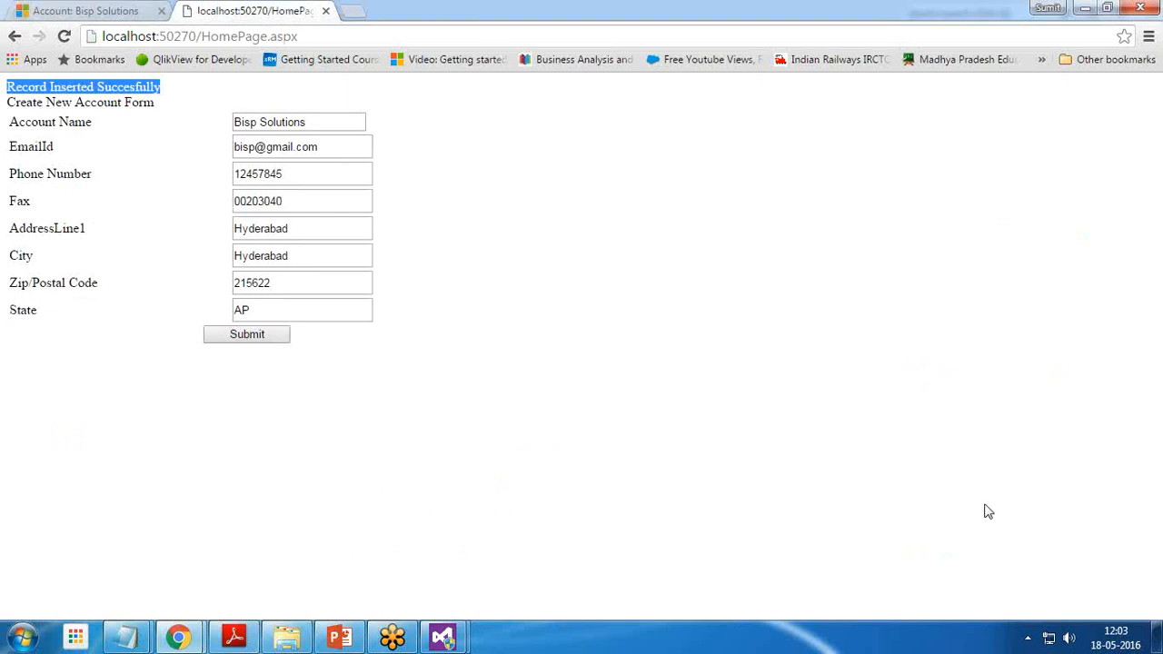
{"action": "mouse_move", "coordinate": [992, 502]}
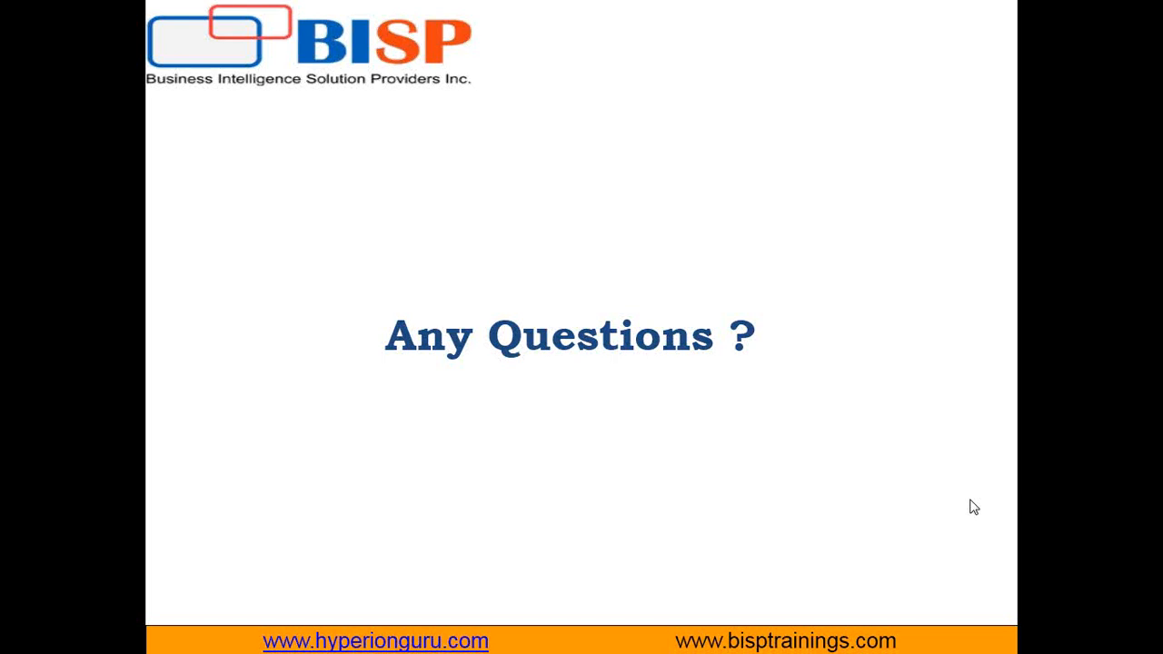
{"action": "mouse_move", "coordinate": [1056, 356]}
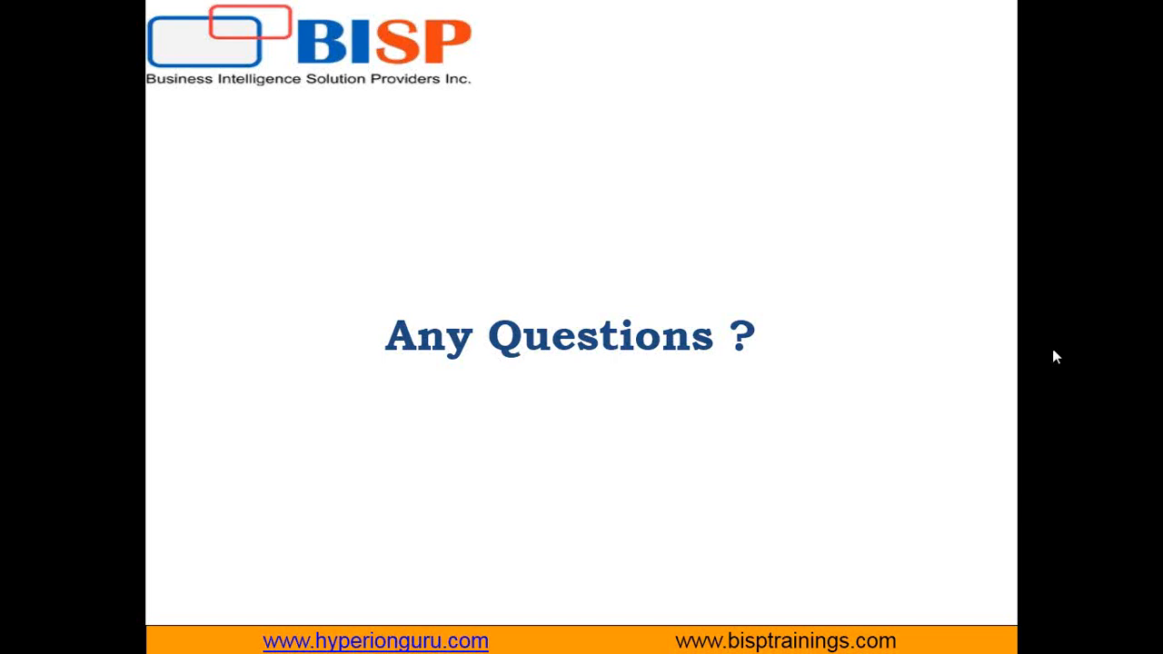